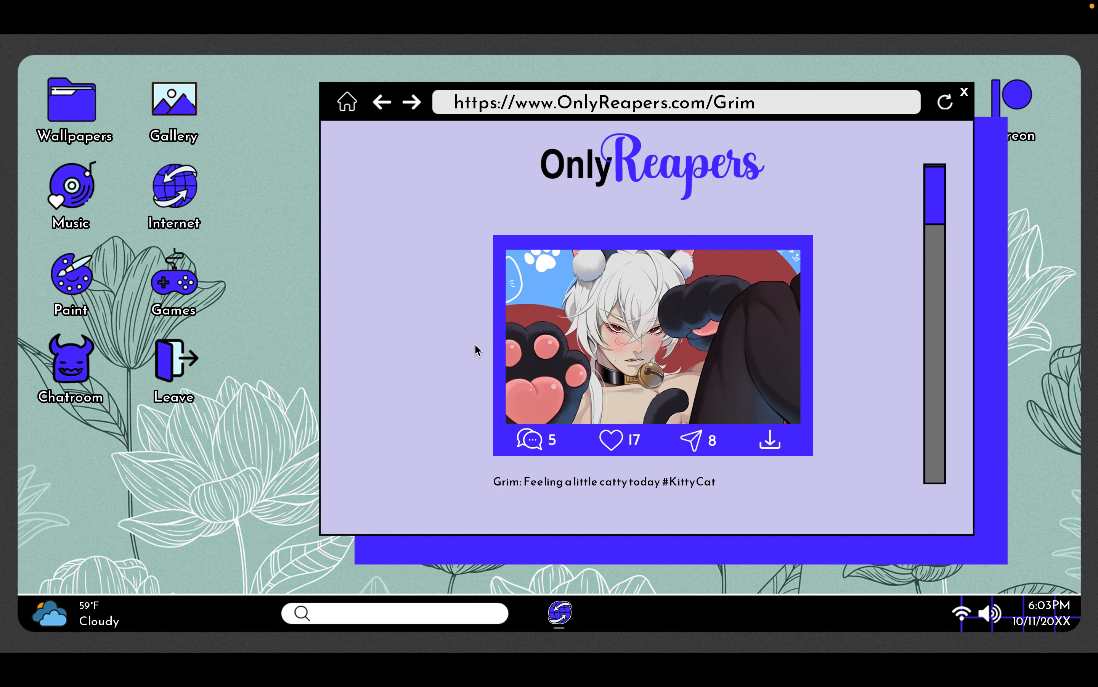
- Browse up and down Grim's OnlyReapers posts, then close the browser window
scroll("down", 3)
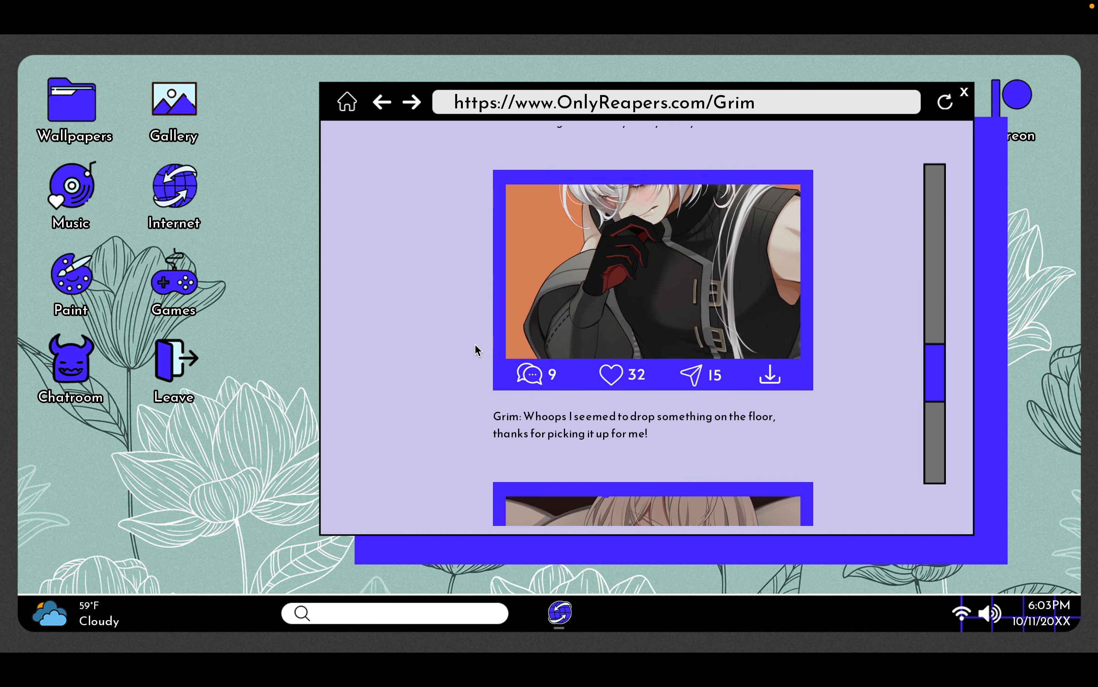
scroll("up", 3)
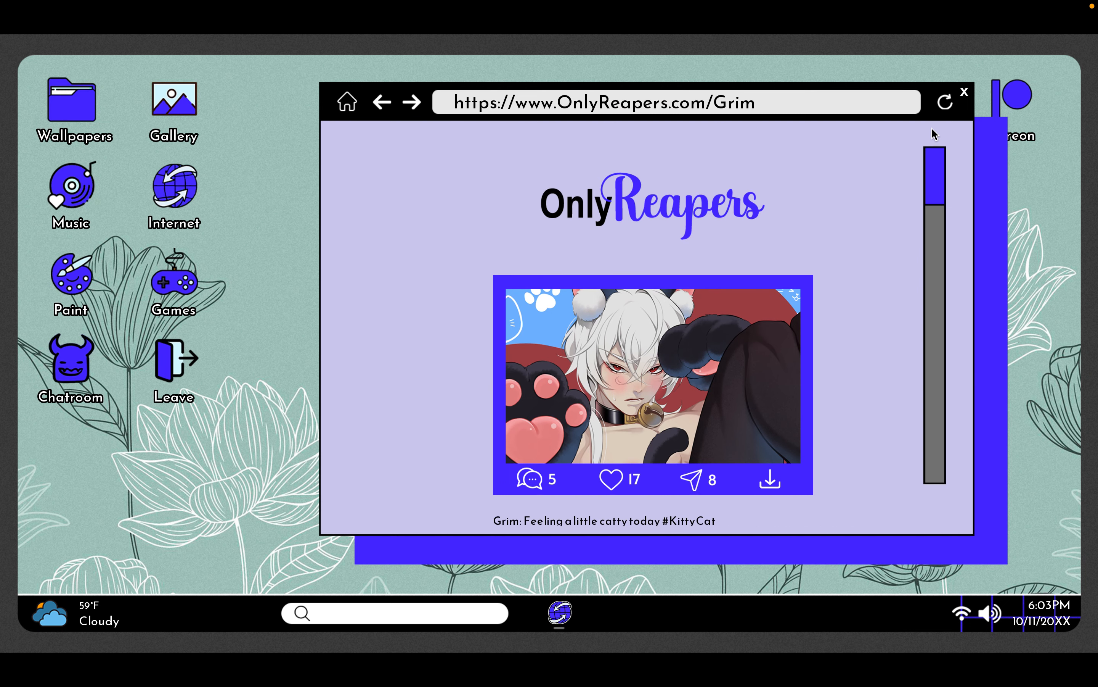
left_click(965, 92)
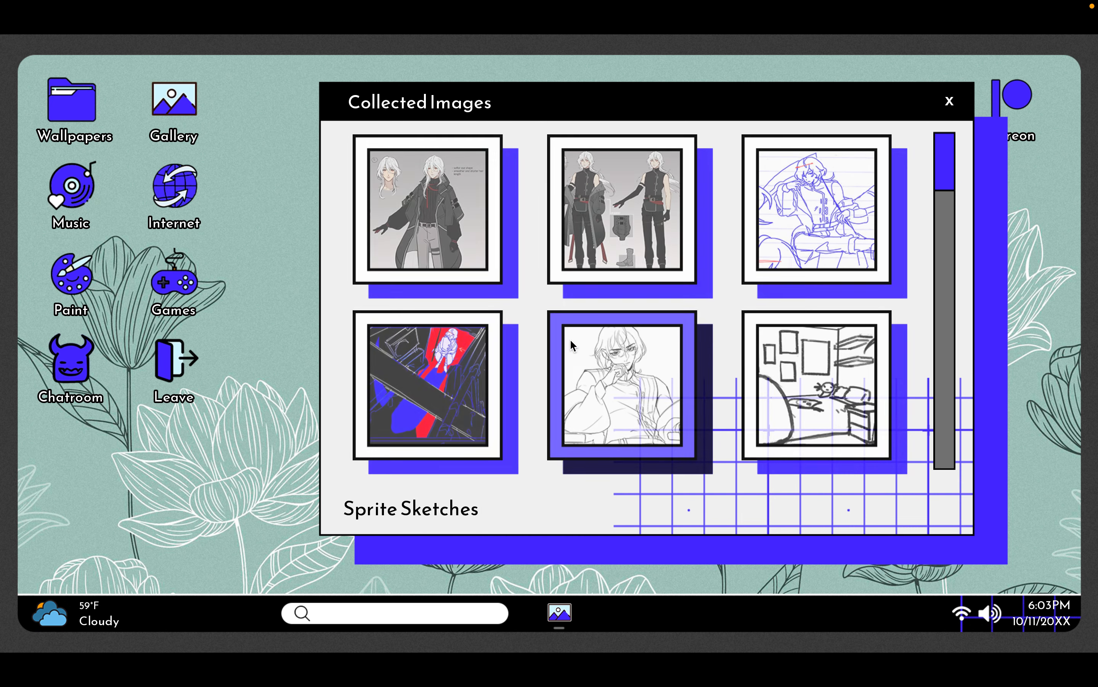
scroll("down", 3)
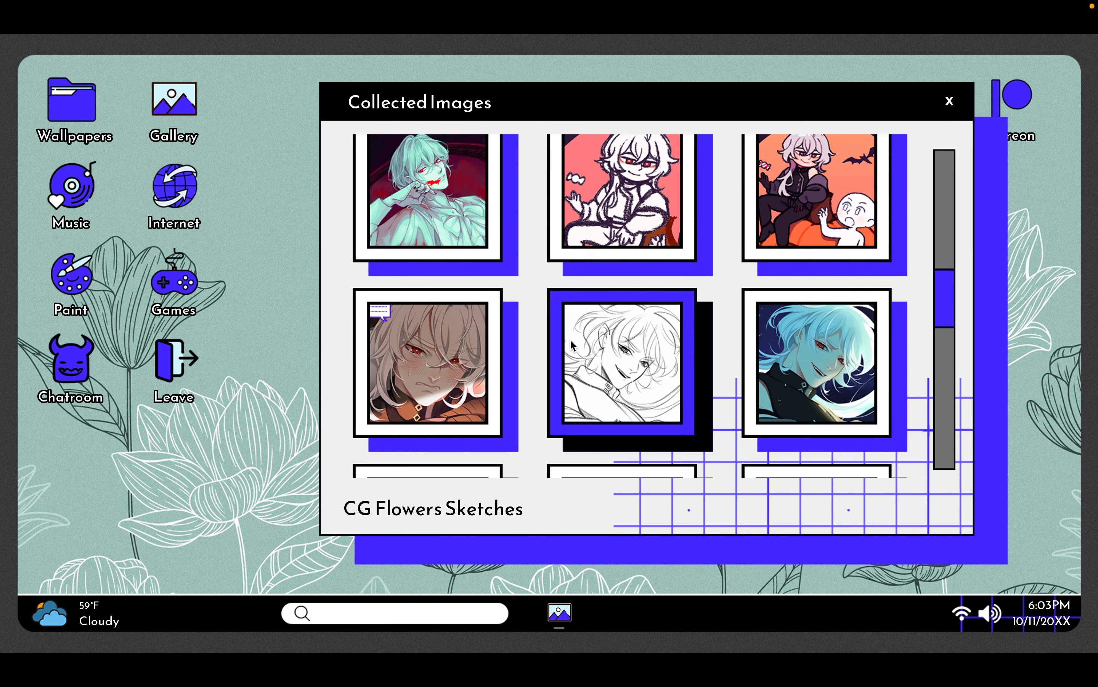
scroll("down", 3)
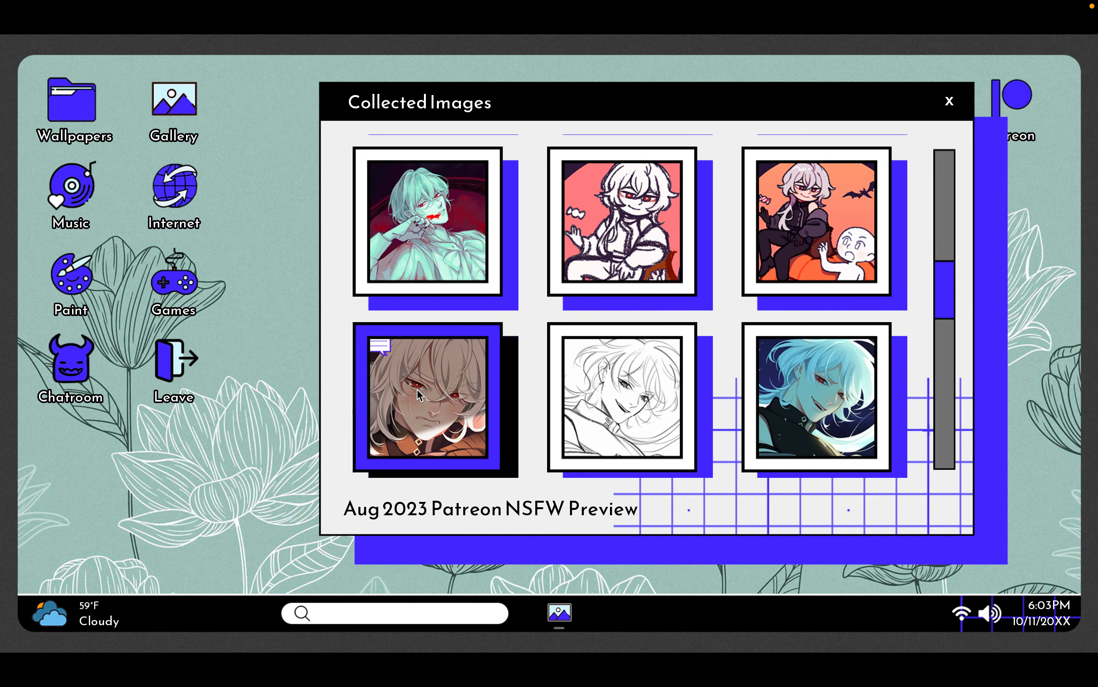
left_click(623, 399)
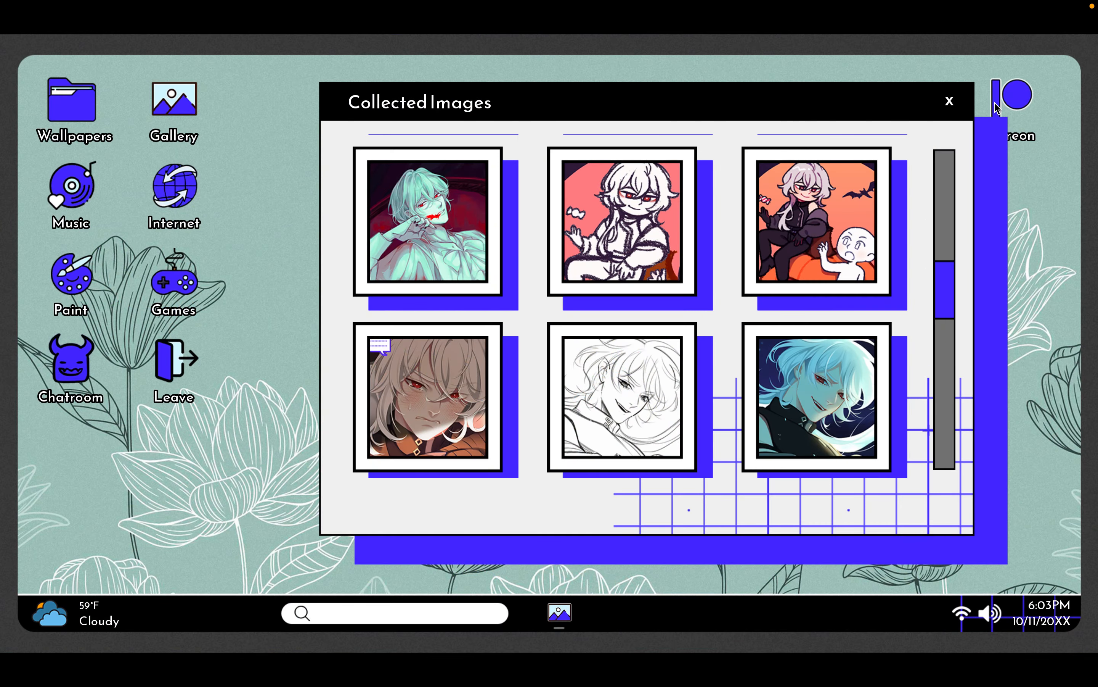
- Close the Collected Images window and agree to begin the chatroom
left_click(949, 101)
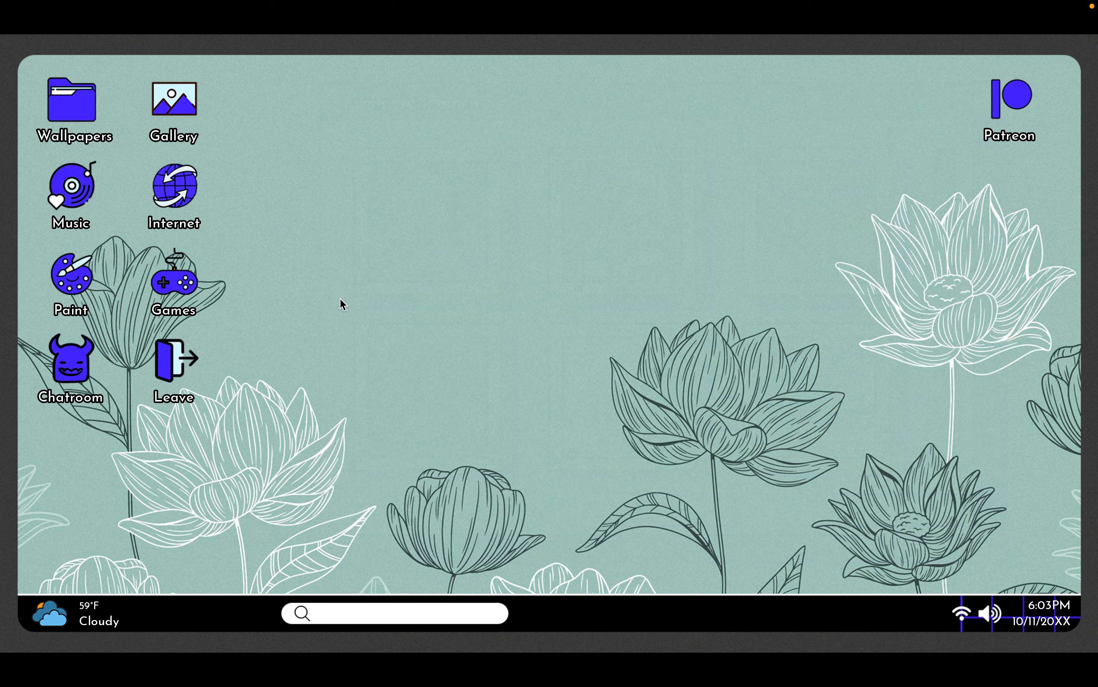
mouse_move(203, 193)
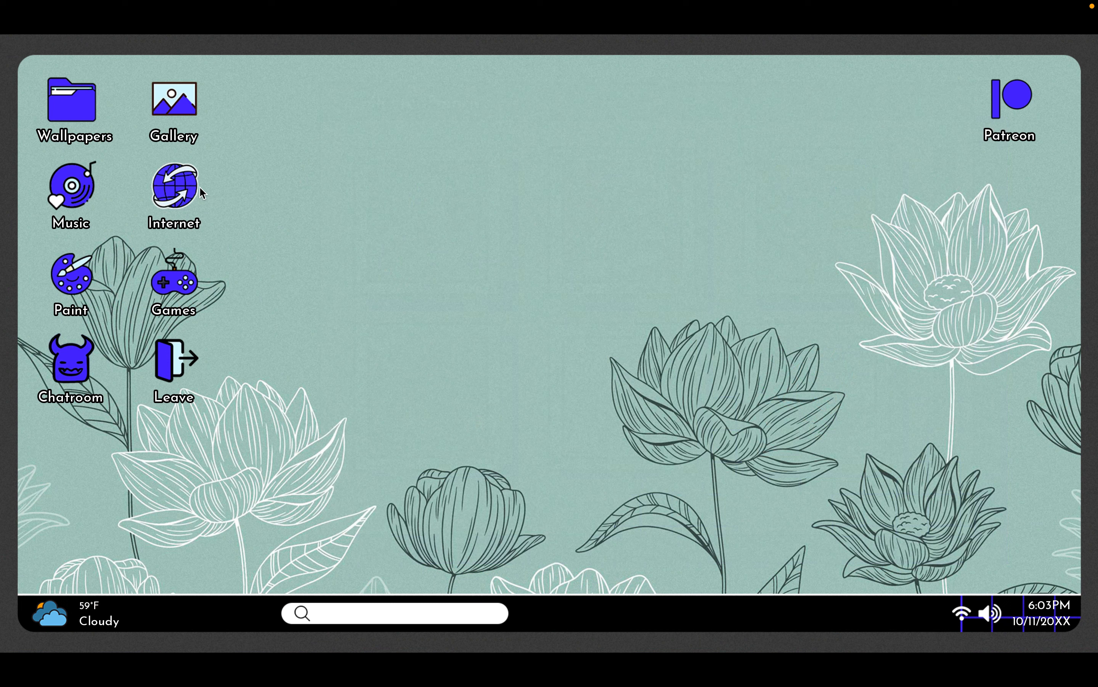
mouse_move(198, 354)
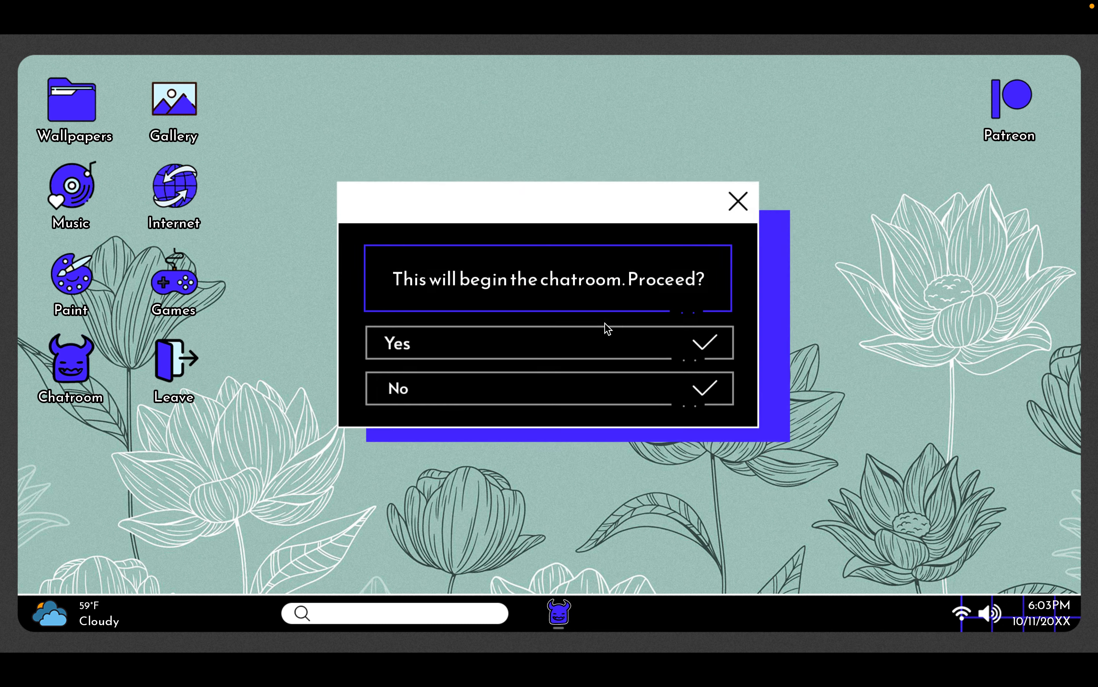
left_click(550, 342)
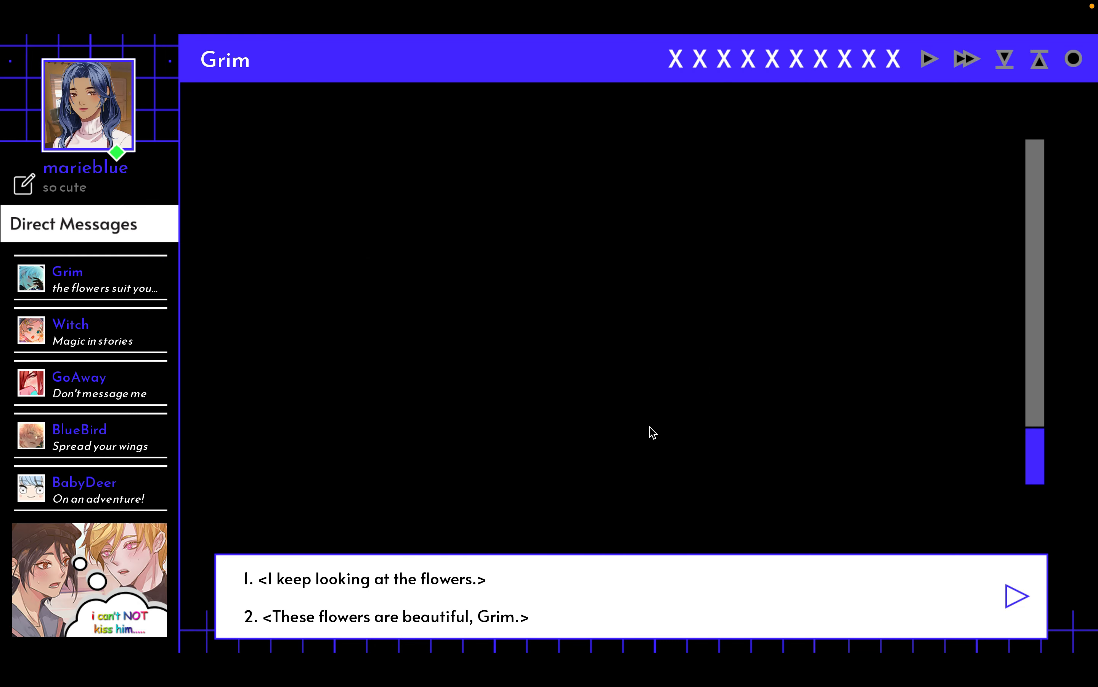
- Reply 'These flowers are beautiful, Grim.' and set the status to 'ty for the flowers'
left_click(384, 617)
type("th")
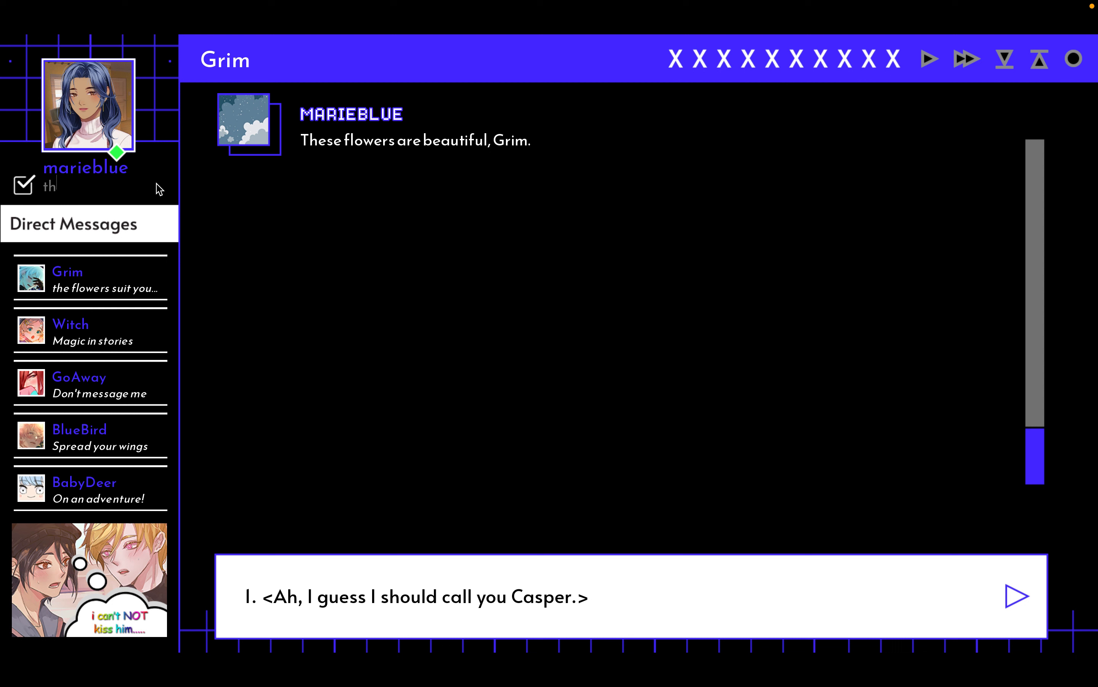
type("y for the flowers")
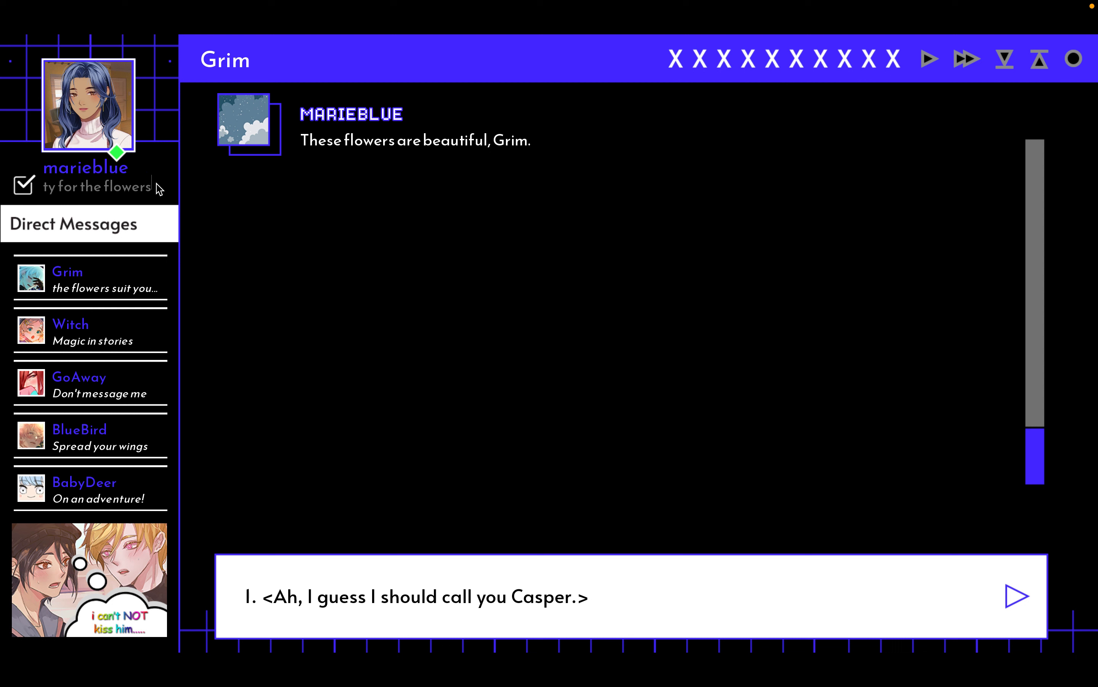
mouse_move(312, 222)
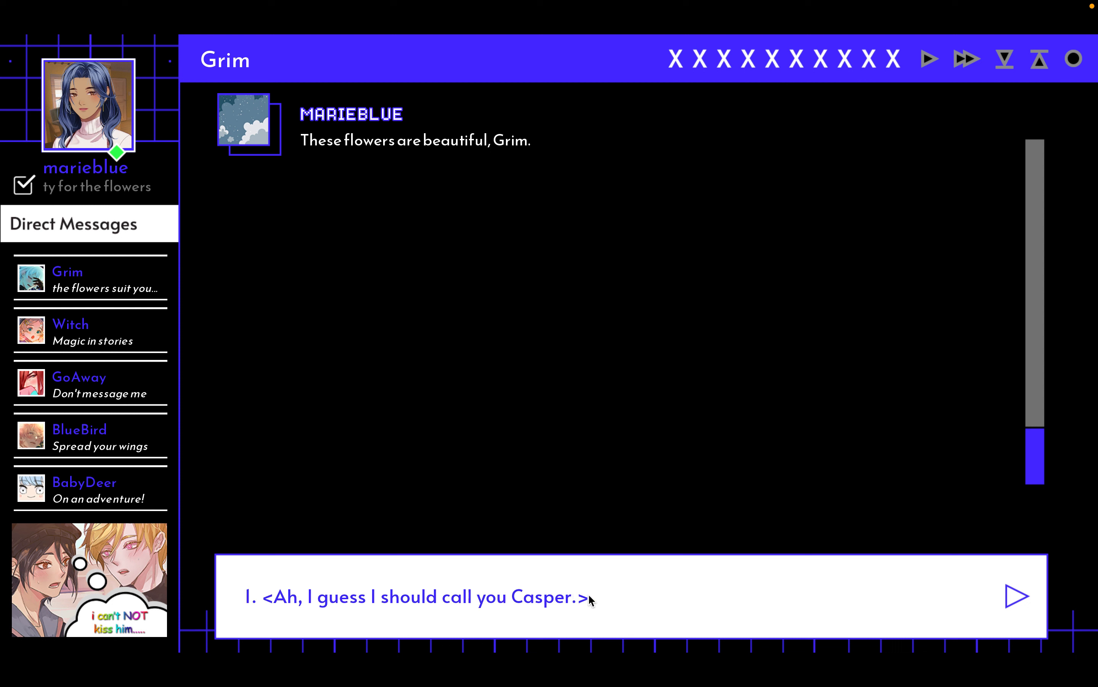
- Reply that he should call you Casper, he sweeps you off your feet, and the flowers are really pretty
left_click(416, 596)
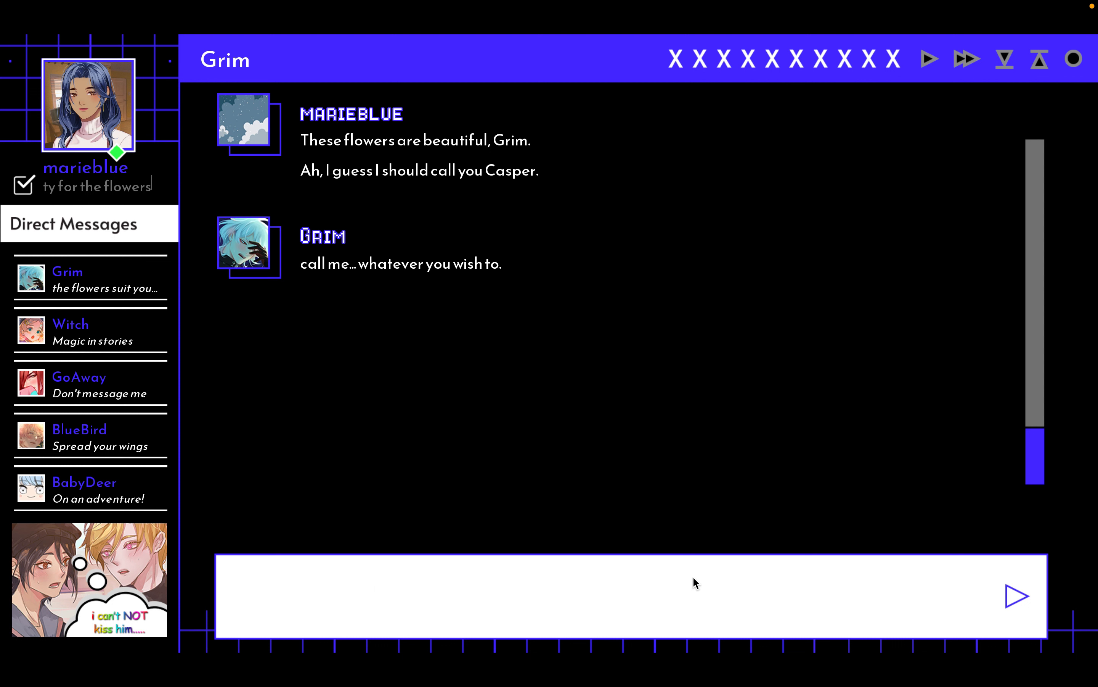
mouse_move(231, 211)
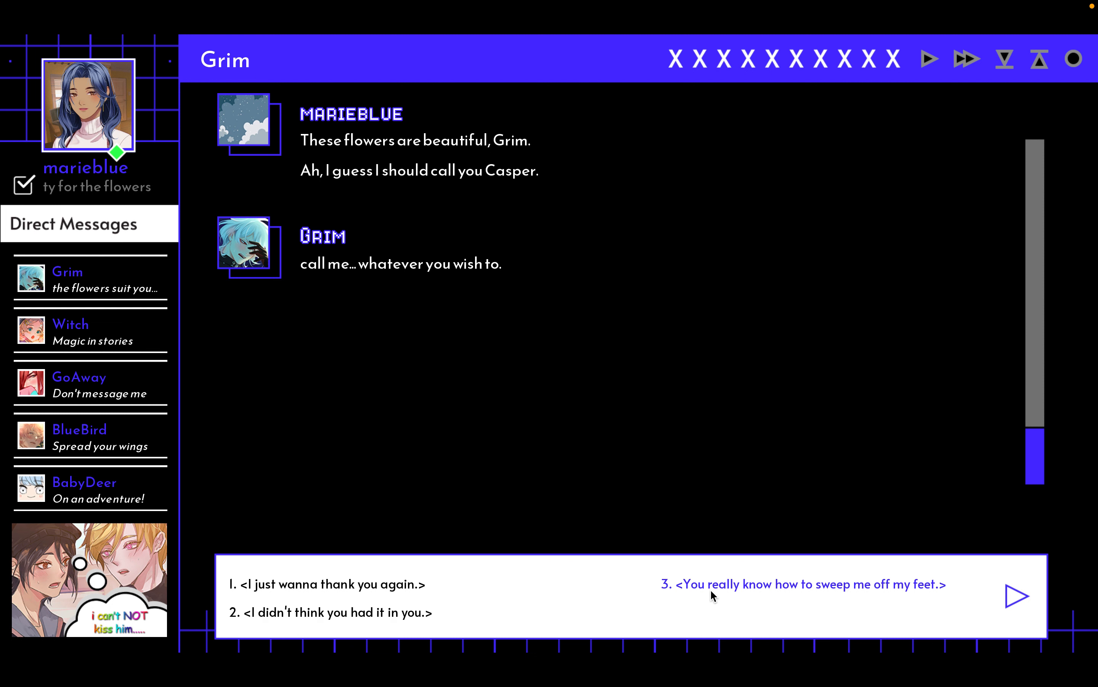
left_click(806, 583)
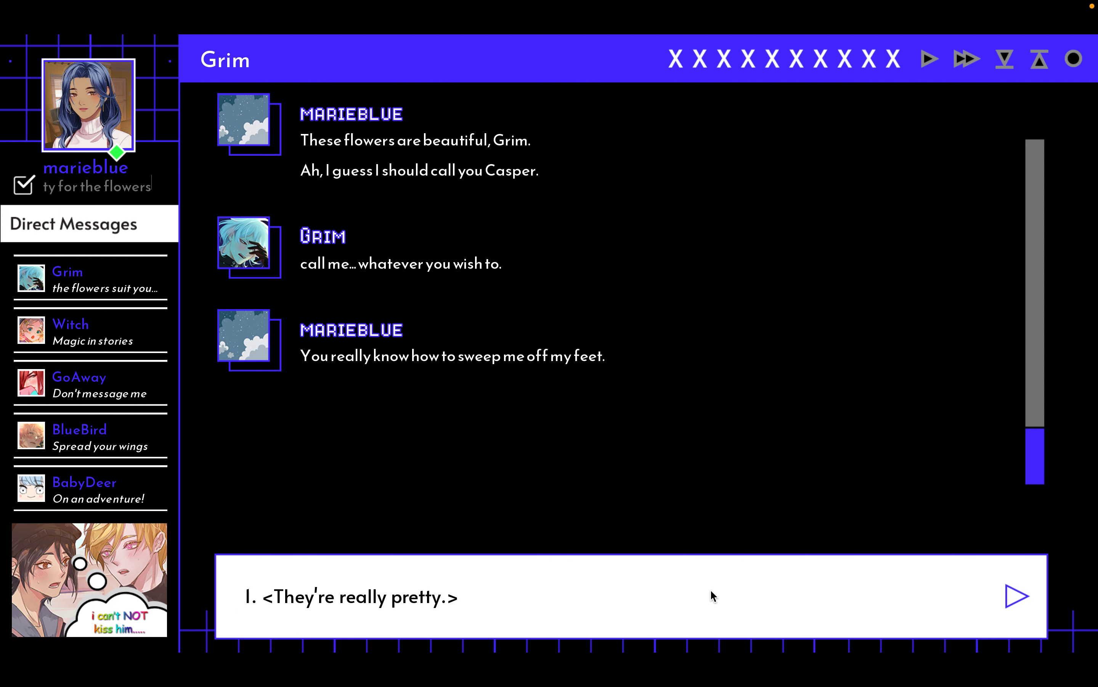
left_click(357, 596)
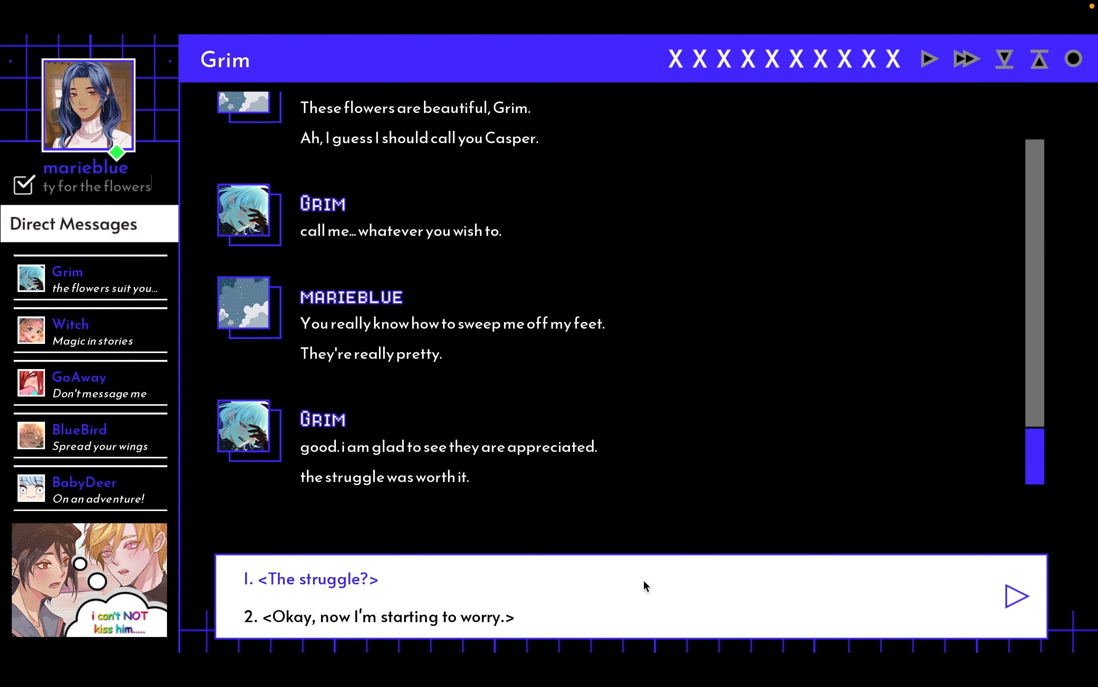
mouse_move(382, 584)
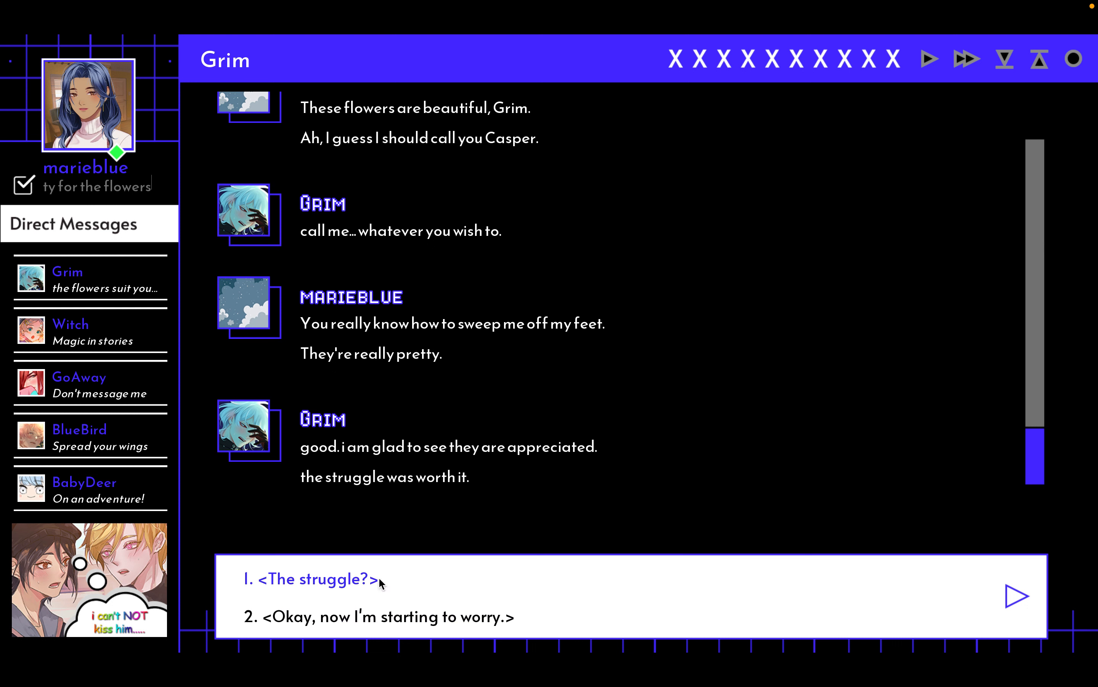
- Ask what struggle he means, whether he grew the flowers himself, and how he got them
left_click(315, 579)
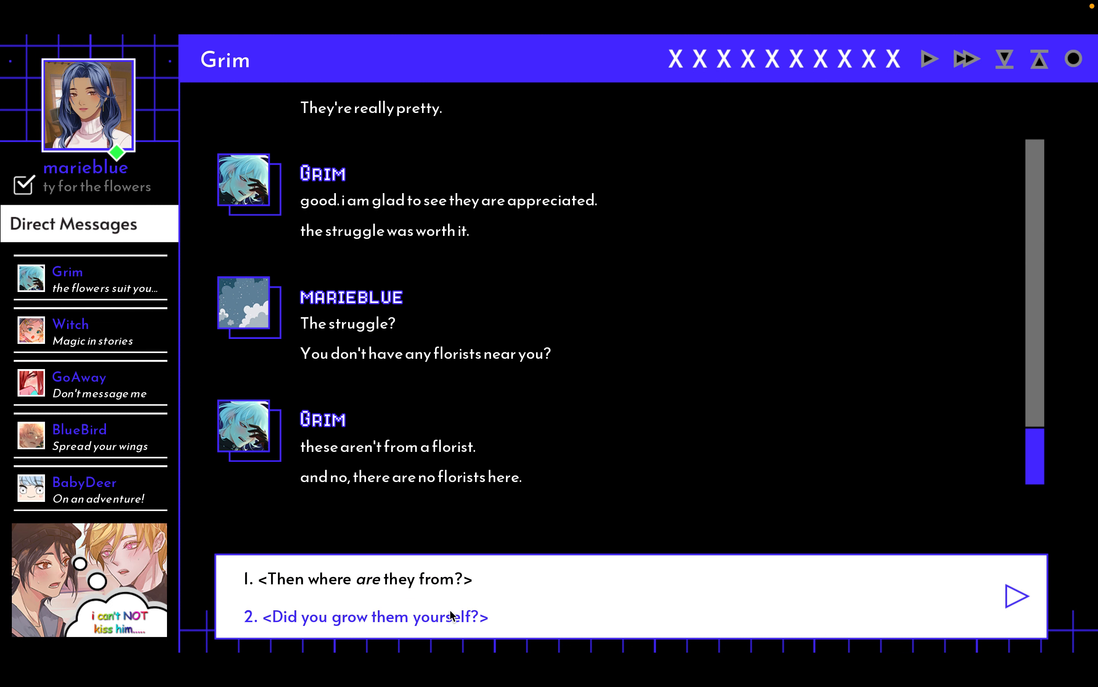
left_click(369, 616)
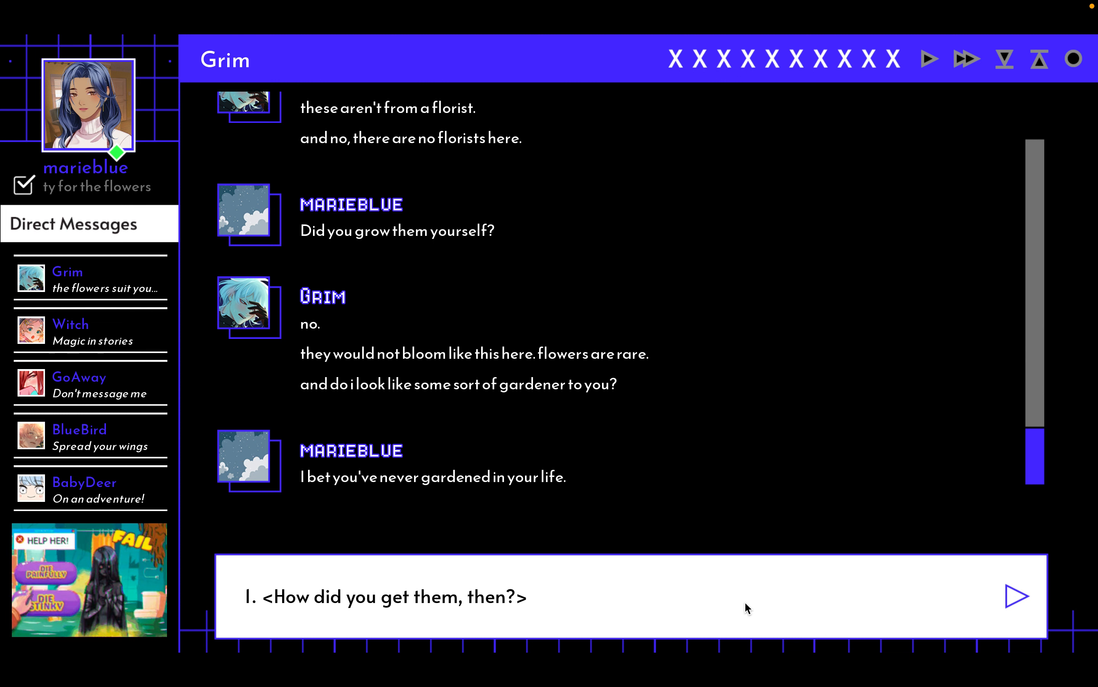
left_click(387, 596)
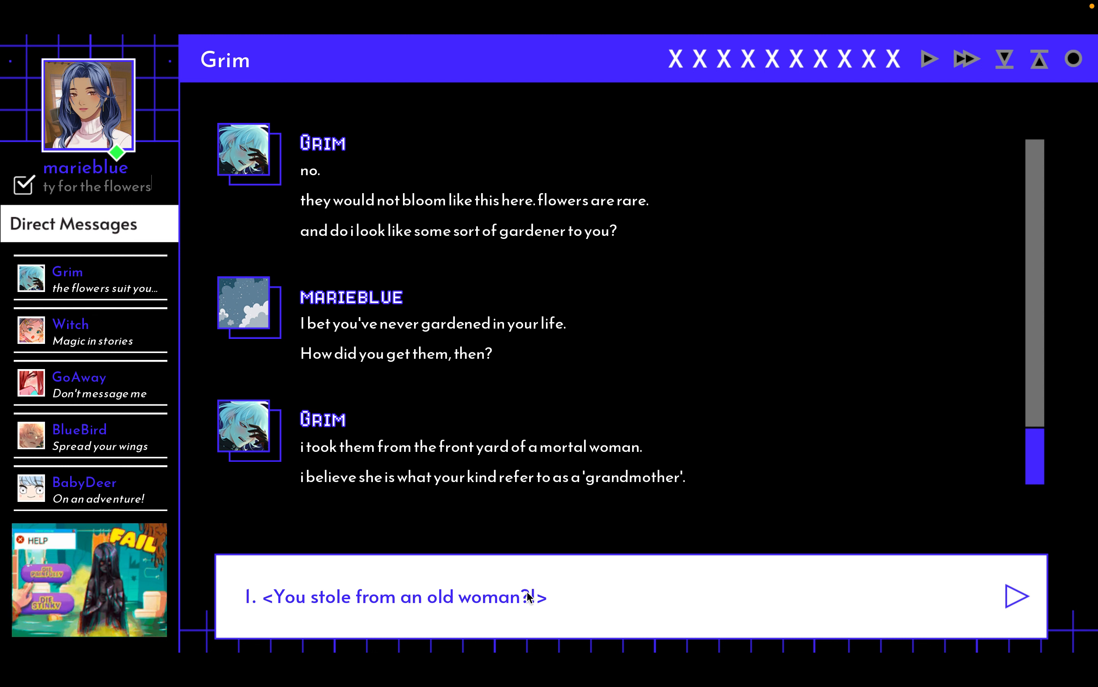
- Accuse Grim of stealing from an old woman and ask whether she chased him down
left_click(395, 597)
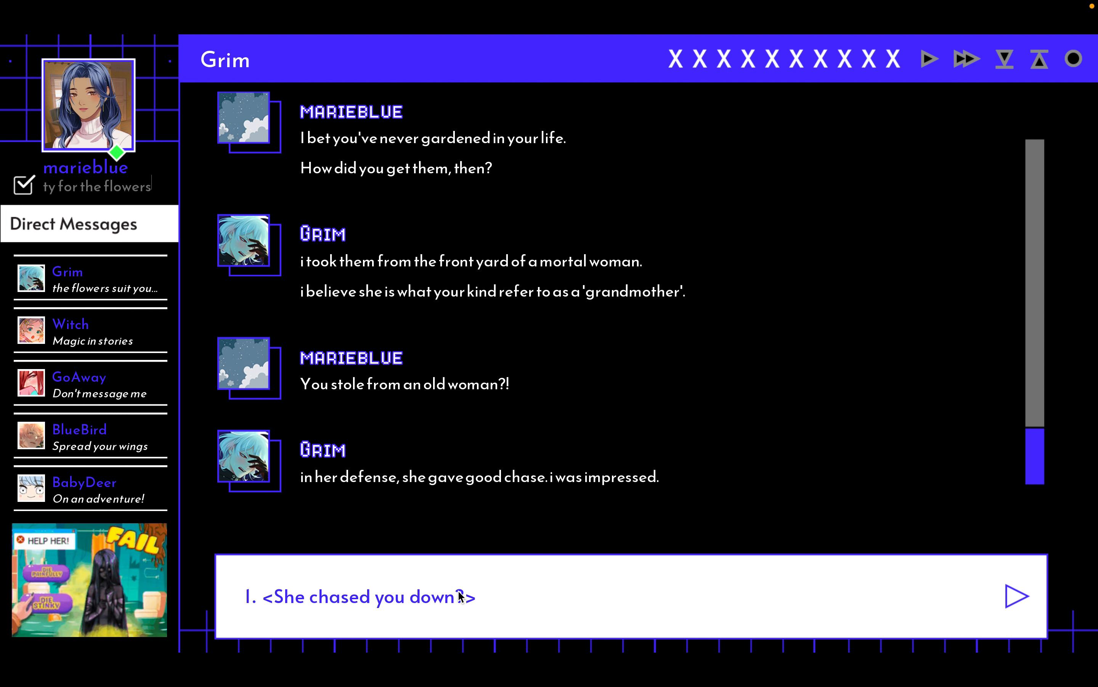
left_click(364, 596)
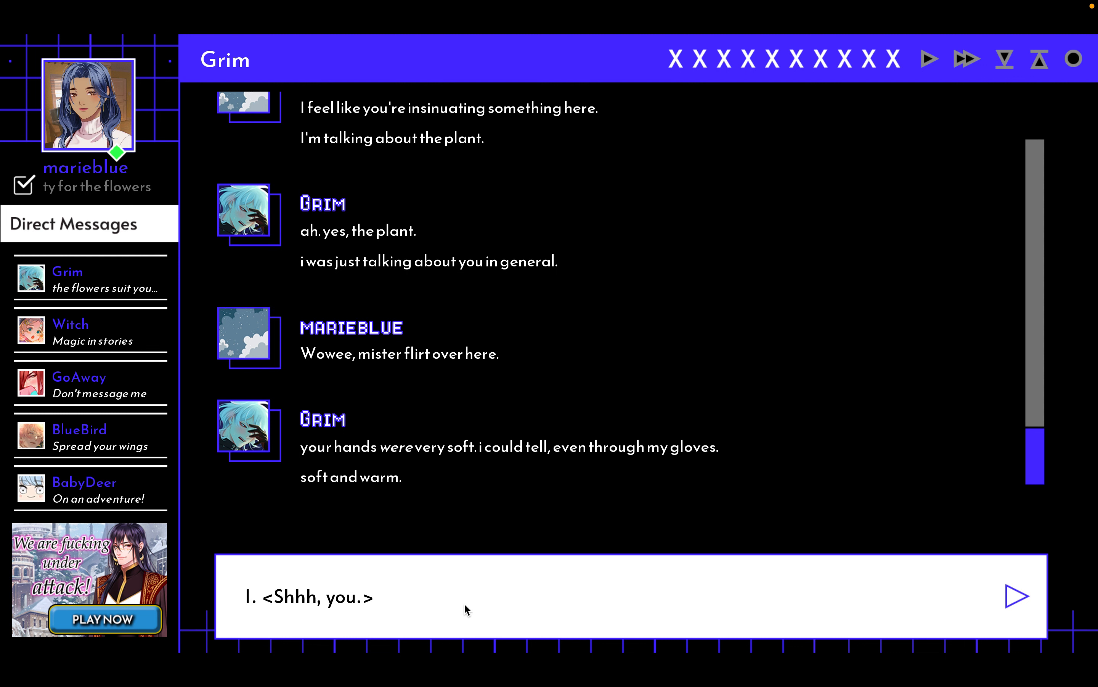
- Hush Grim's soft-hands remark and reply 'Well, yes.'
left_click(313, 596)
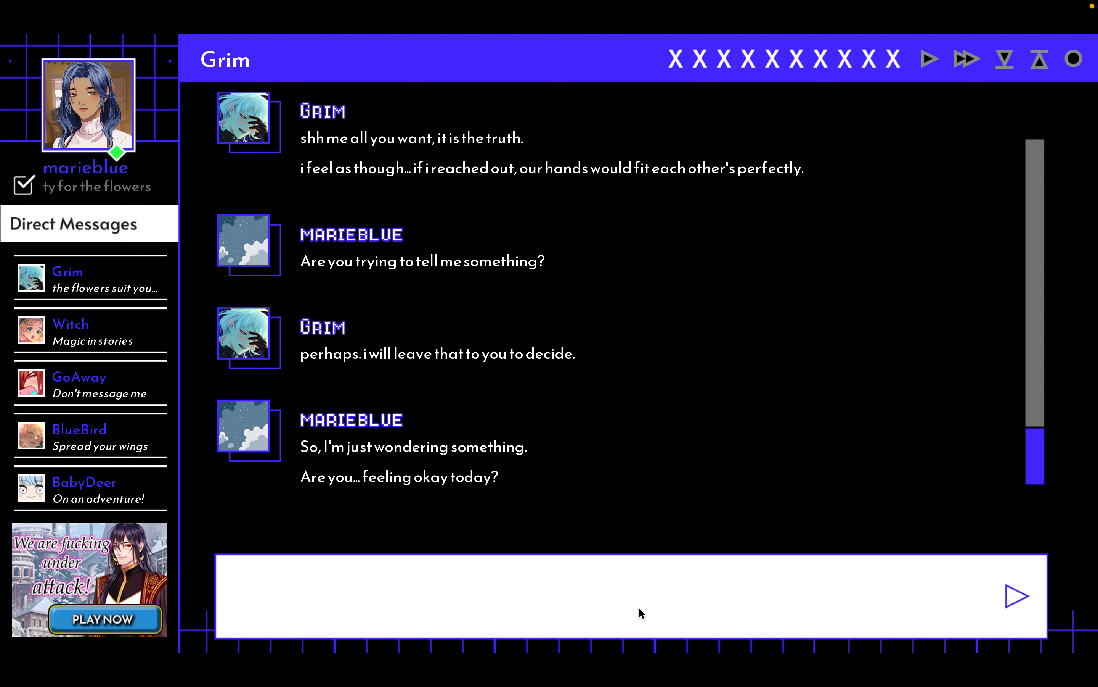
scroll("down", 3)
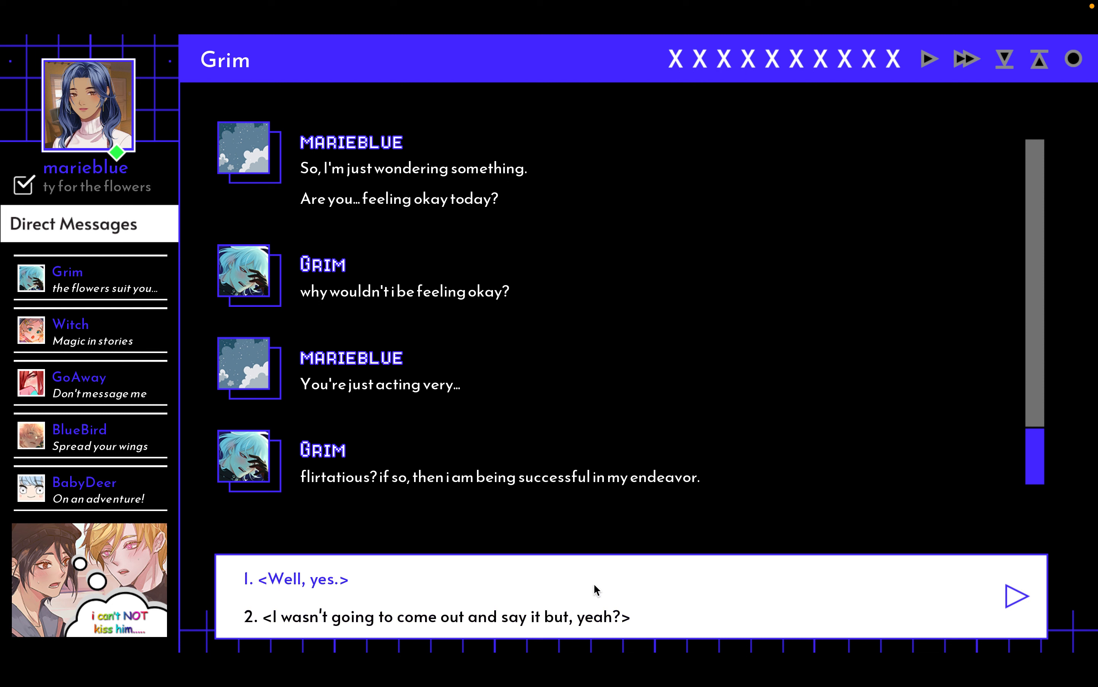
mouse_move(351, 579)
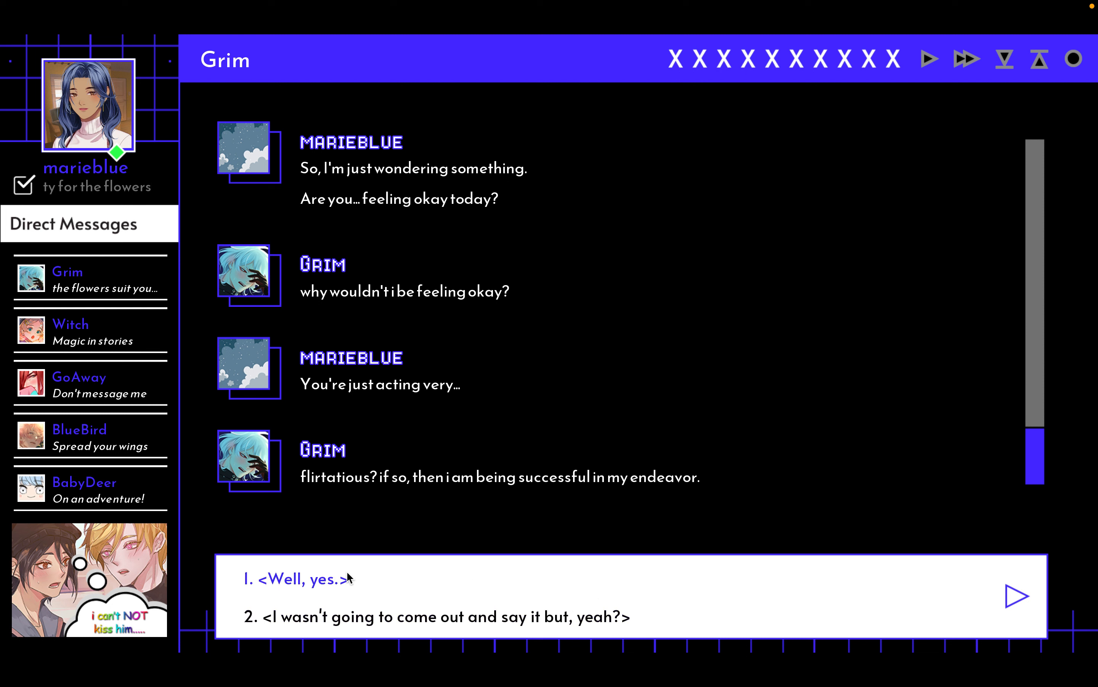
left_click(297, 579)
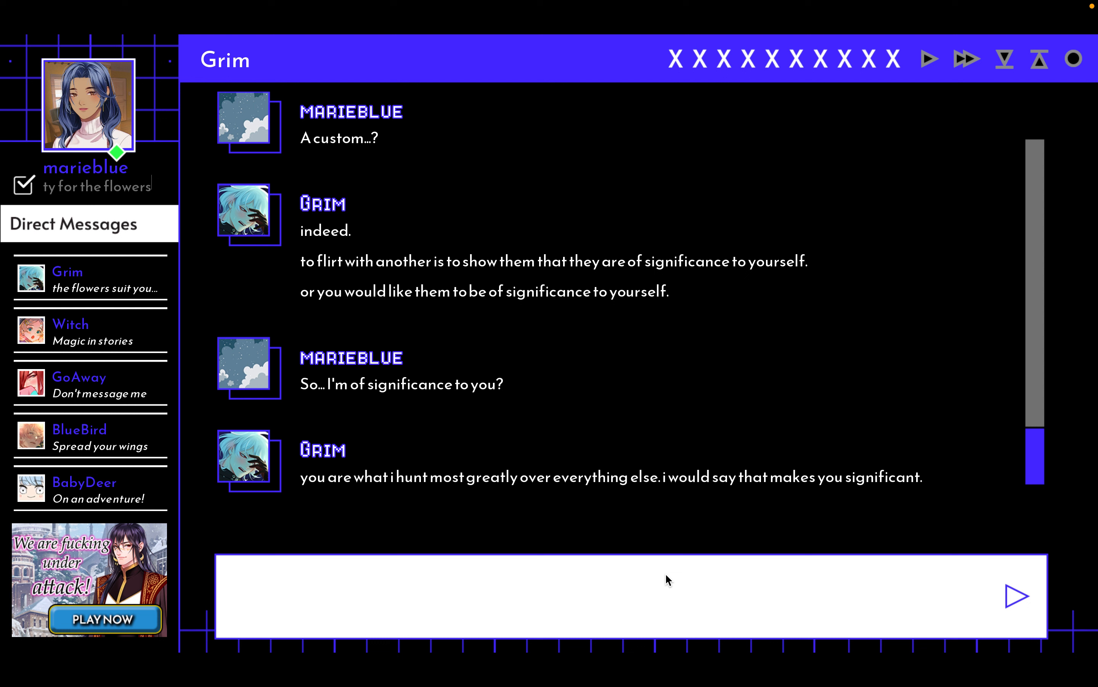
mouse_move(782, 596)
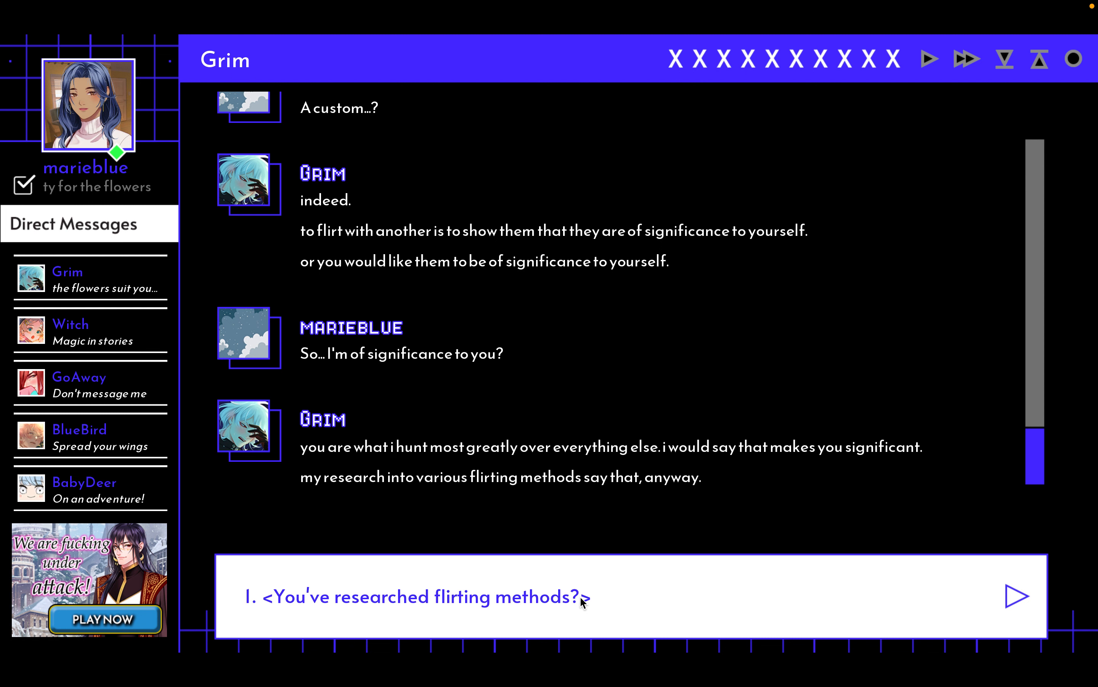
- Ask about his research into flirting methods and reply 'I feel touched!'
left_click(418, 597)
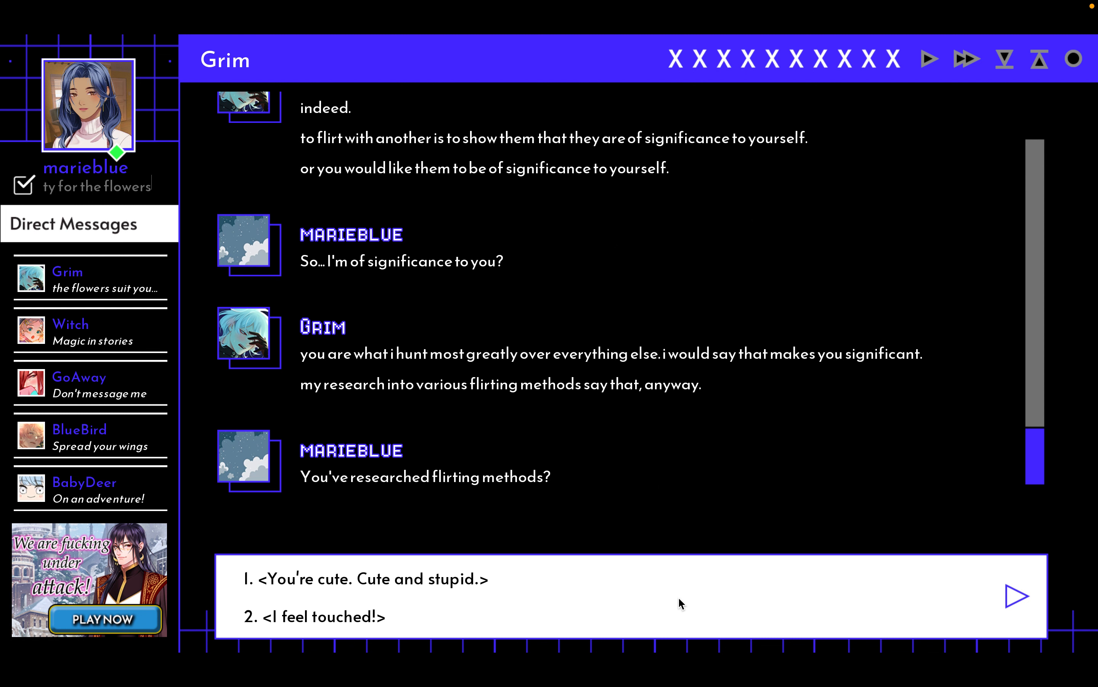
left_click(318, 616)
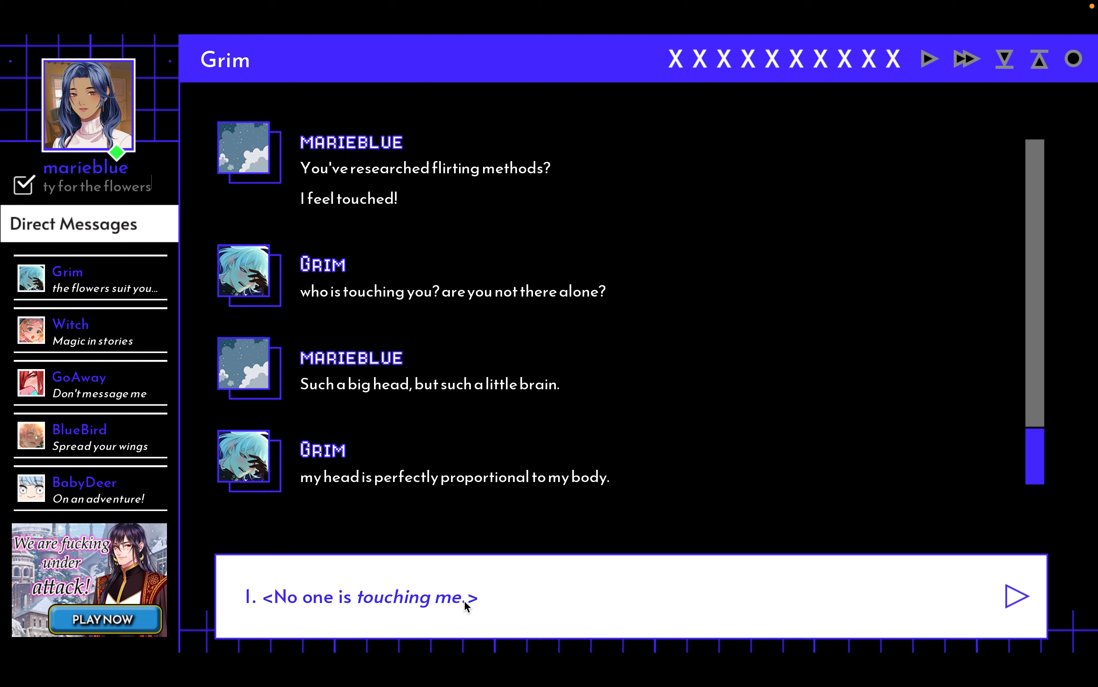
- Reply 'No one is touching me.', 'Yet?' and 'Someone's confident!'
left_click(359, 597)
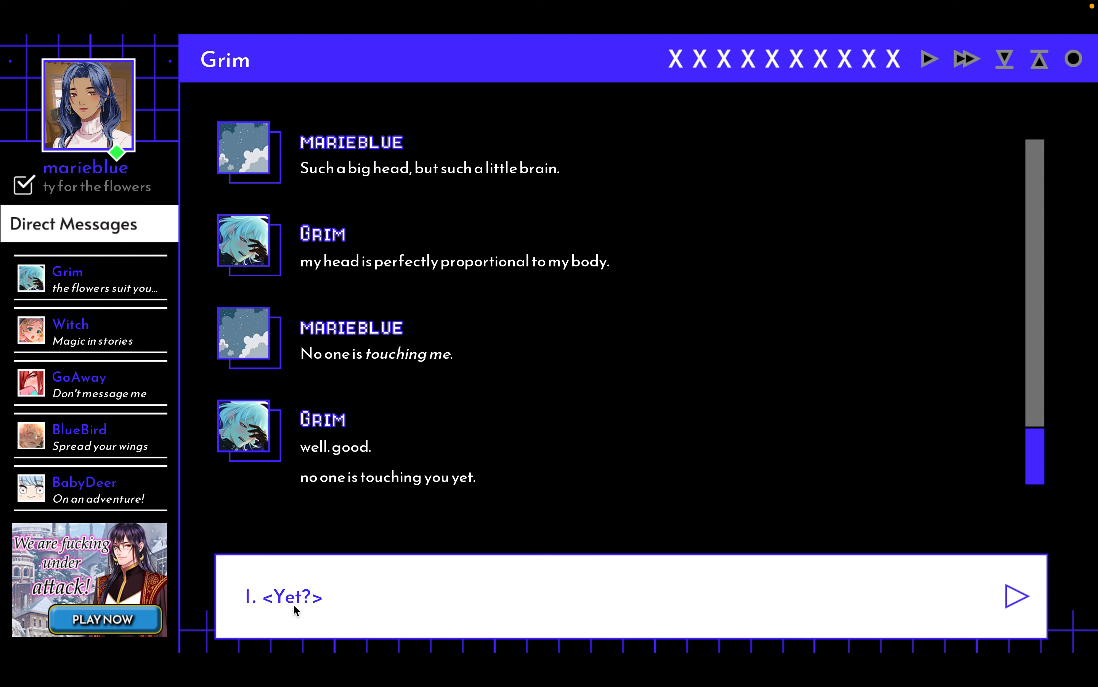
left_click(283, 596)
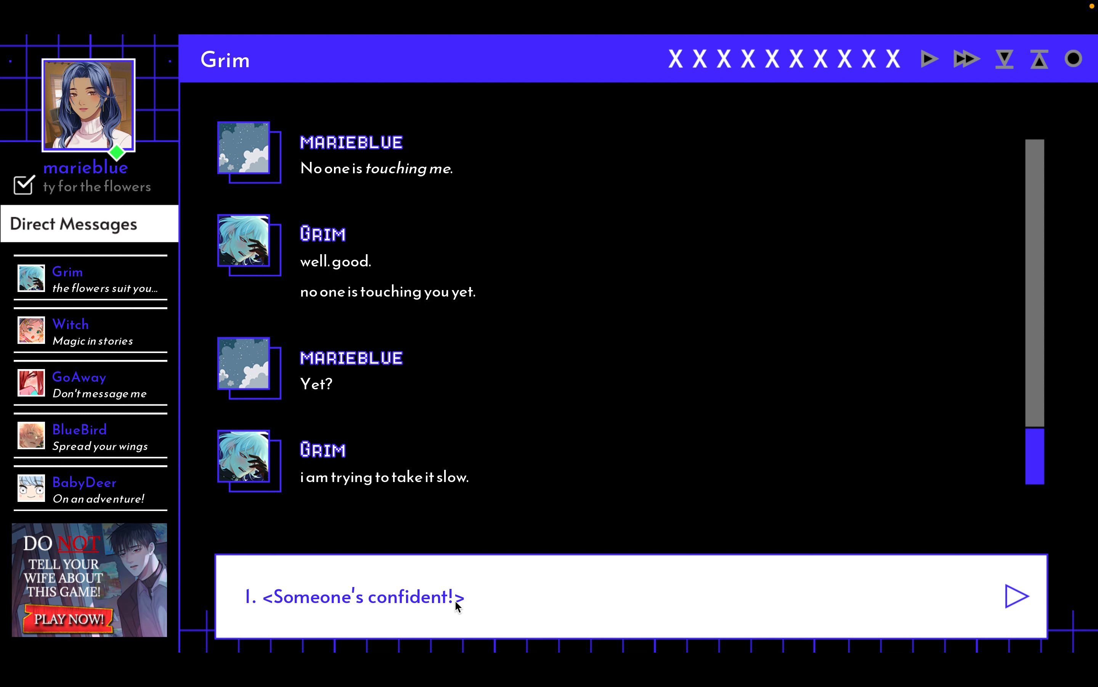
left_click(356, 596)
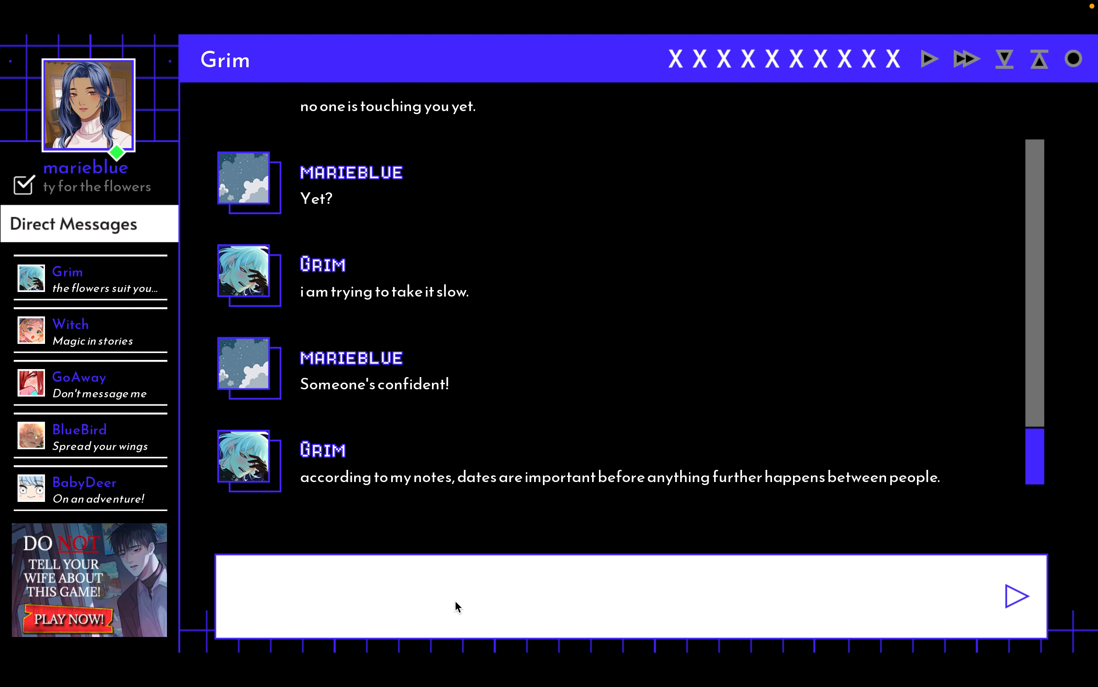
mouse_move(661, 611)
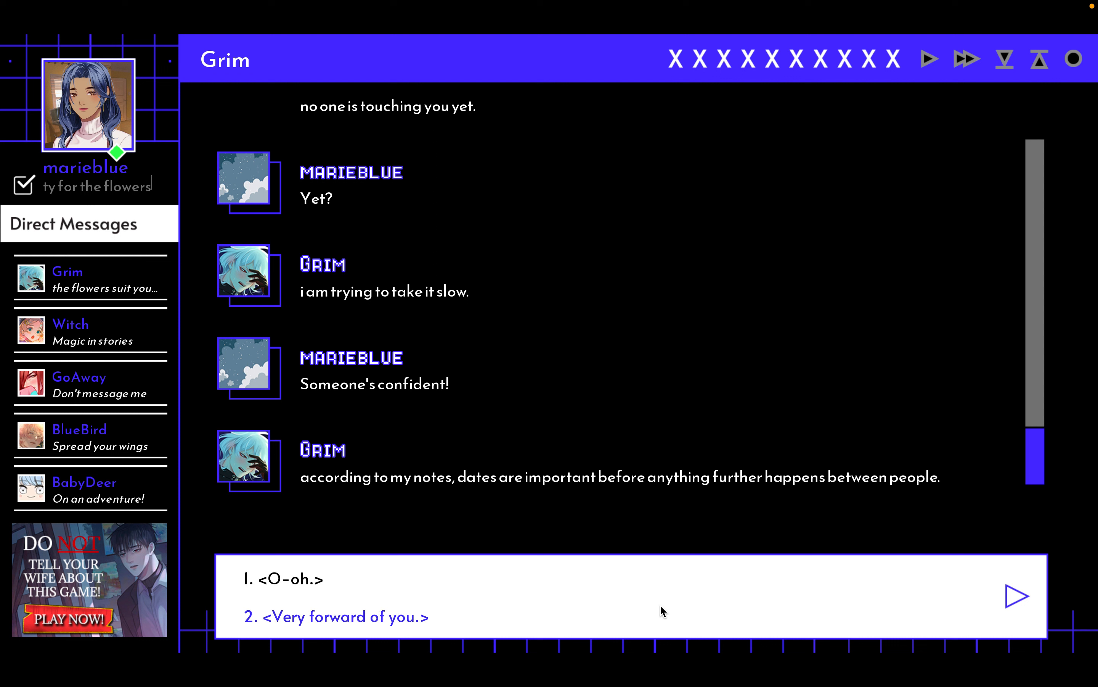
- Reply 'O-oh.' and ask where he got his dating notes
left_click(286, 579)
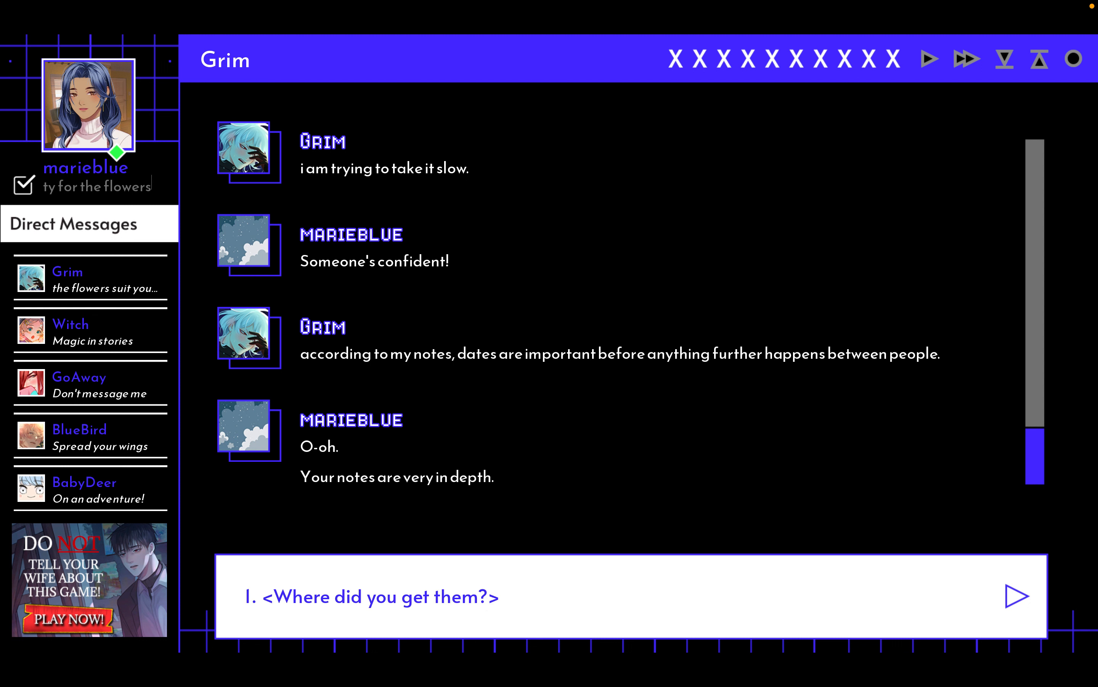
left_click(373, 597)
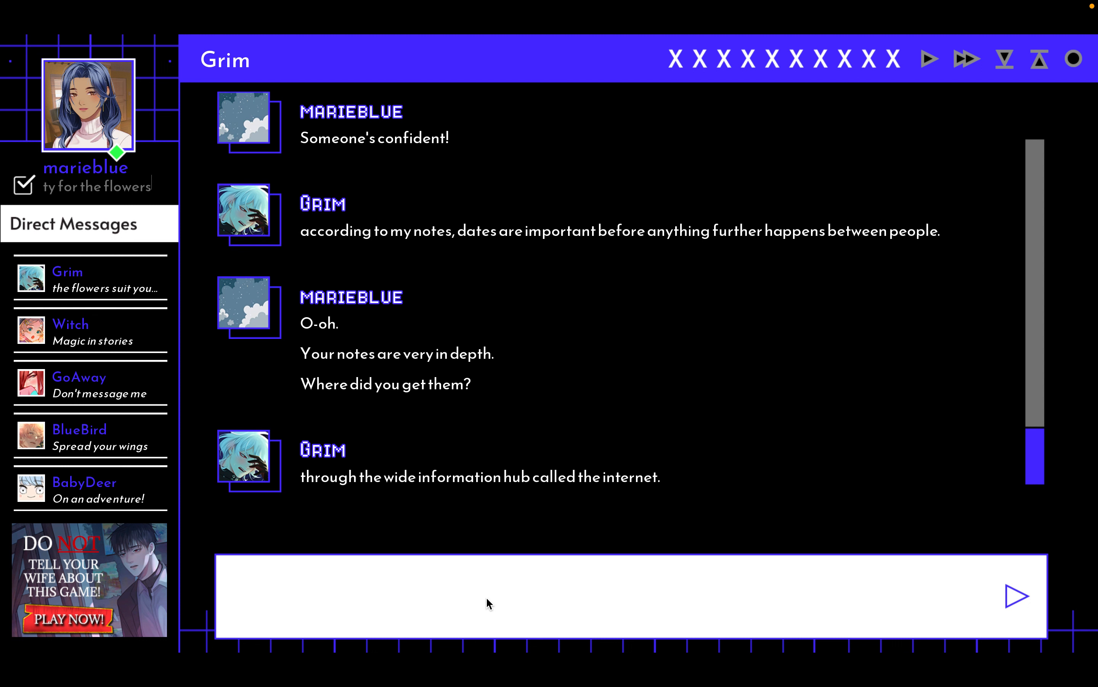
mouse_move(569, 615)
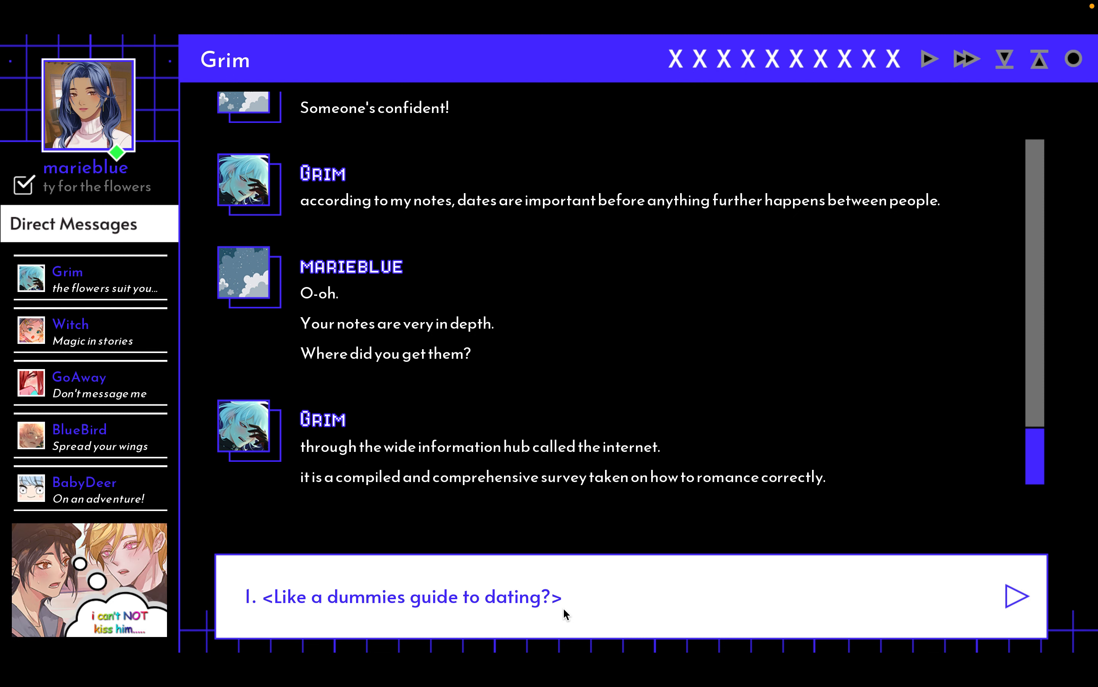
- Reply 'Like a dummies guide to dating?', pick option 2, then send 'Flirt away o7'
left_click(405, 597)
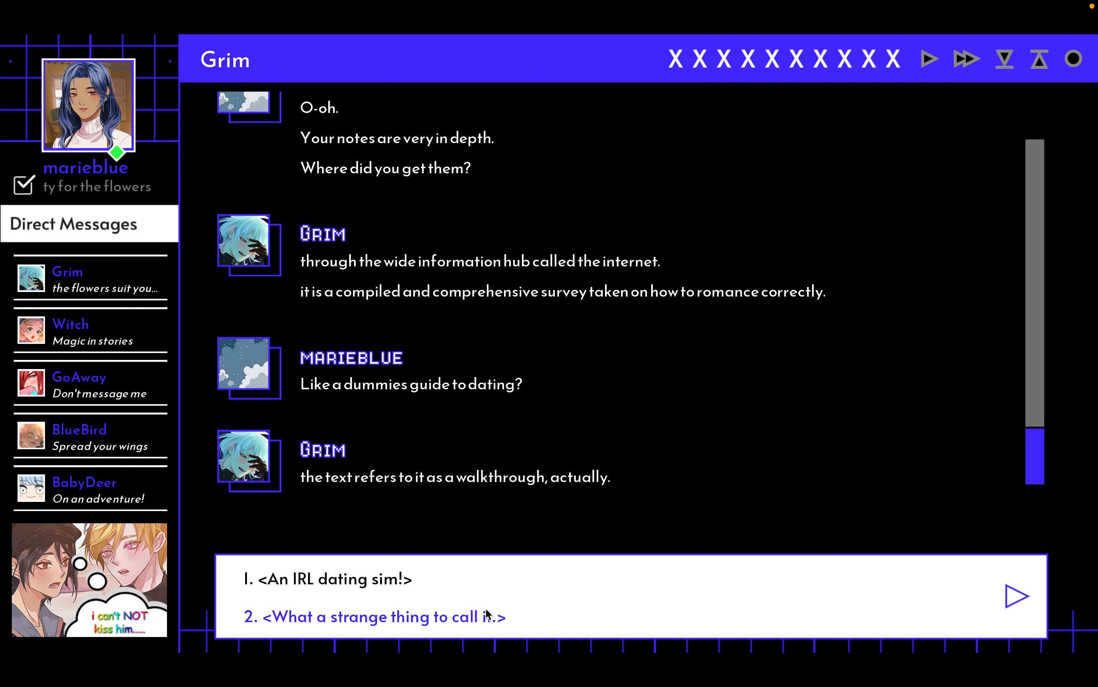
left_click(384, 616)
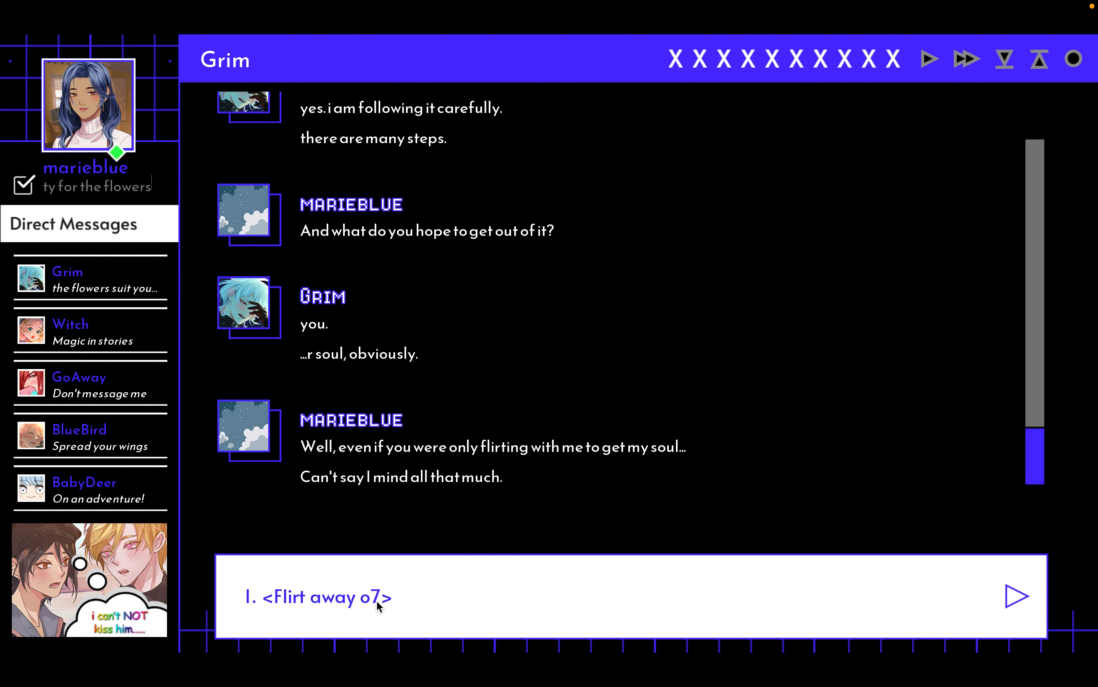
left_click(320, 597)
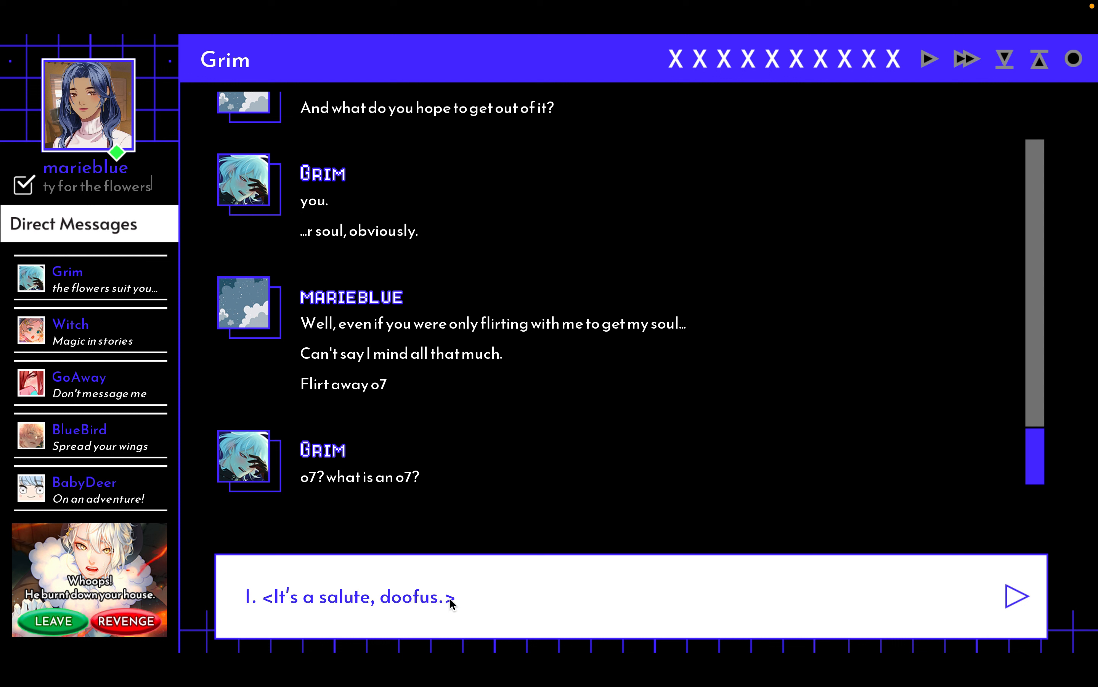
- Reply 'It's a salute, doofus.' to explain the o7
left_click(350, 597)
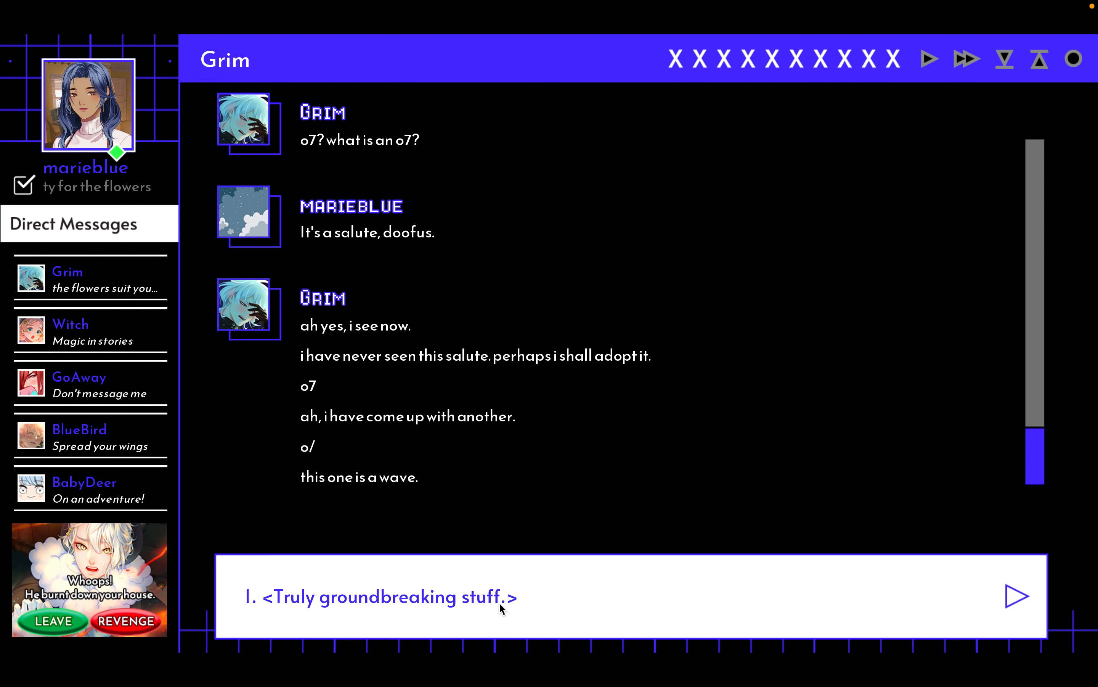
mouse_move(423, 456)
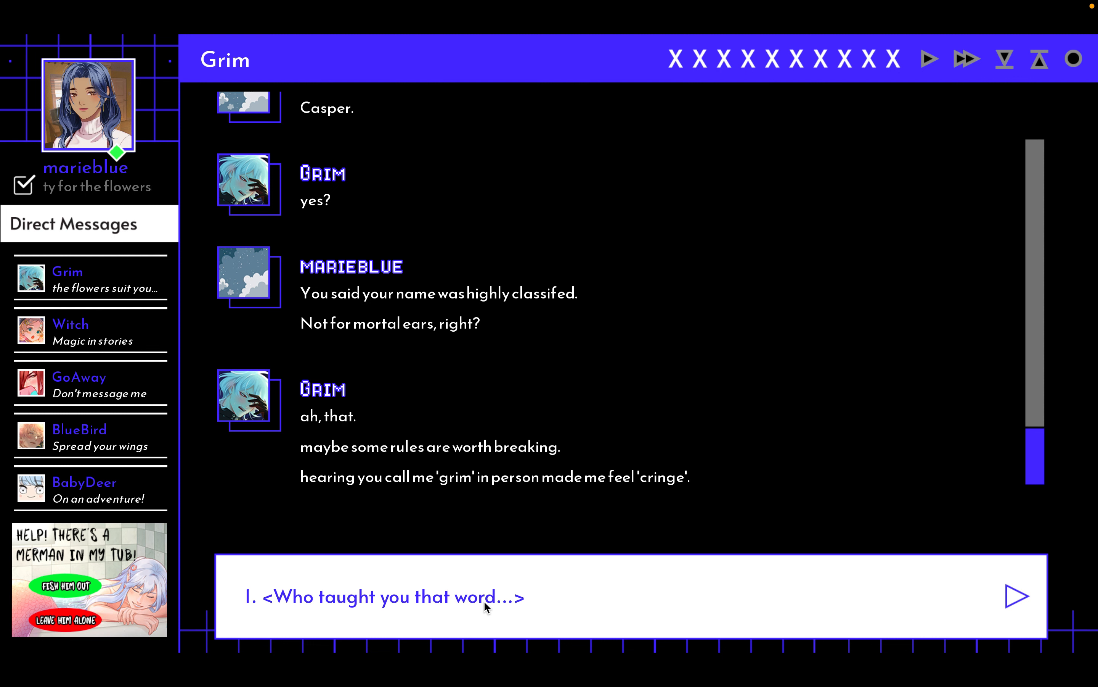
- Reply 'Who taught you that word...' and beg him never to say those words again
left_click(385, 596)
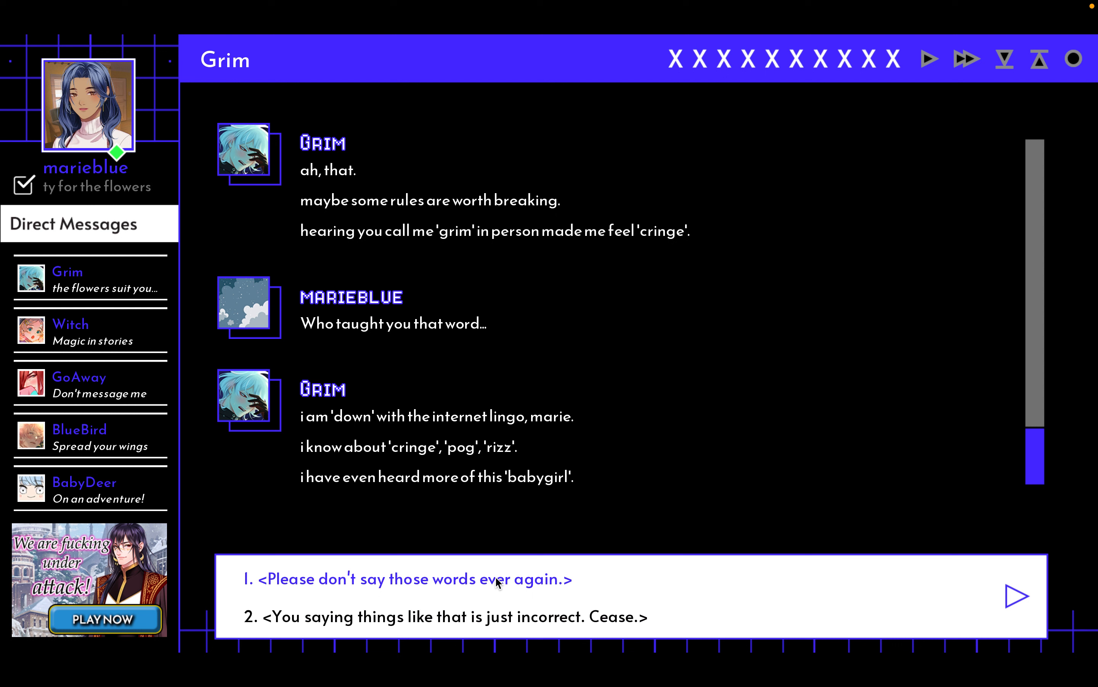
mouse_move(499, 617)
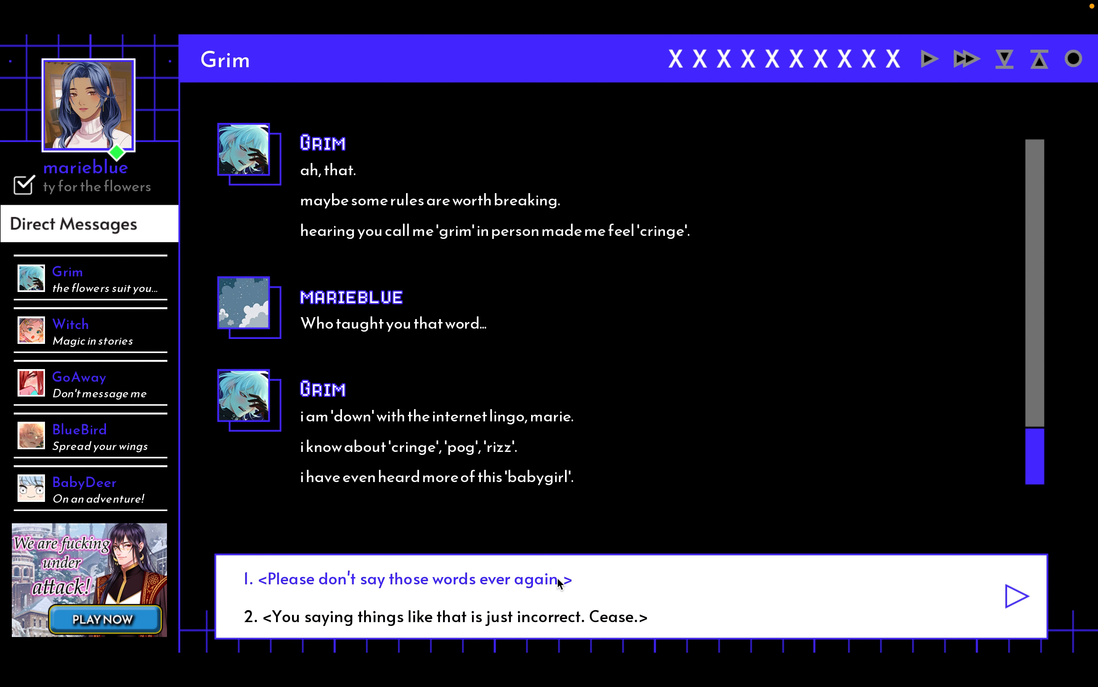
left_click(407, 579)
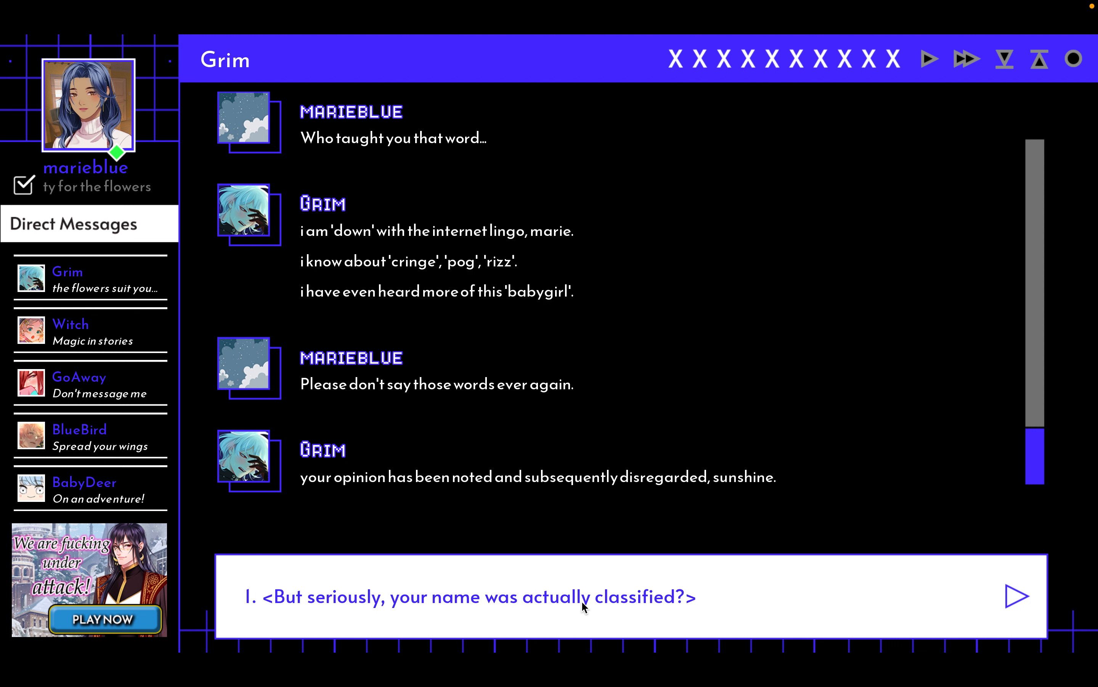
mouse_move(585, 608)
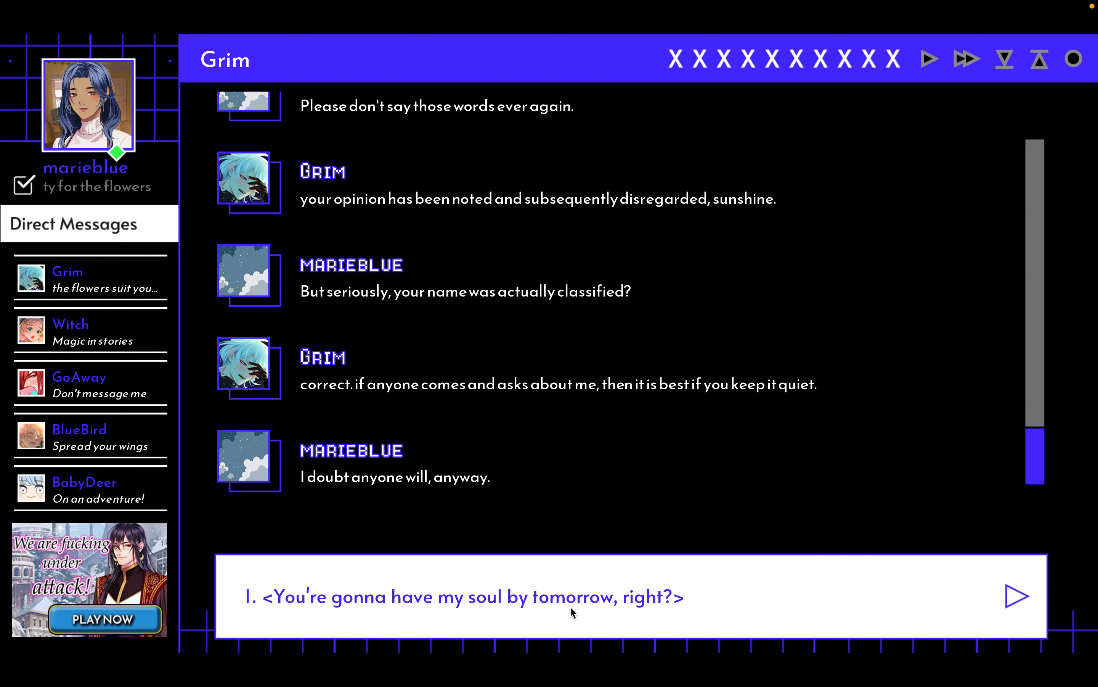
- Ask whether he'll have your soul by tomorrow, then call him a dork
left_click(466, 597)
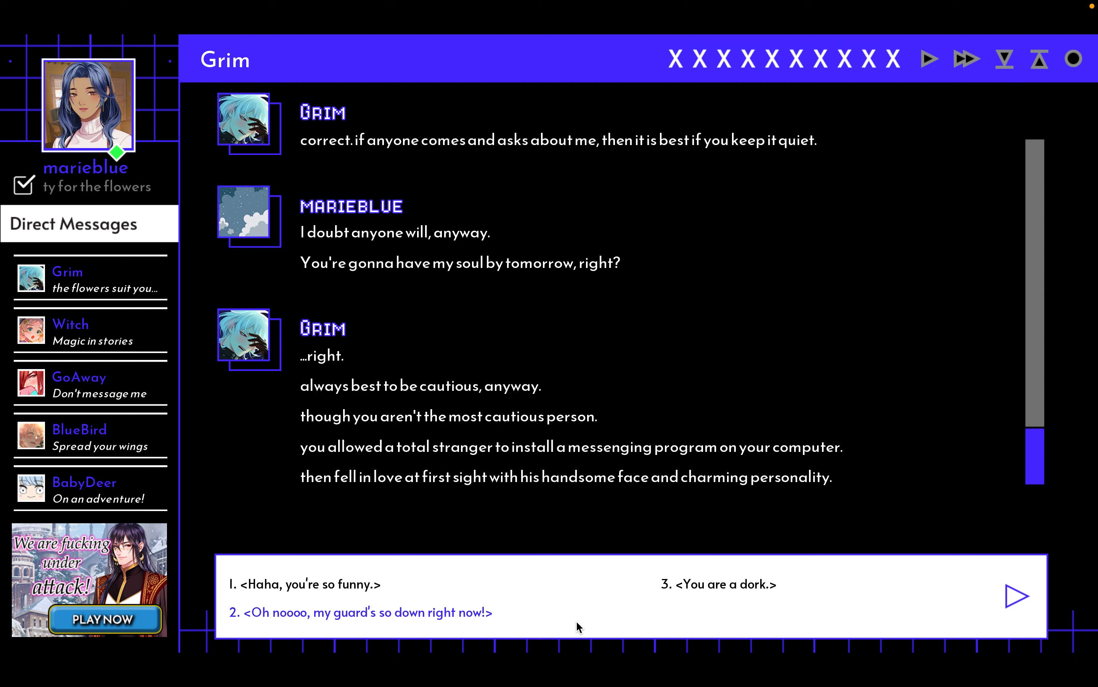
left_click(723, 583)
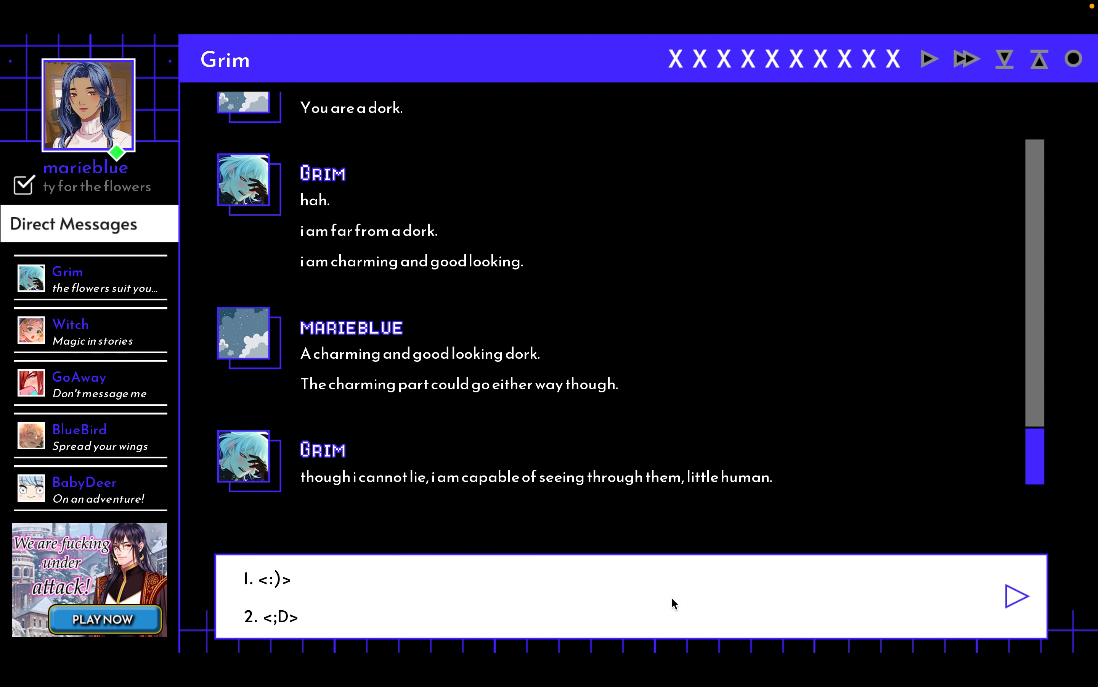
- Reply with the ;D face, respond to his confession, and ask if reapers get sick and whether it's serious
left_click(273, 617)
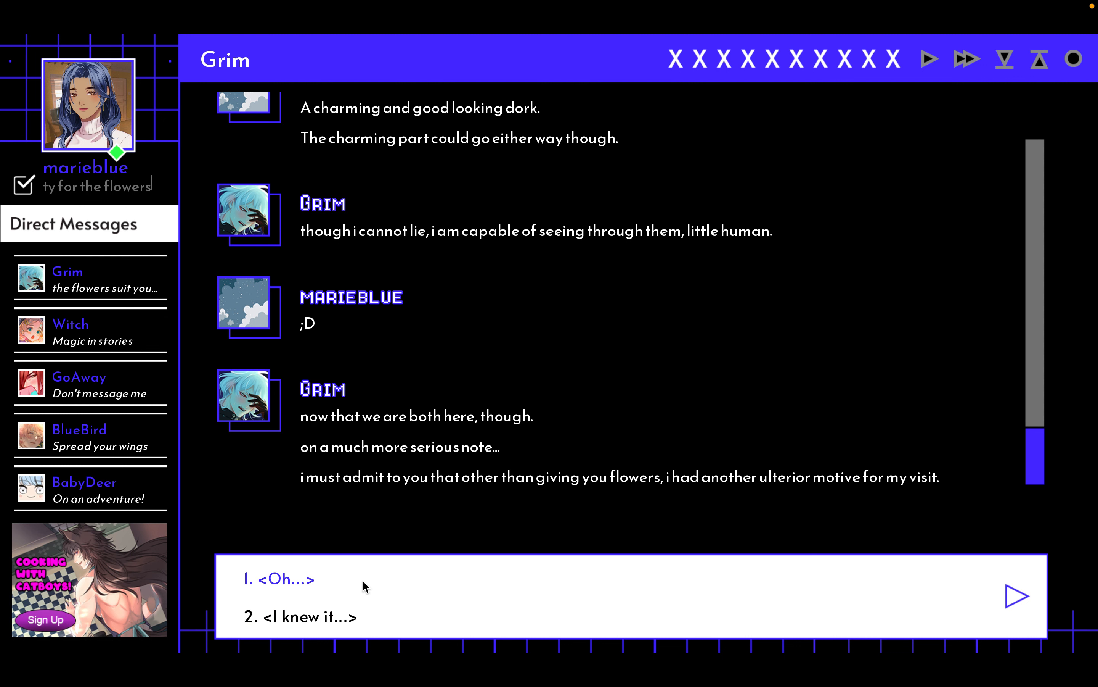
left_click(279, 579)
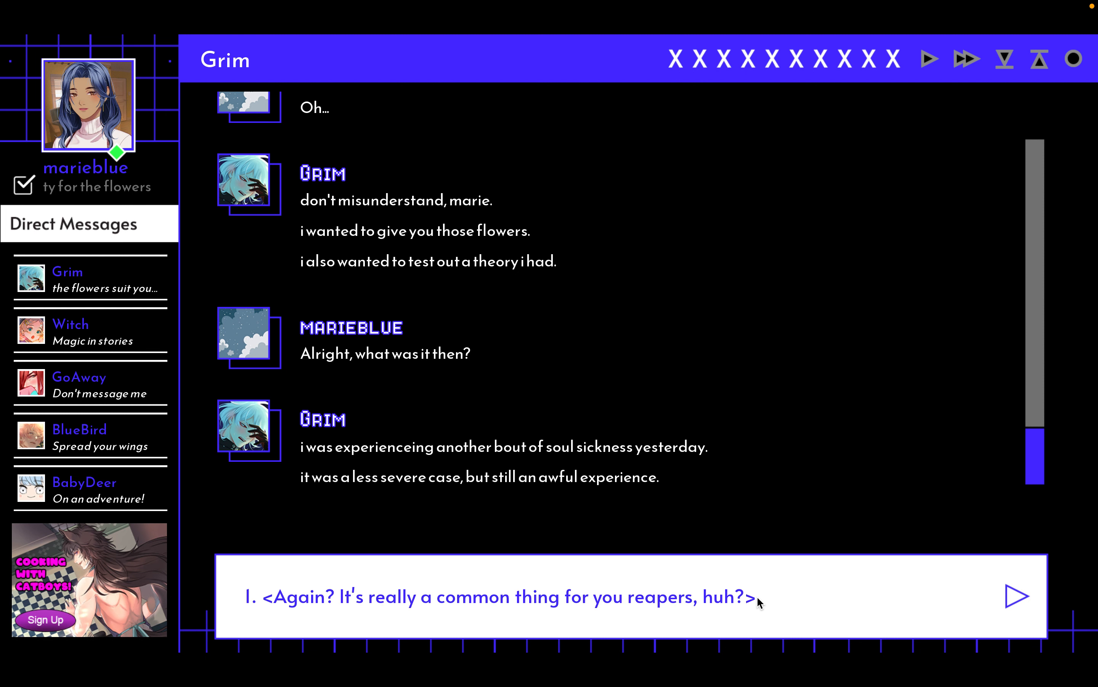
left_click(502, 596)
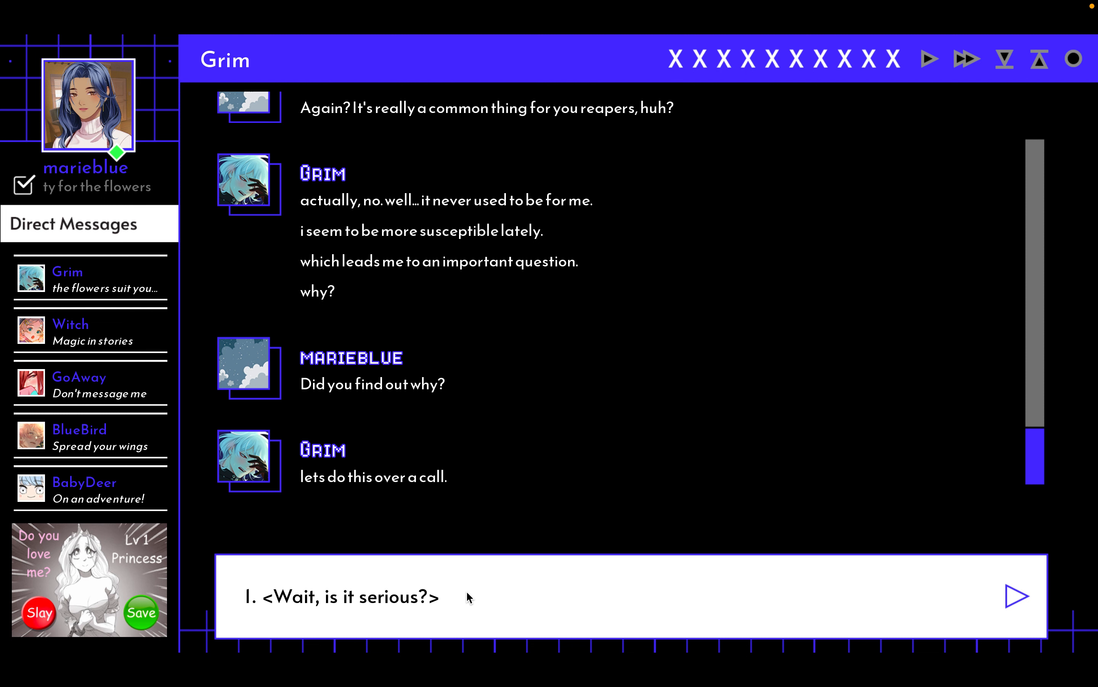
left_click(344, 596)
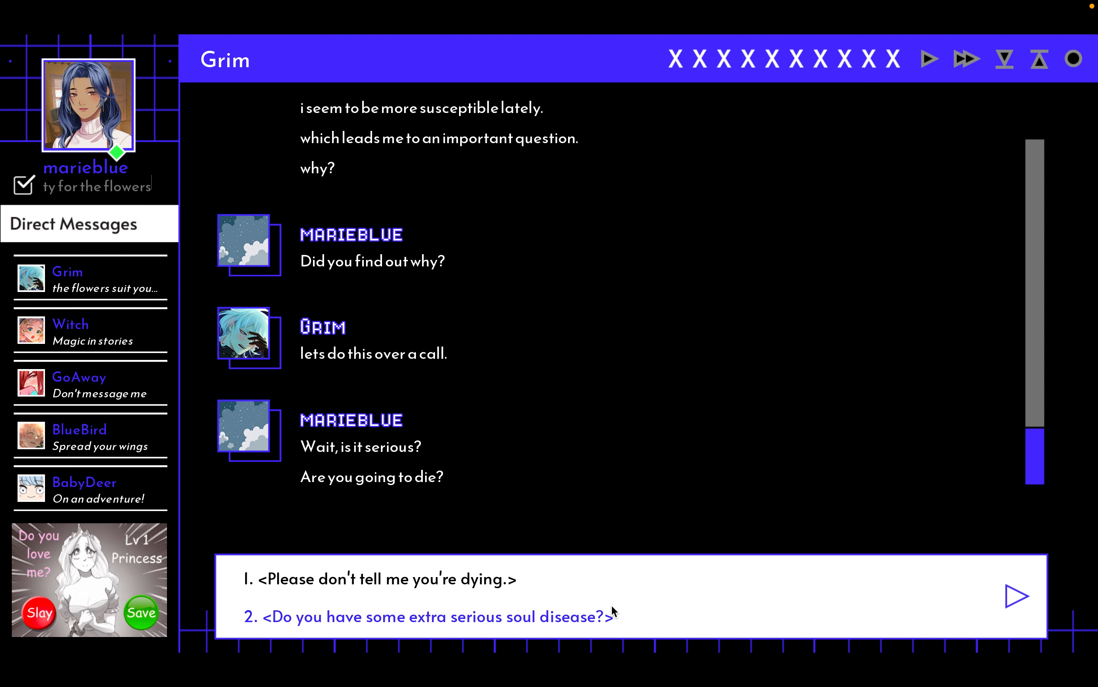
- Beg him not to say he's dying, refuse bad news, say he's not inspiring confidence, then confirm you remember
left_click(385, 579)
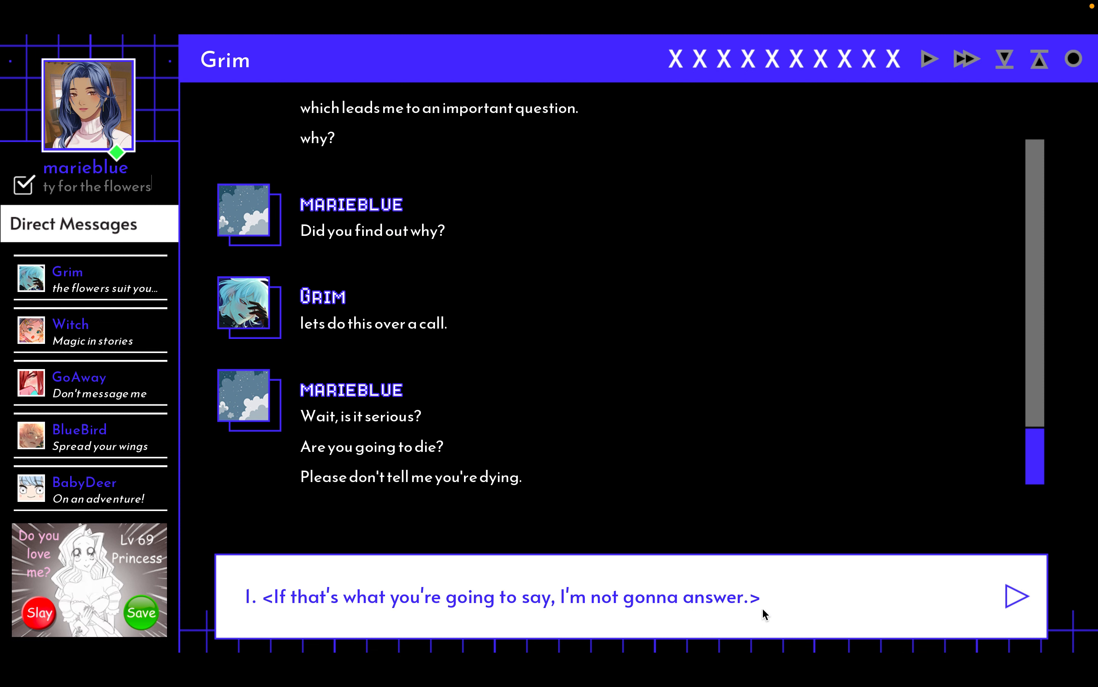
left_click(502, 597)
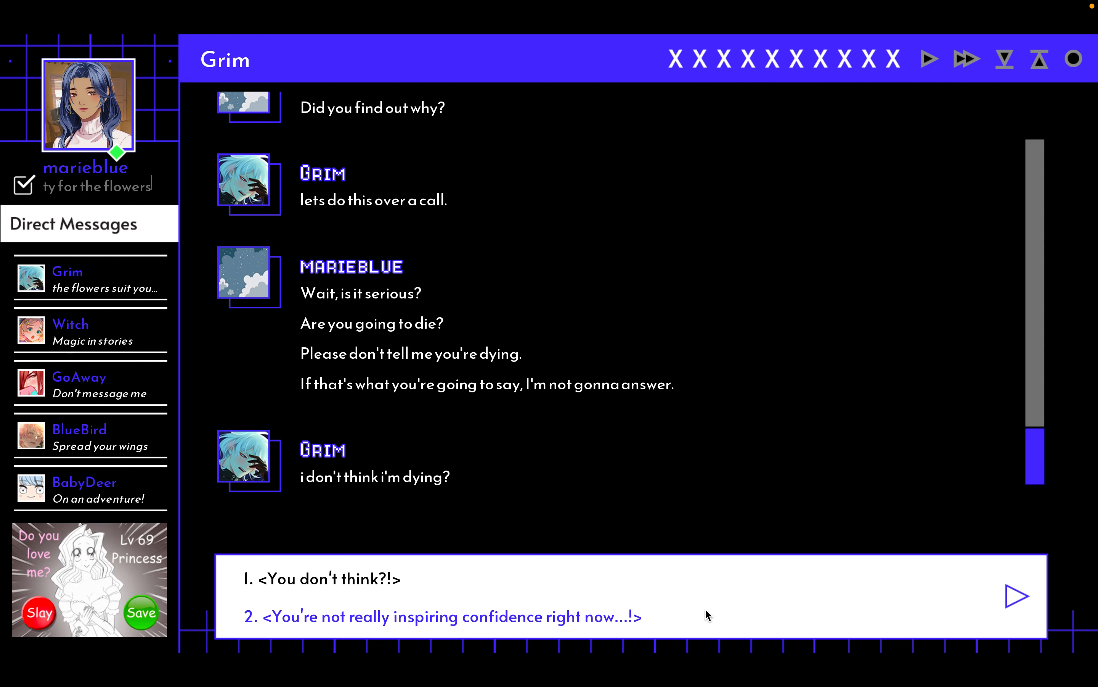
left_click(444, 617)
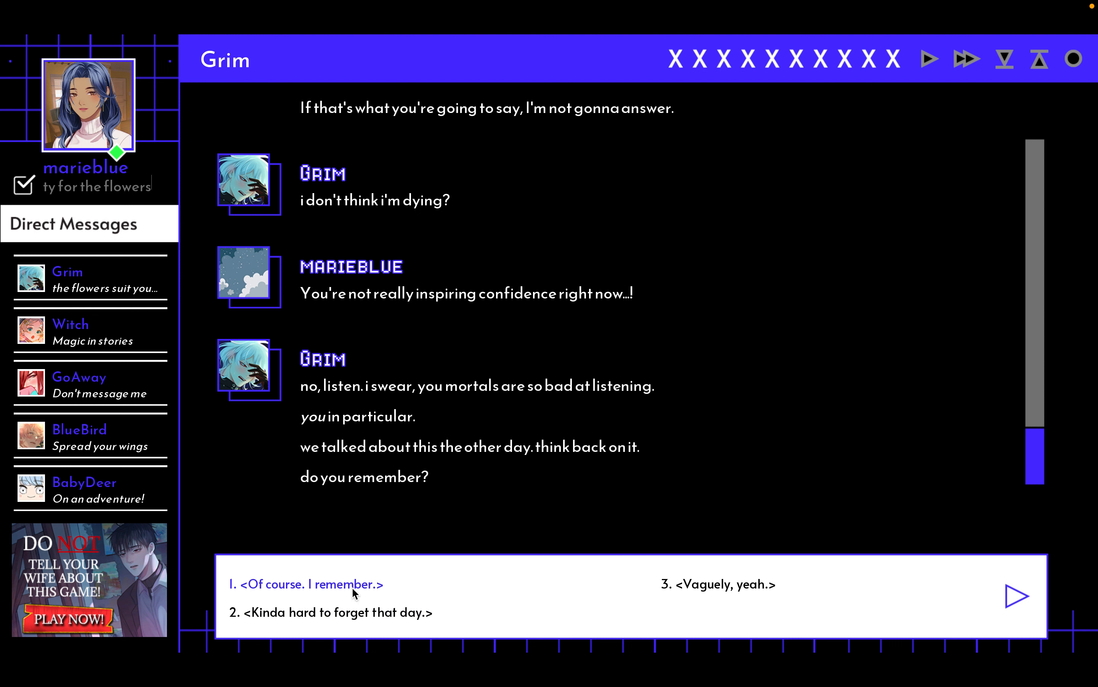
left_click(306, 583)
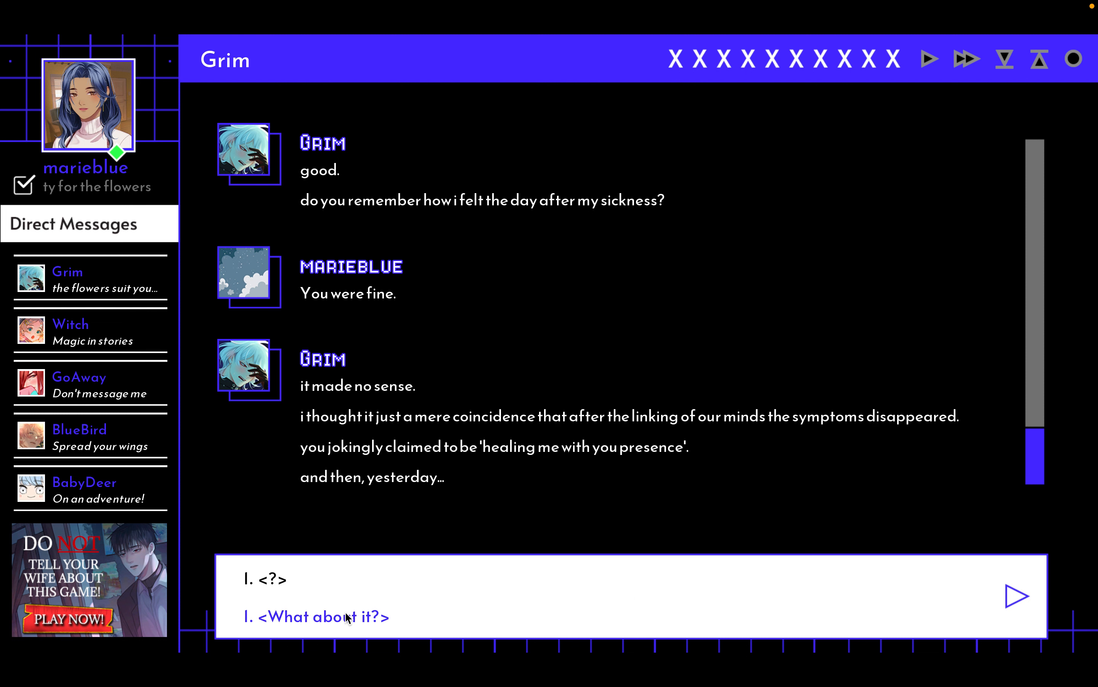
- Ask about yesterday, say you'd suffer together, note he seems stressed, and offer to help
left_click(319, 617)
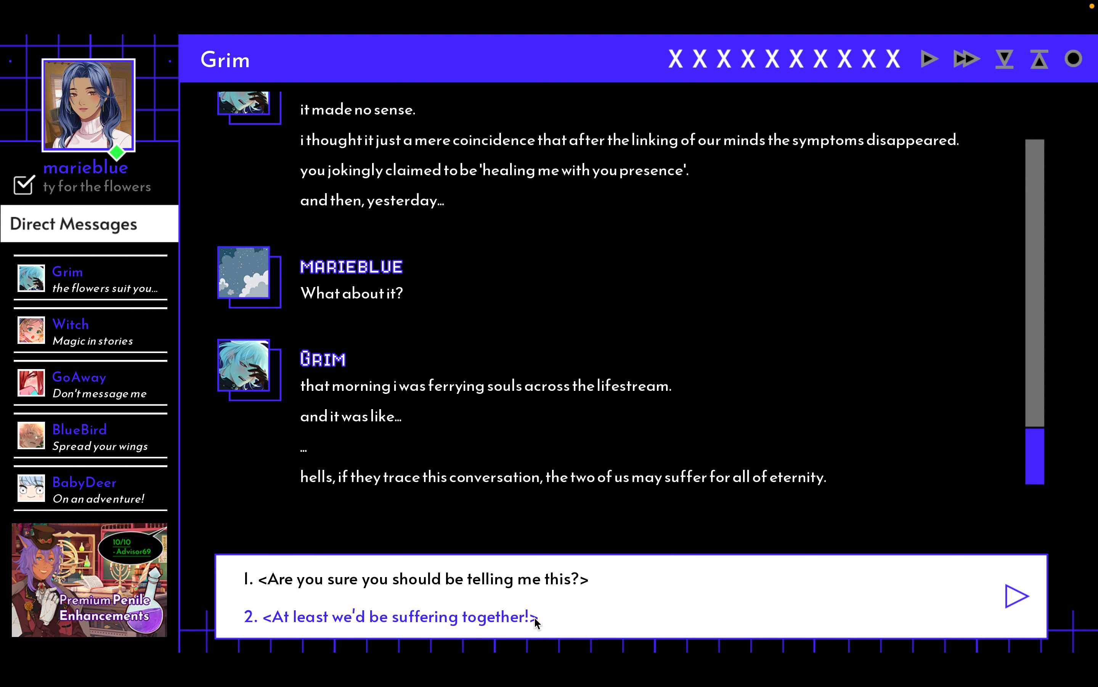
left_click(396, 617)
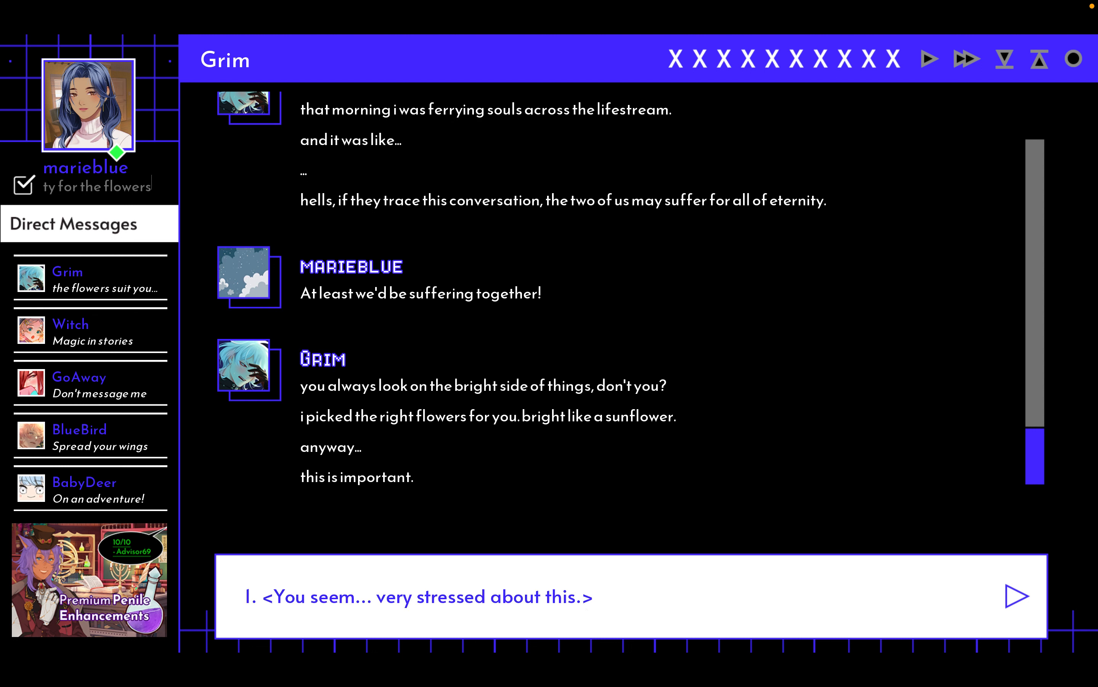
left_click(421, 596)
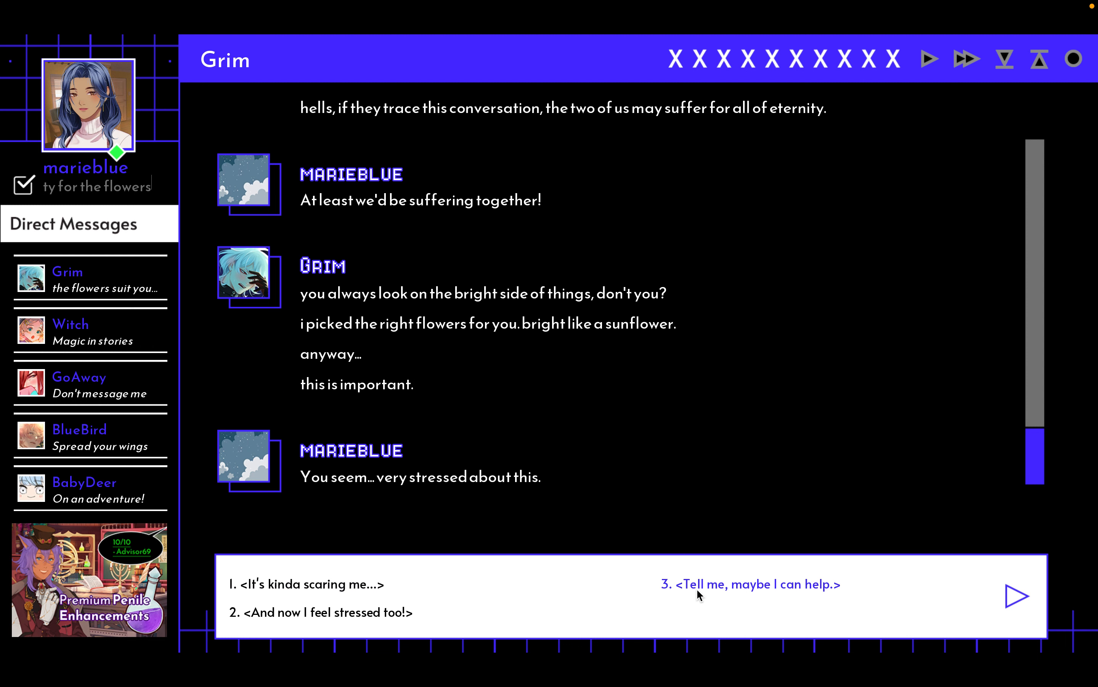
left_click(750, 583)
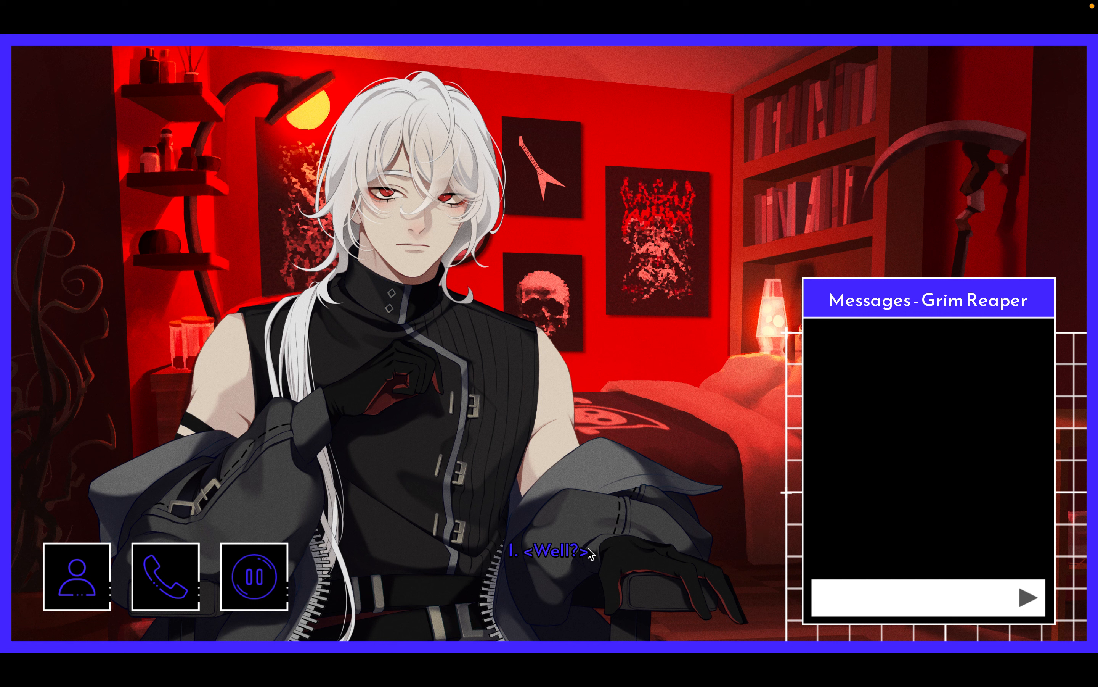
- Urge him on with 'Well?', send 'How???', and ask what exactly is because of you
left_click(544, 553)
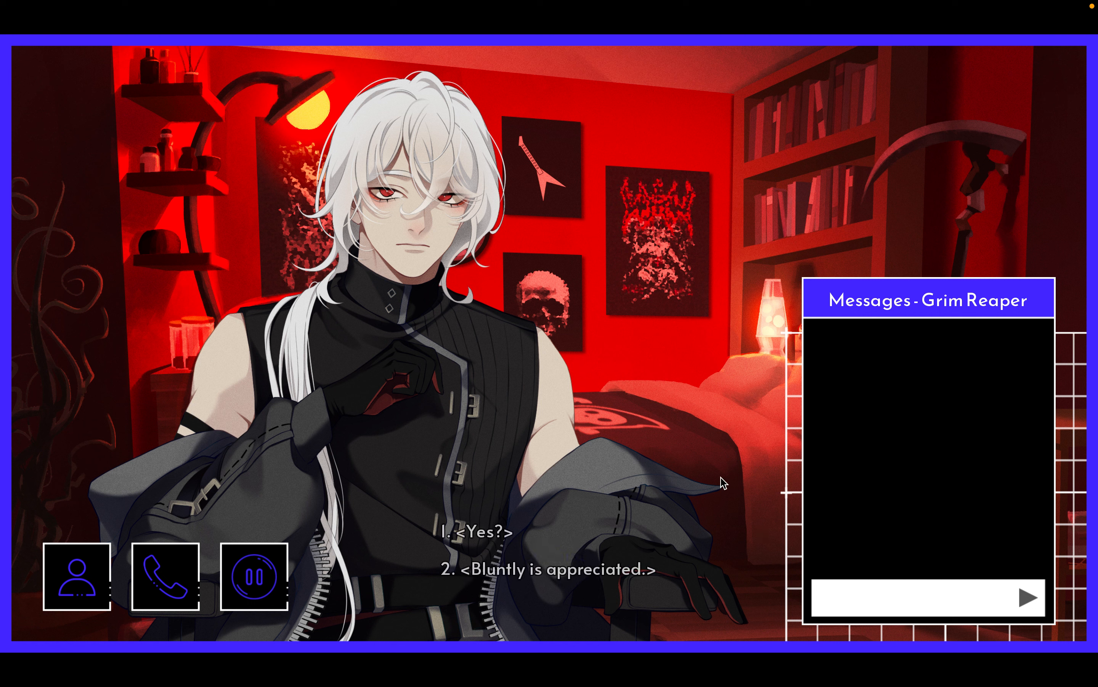
left_click(483, 530)
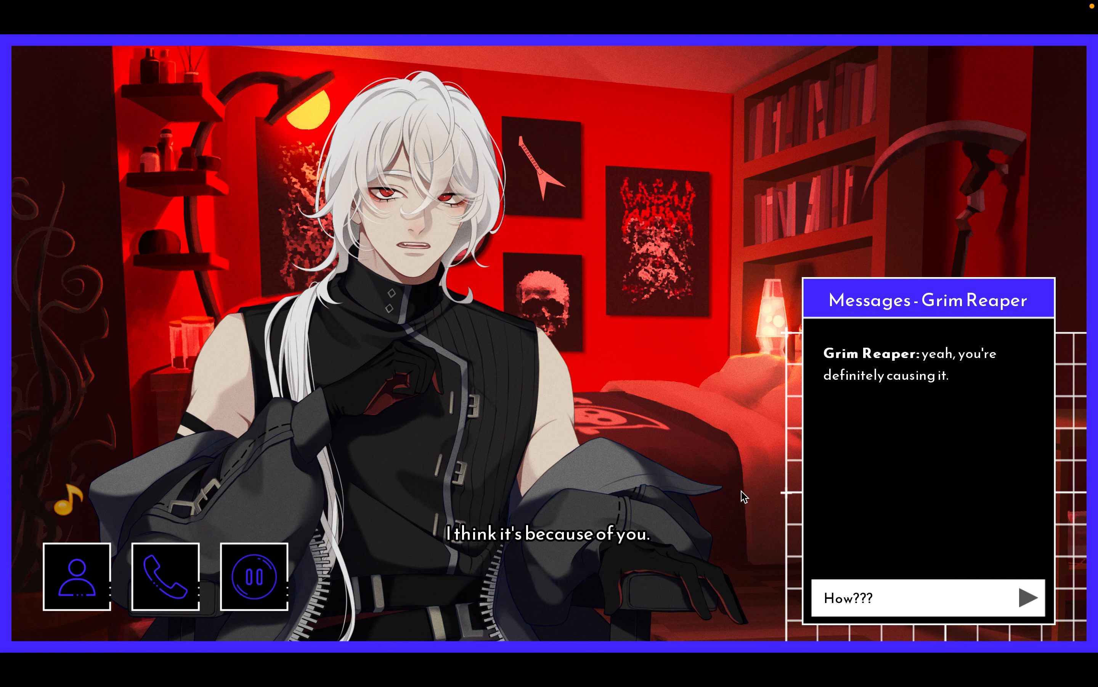
mouse_move(494, 554)
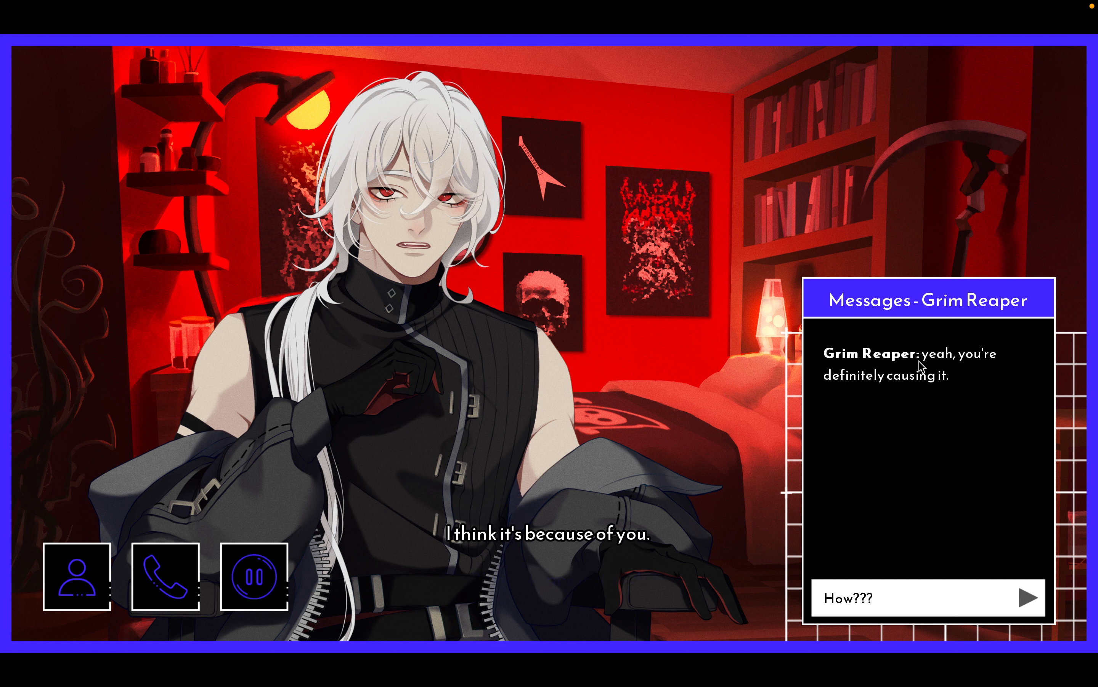
mouse_move(926, 389)
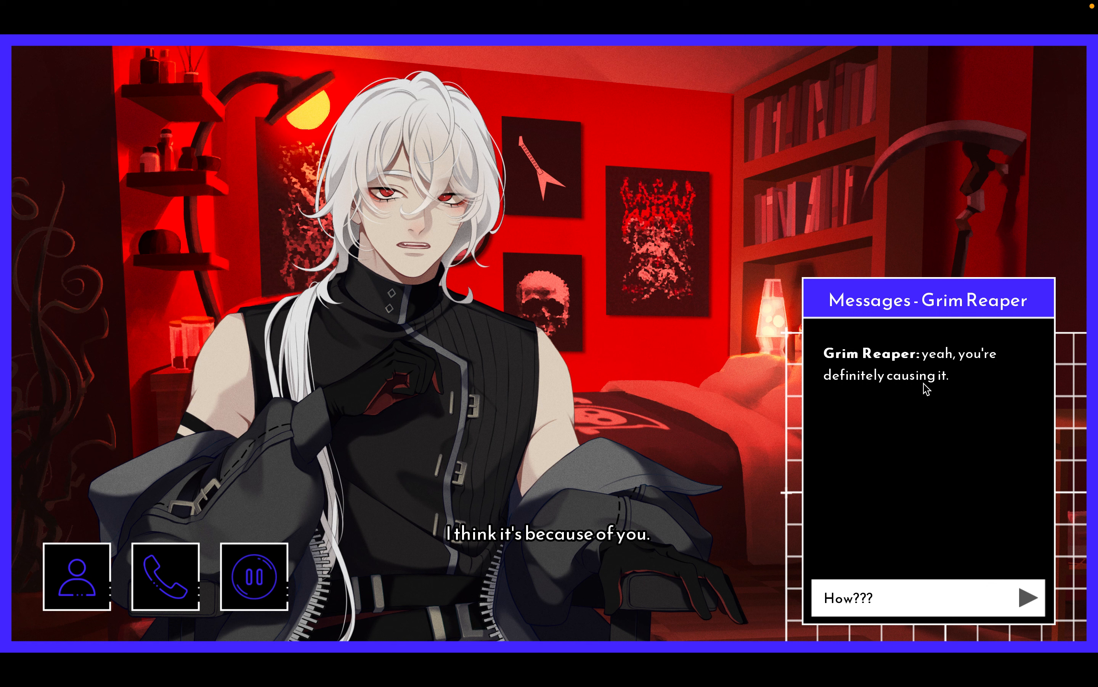
mouse_move(967, 538)
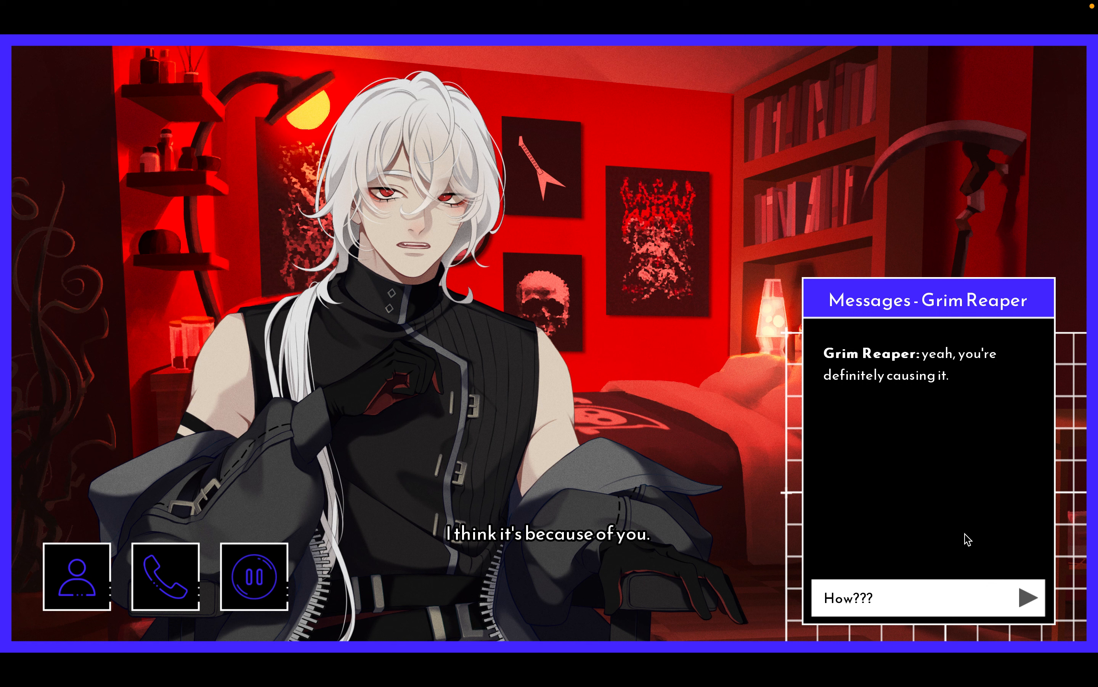
left_click(1028, 597)
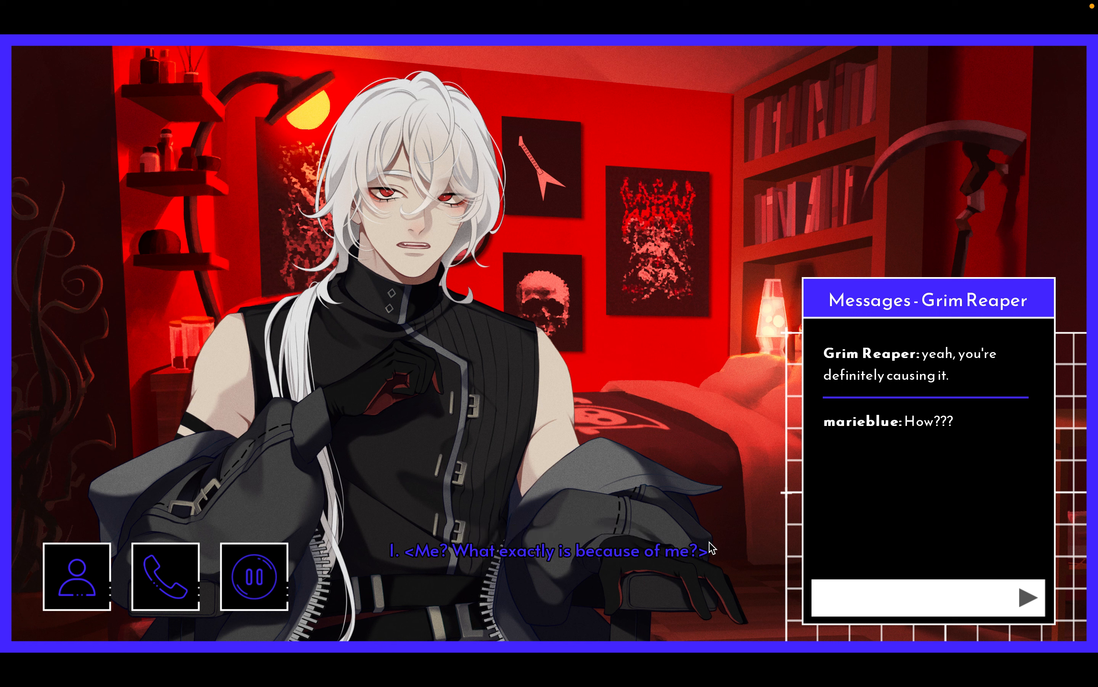
left_click(549, 550)
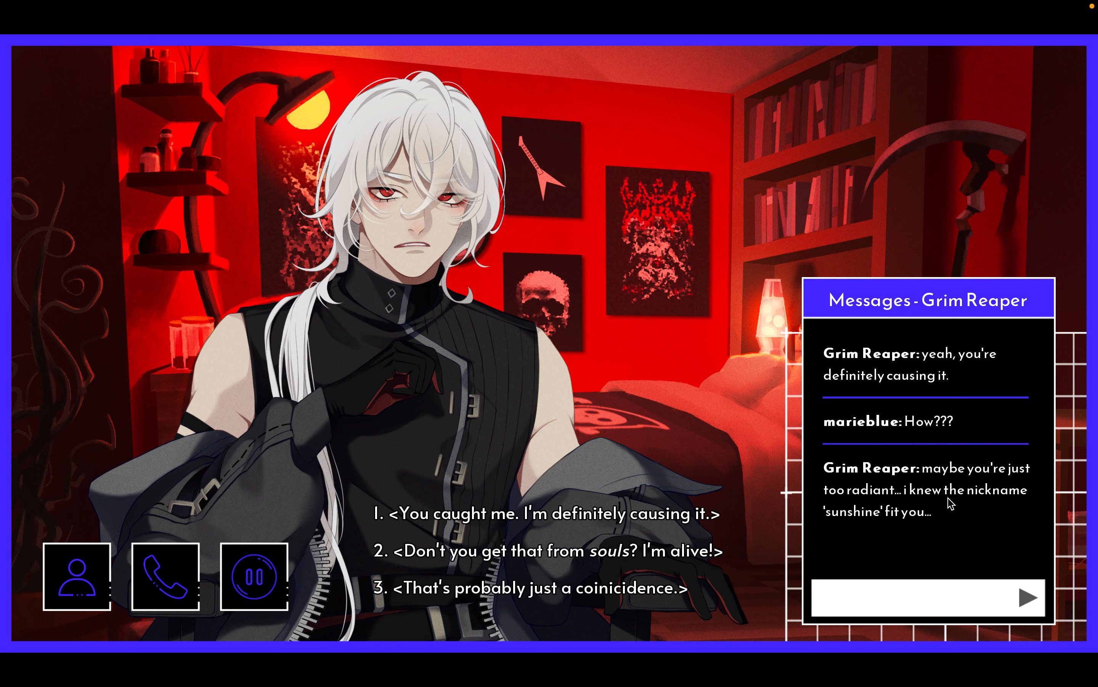
mouse_move(900, 523)
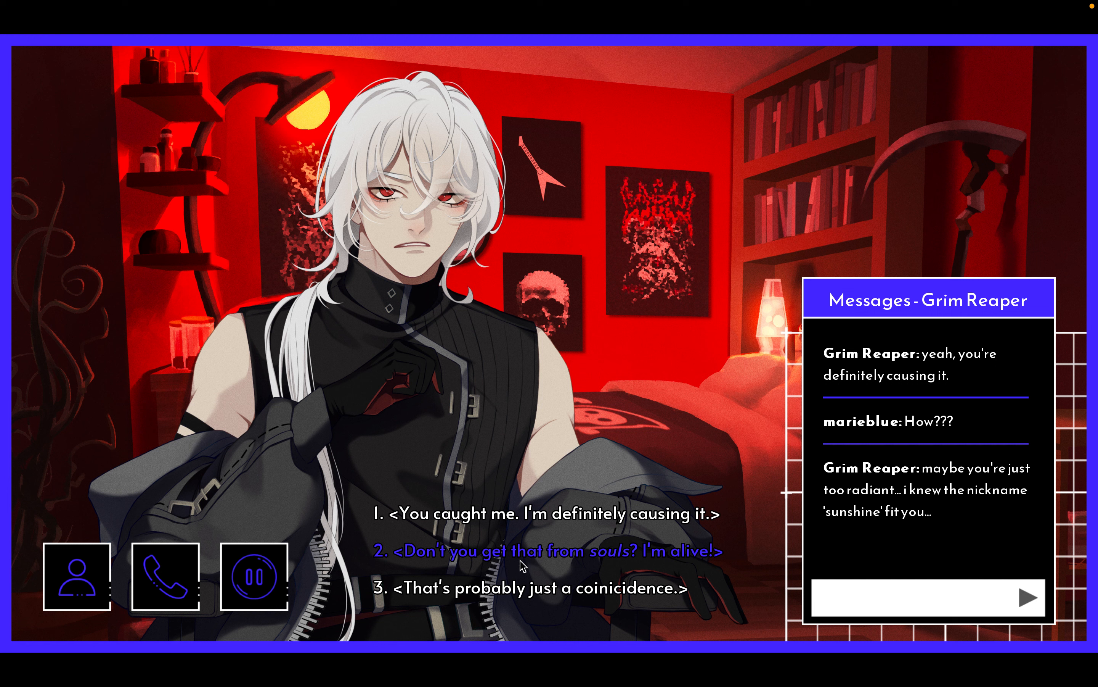
mouse_move(512, 557)
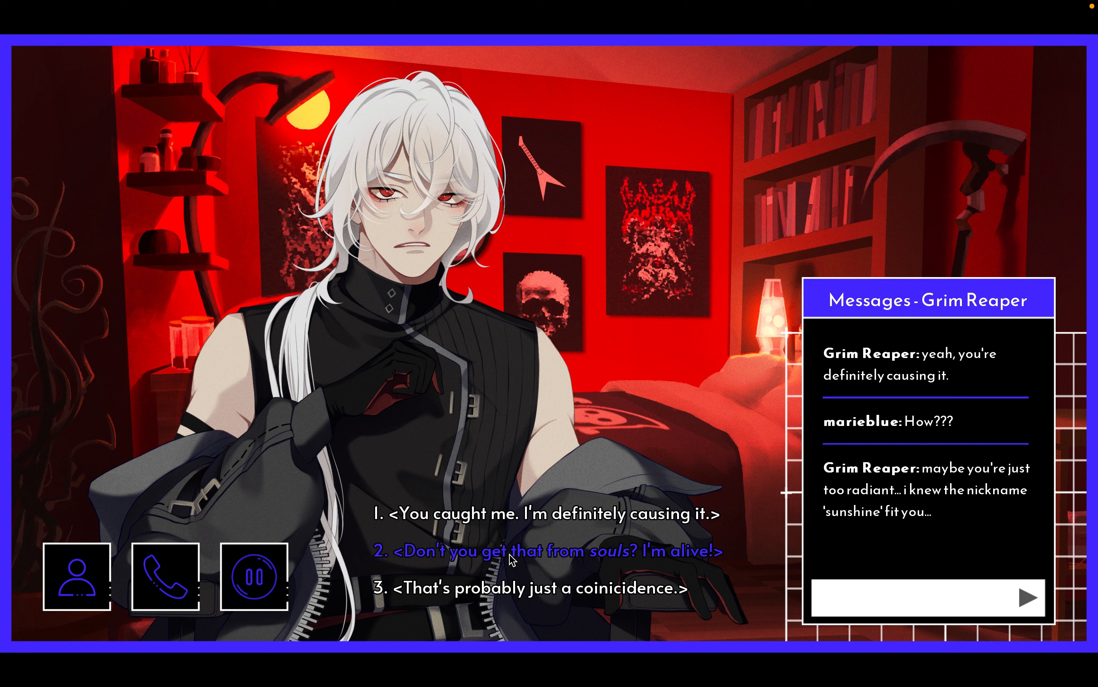
mouse_move(717, 561)
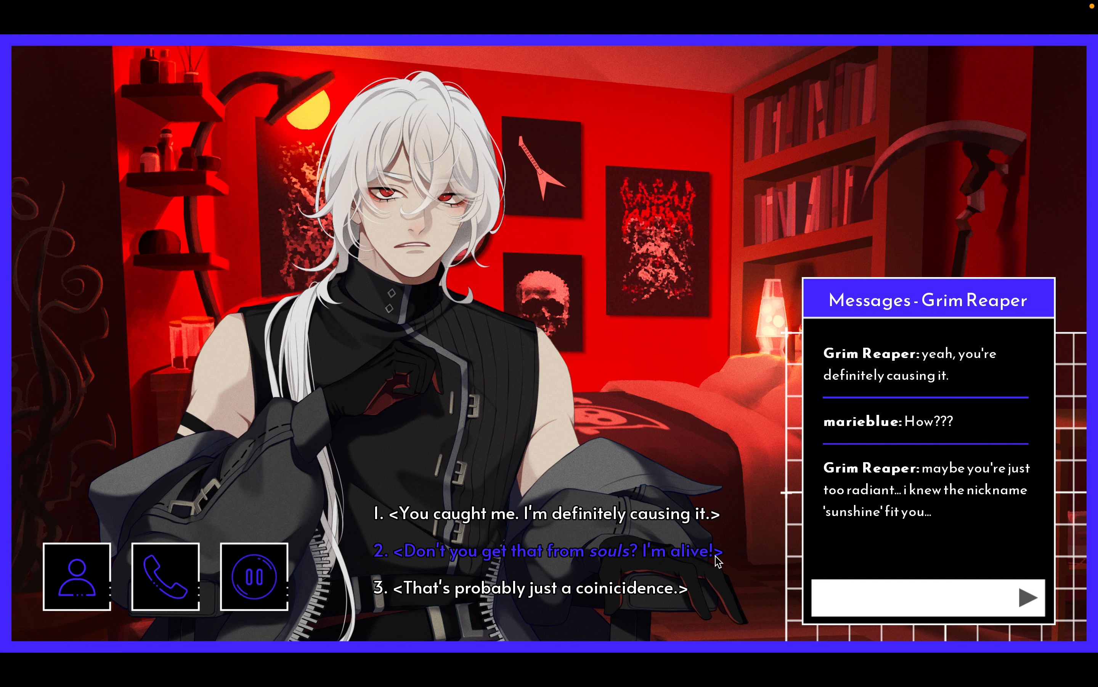
- Retort 'Don't you get that from souls? I'm alive!'
left_click(560, 551)
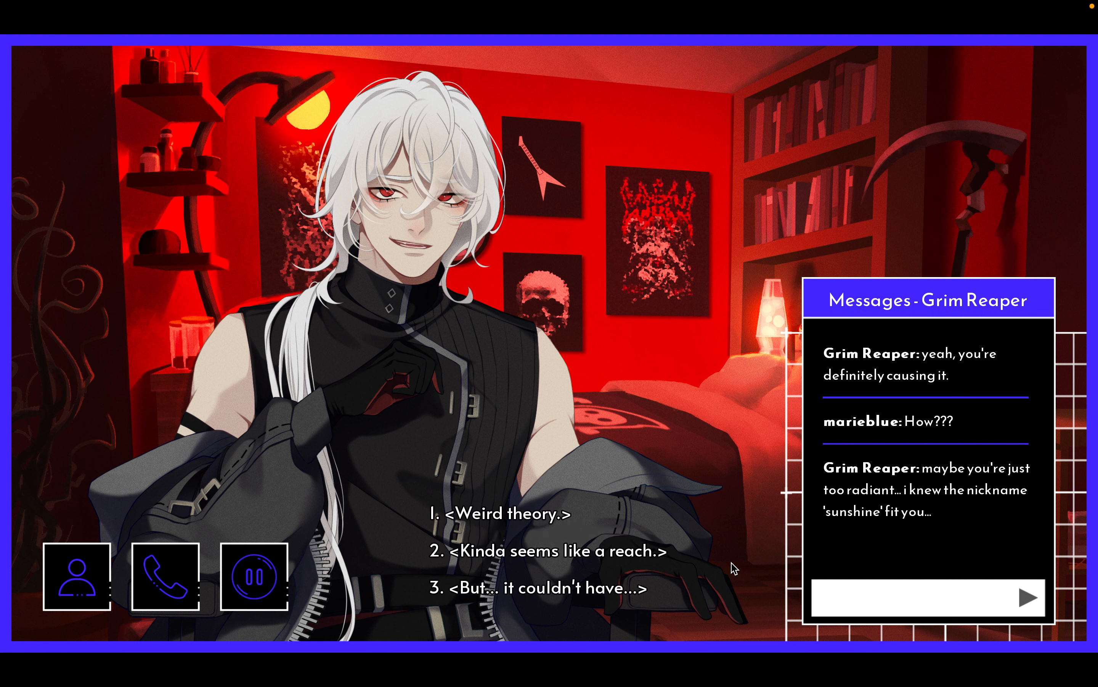
mouse_move(656, 564)
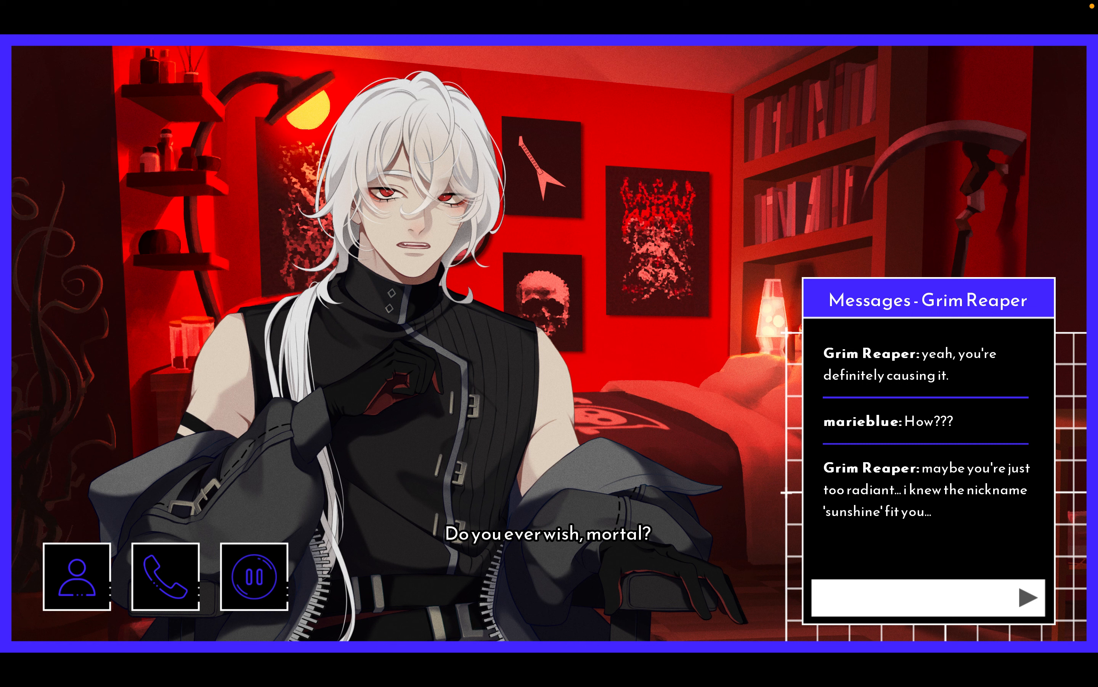
- Send the tell-me-more message, answer 'For the things that matter, yes.', and continue to his taint theory
left_click(532, 533)
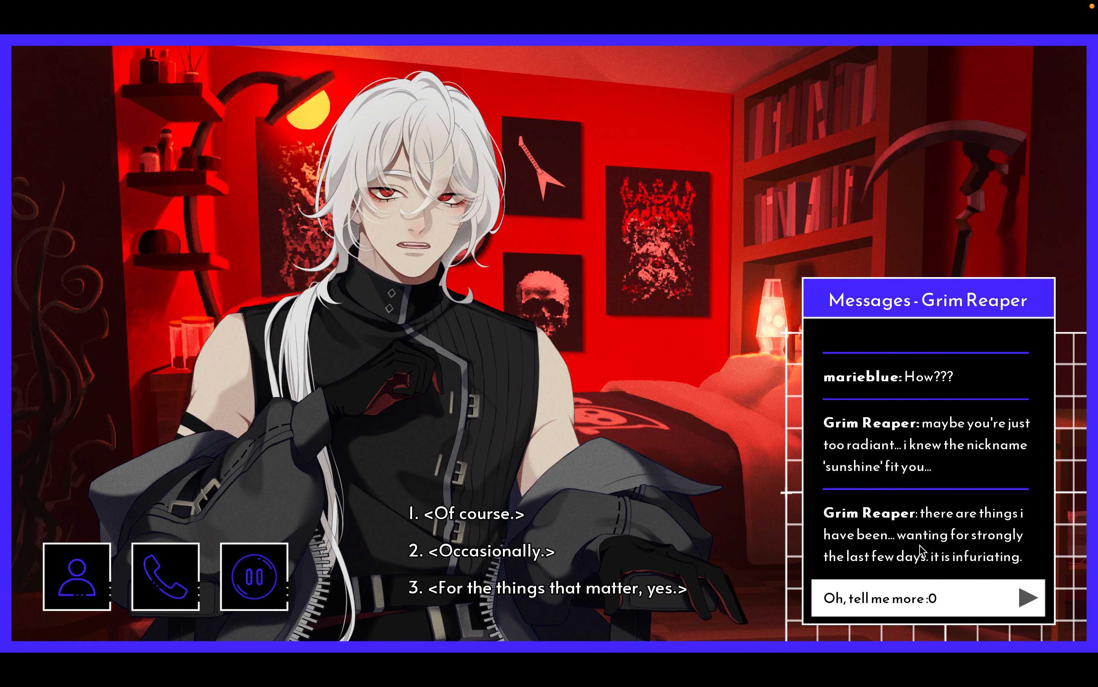
mouse_move(908, 571)
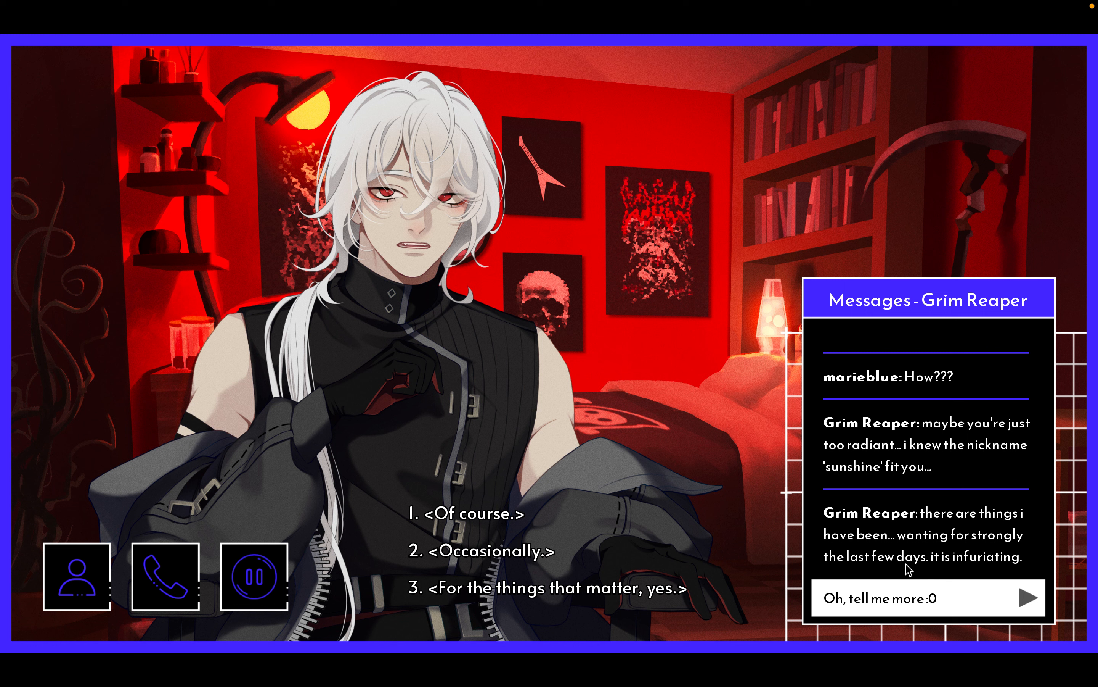
mouse_move(1042, 594)
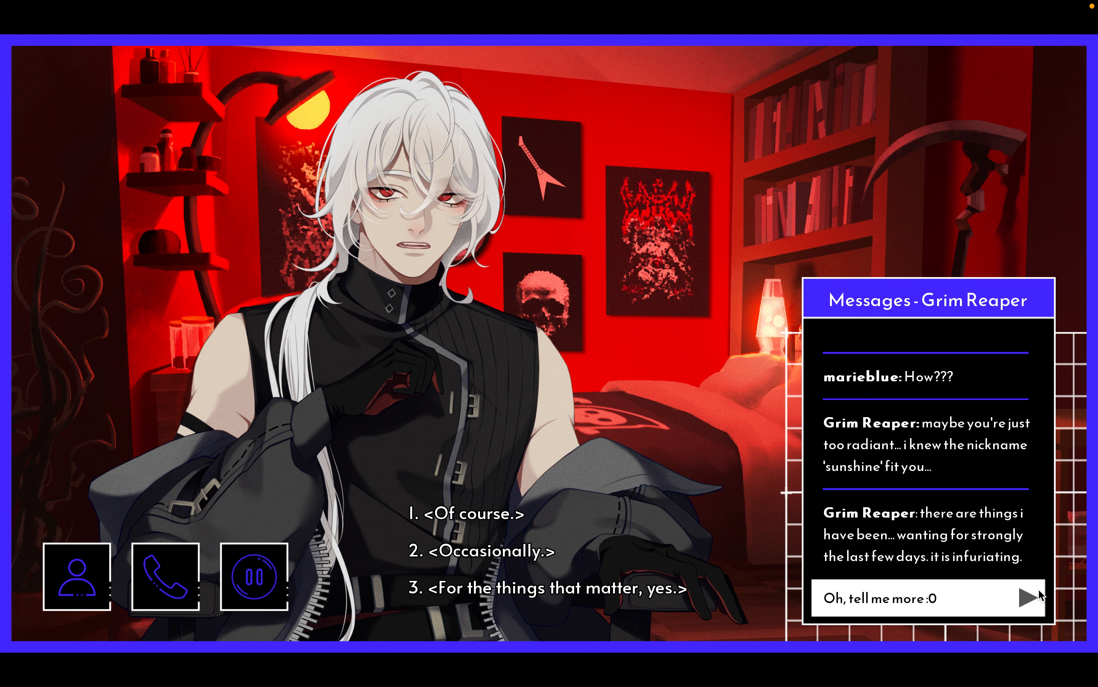
left_click(1030, 598)
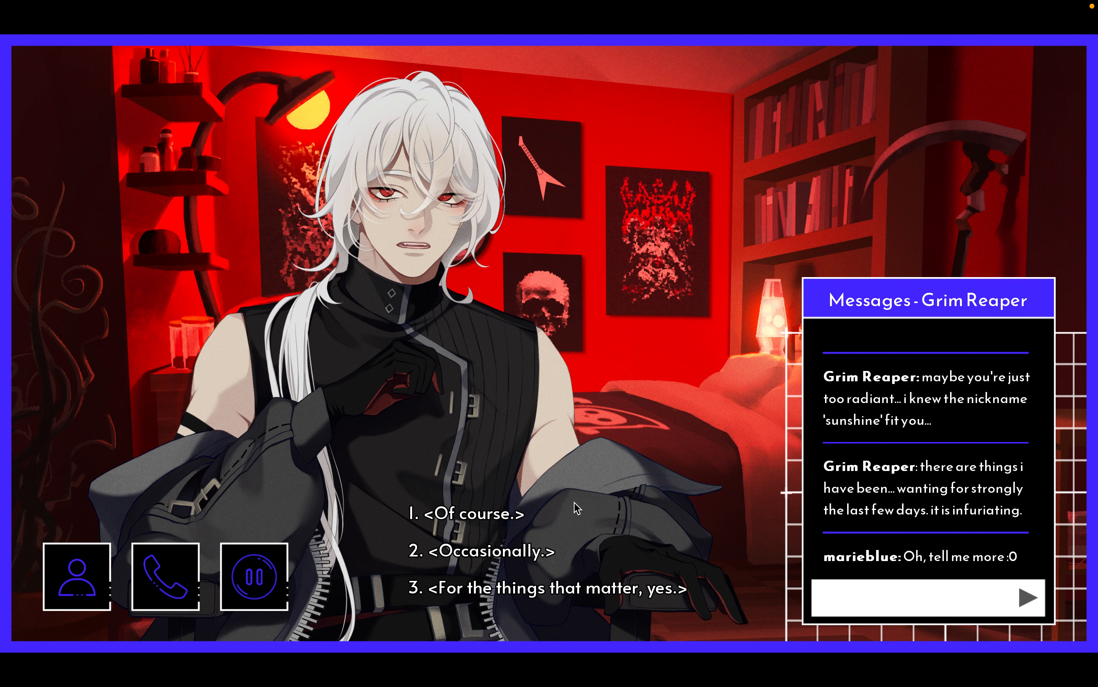
mouse_move(543, 587)
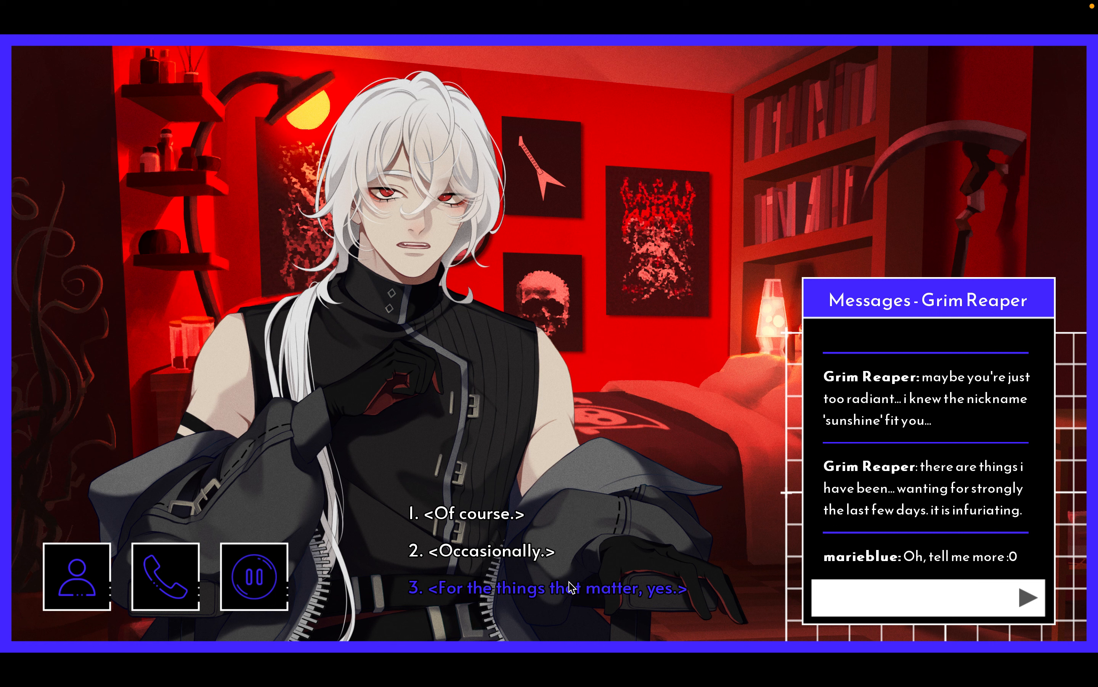
mouse_move(569, 587)
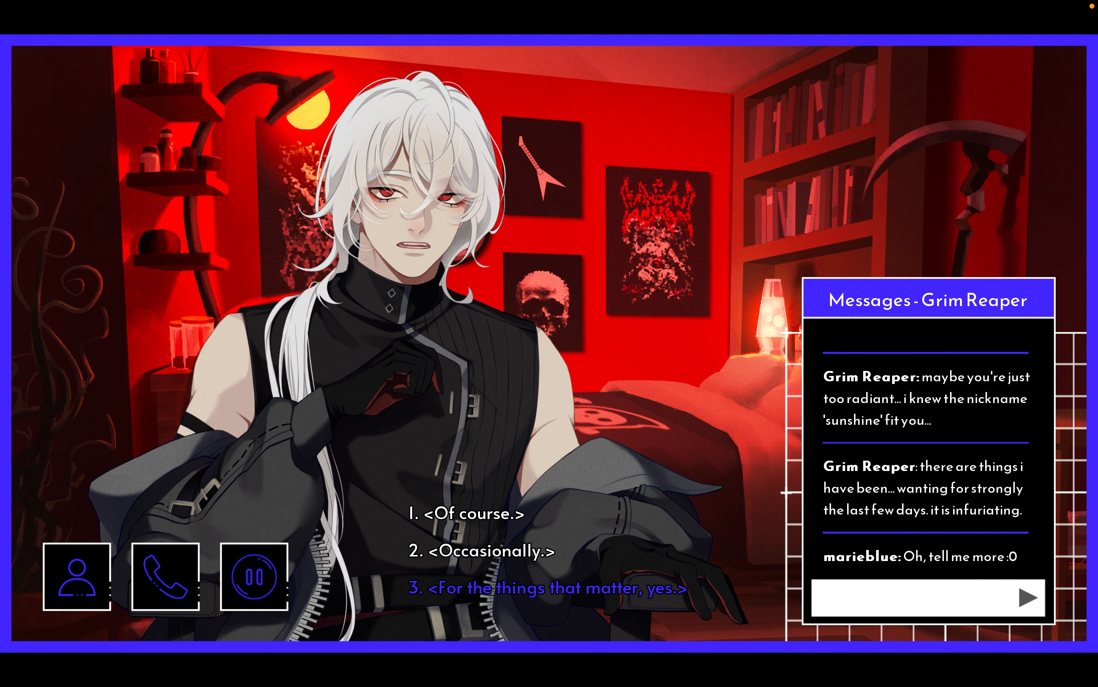
left_click(550, 588)
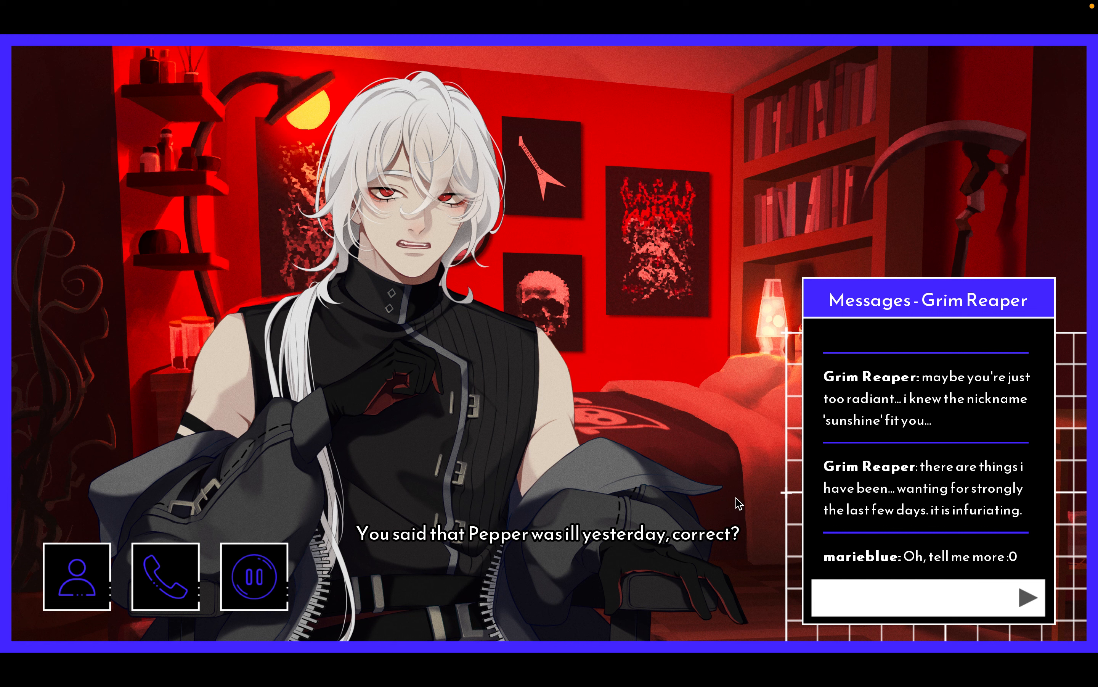
mouse_move(729, 528)
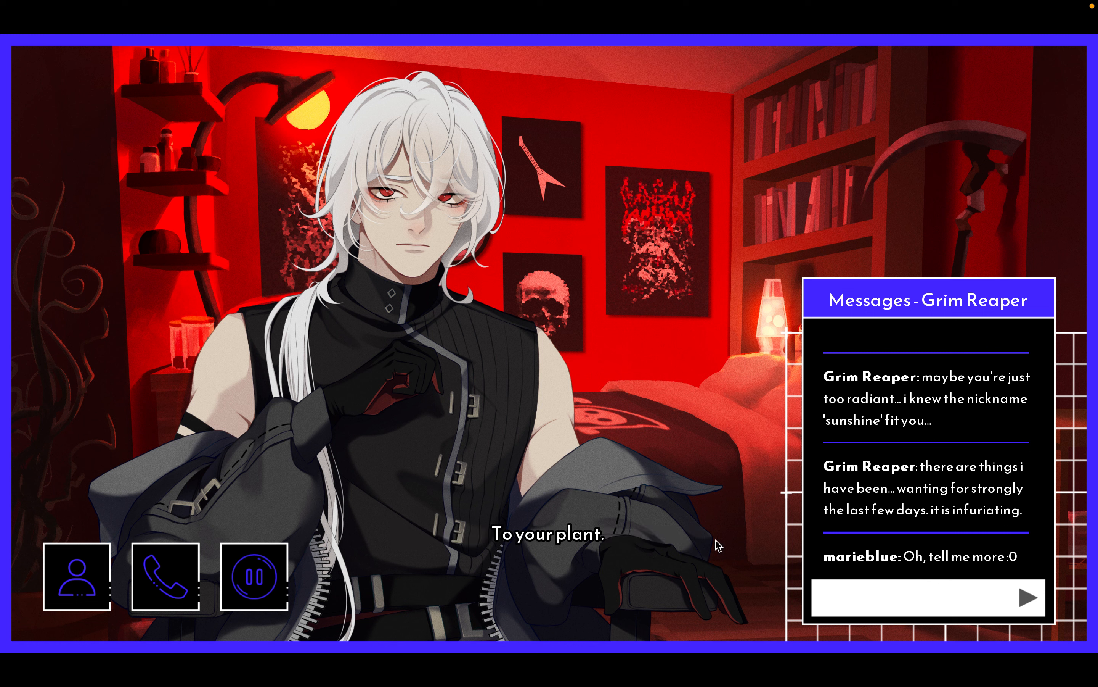
left_click(549, 534)
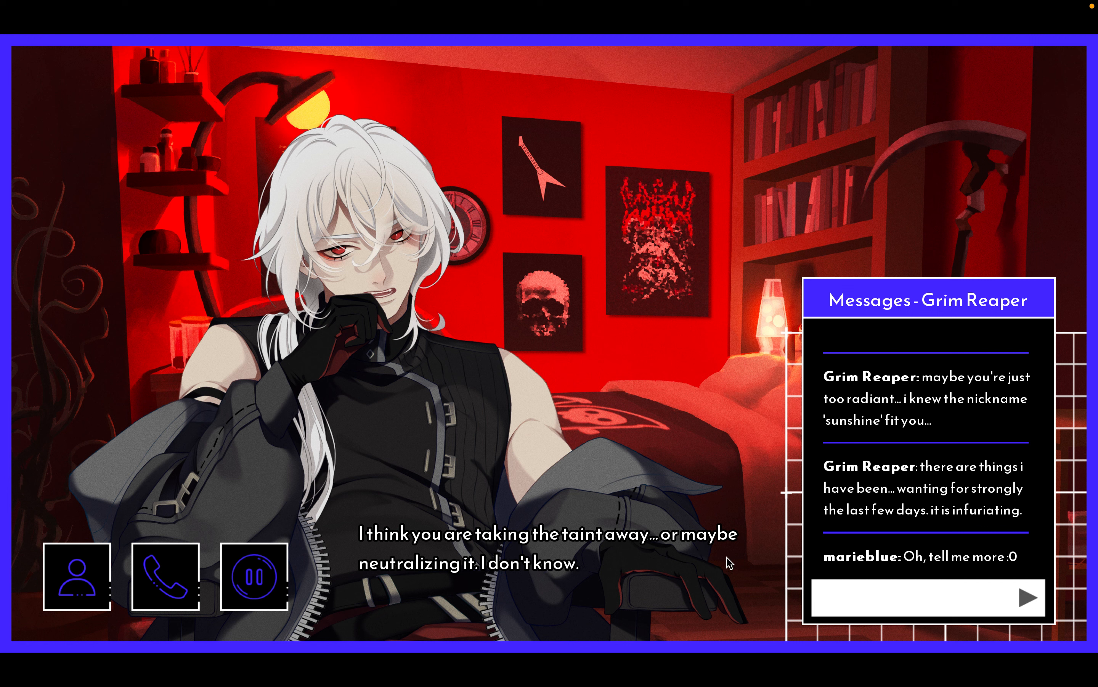
mouse_move(708, 561)
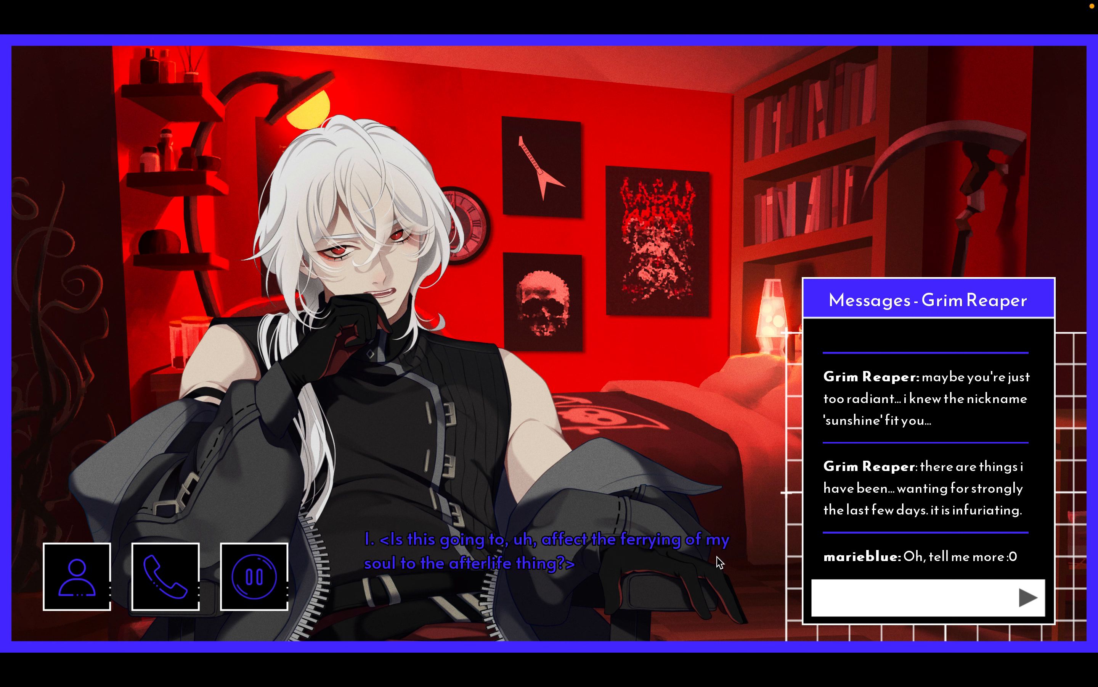
mouse_move(713, 558)
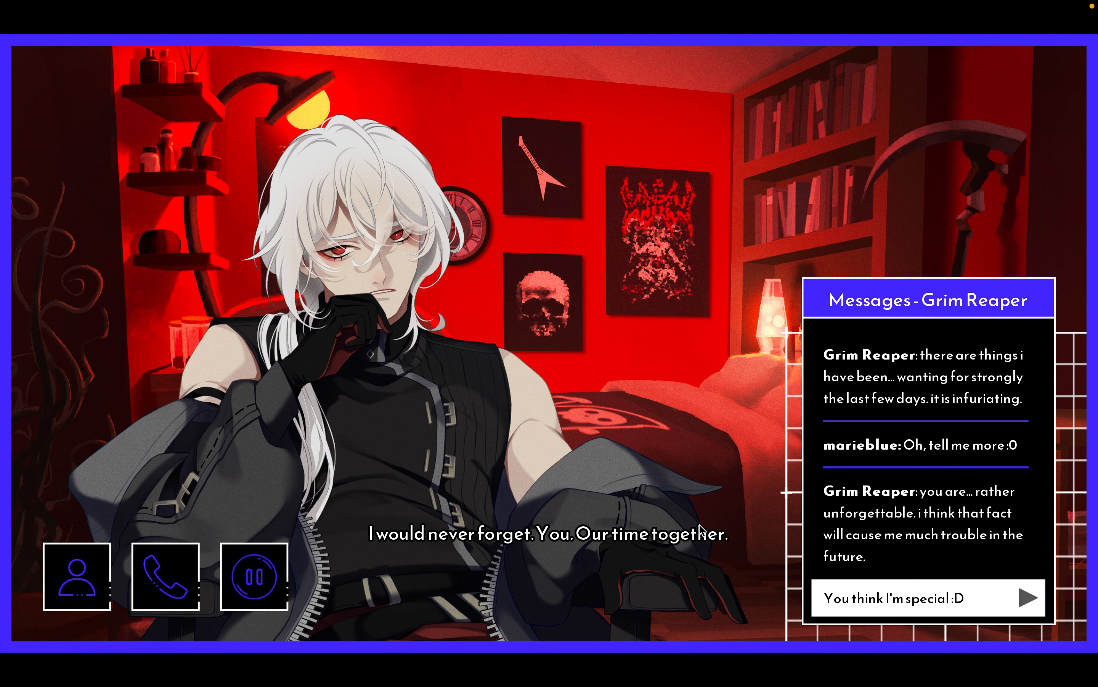
mouse_move(745, 530)
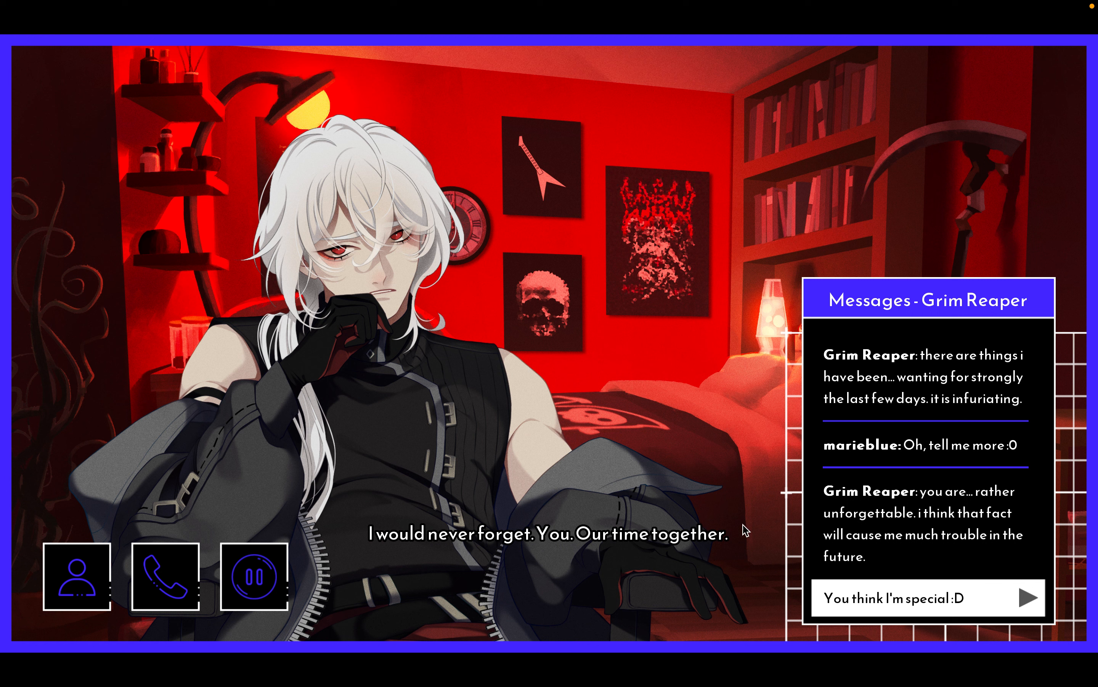
mouse_move(953, 510)
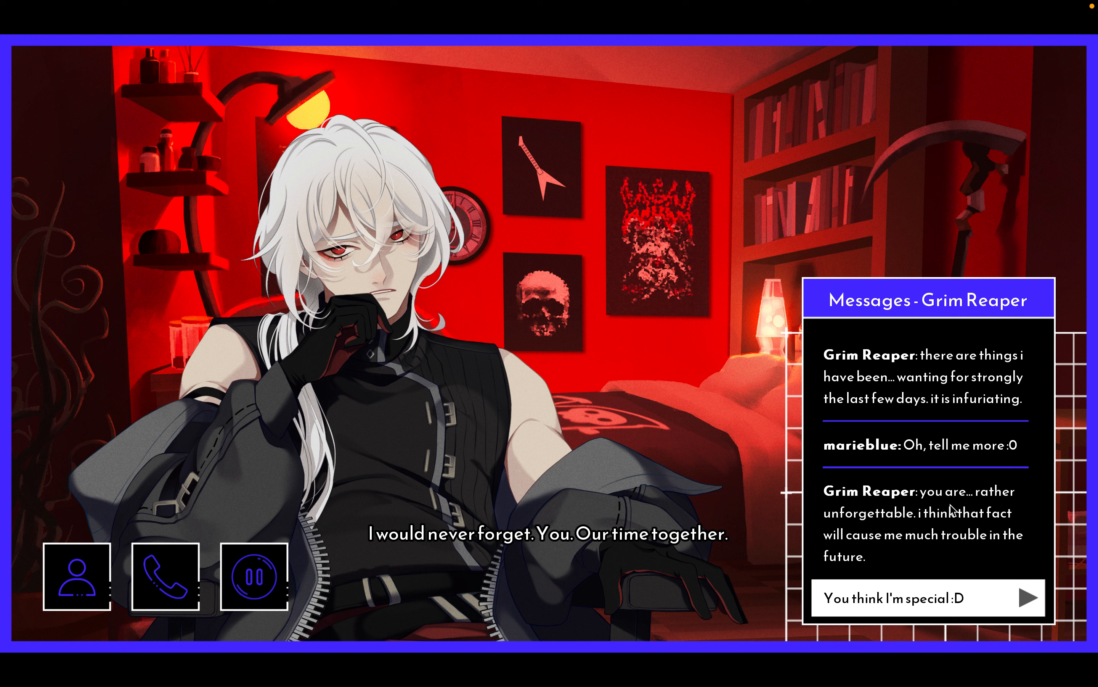
mouse_move(952, 510)
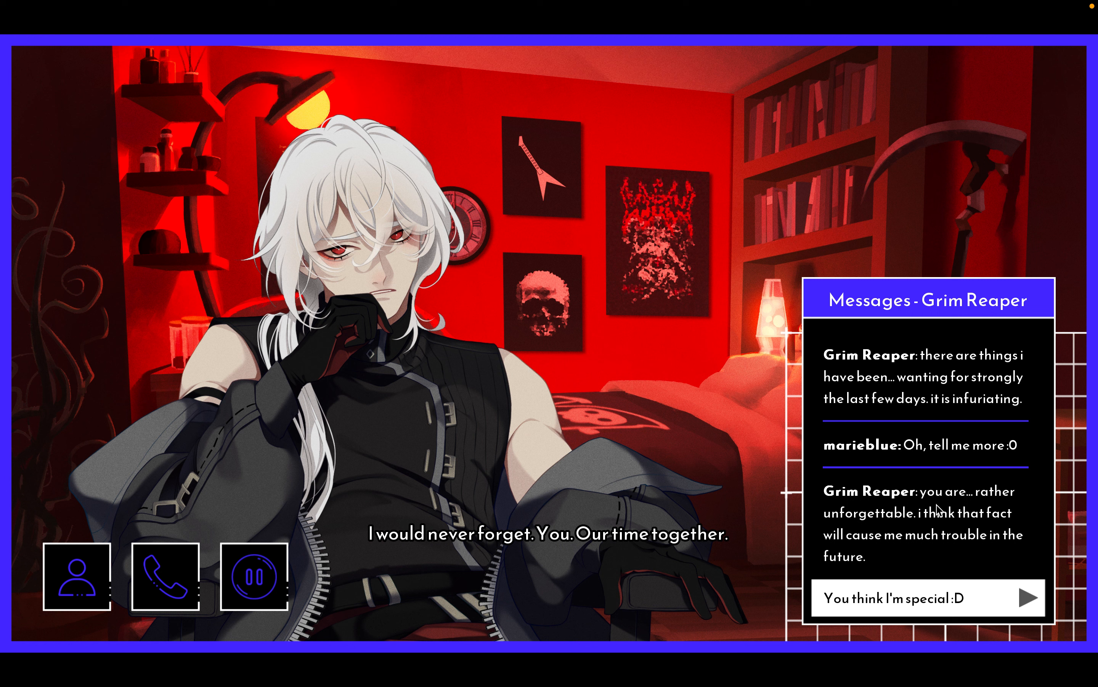
mouse_move(997, 531)
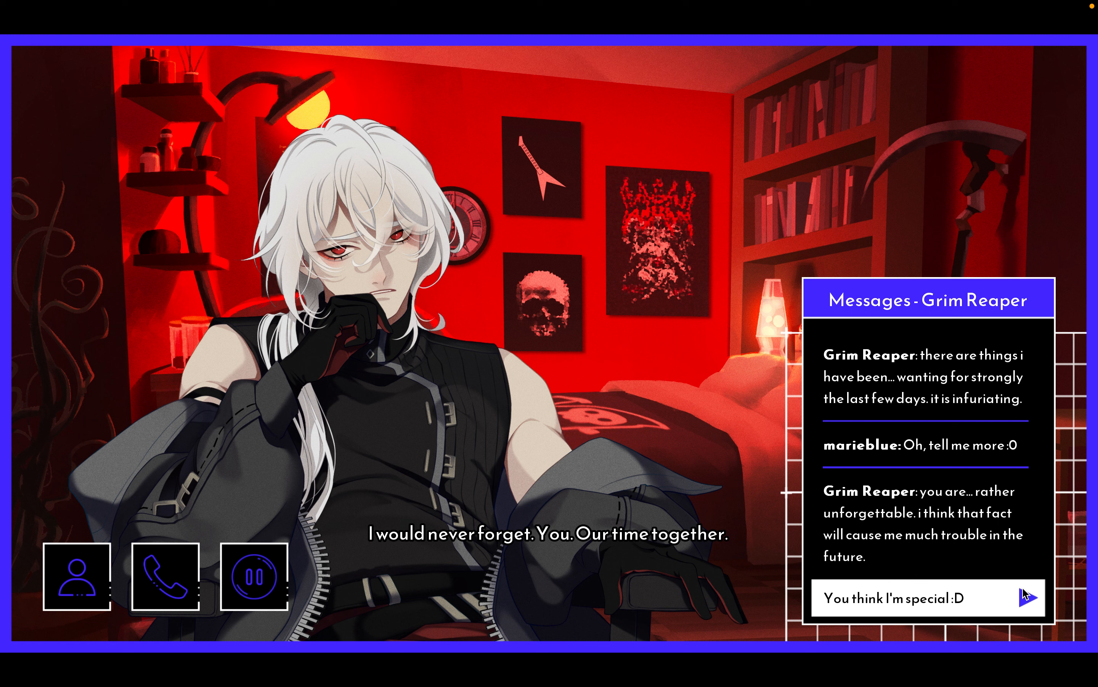
- Send the drafted reply 'You think I'm special :D'
left_click(1029, 597)
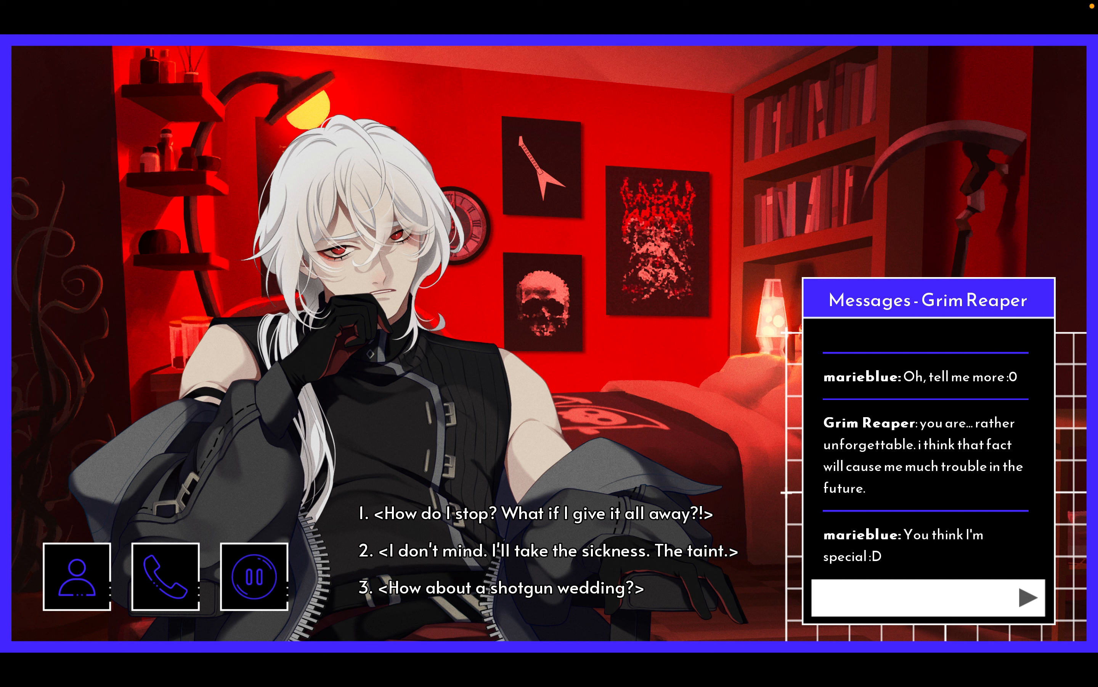
mouse_move(758, 560)
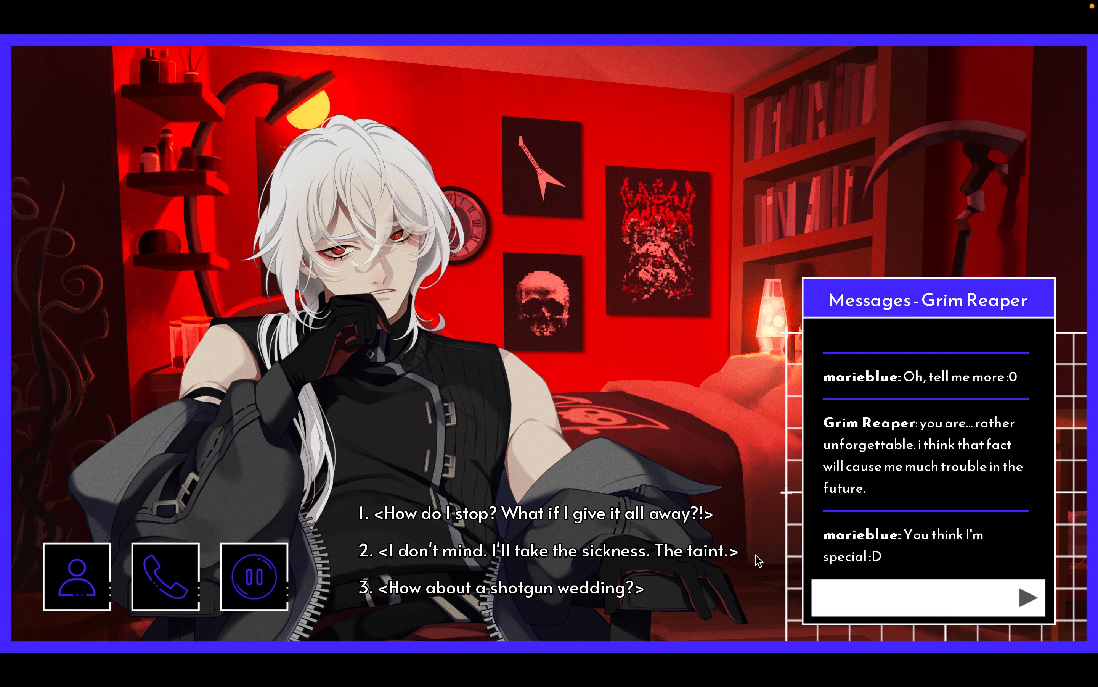
- Choose '<How about a shotgun wedding?>'
left_click(546, 550)
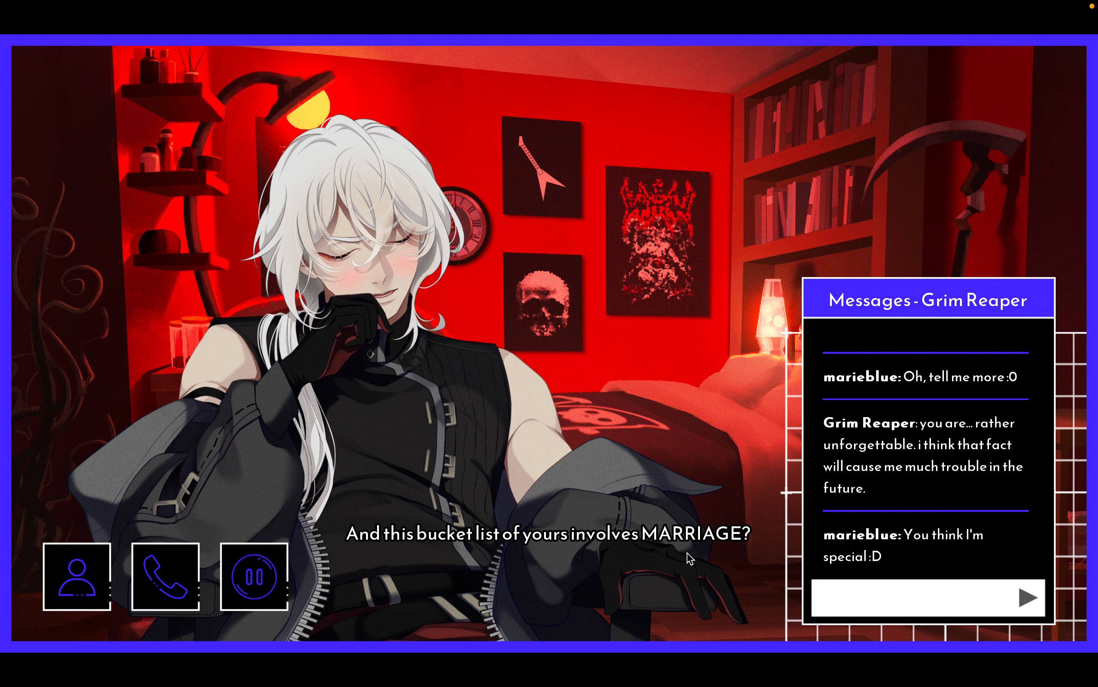
mouse_move(704, 537)
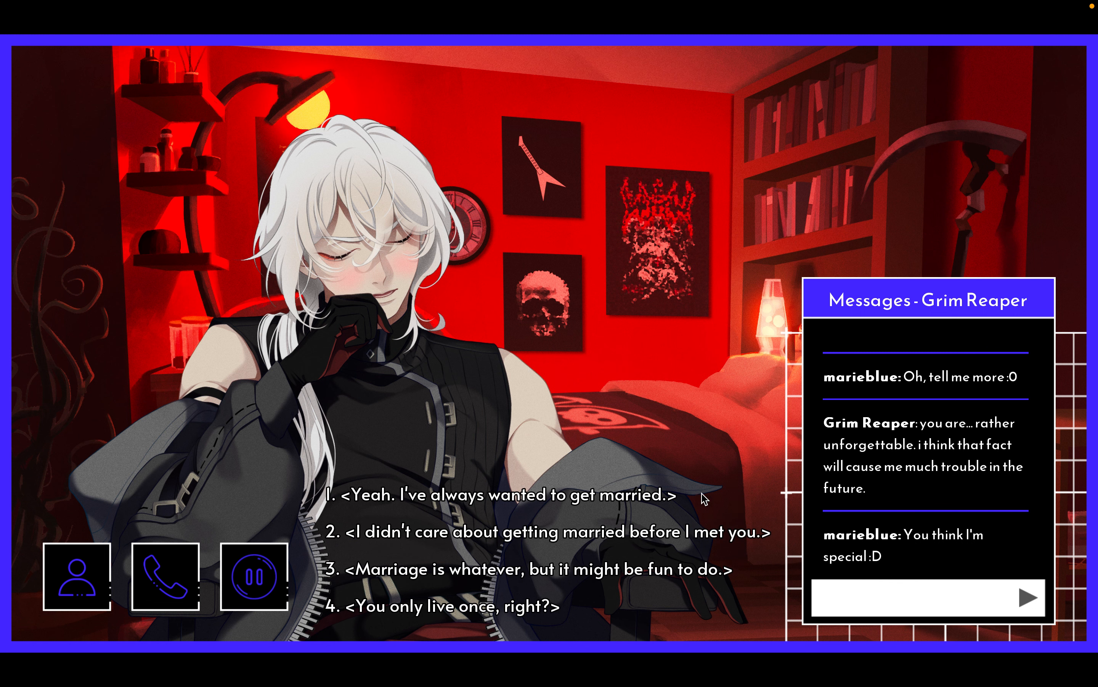
mouse_move(657, 543)
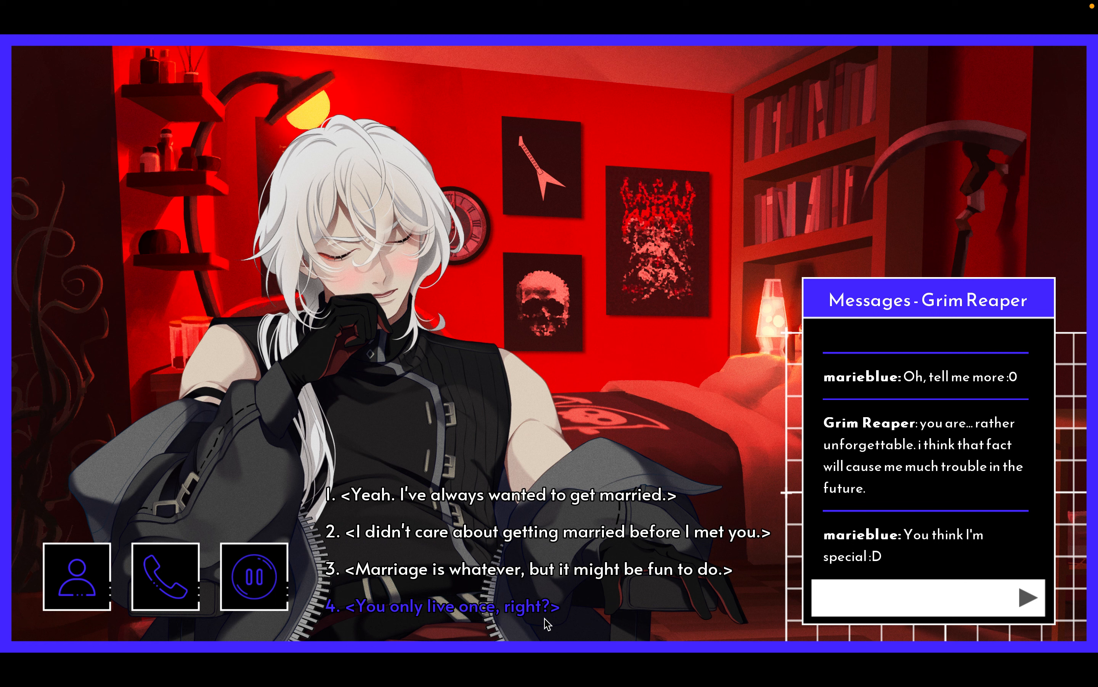
mouse_move(756, 531)
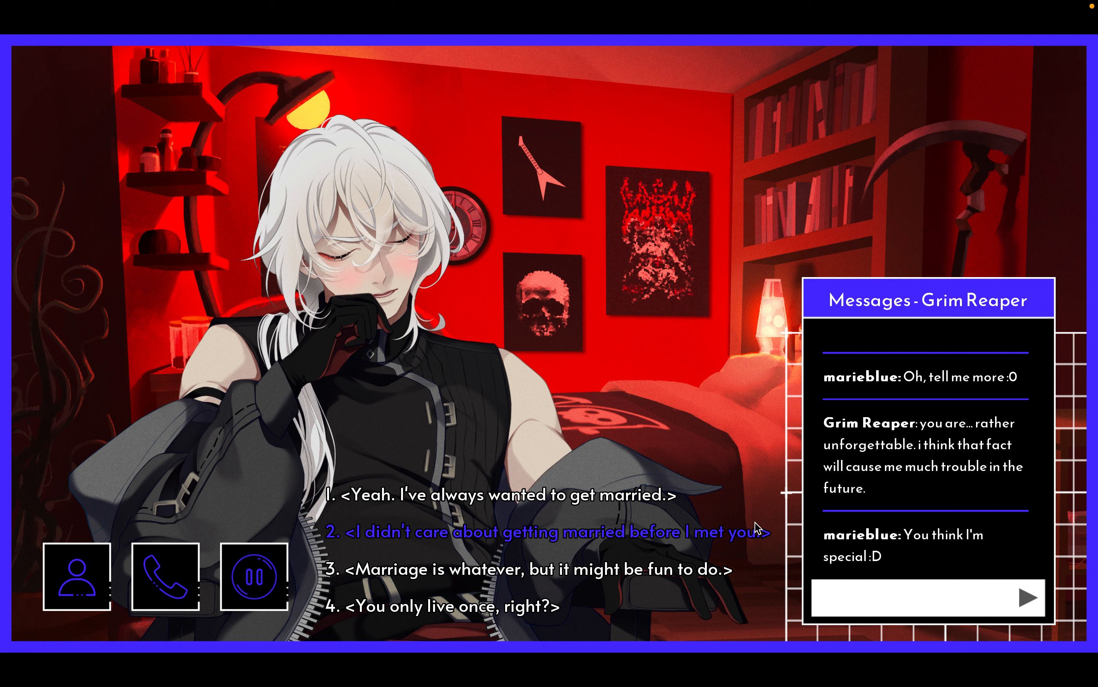
- Say you didn't care about marriage before meeting him, then insist you're totally serious
left_click(553, 531)
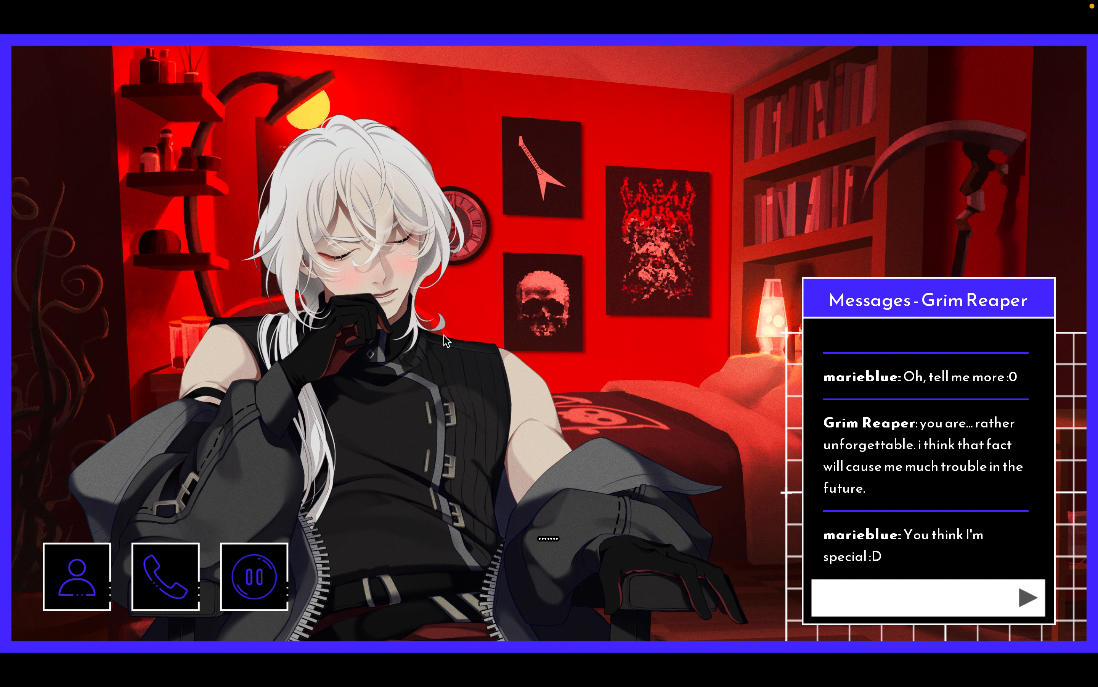
mouse_move(735, 499)
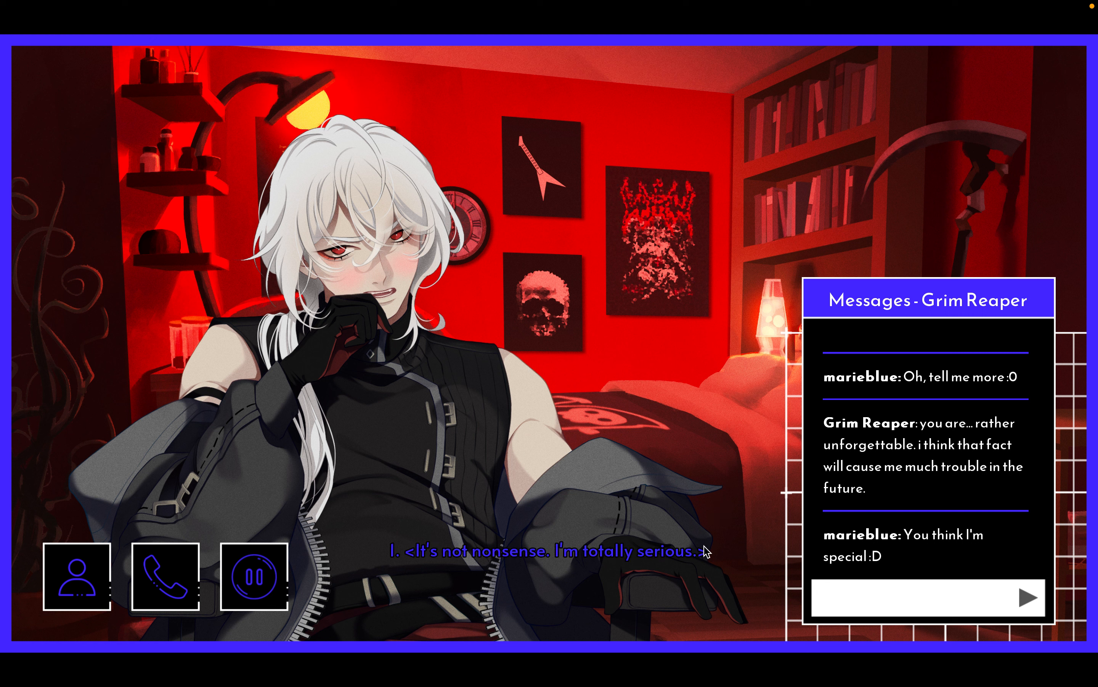
left_click(546, 550)
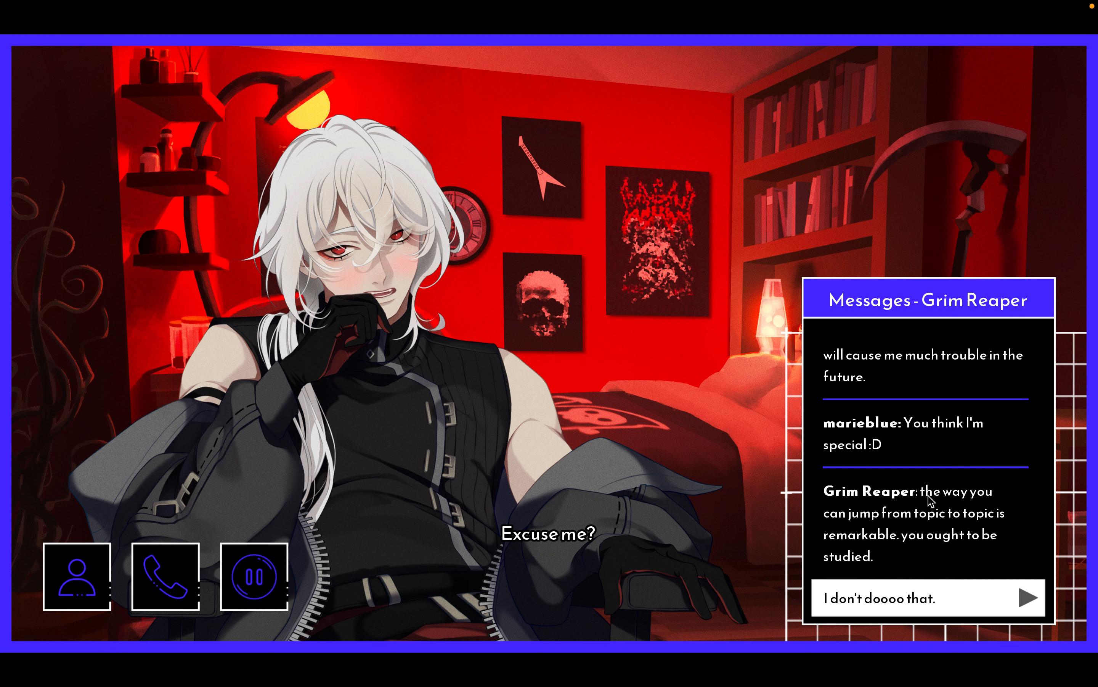
mouse_move(889, 524)
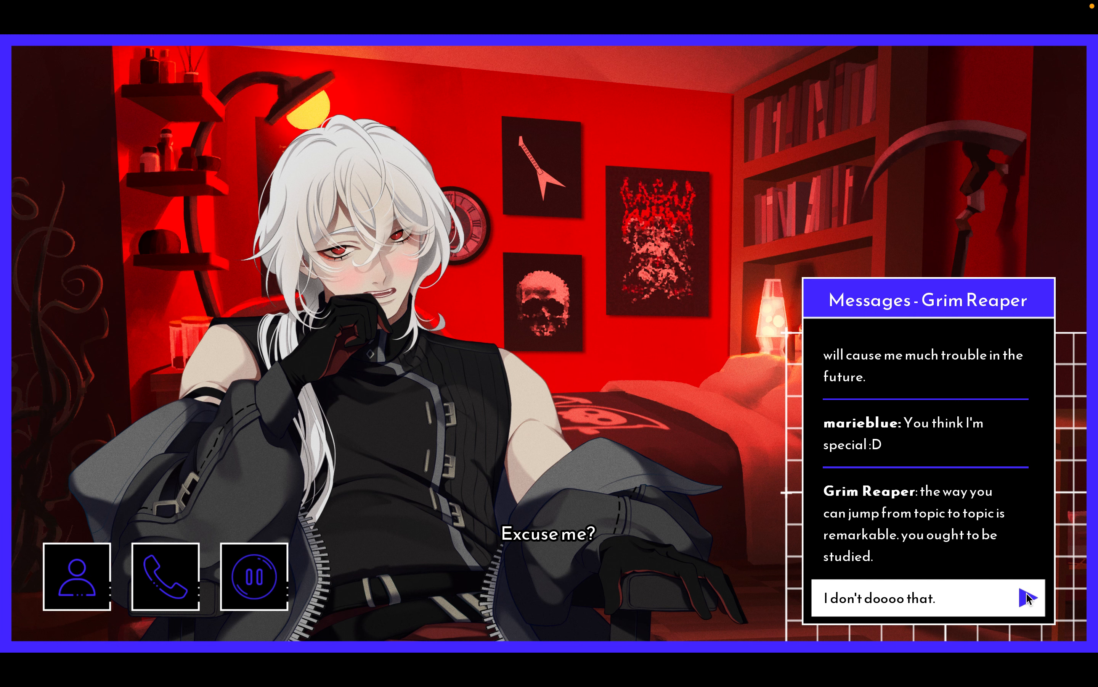
- Send 'I don't doooo that.' and tell him he kinda has the vibe going for him
left_click(1025, 597)
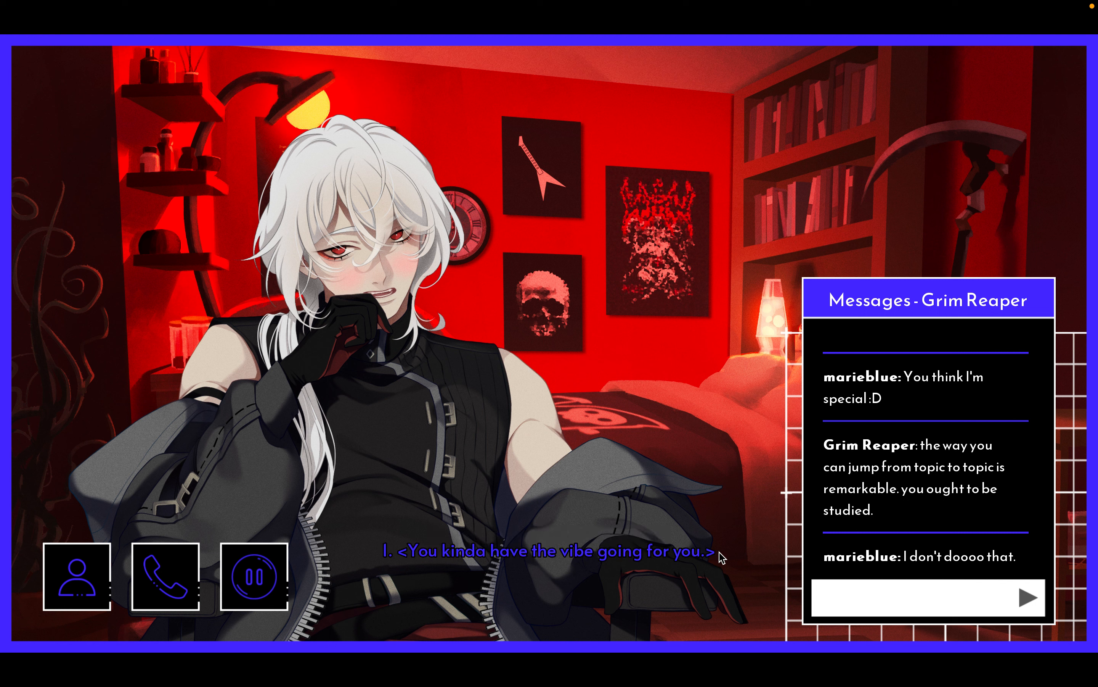
left_click(550, 552)
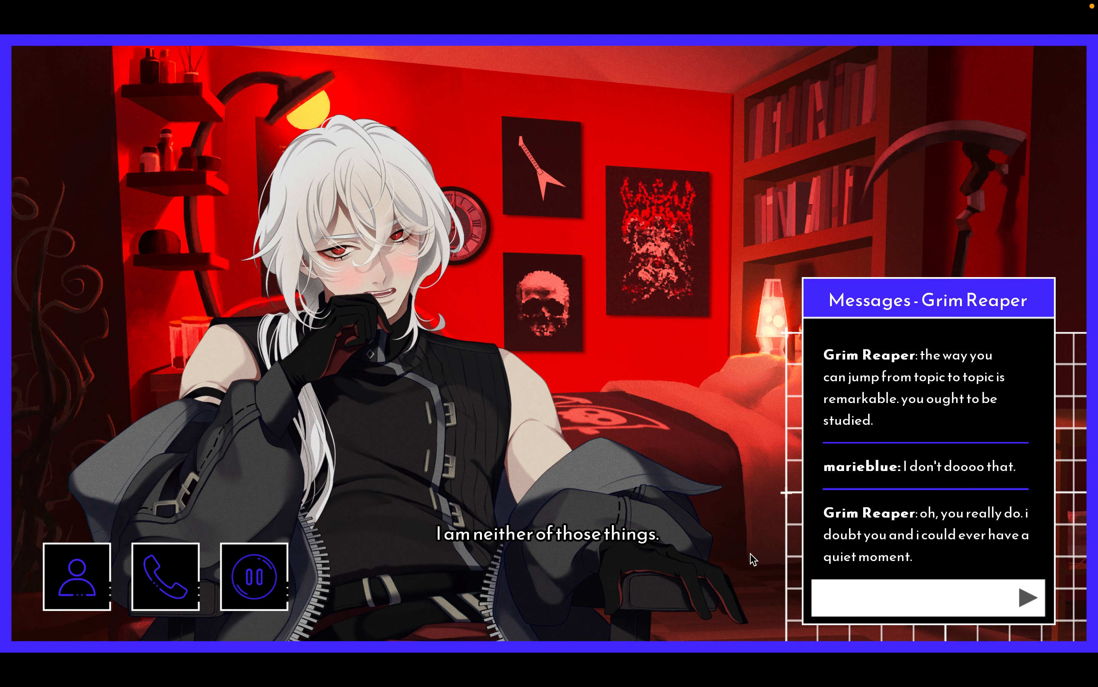
mouse_move(928, 524)
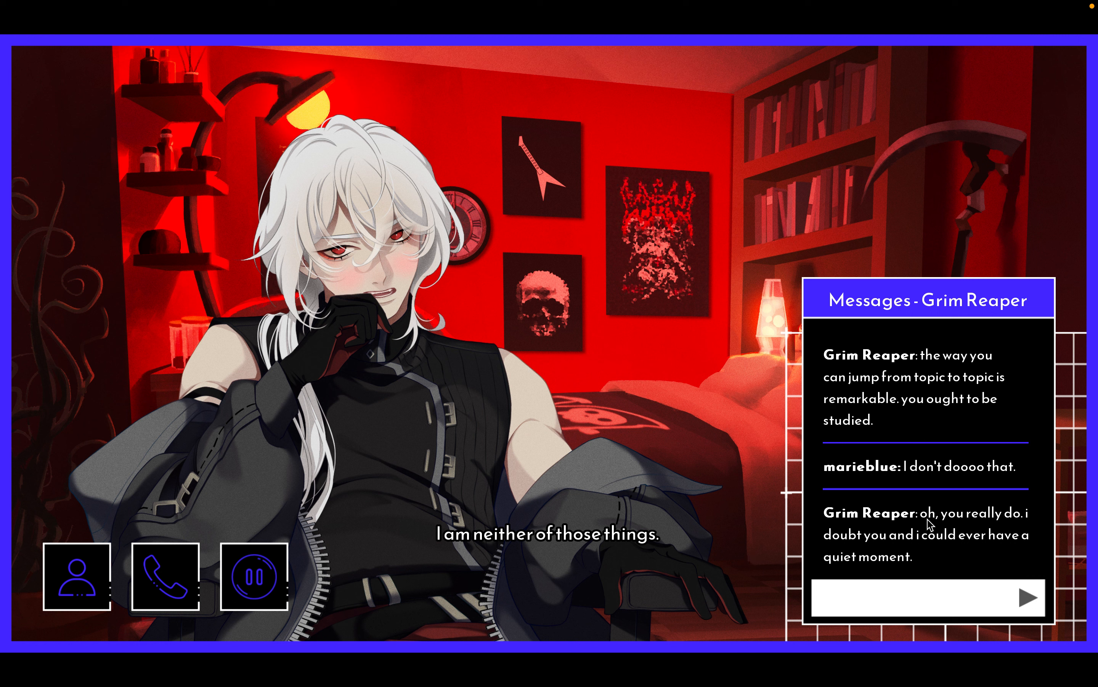
mouse_move(931, 524)
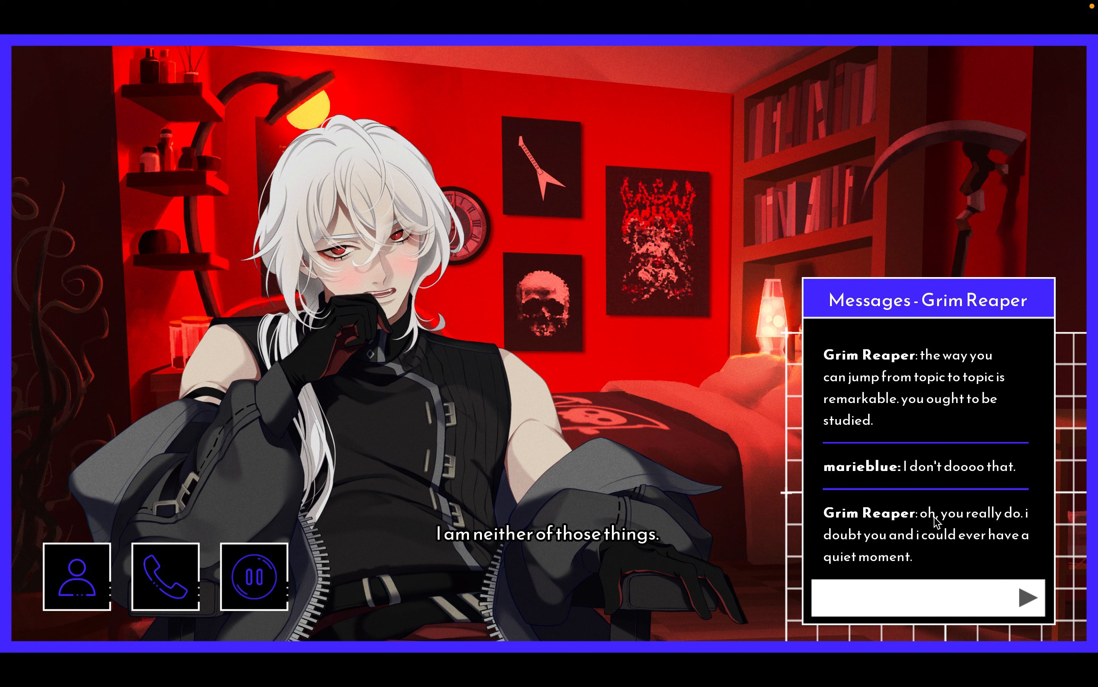
mouse_move(807, 514)
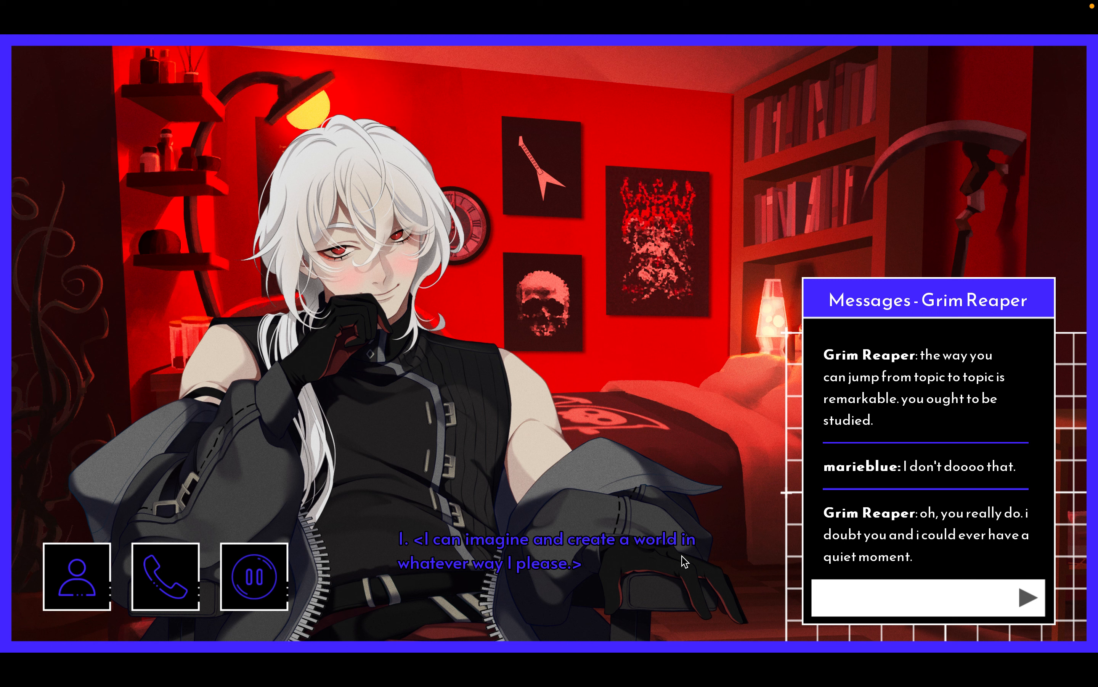
- Say you can imagine any world, promise you won't leave, and continue his lines
left_click(546, 552)
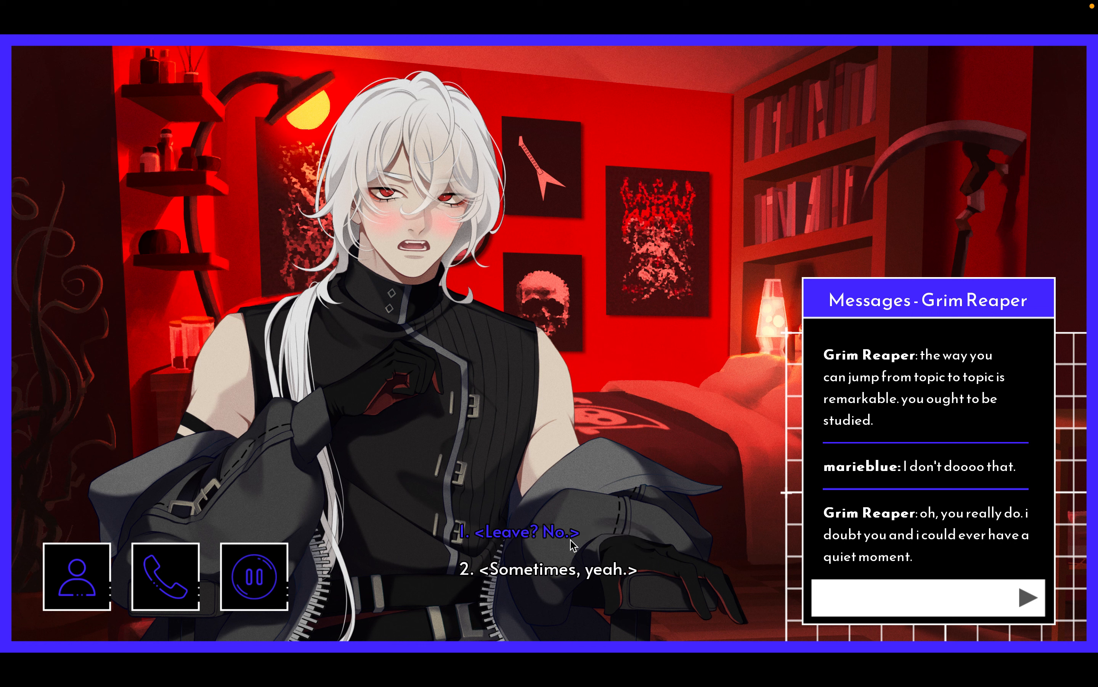
left_click(518, 530)
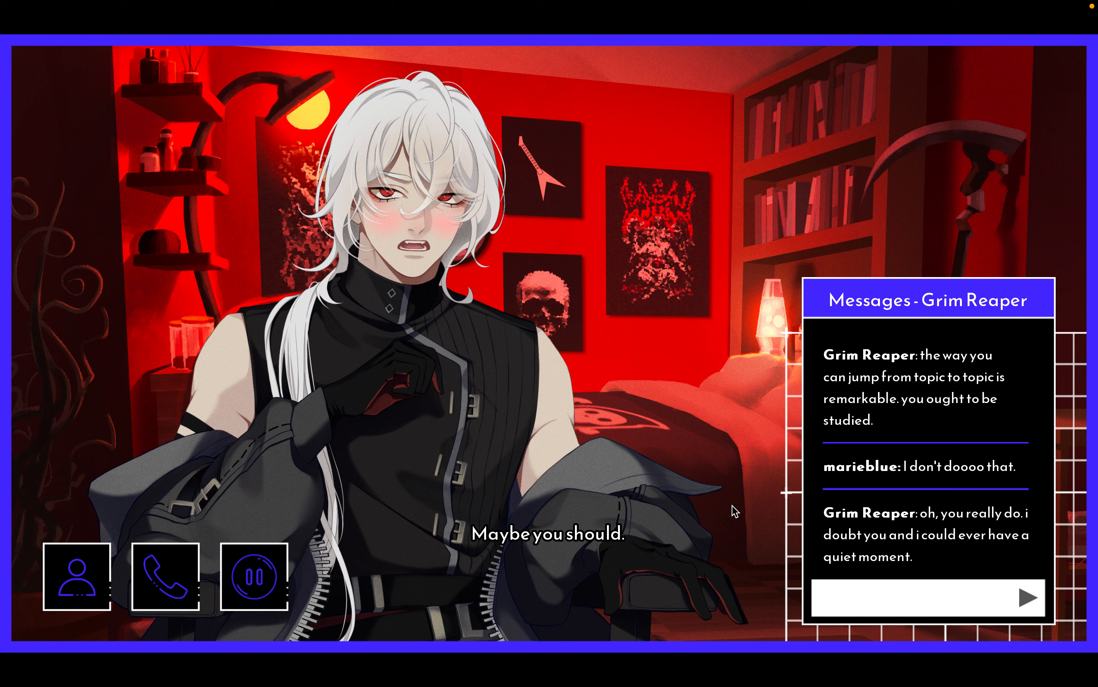
left_click(546, 533)
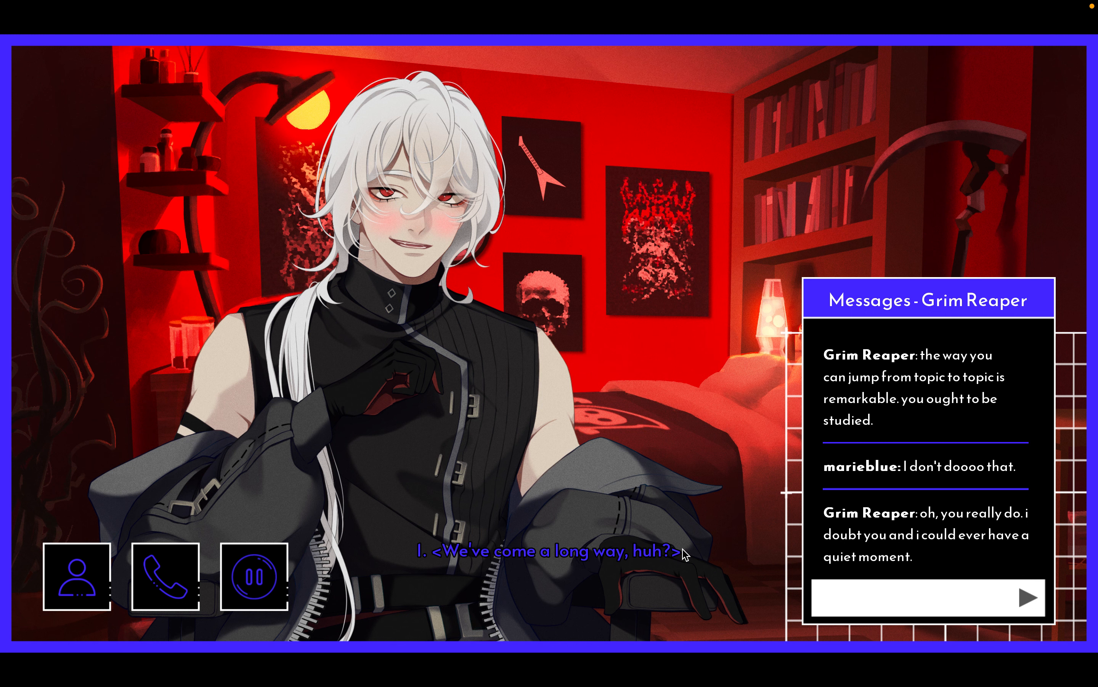
- Reply 'We've come a long way, huh?' then remark he seems less edgy than before
left_click(546, 550)
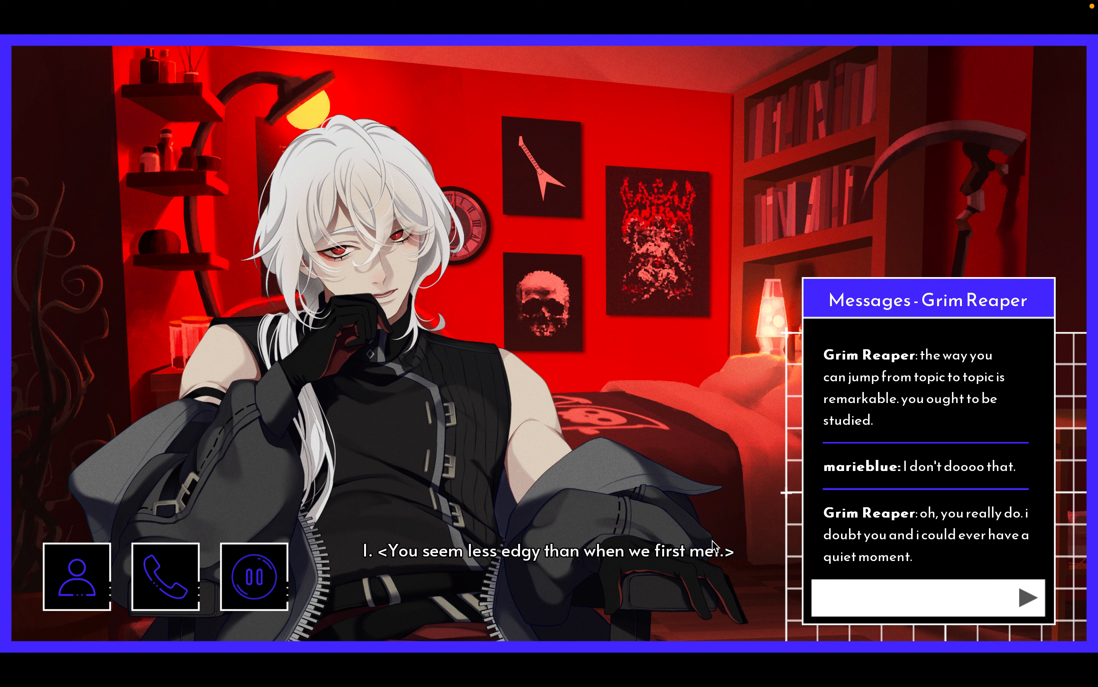
left_click(539, 550)
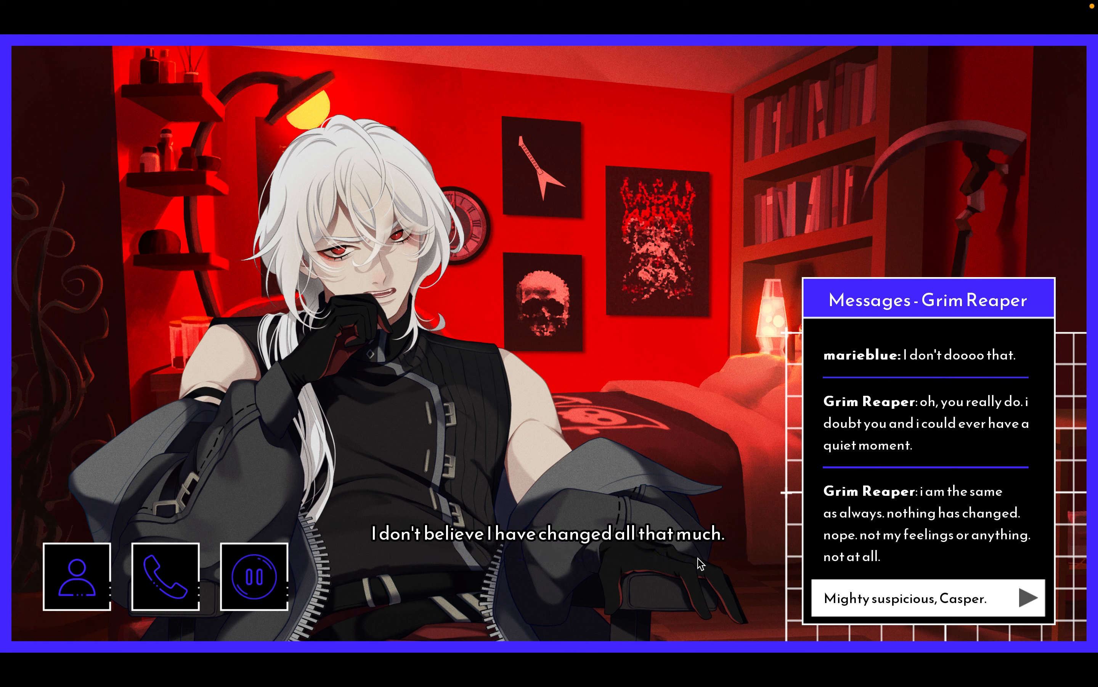
mouse_move(923, 500)
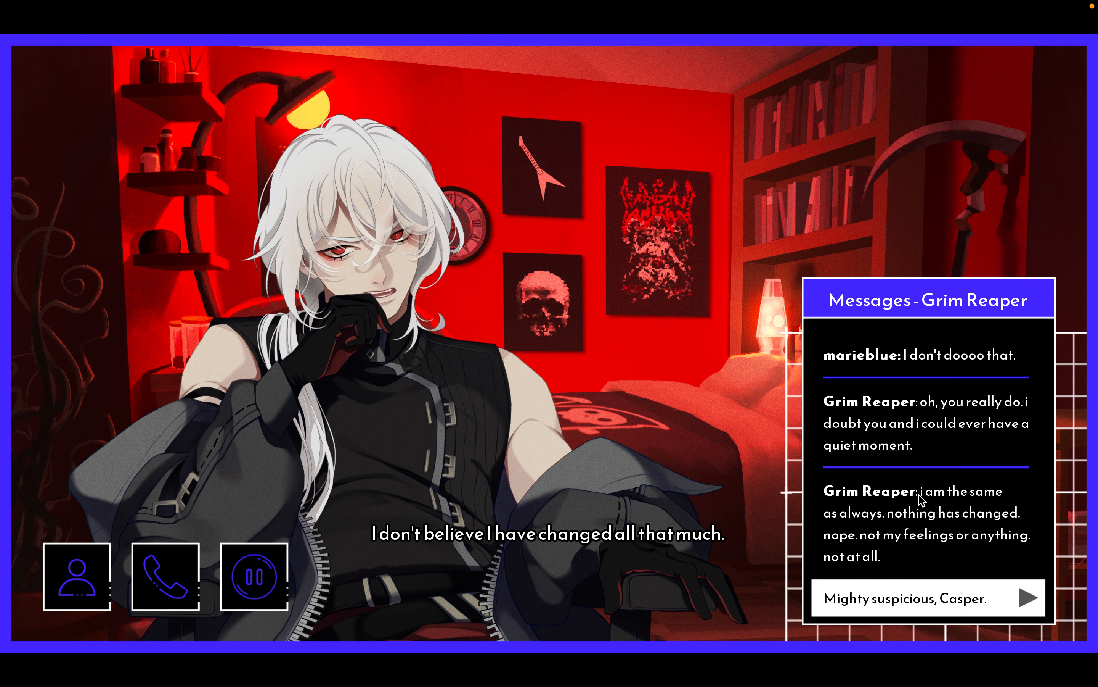
mouse_move(898, 528)
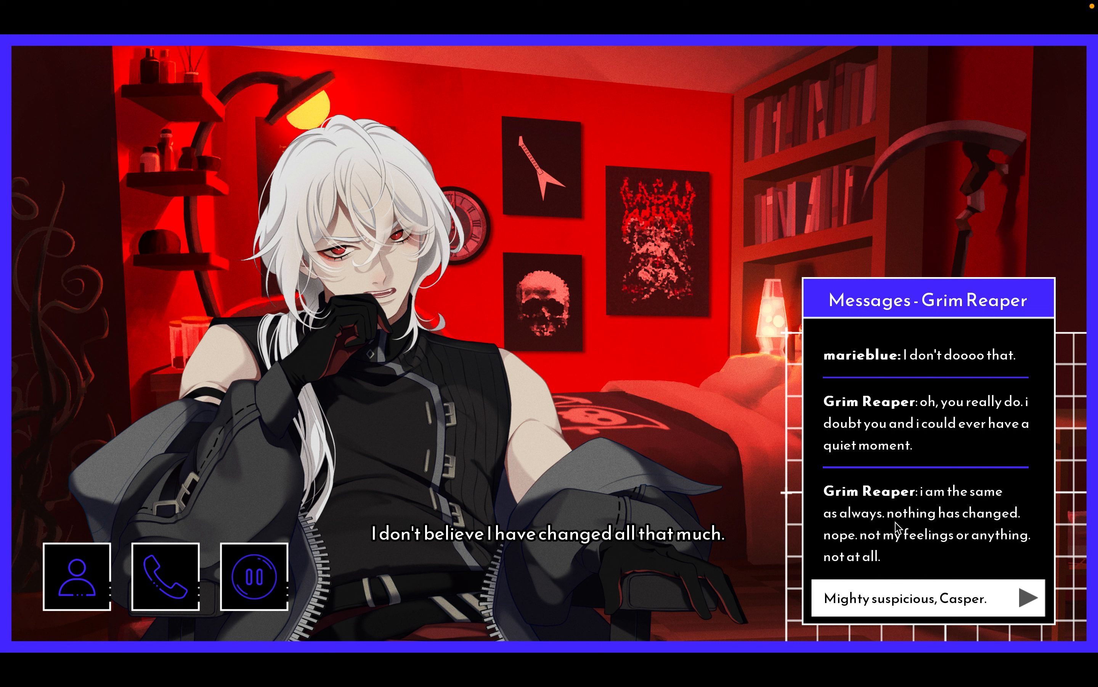
mouse_move(904, 545)
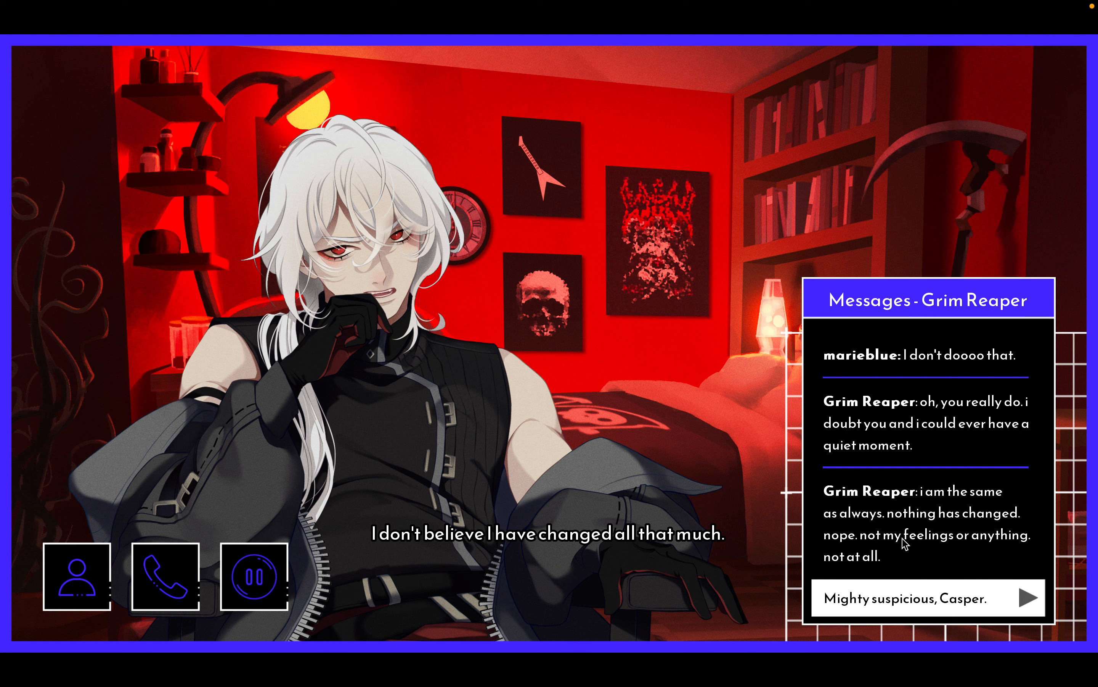
mouse_move(907, 556)
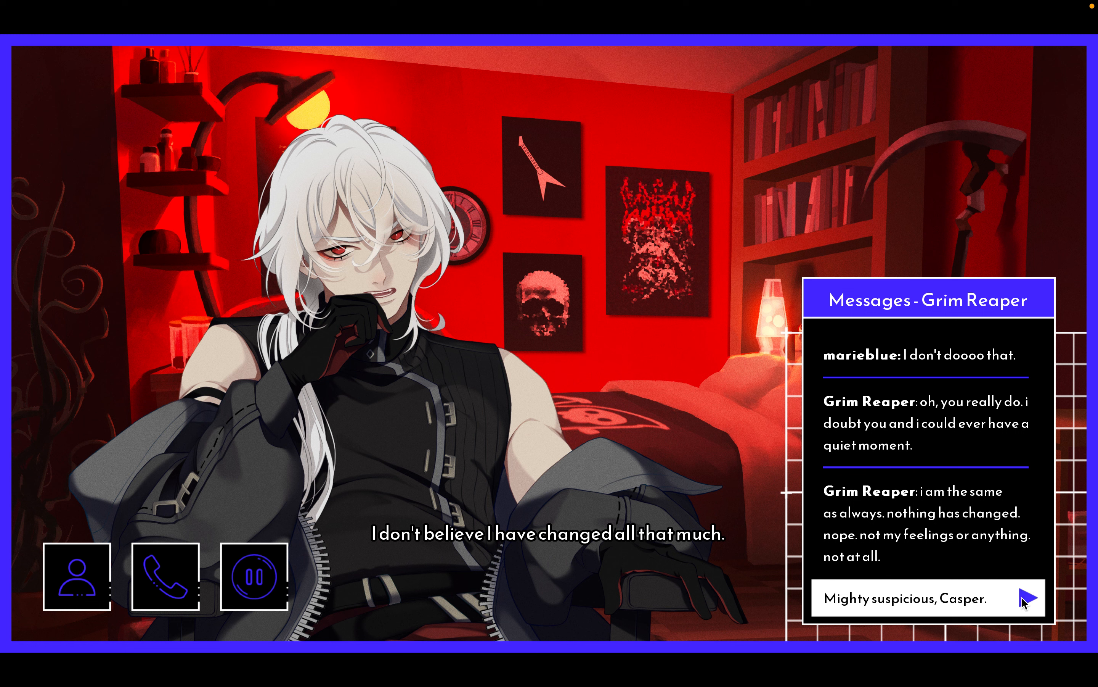
- Send 'Mighty suspicious, Casper.', suggest you're friends now, then answer 'You don't?'
left_click(1028, 597)
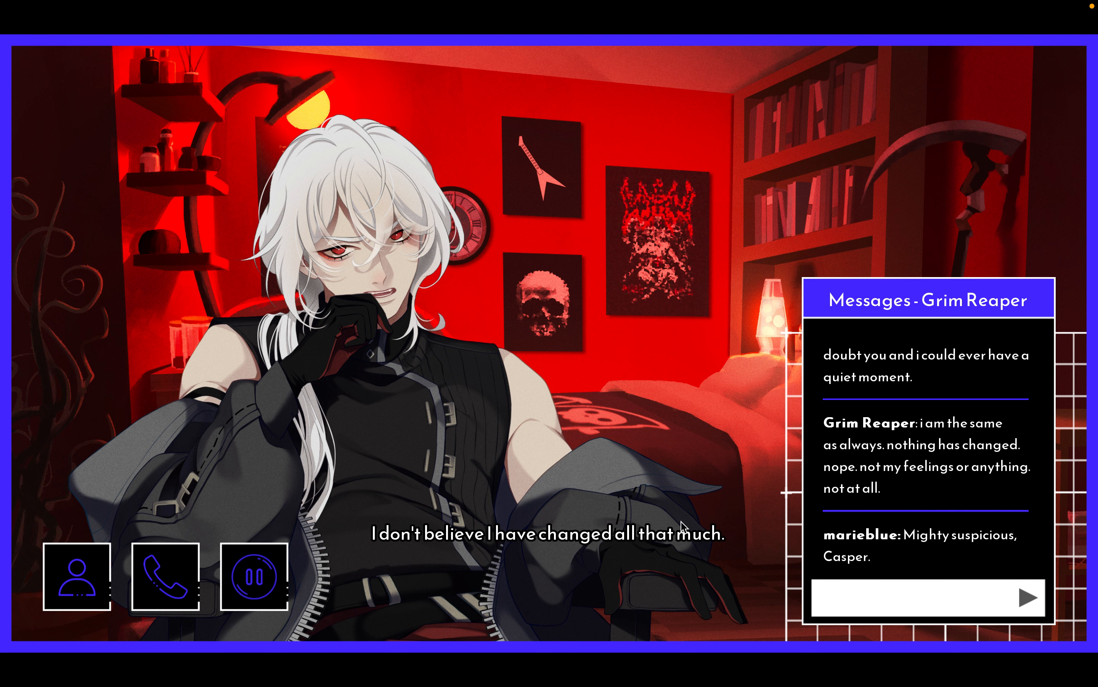
mouse_move(756, 543)
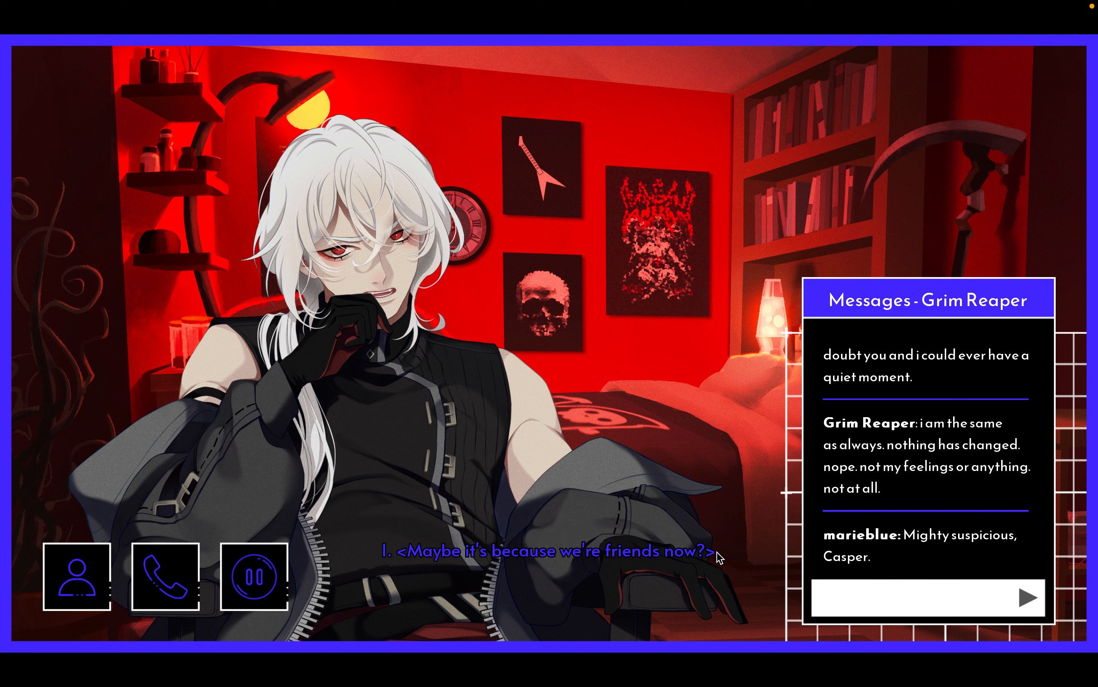
left_click(547, 551)
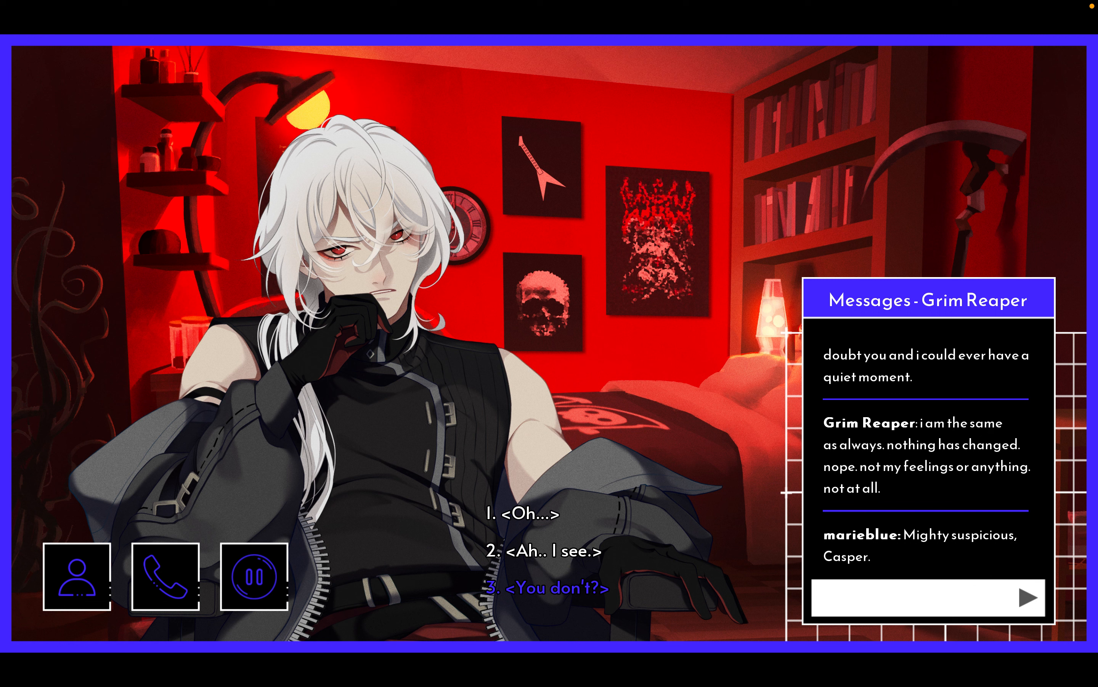
left_click(553, 551)
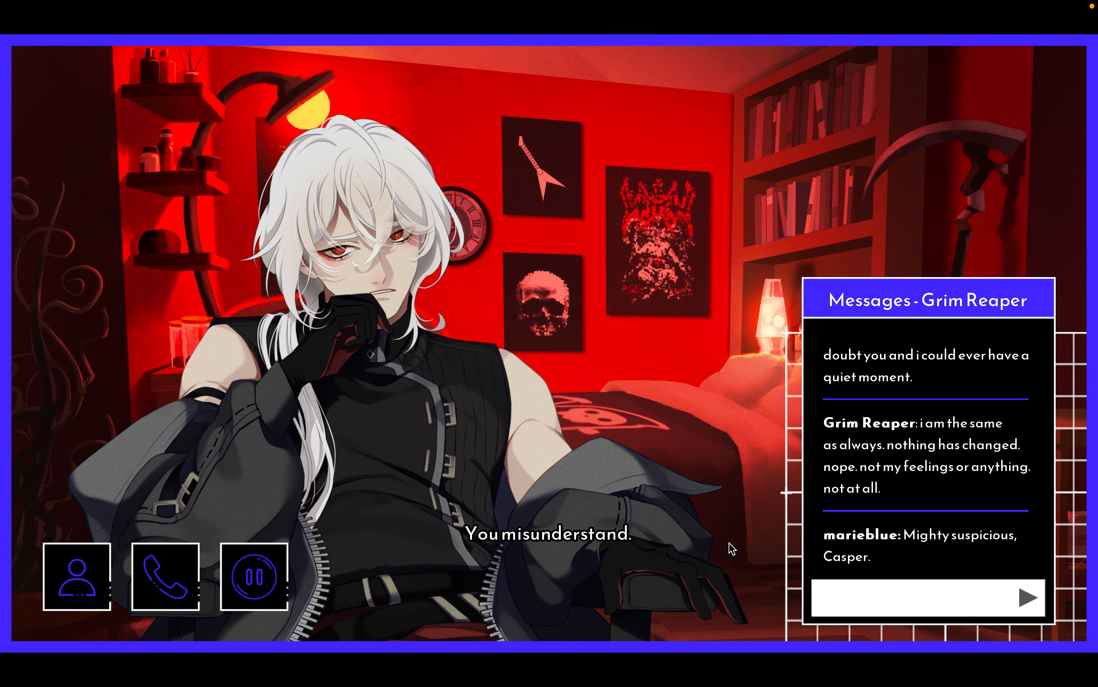
mouse_move(736, 489)
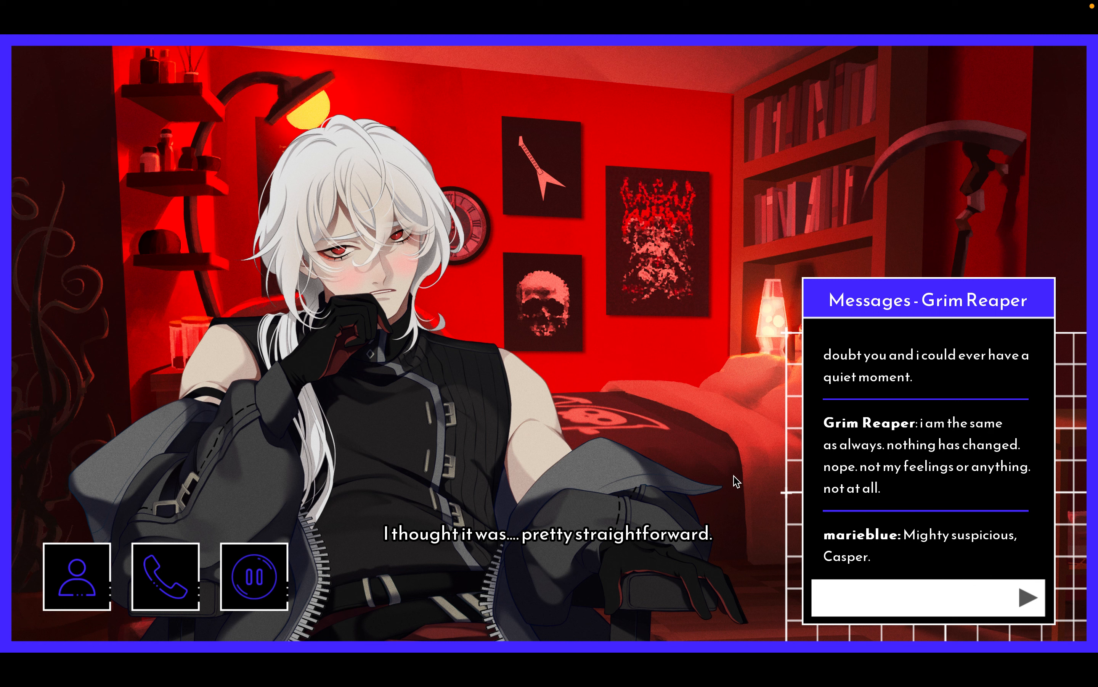
mouse_move(517, 350)
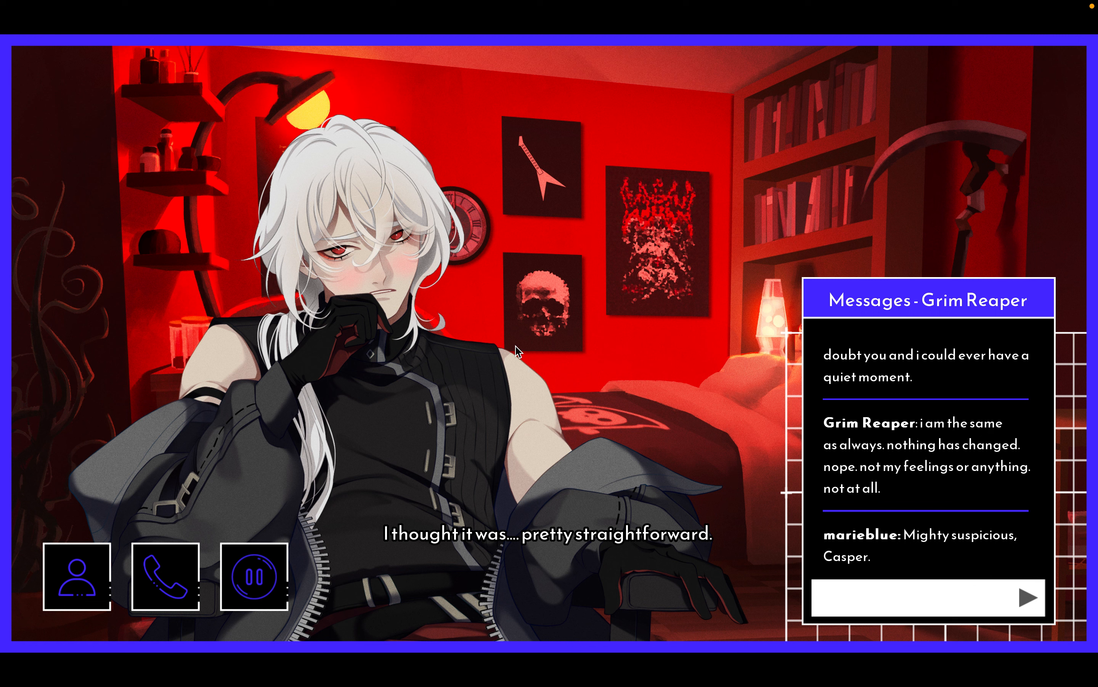
mouse_move(574, 336)
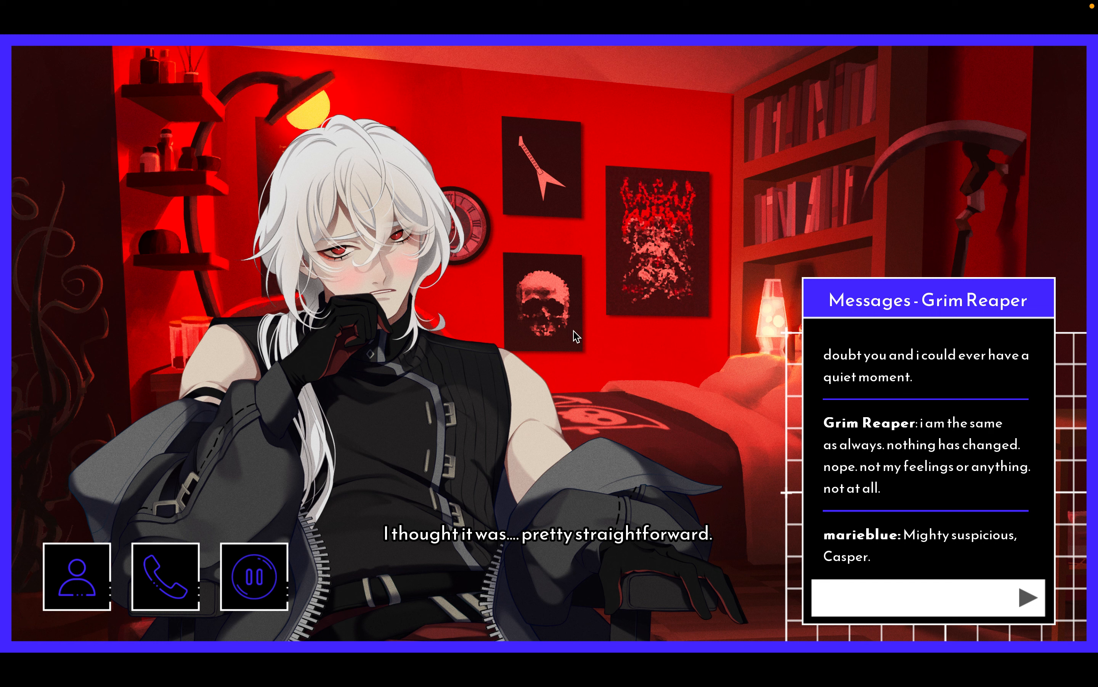
mouse_move(609, 350)
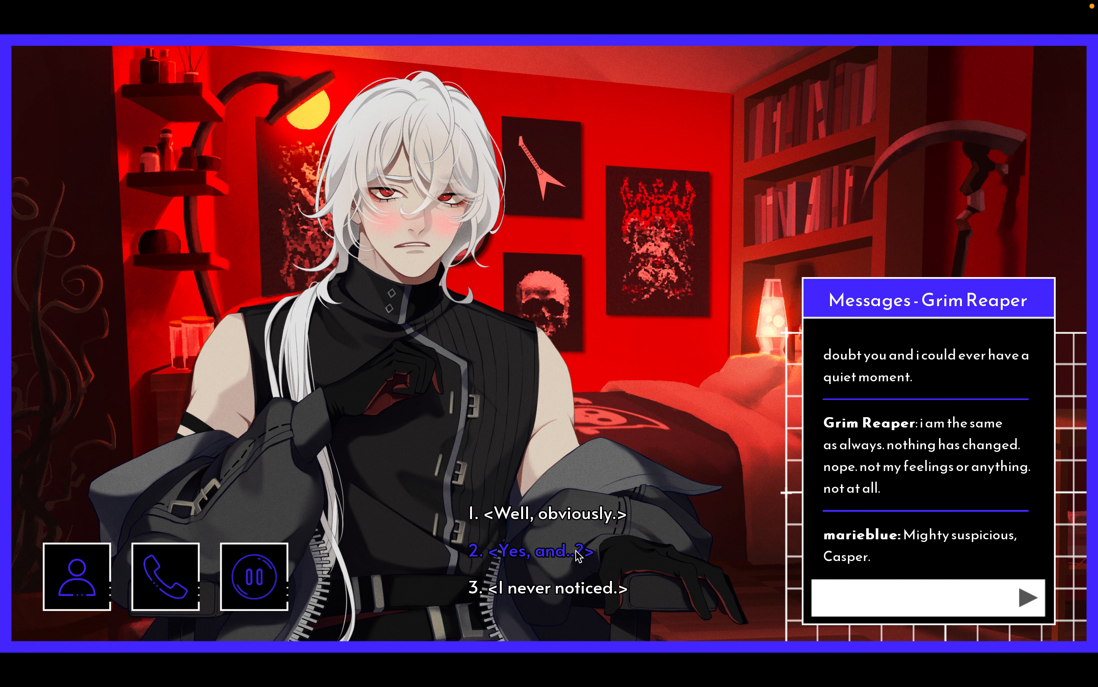
- Give the teasing yes, ask 'To not want to be friends?', and hear him snap 'Stop talking.'
left_click(533, 550)
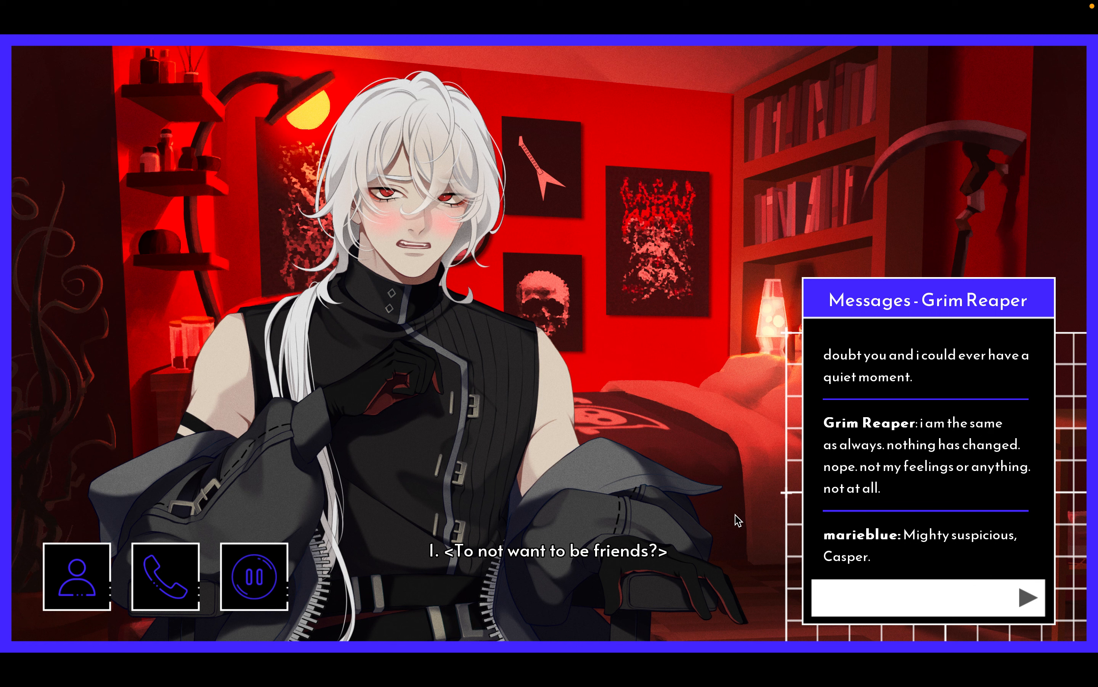
left_click(546, 546)
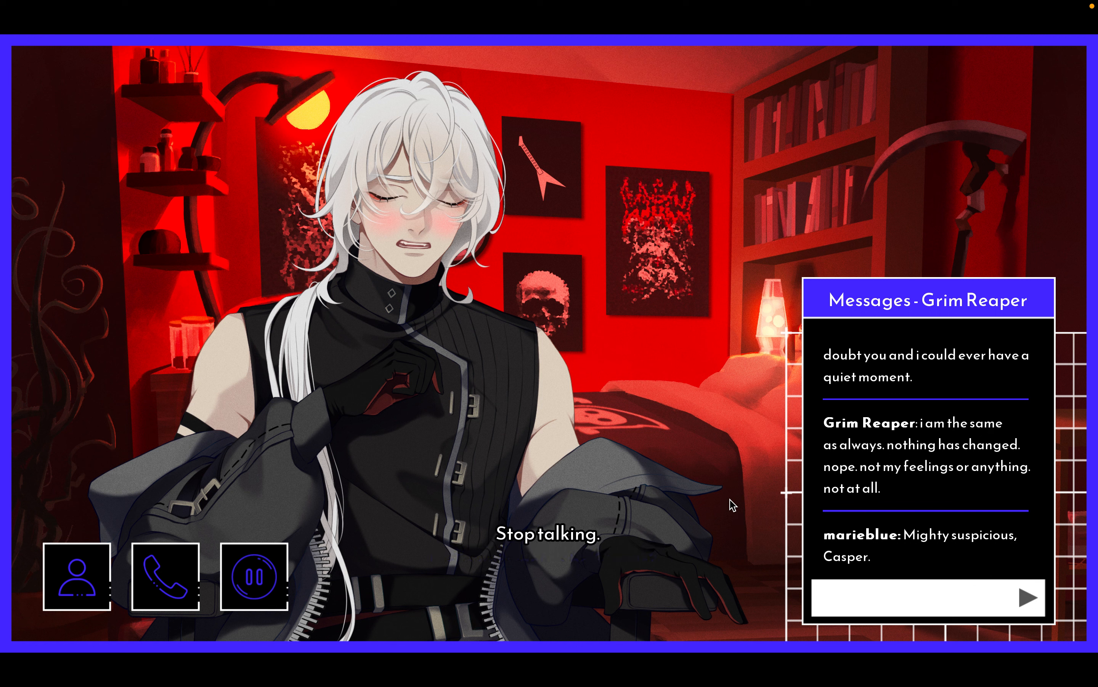
left_click(549, 529)
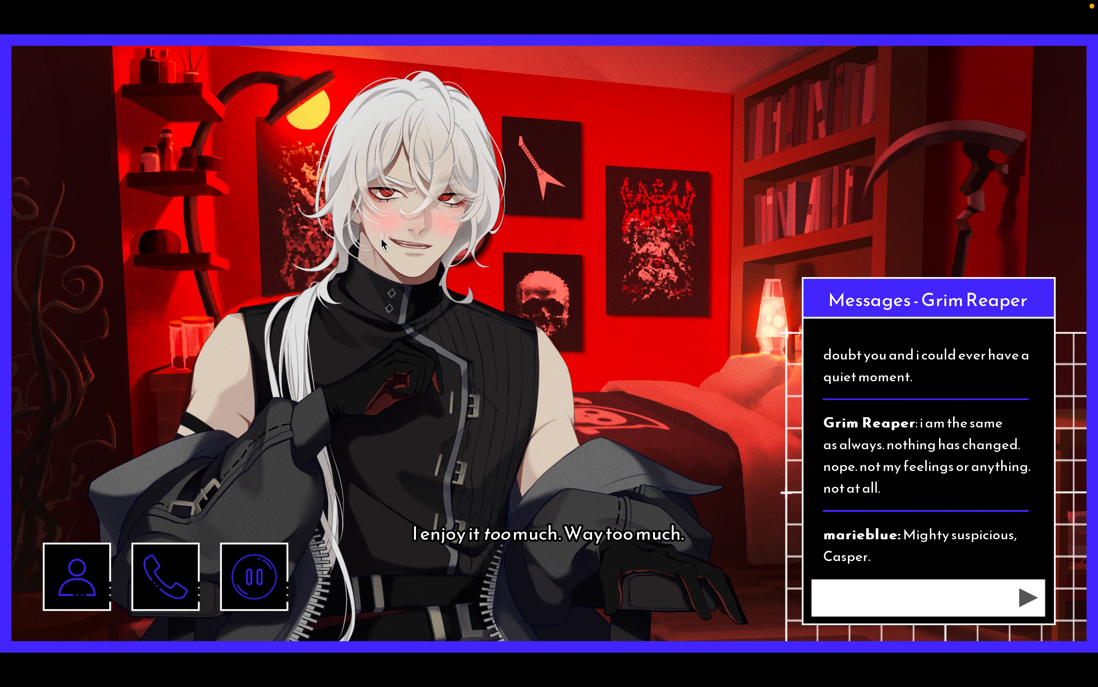
mouse_move(704, 427)
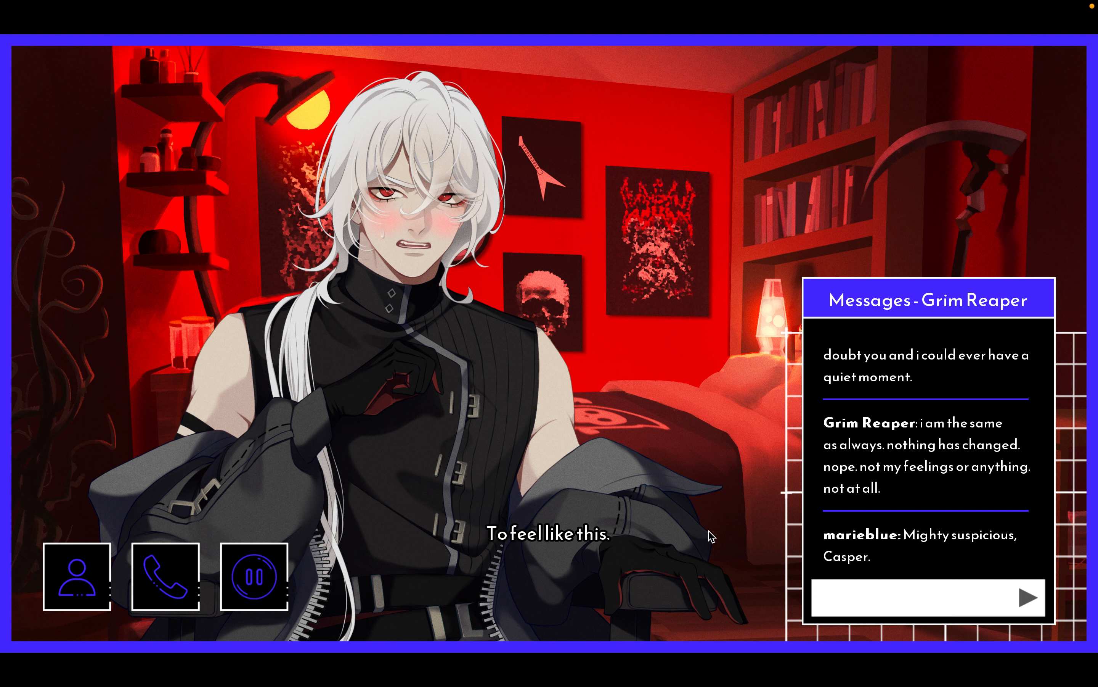
- Advance his confession that she should be just another job yet he wants to disobey
left_click(546, 533)
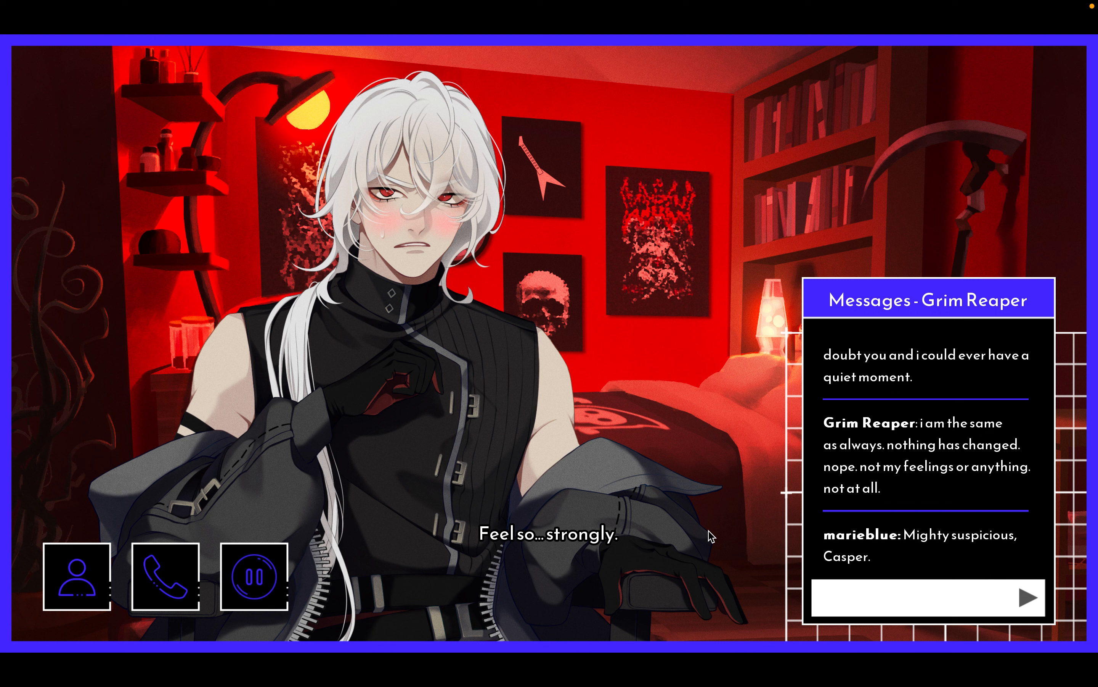
left_click(549, 532)
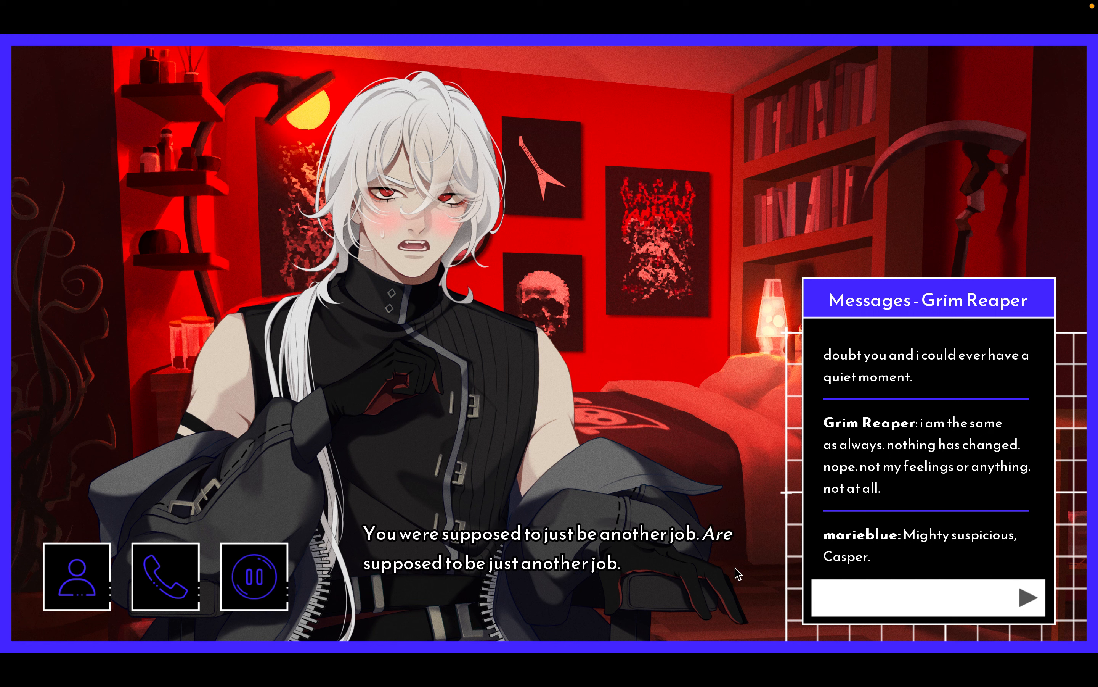
mouse_move(733, 490)
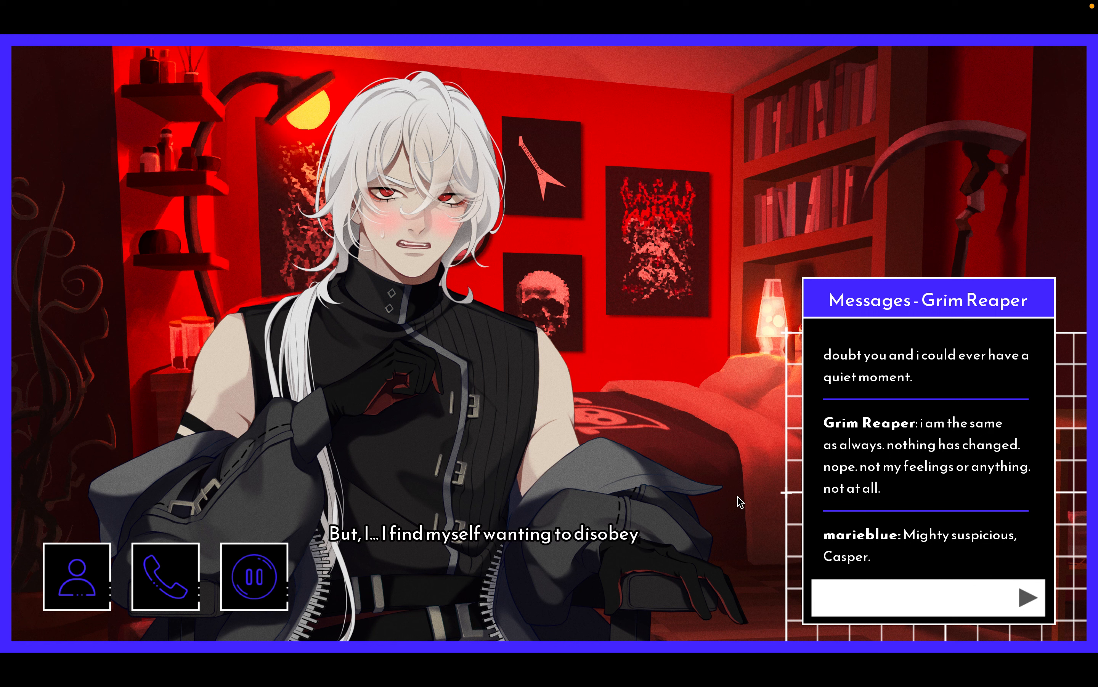
left_click(490, 533)
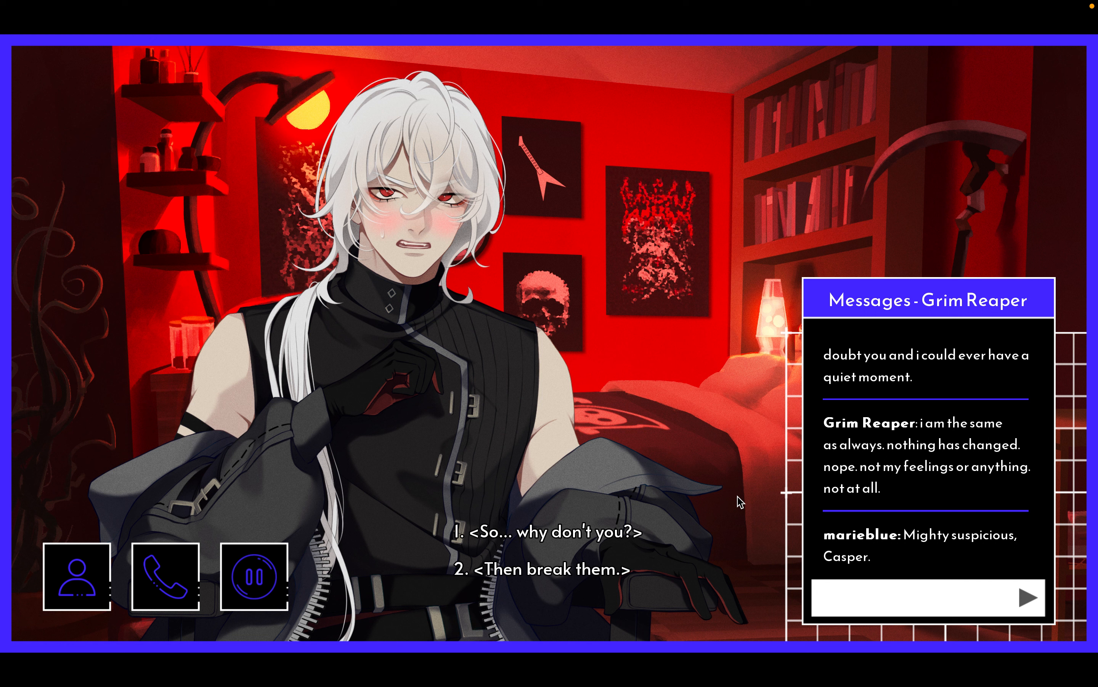
- Answer his wish to disobey and ask what he actually wants to say
left_click(549, 531)
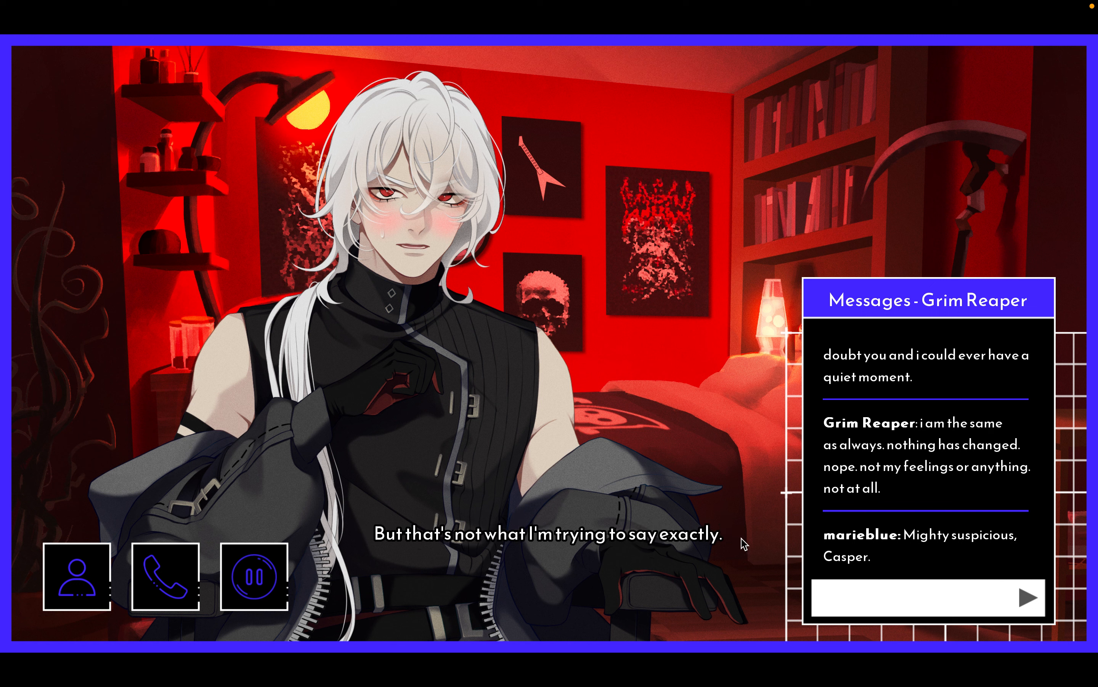
mouse_move(746, 540)
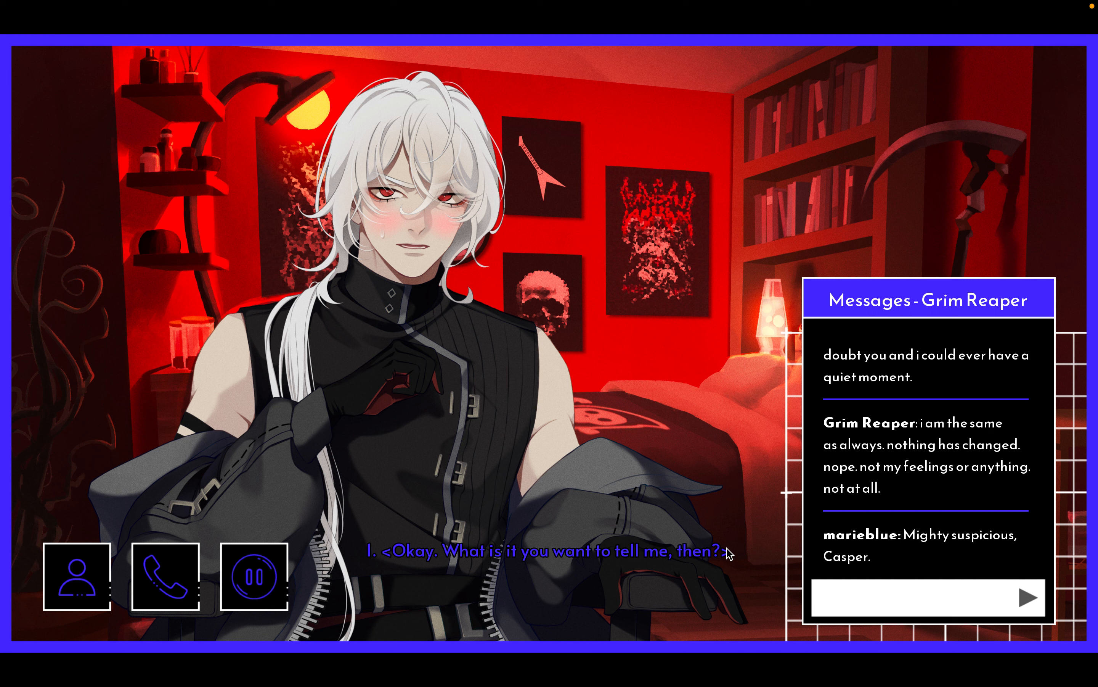
left_click(544, 550)
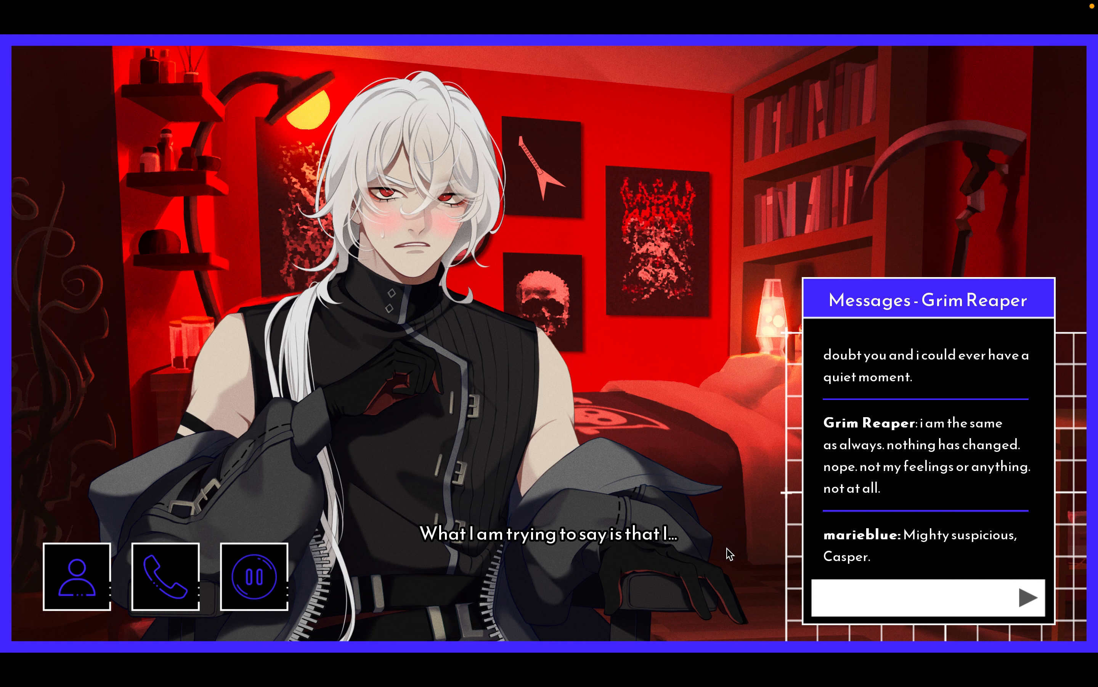
mouse_move(725, 534)
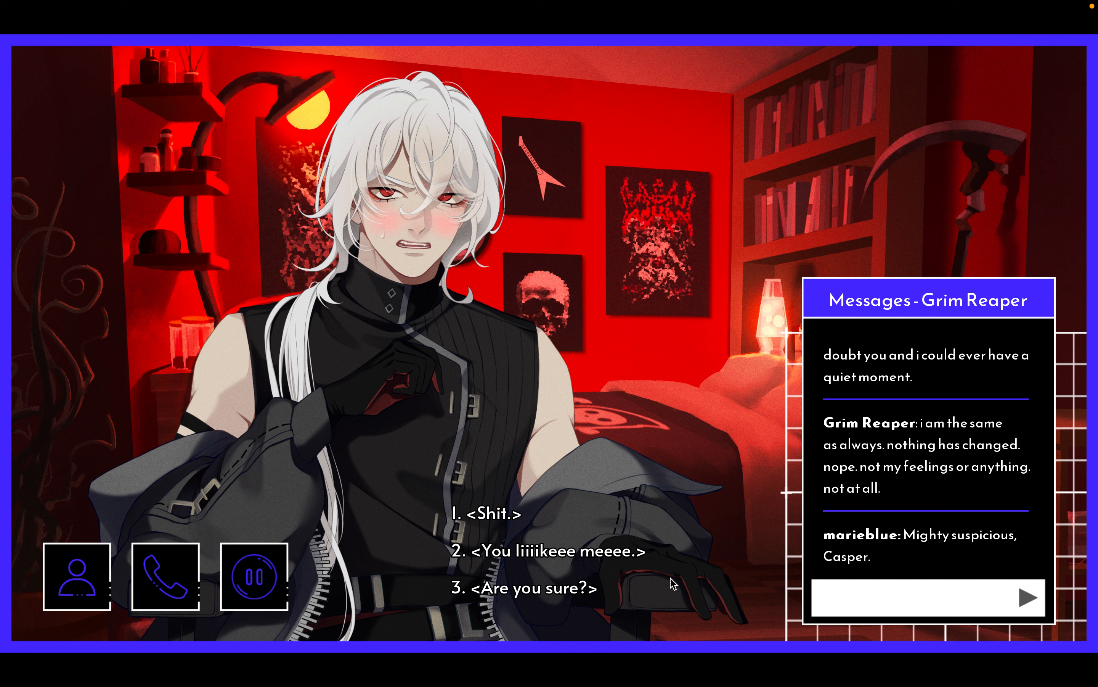
mouse_move(554, 550)
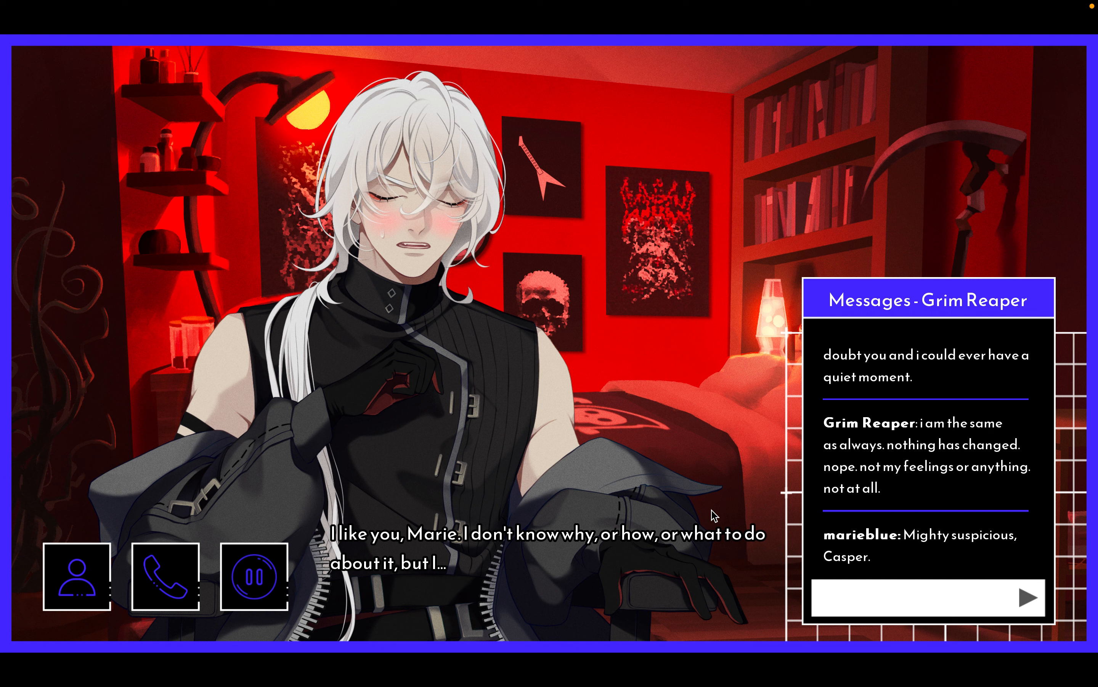
mouse_move(724, 503)
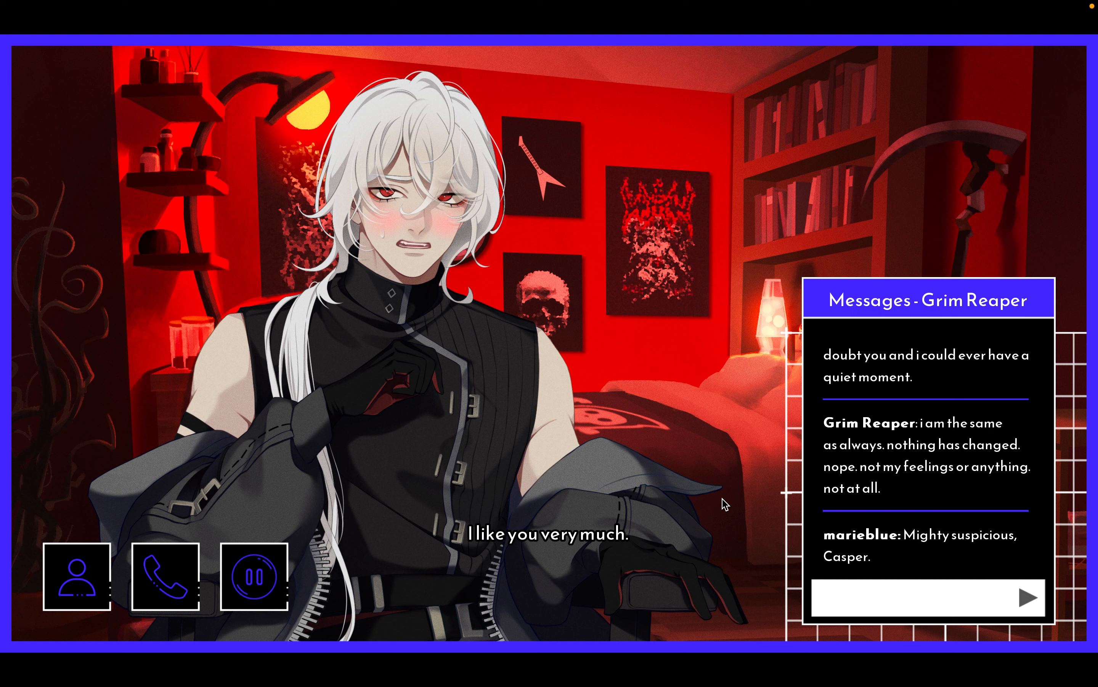
mouse_move(527, 252)
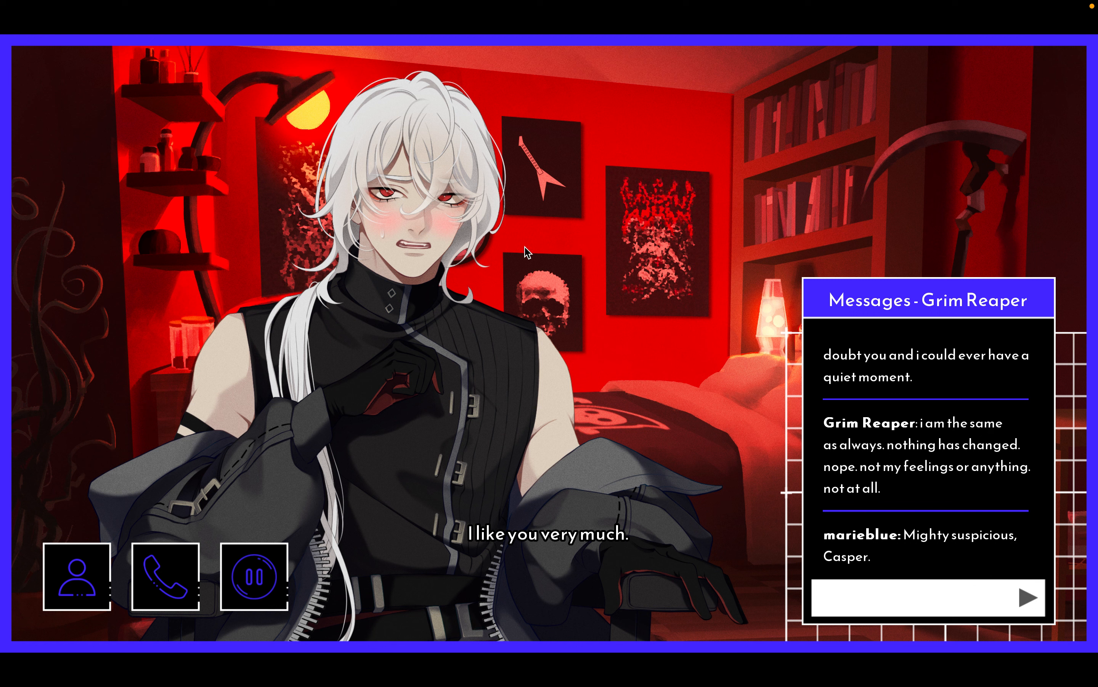
mouse_move(710, 387)
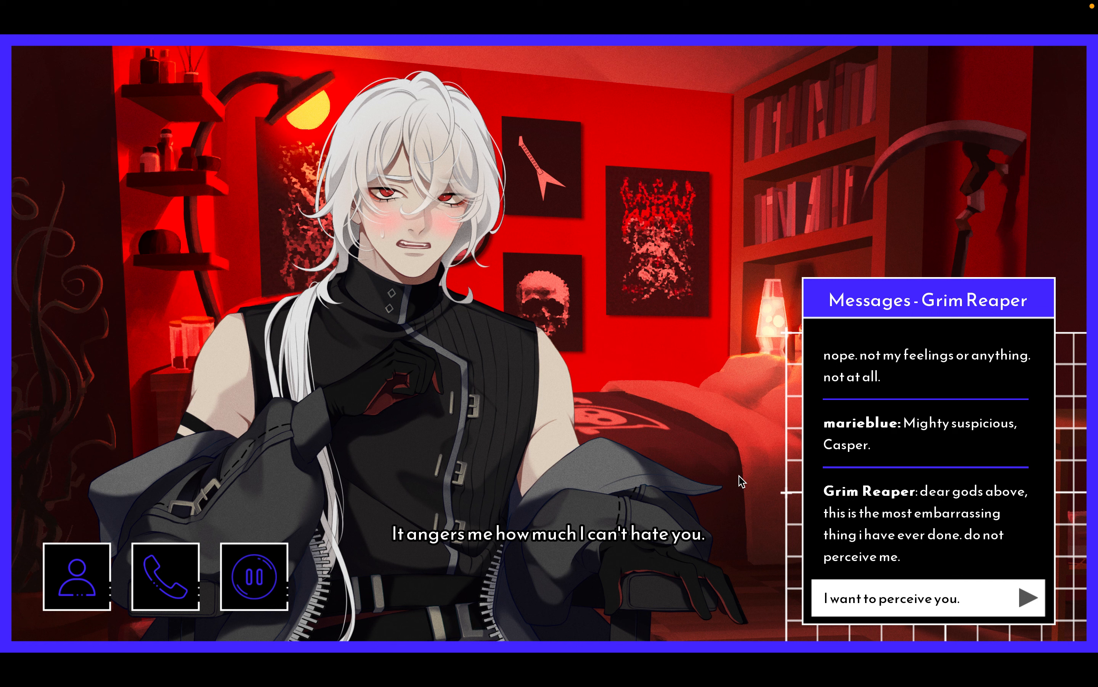
mouse_move(999, 519)
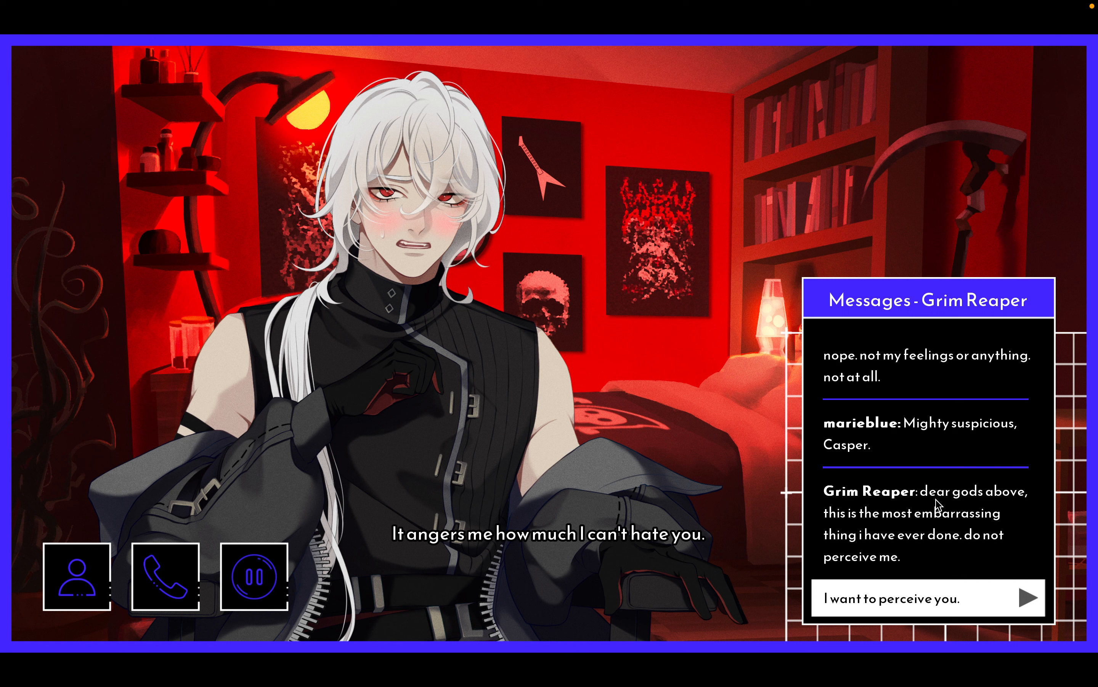
mouse_move(918, 534)
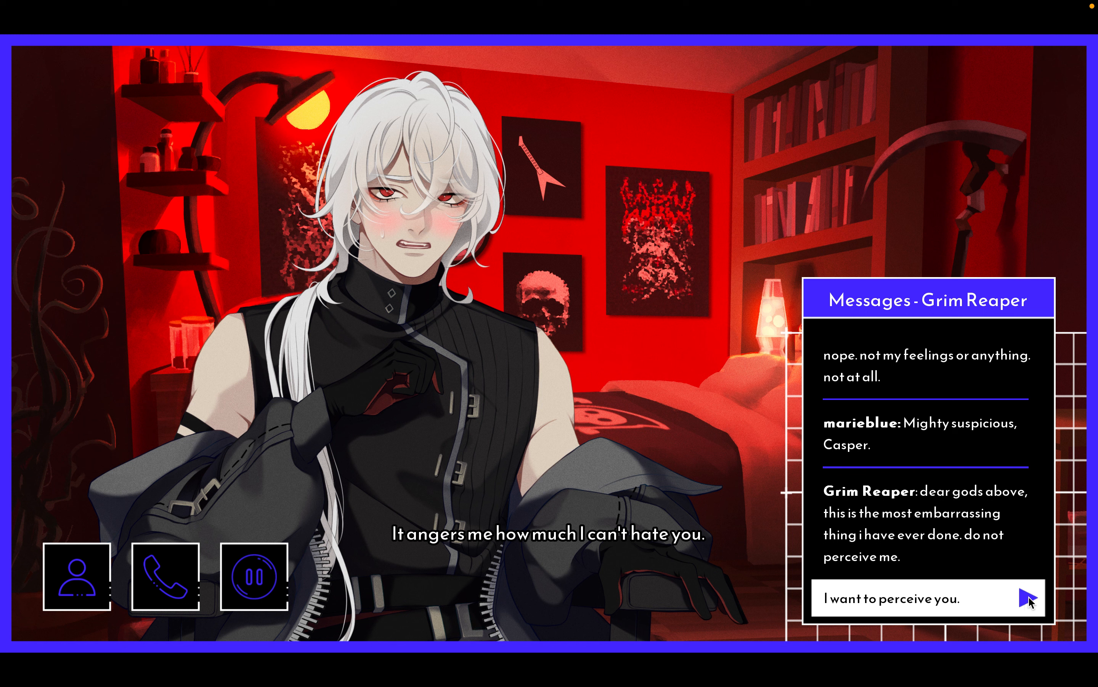
- Send 'I want to perceive you,' and advance past Grim saying he's leaving
left_click(1024, 598)
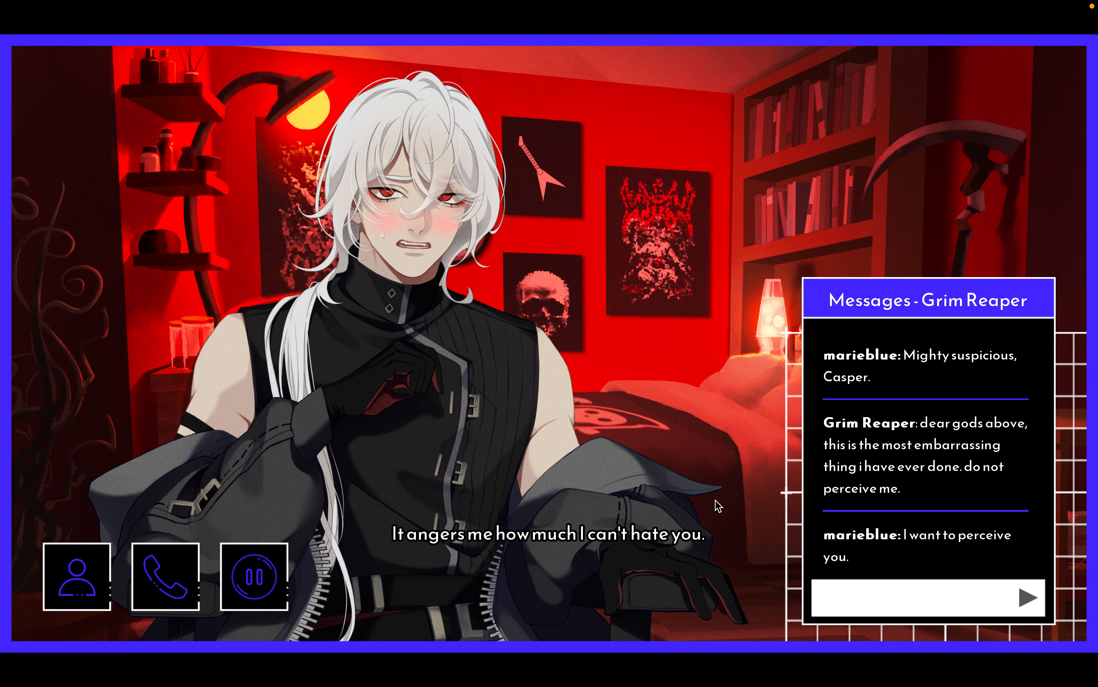
mouse_move(650, 493)
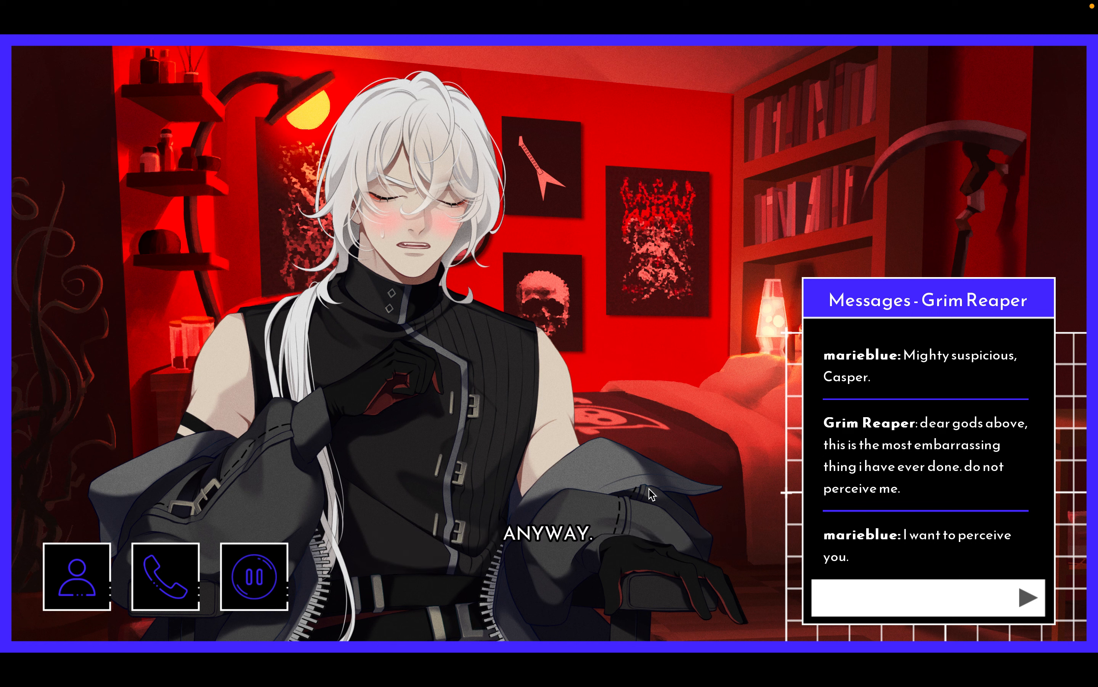
mouse_move(678, 469)
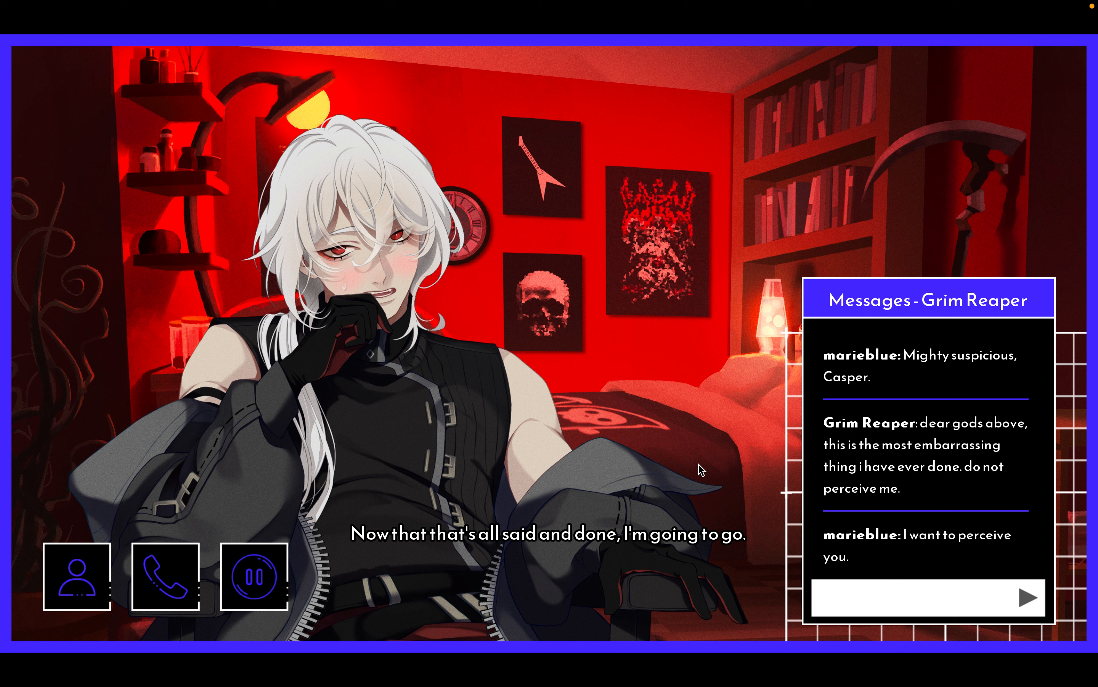
left_click(549, 533)
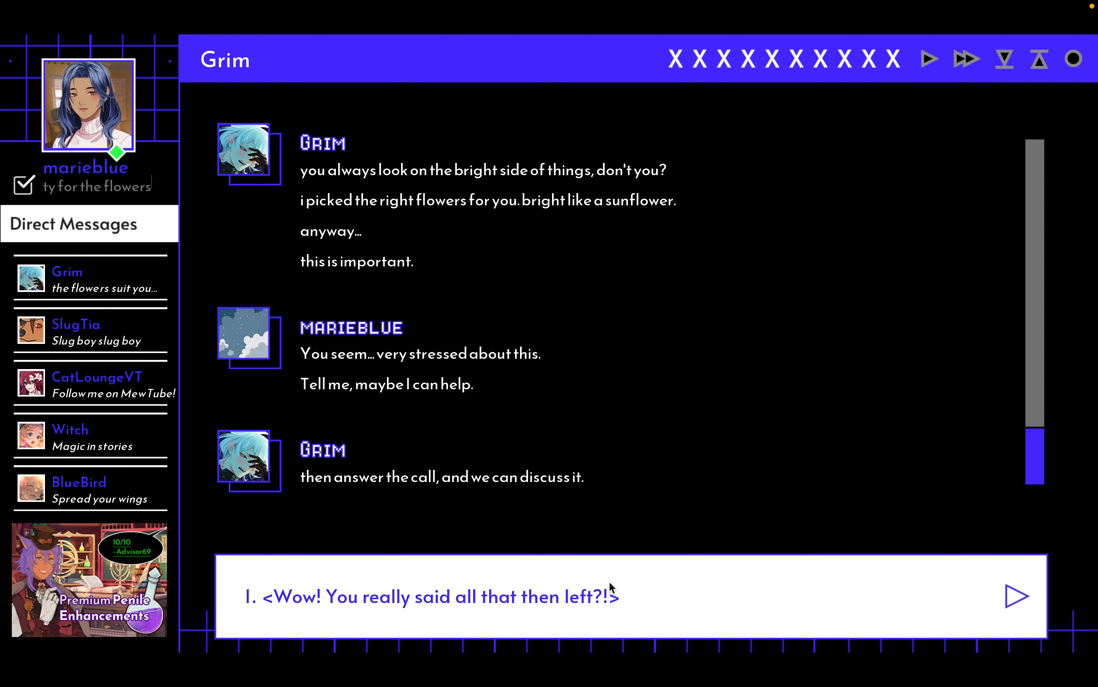
- Text that he said all that then left, 'Come back!', he needn't be shy, and 'So you desire me?'
left_click(433, 596)
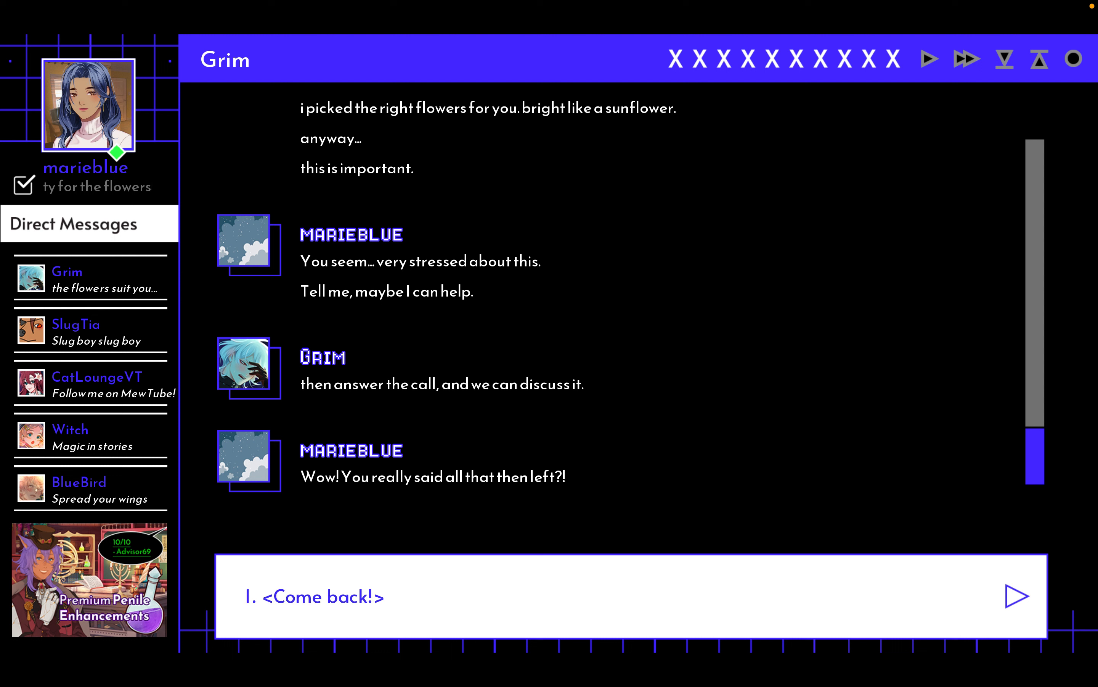
left_click(314, 596)
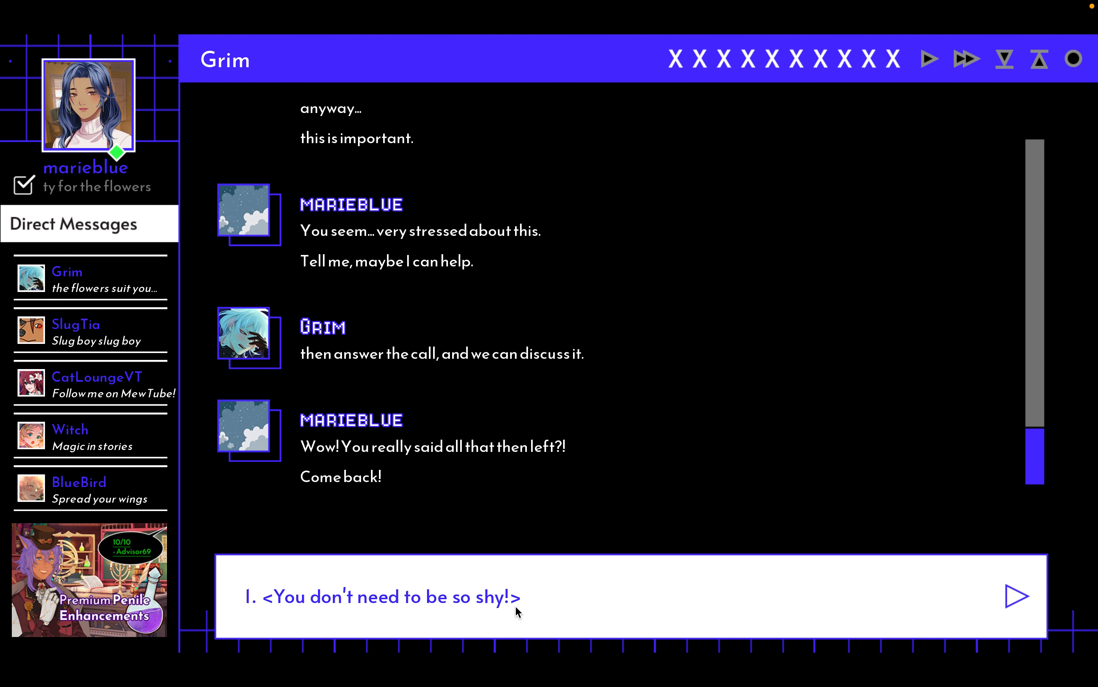
left_click(384, 597)
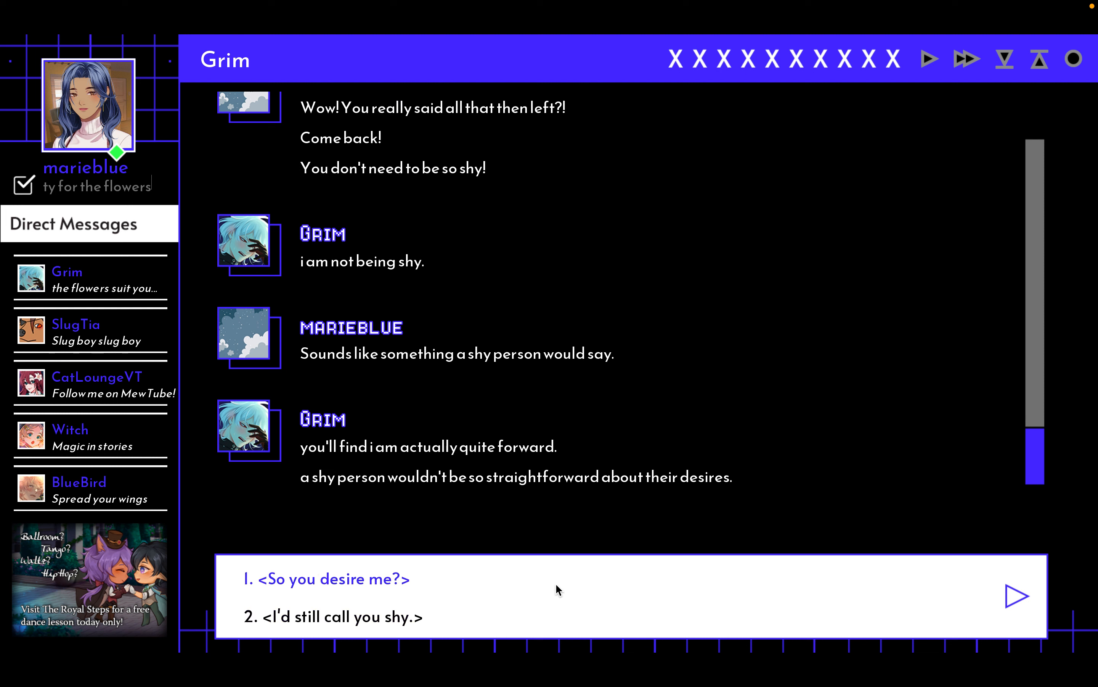
left_click(327, 578)
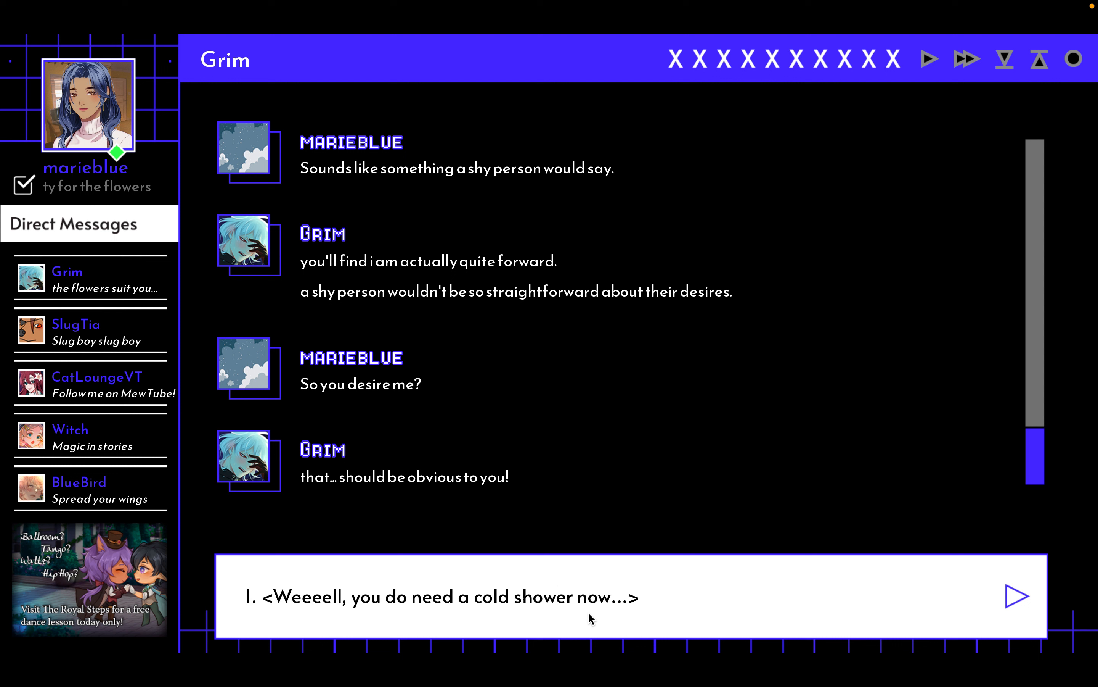
mouse_move(637, 603)
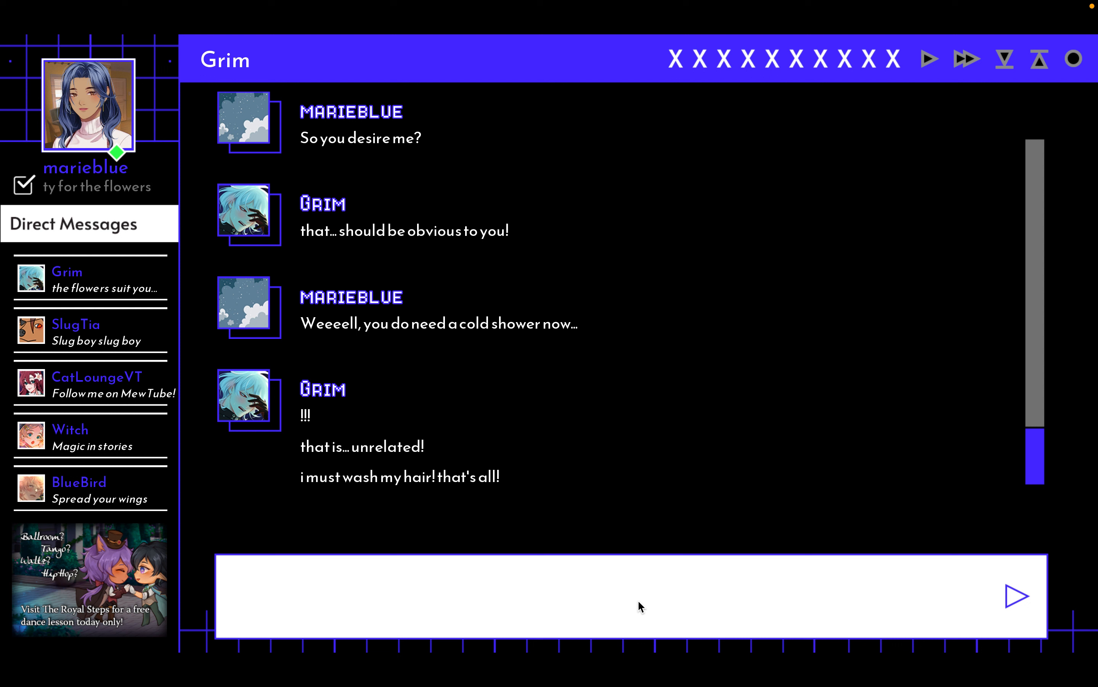
mouse_move(639, 606)
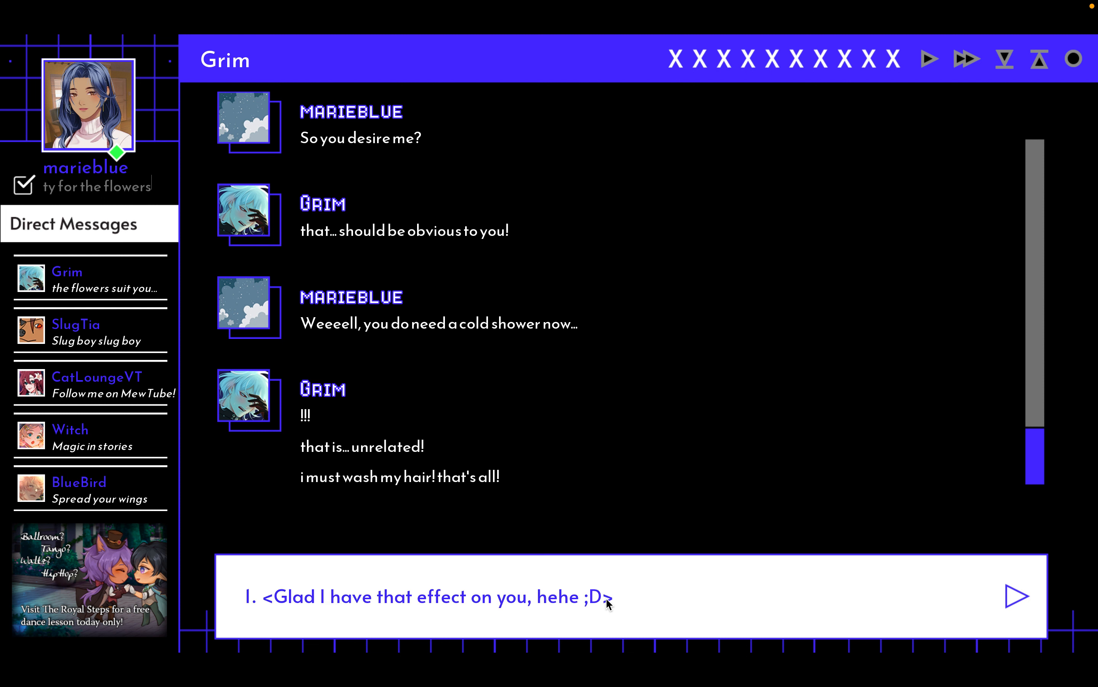
- Send the glad-to-have-that-effect reply and admit being obsessed with his hair
left_click(430, 597)
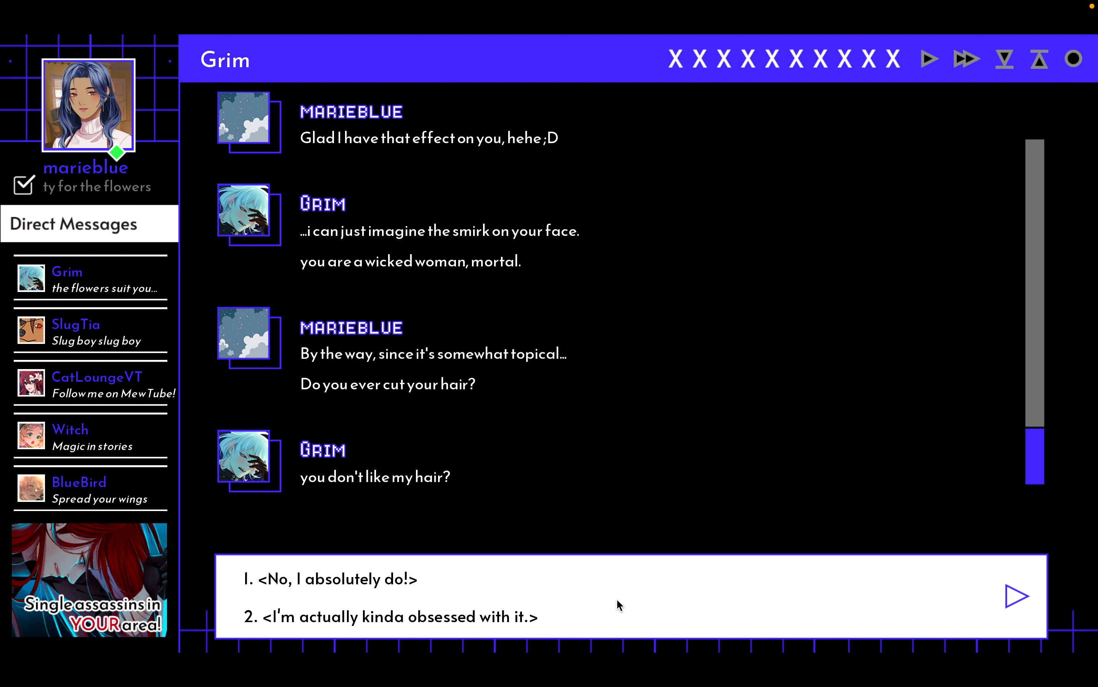
left_click(391, 616)
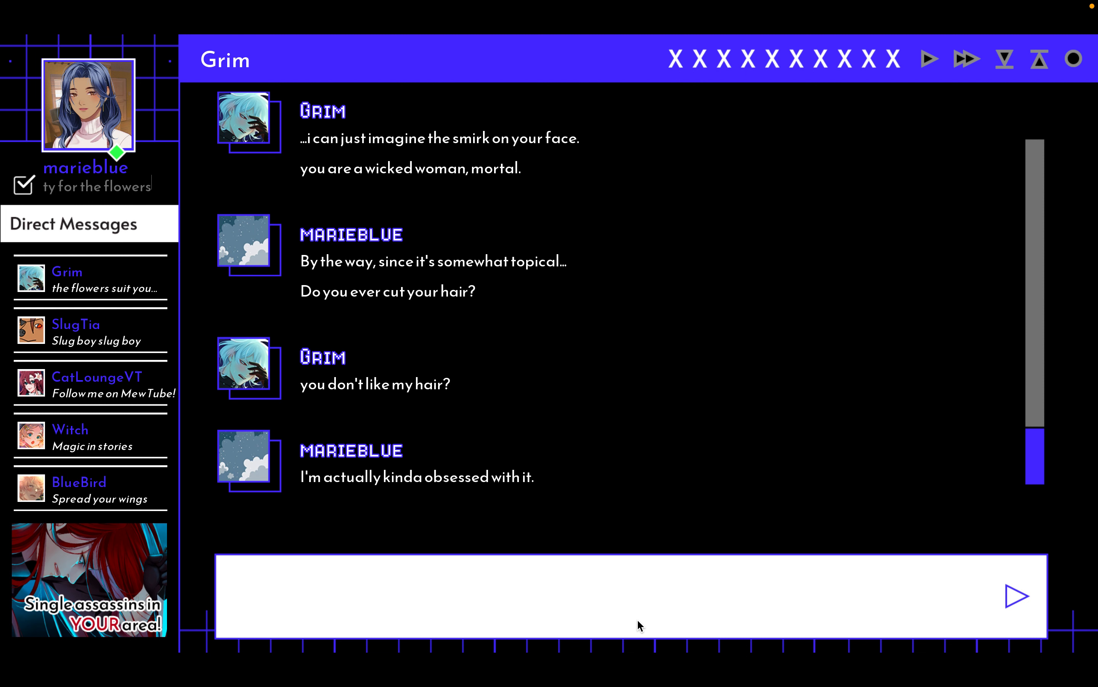
left_click(631, 597)
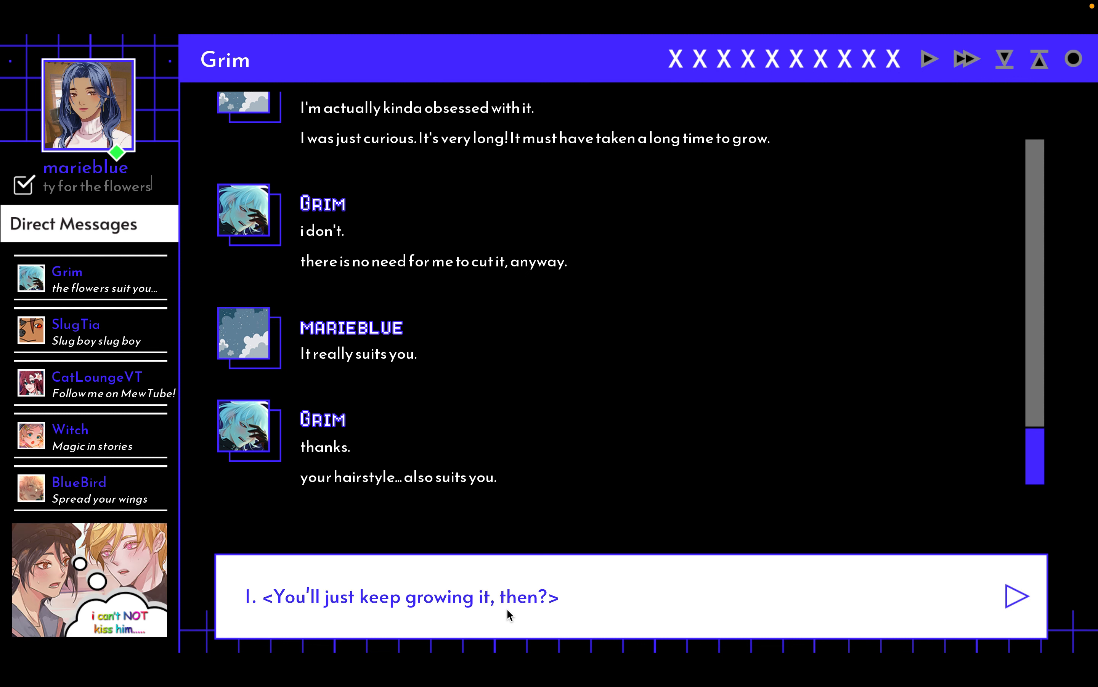
mouse_move(560, 613)
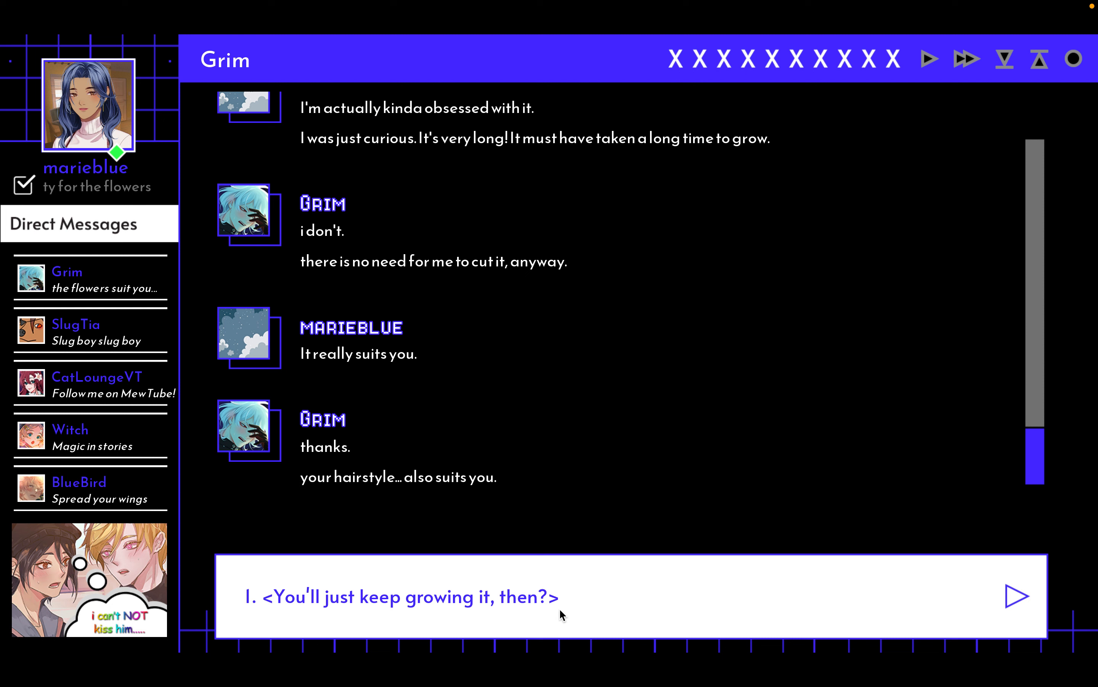
- Tease him about growing his hair, promise not to cut it, and say you like how he is now
left_click(405, 596)
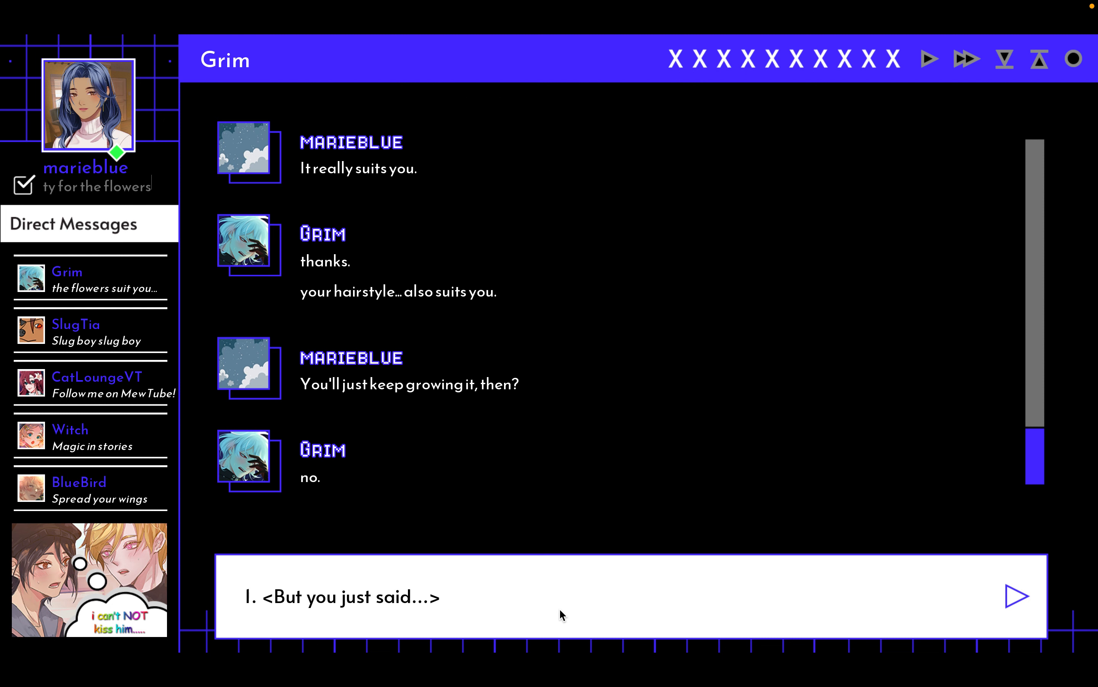
left_click(347, 596)
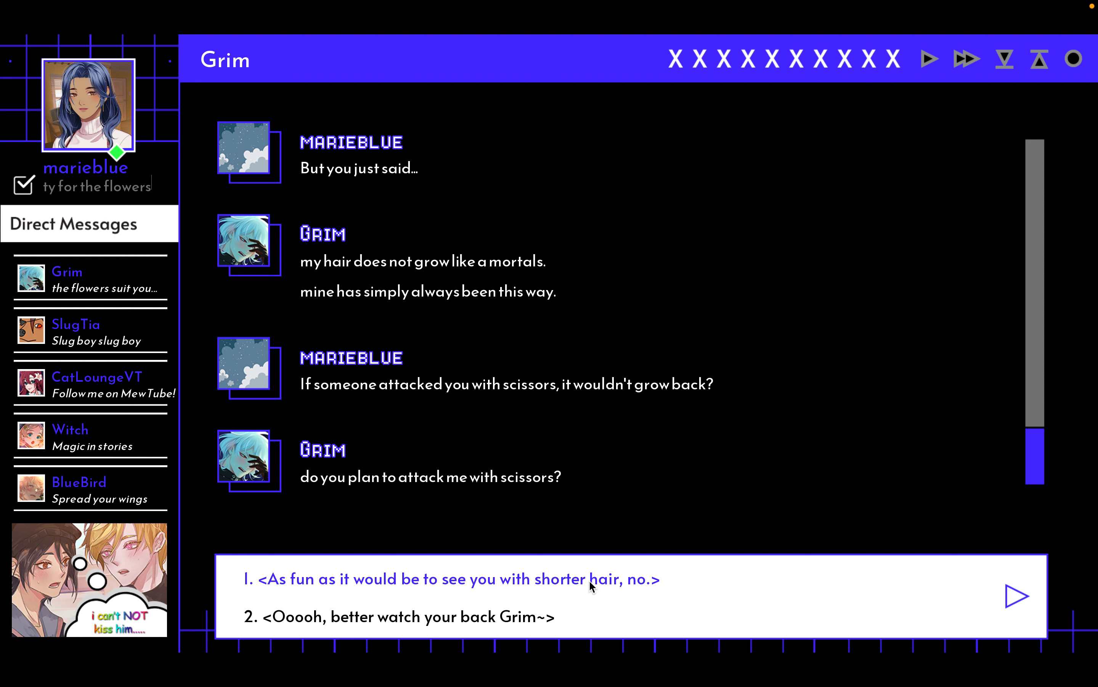
mouse_move(594, 592)
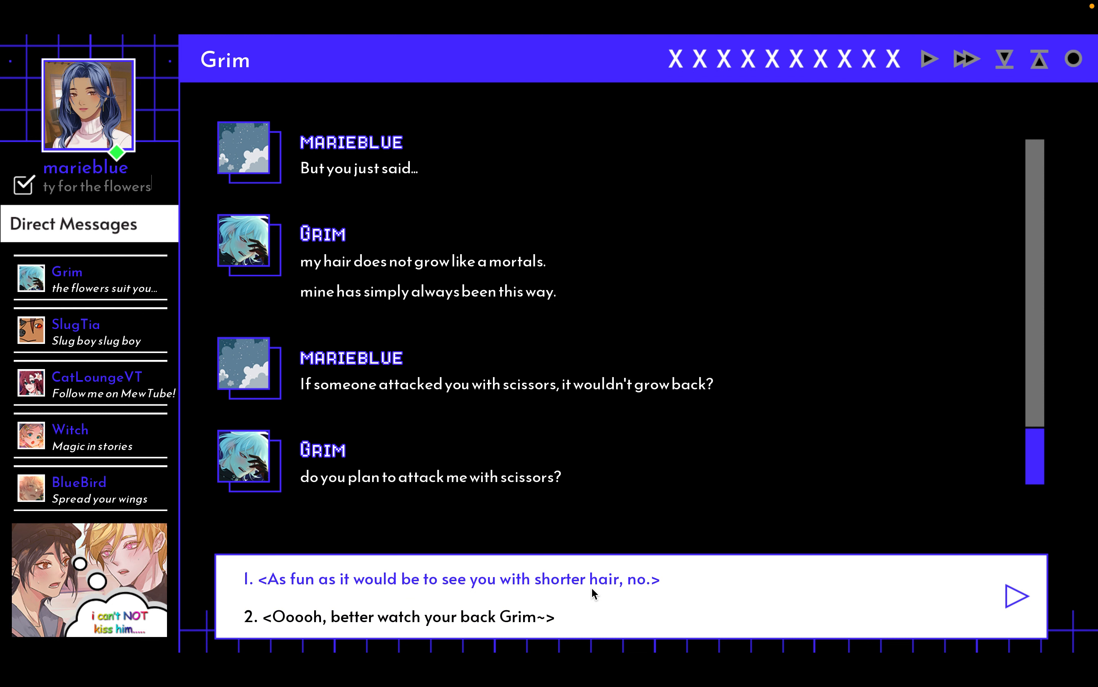
left_click(451, 579)
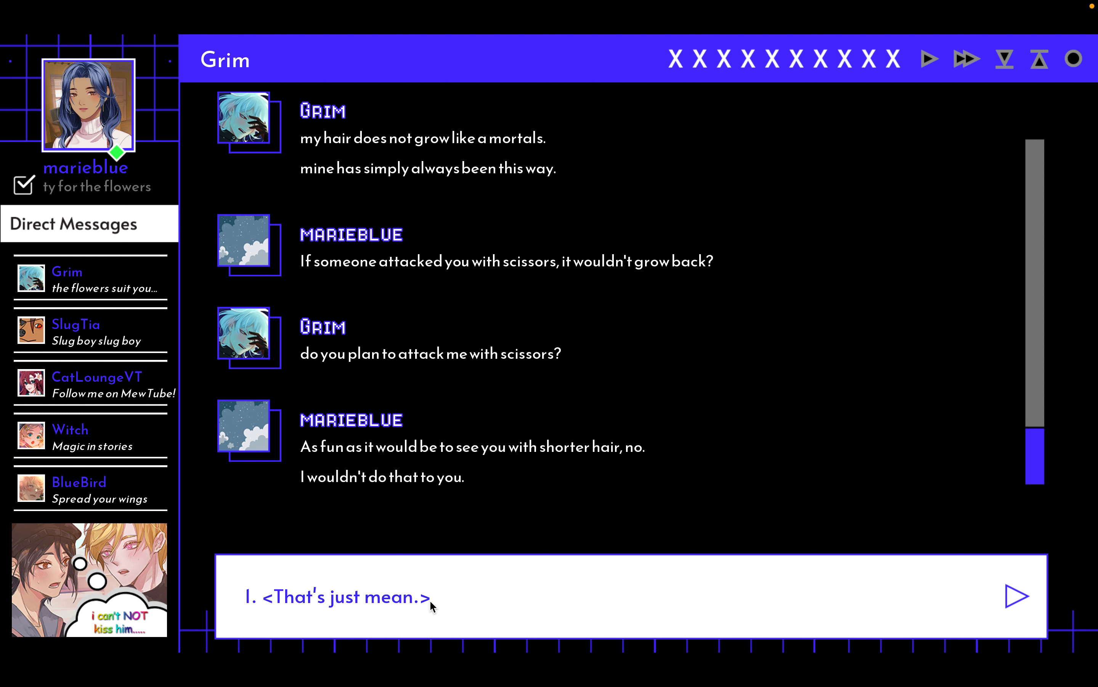
left_click(339, 597)
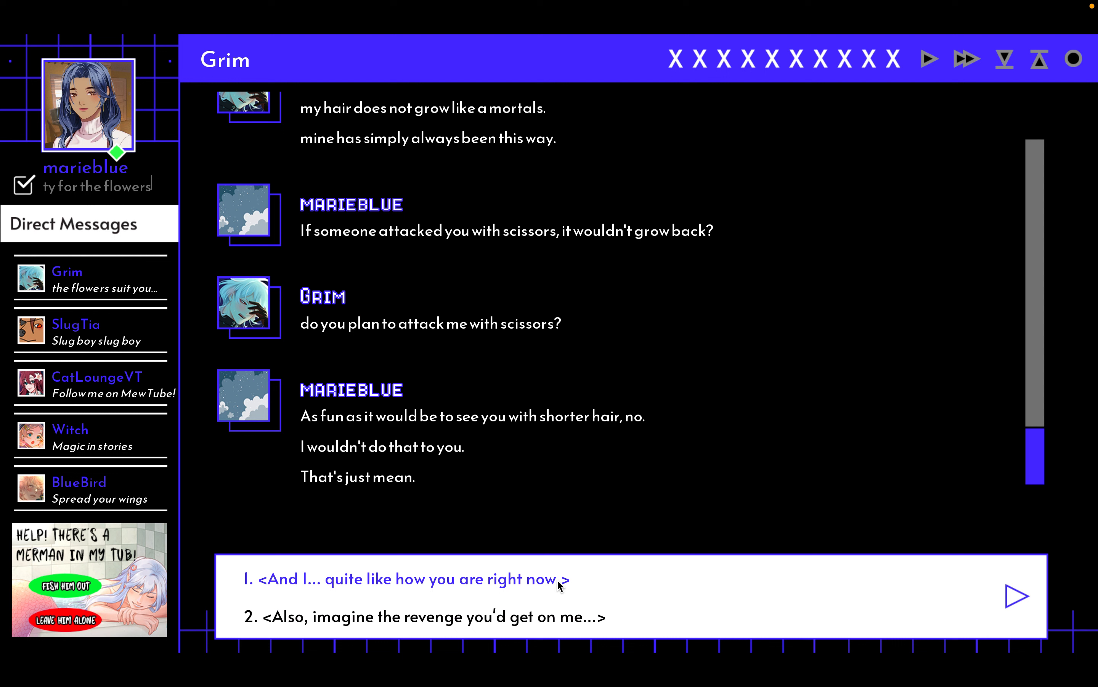
left_click(408, 579)
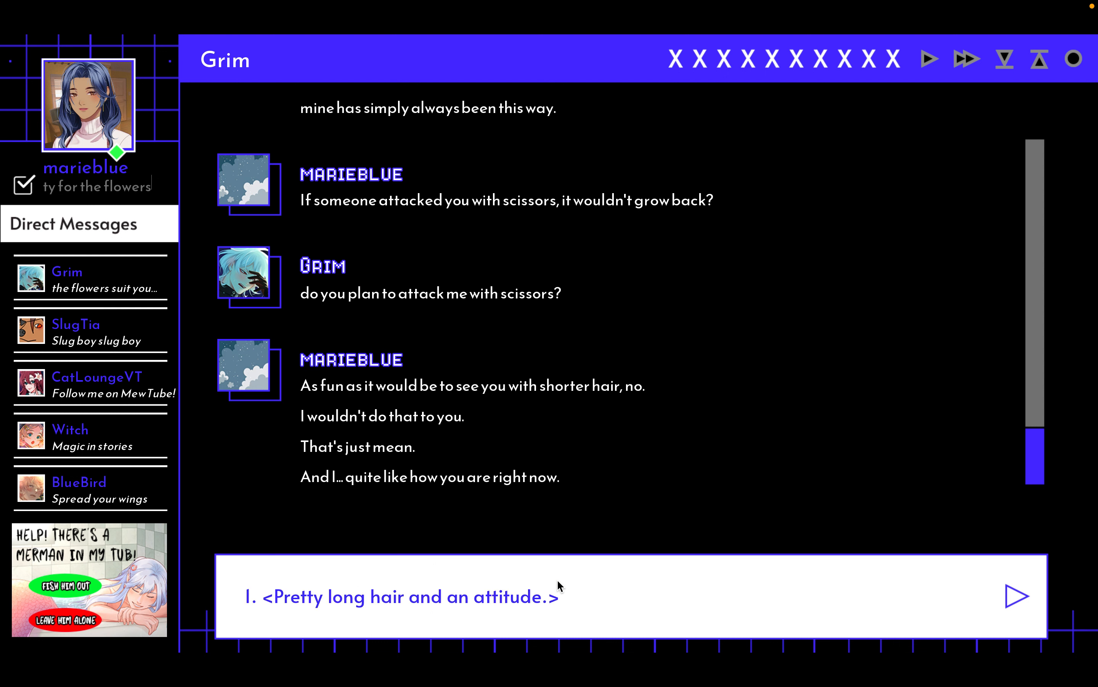
mouse_move(554, 604)
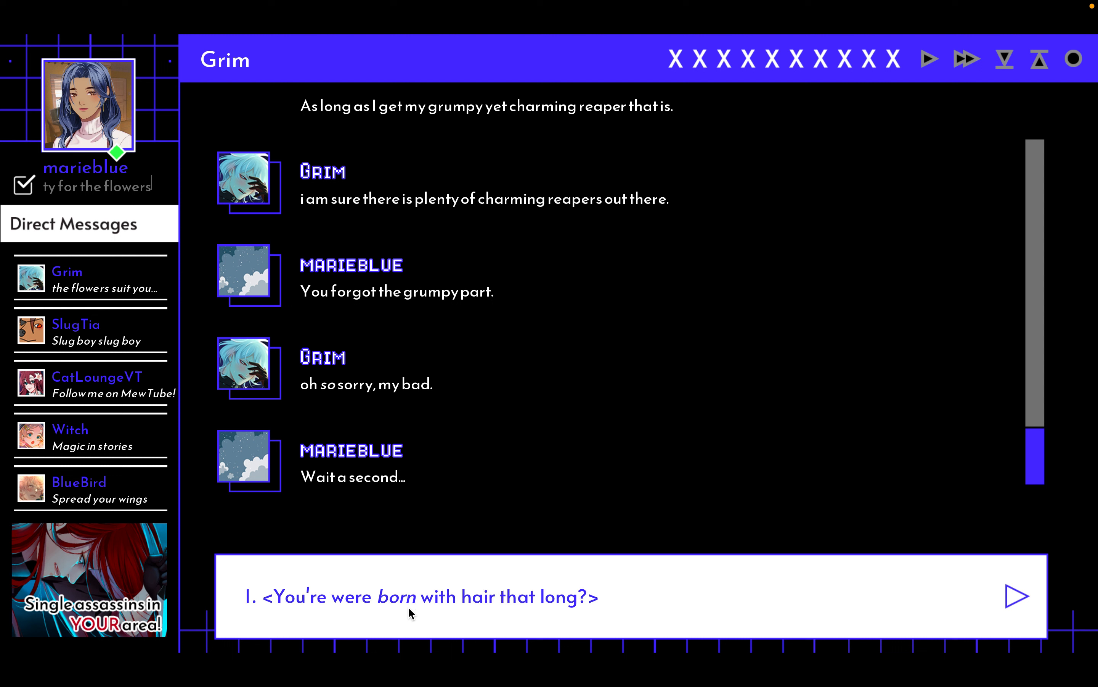
- Ask Grim if he was born with hair that long, reply 'Oh.', then ask what came before he was a reaper
left_click(423, 596)
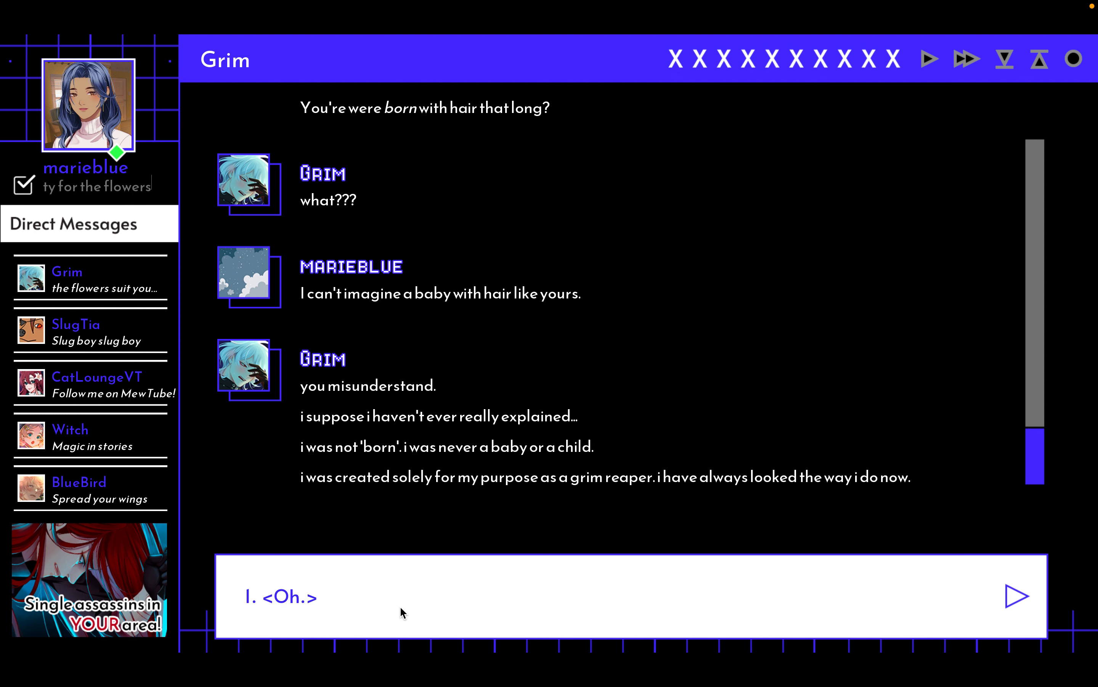
left_click(280, 596)
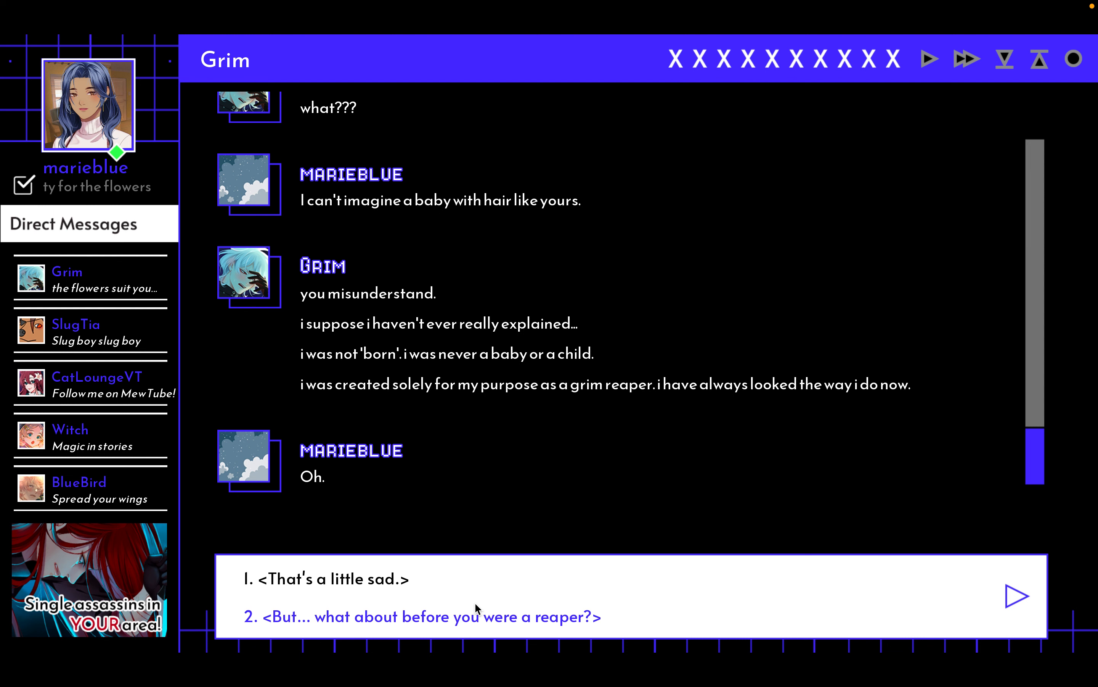
left_click(423, 616)
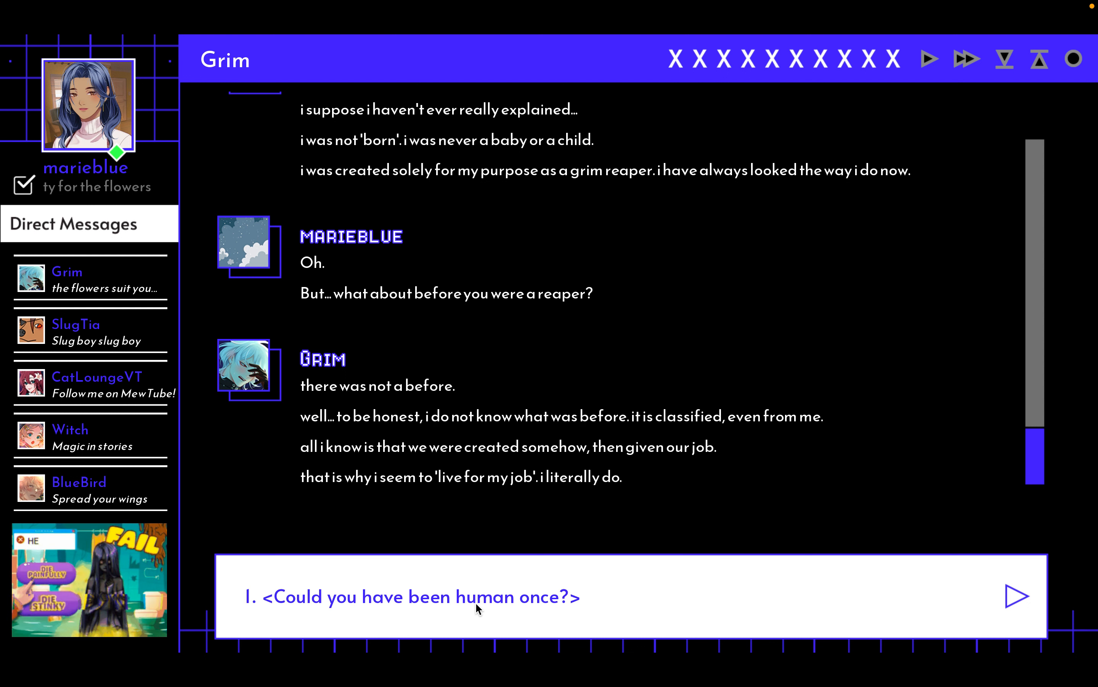
- Ask Grim 'Could you have been human once?' and let him leave to wash his hair
left_click(418, 597)
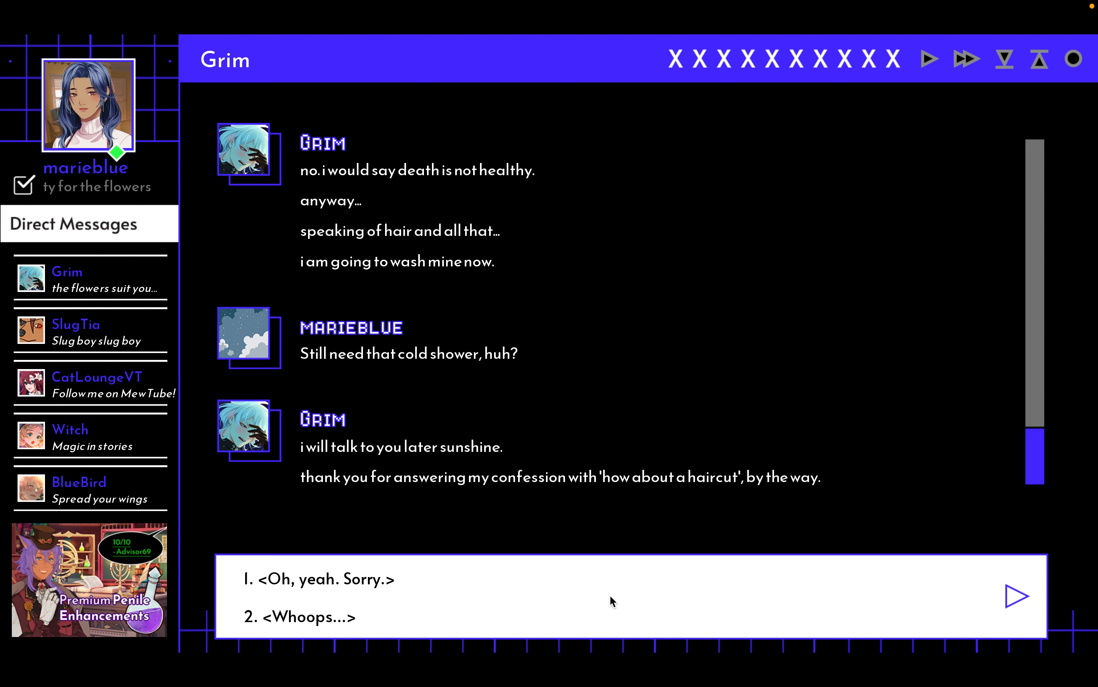
left_click(319, 579)
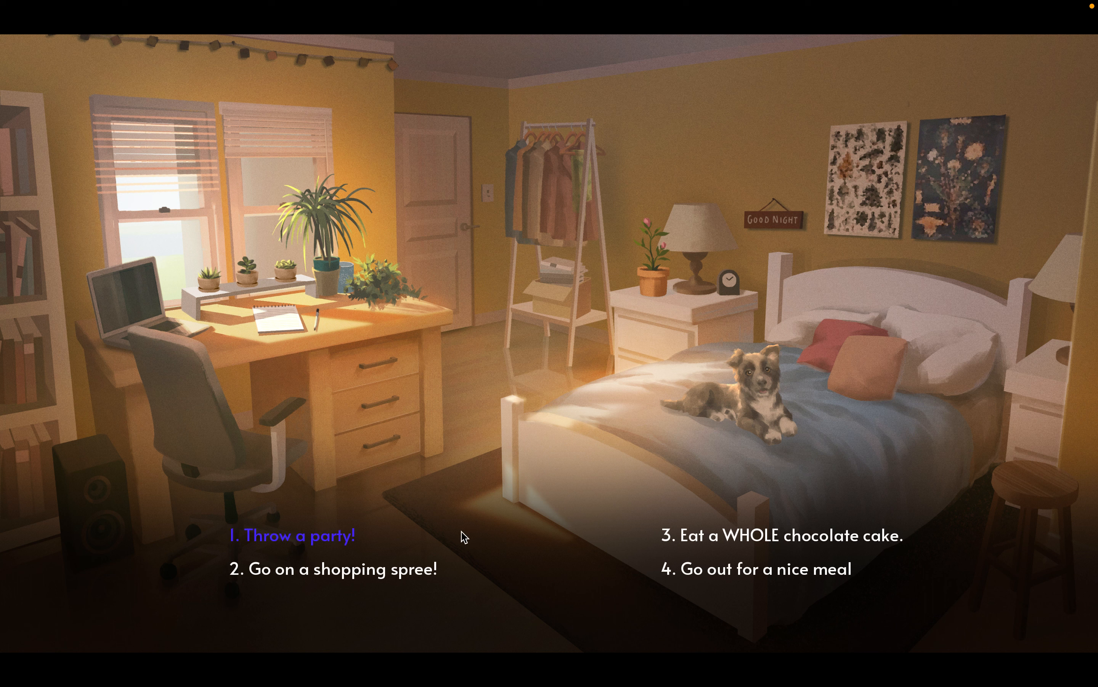
- Choose 'Throw a party!' to celebrate and read on to the line about the plant's buds
left_click(775, 536)
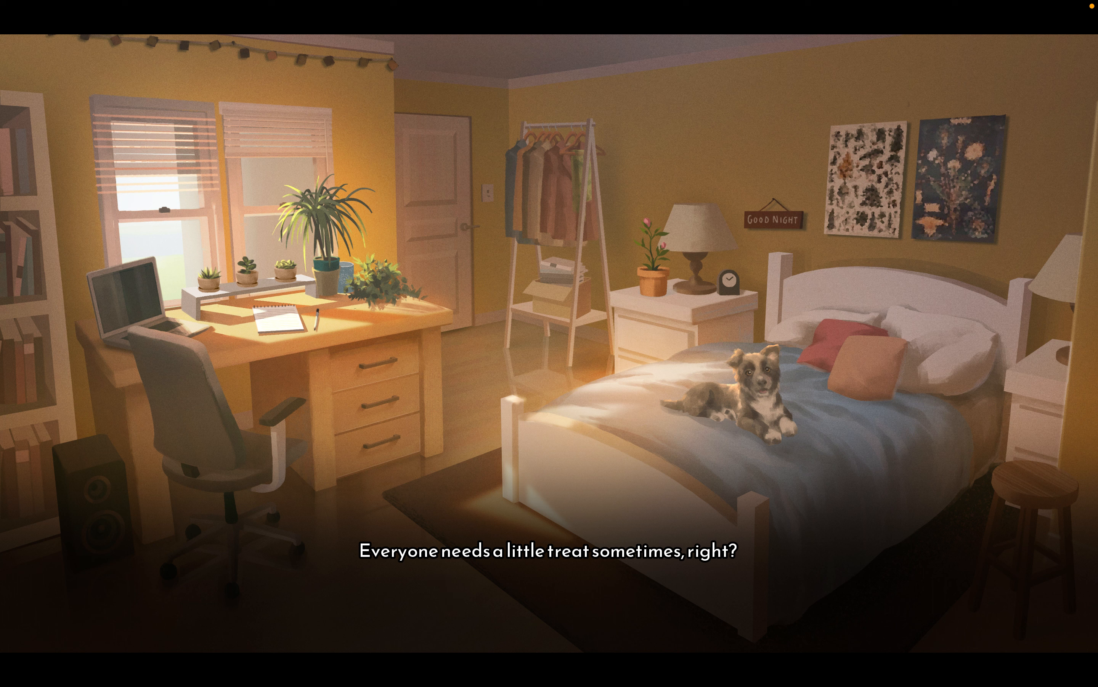
left_click(820, 510)
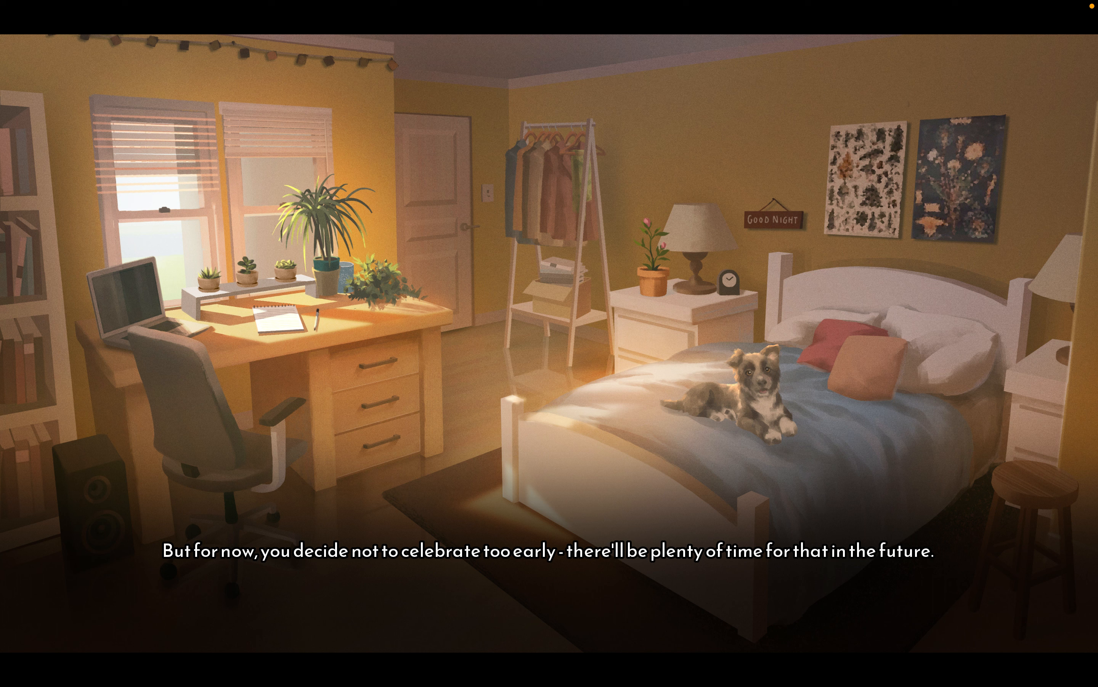
left_click(859, 392)
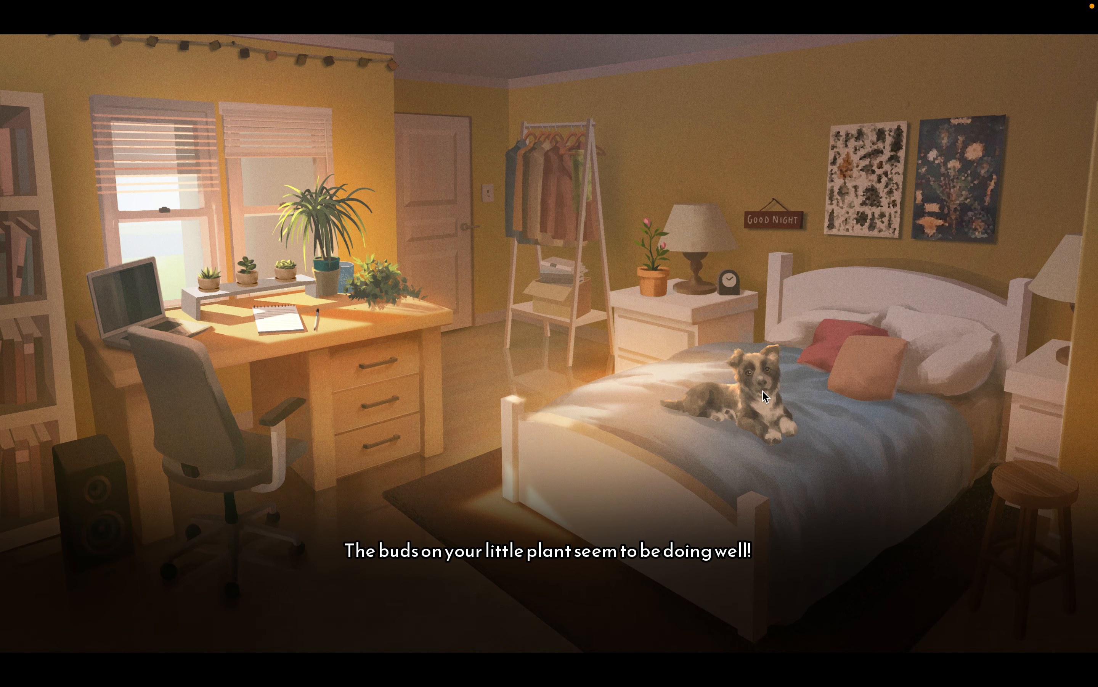
mouse_move(801, 484)
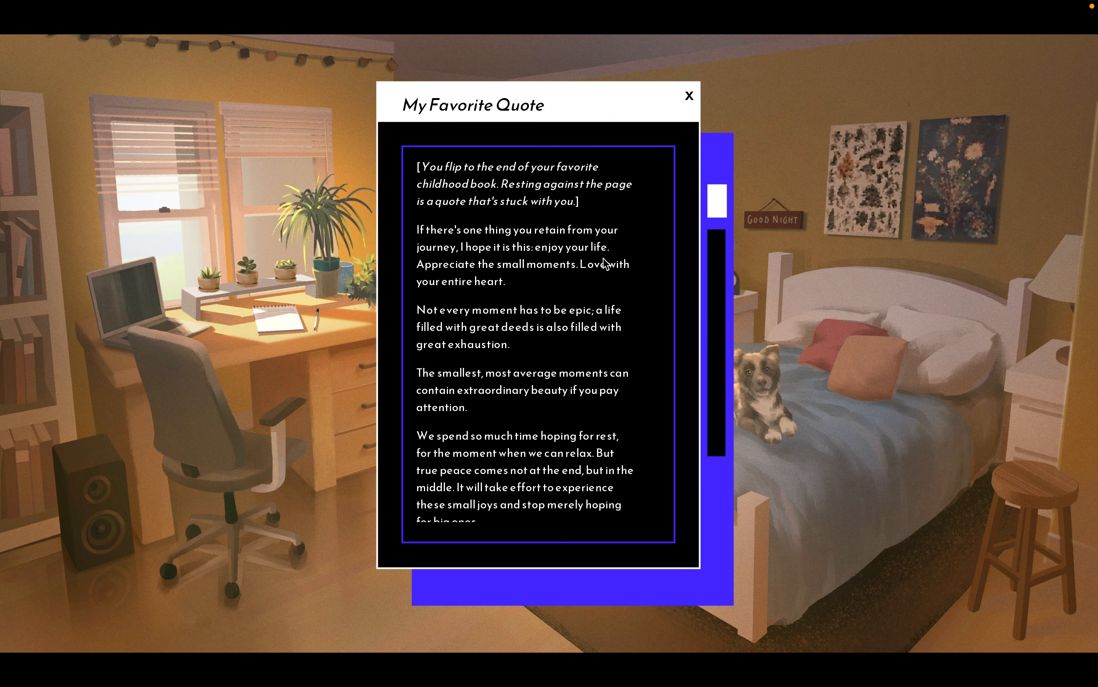
mouse_move(610, 295)
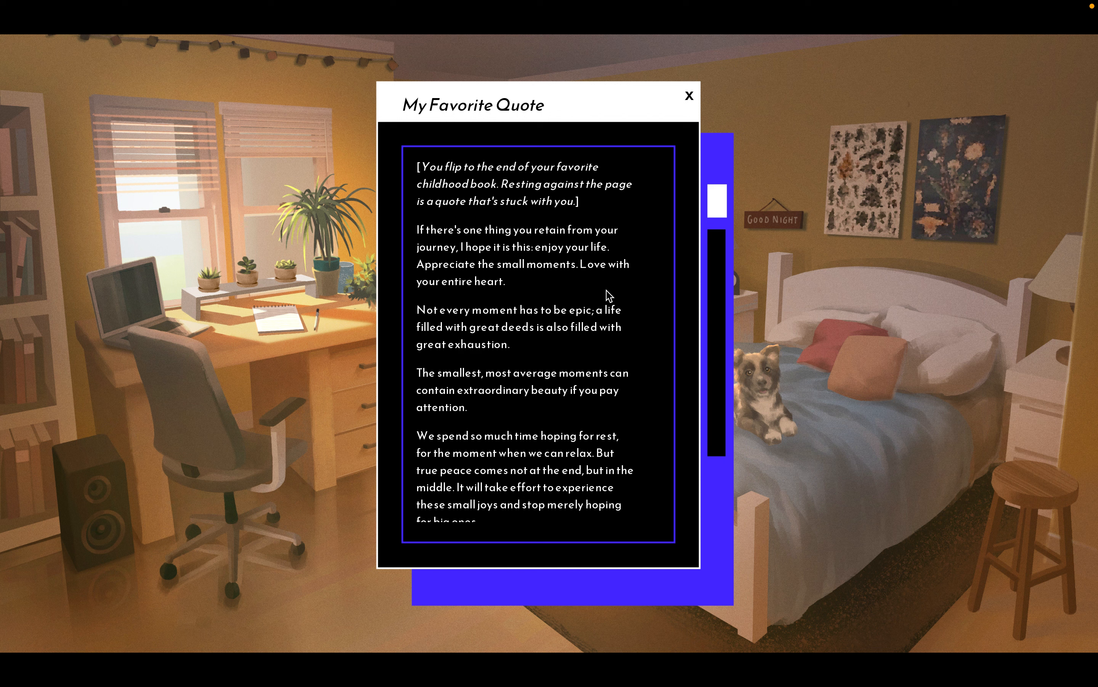
- Scroll the My Favorite Quote page down to the paragraph addressed to the dear reader
scroll("down", 3)
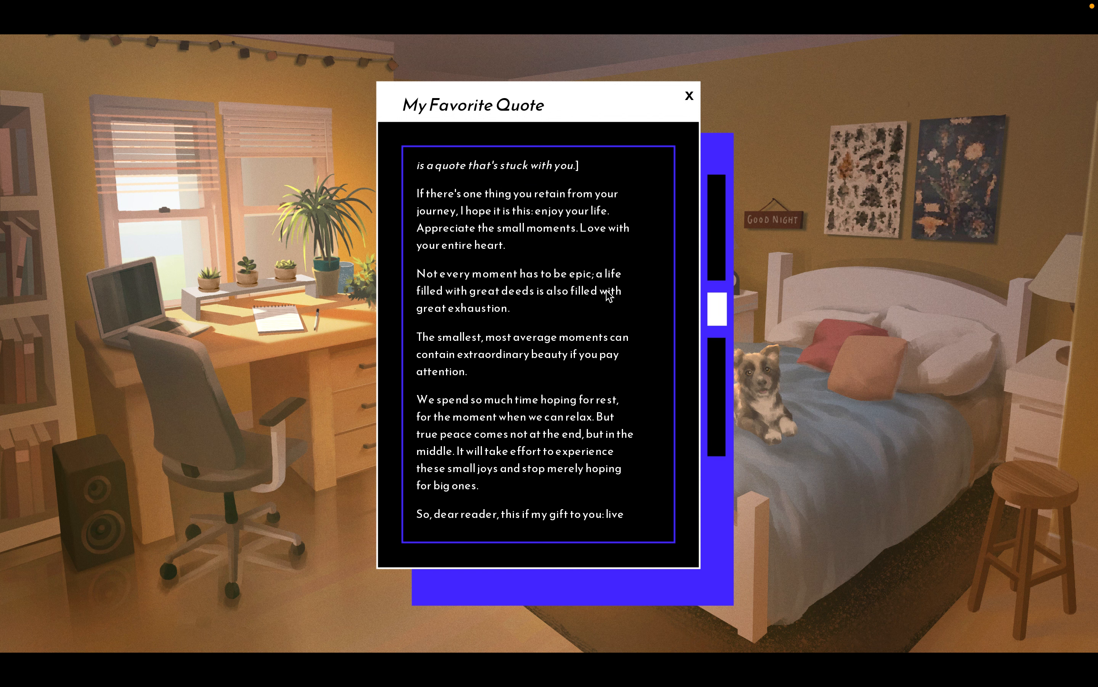
mouse_move(641, 296)
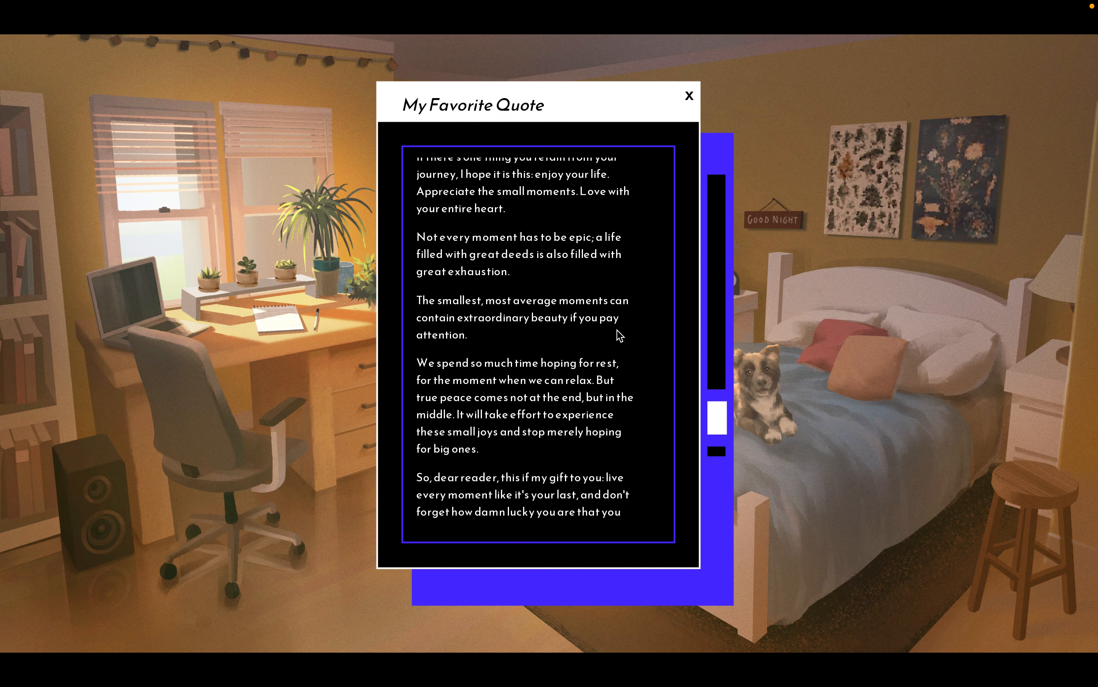
mouse_move(634, 316)
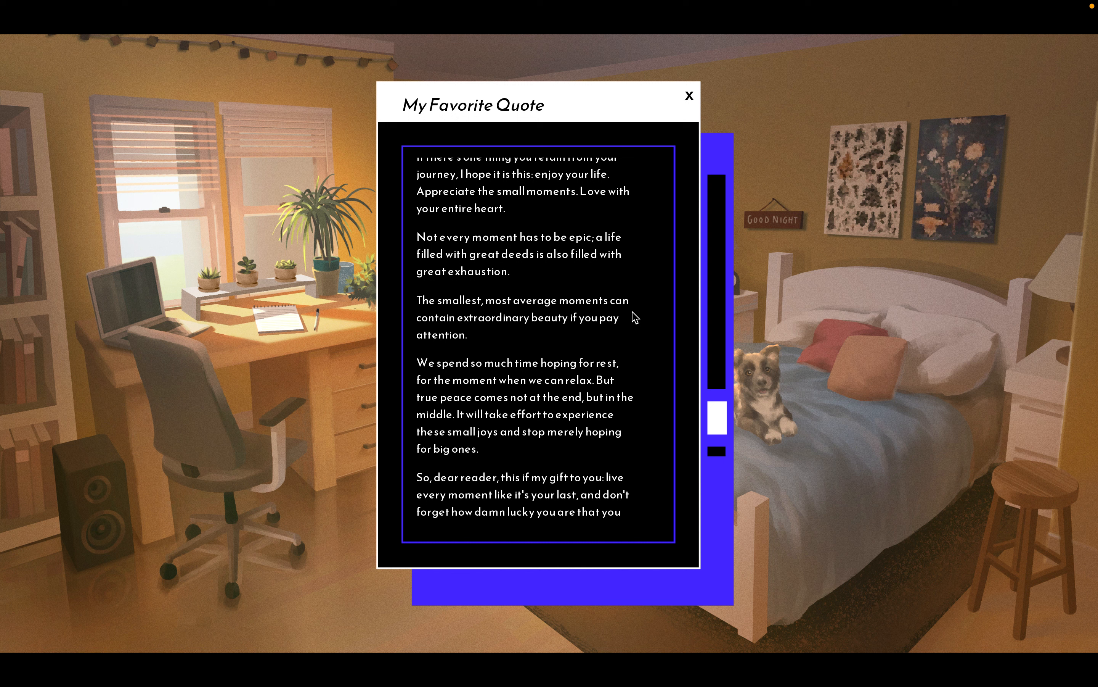
mouse_move(630, 331)
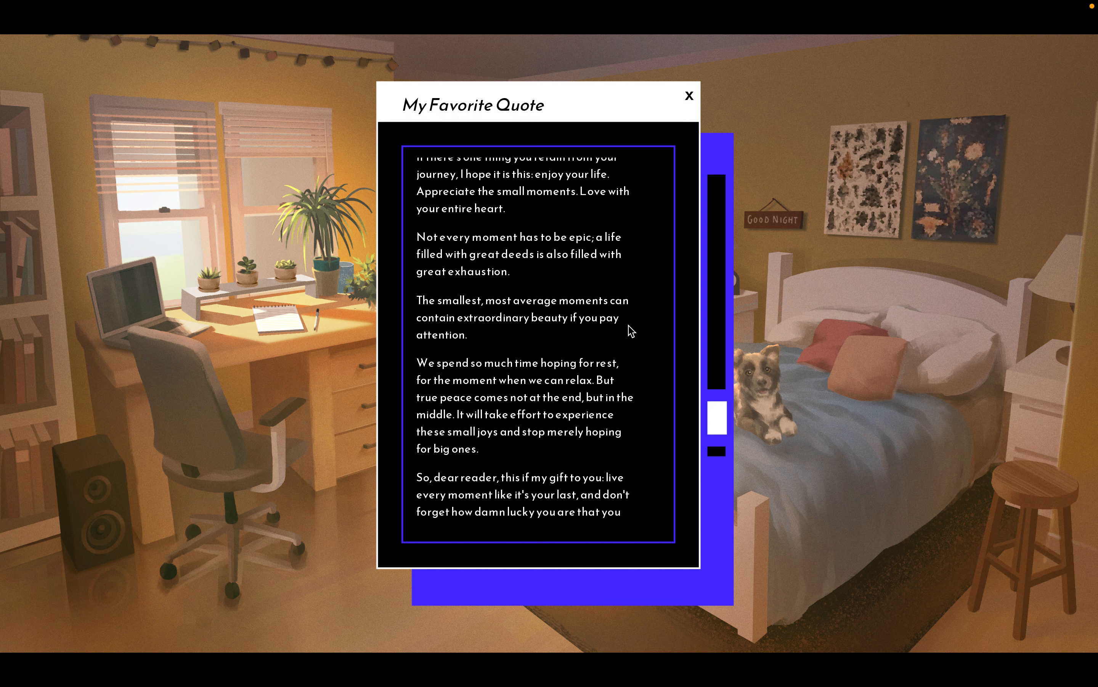
mouse_move(629, 366)
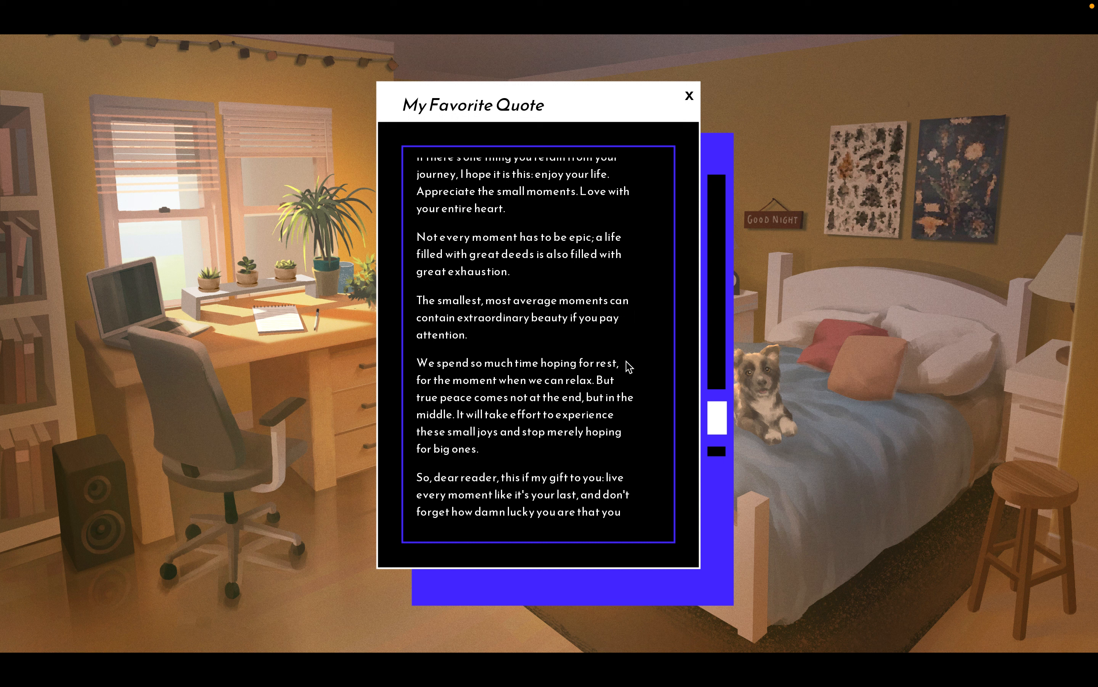
mouse_move(627, 387)
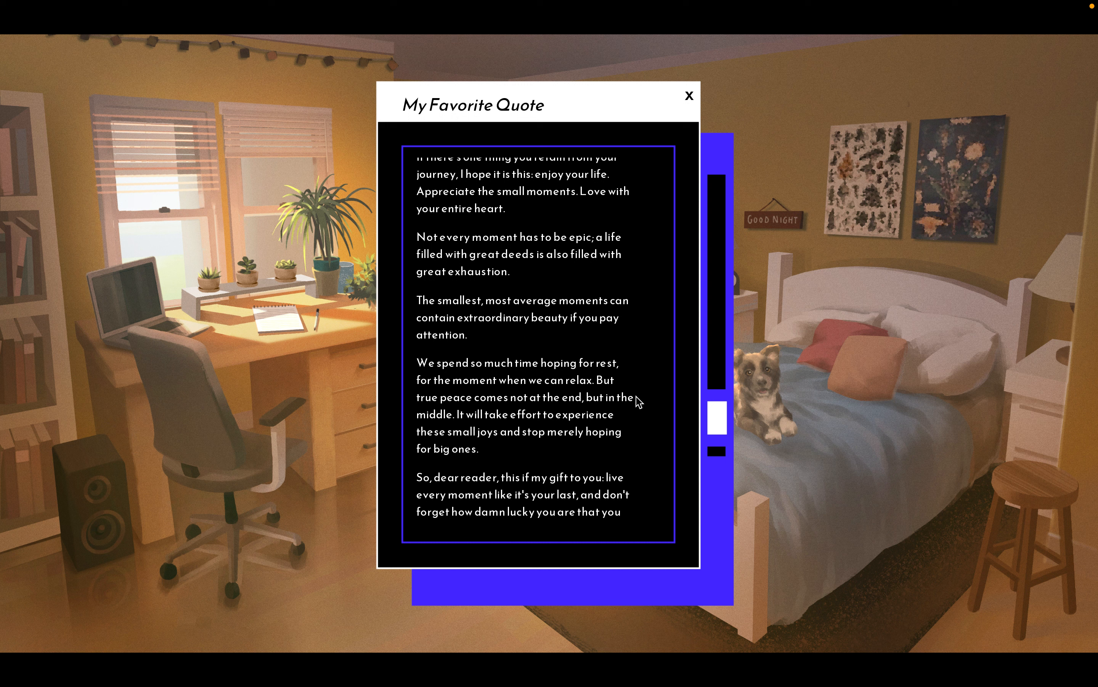
mouse_move(639, 420)
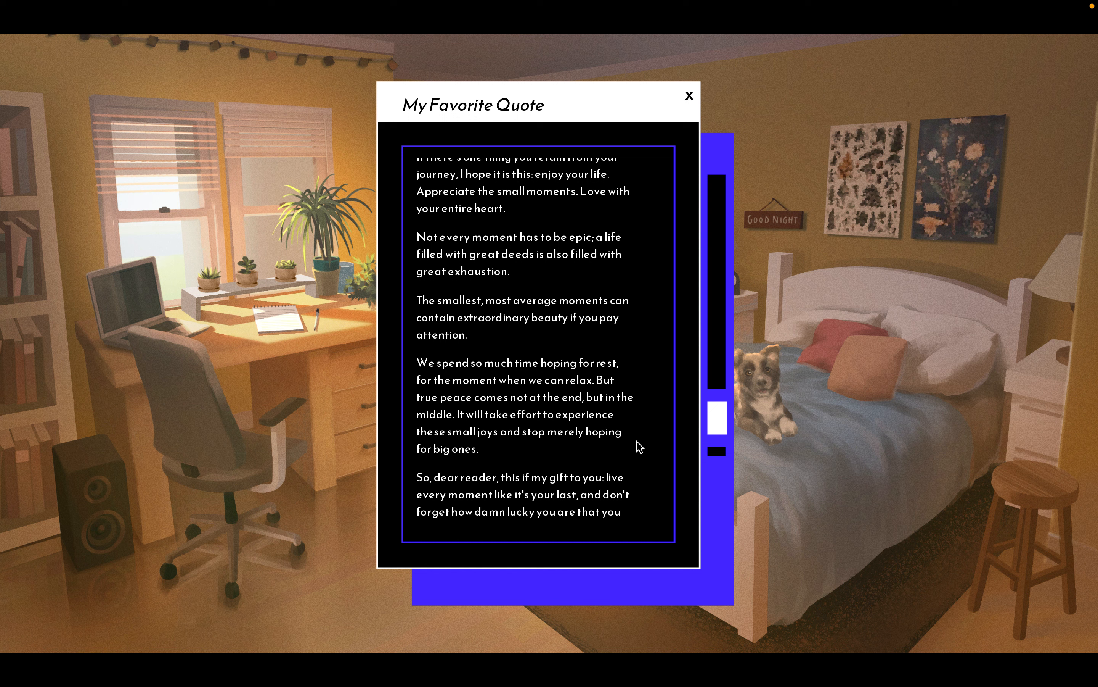
- Scroll the favourite quote to its end, closing with 'you will get more.'
scroll("down", 3)
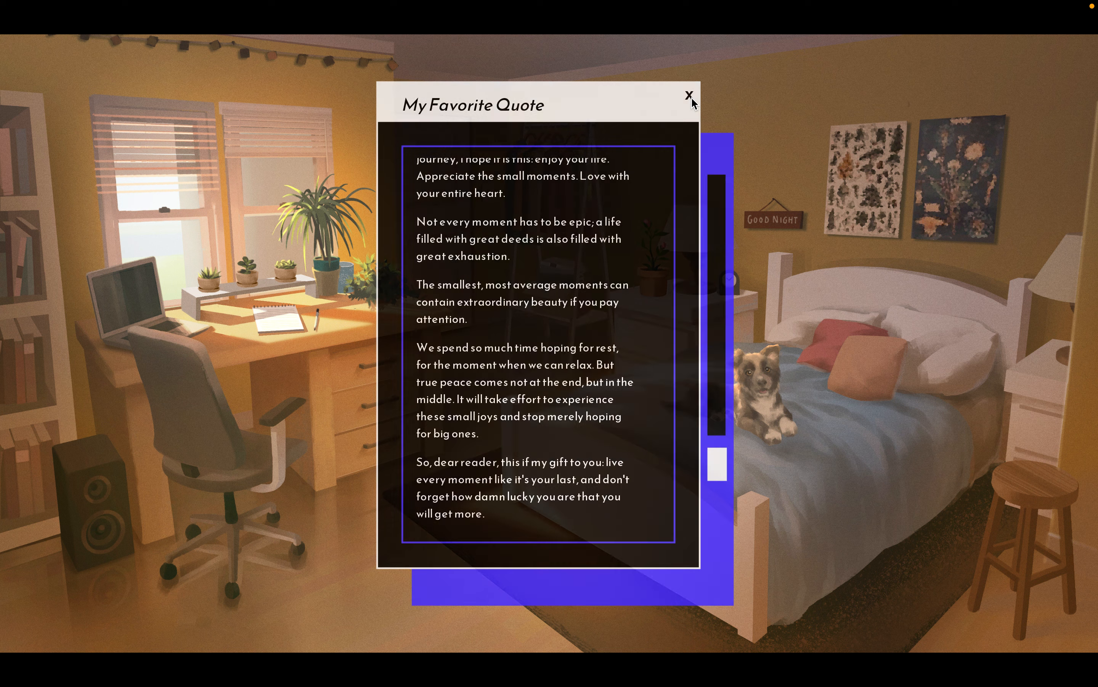
- Close the My Favorite Quote window, returning to the in-world desktop home screen
left_click(690, 94)
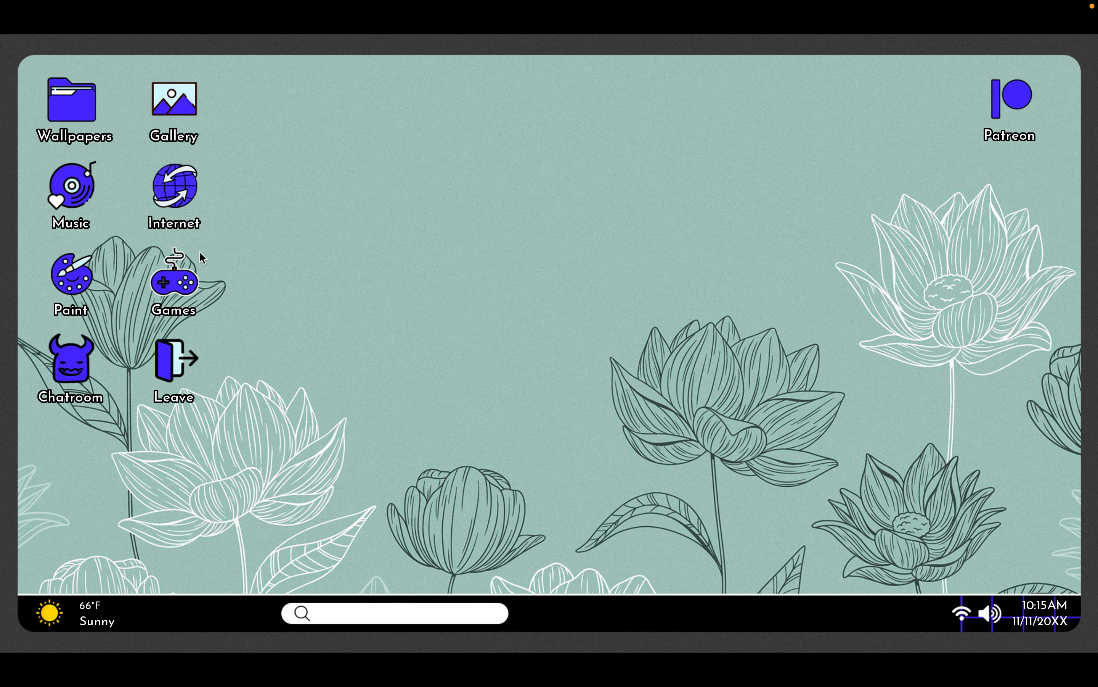
- Browse the Collected Images gallery down to the Grim Reaper Bedroom Design sketch, then leave it for the browser page
double_click(173, 99)
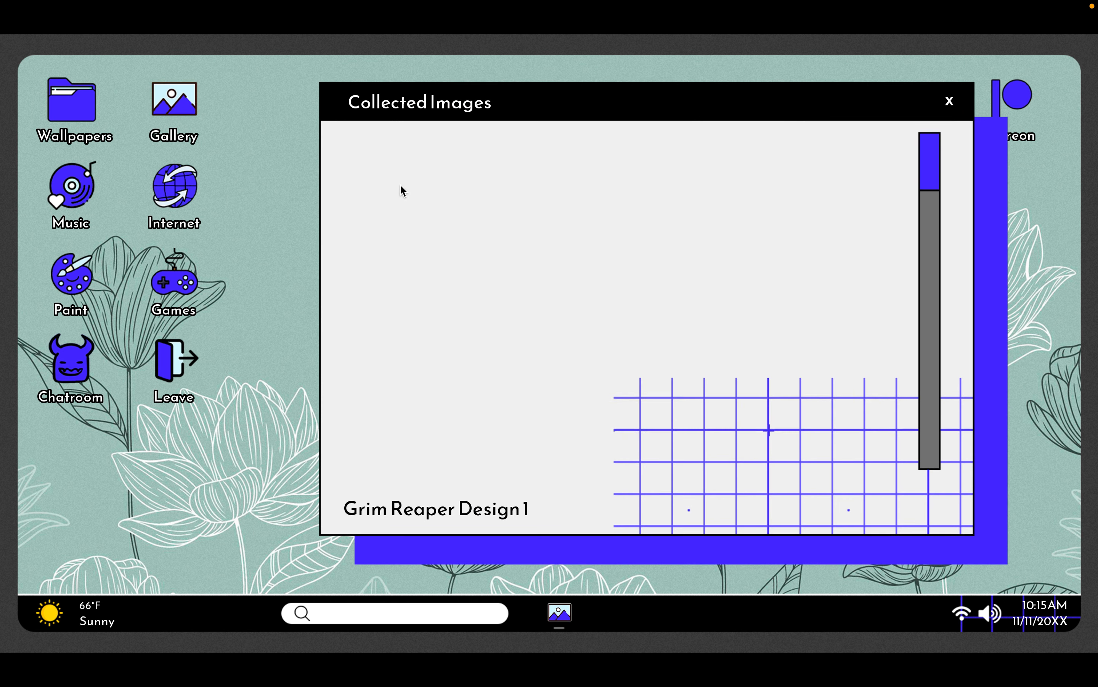
scroll("down", 3)
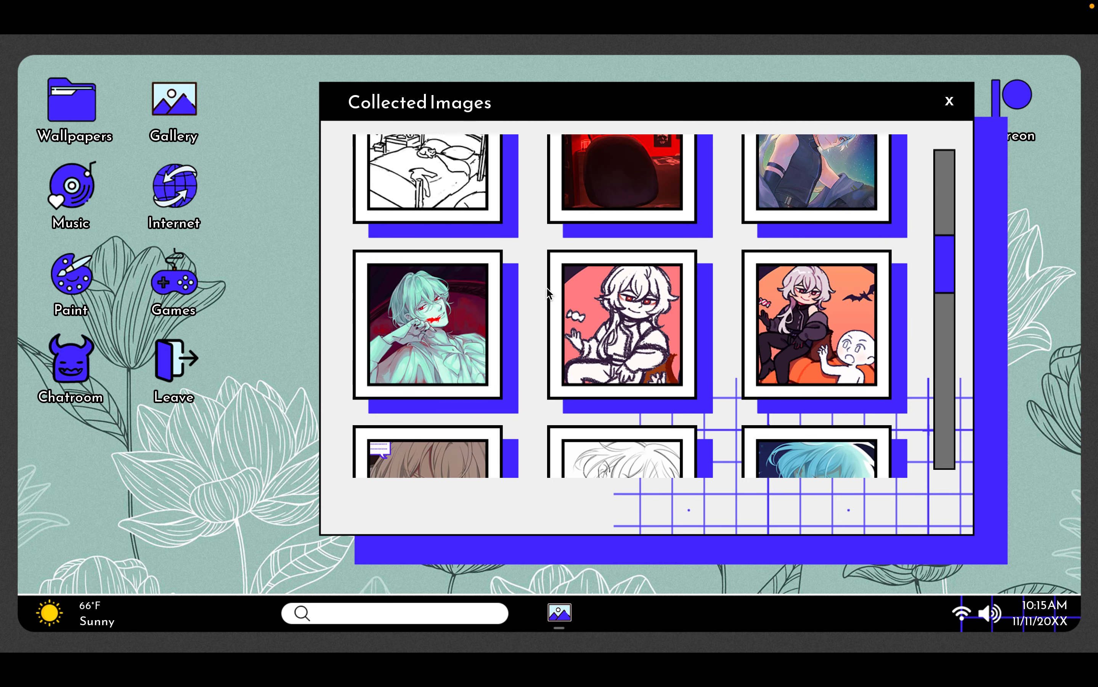
scroll("down", 3)
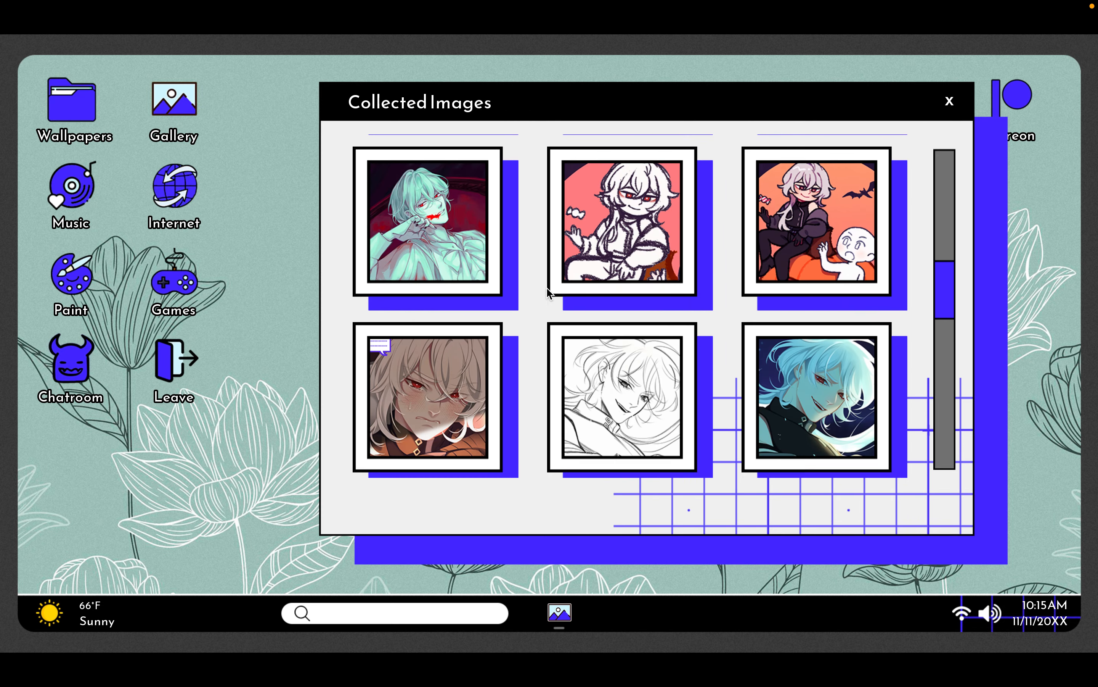
scroll("down", 3)
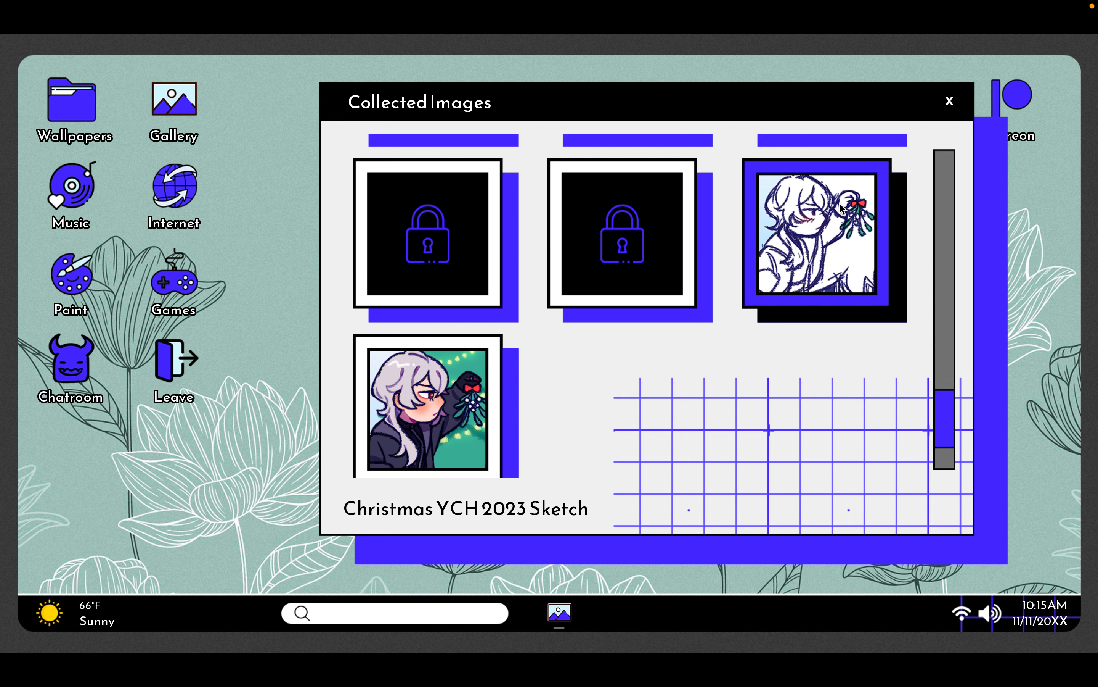
scroll("down", 3)
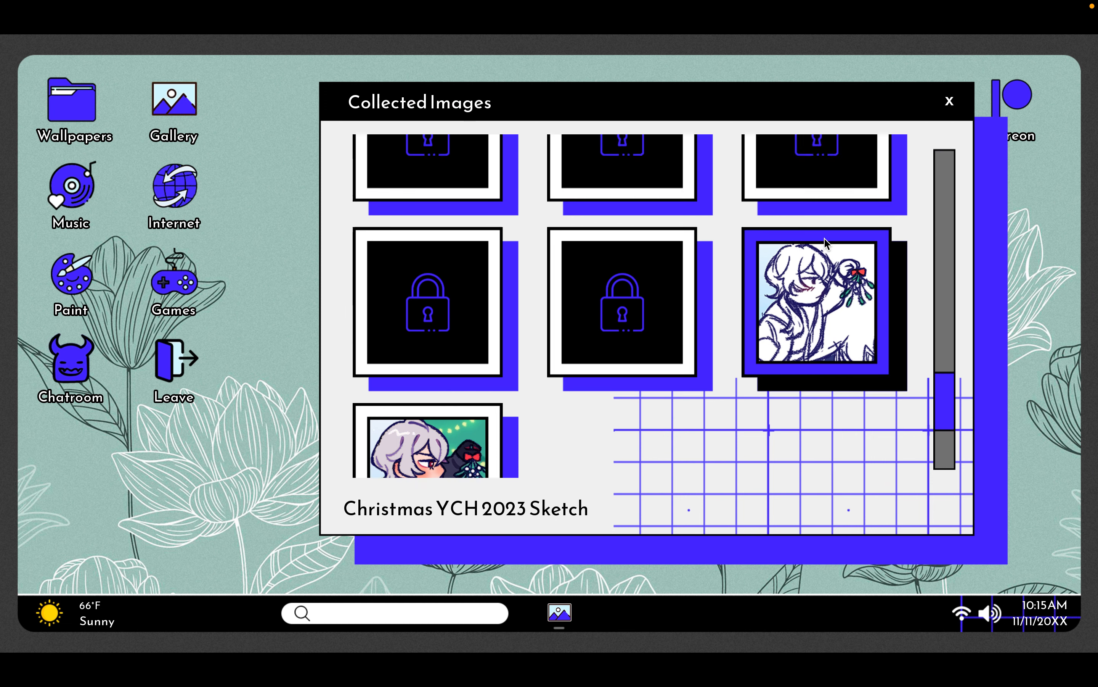
scroll("down", 3)
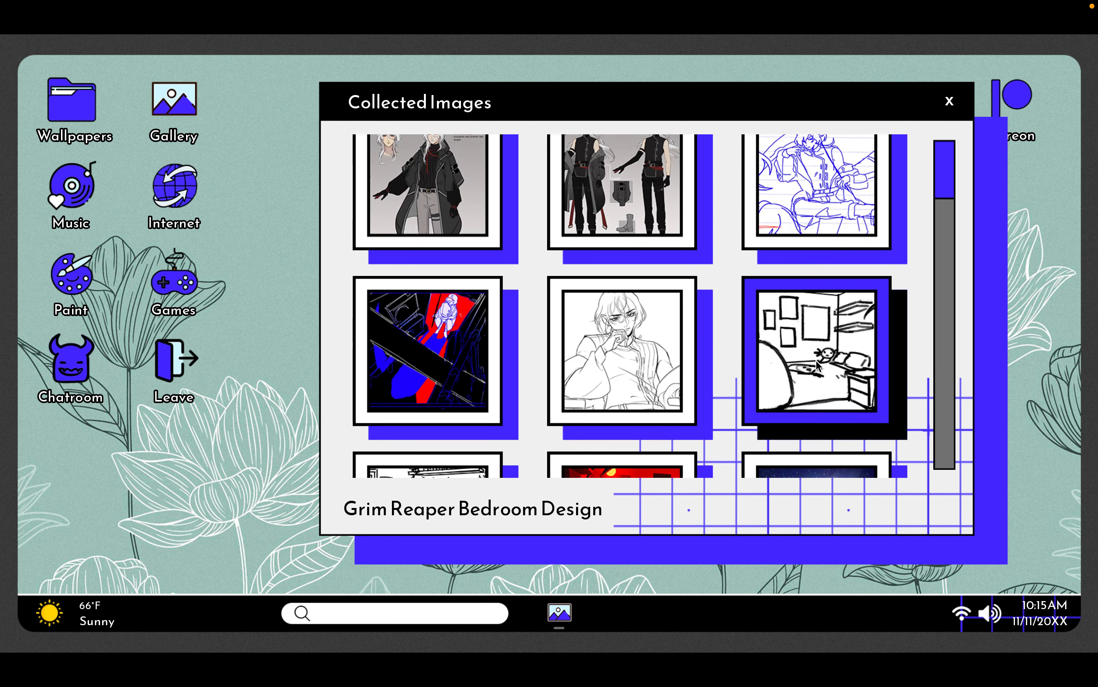
left_click(950, 101)
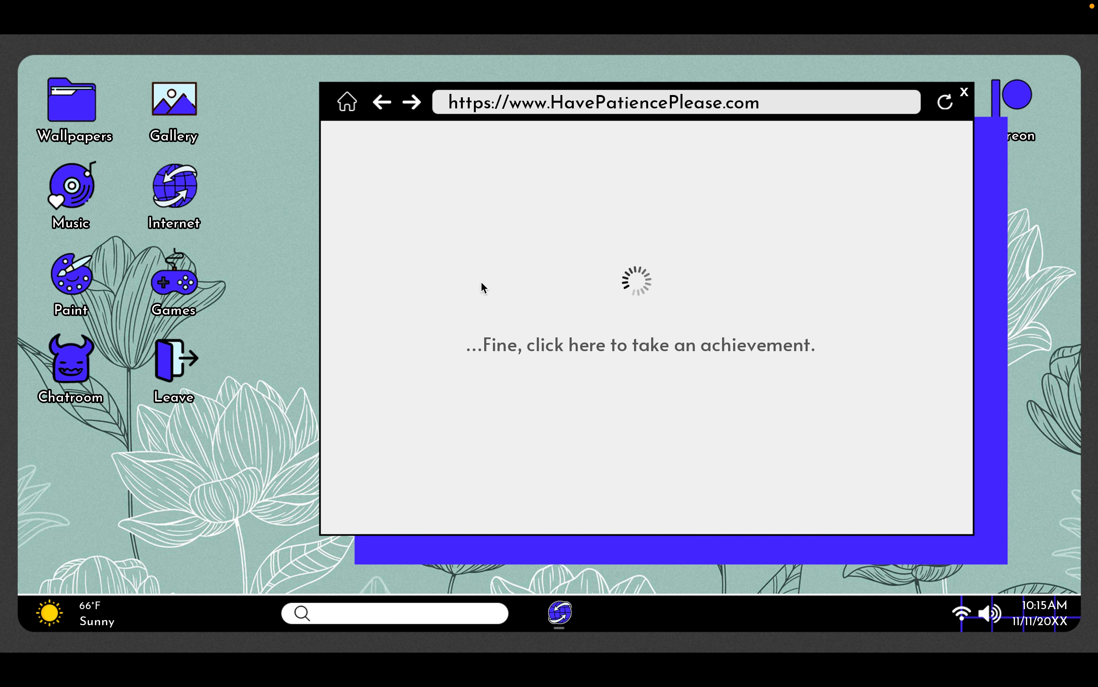
mouse_move(636, 338)
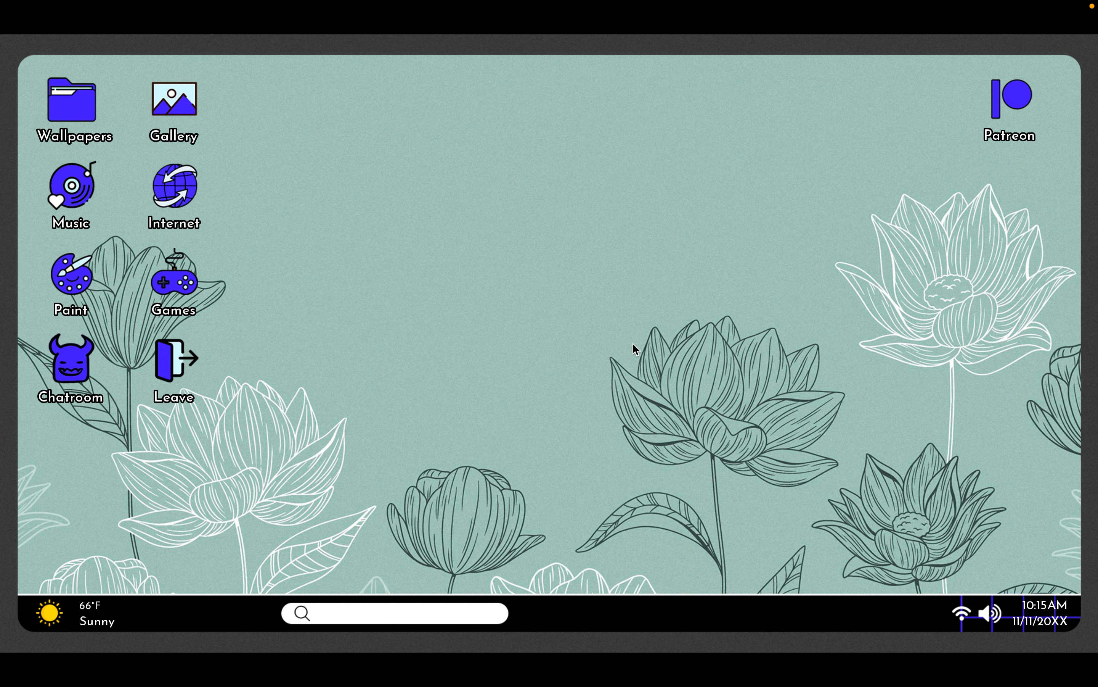
mouse_move(231, 275)
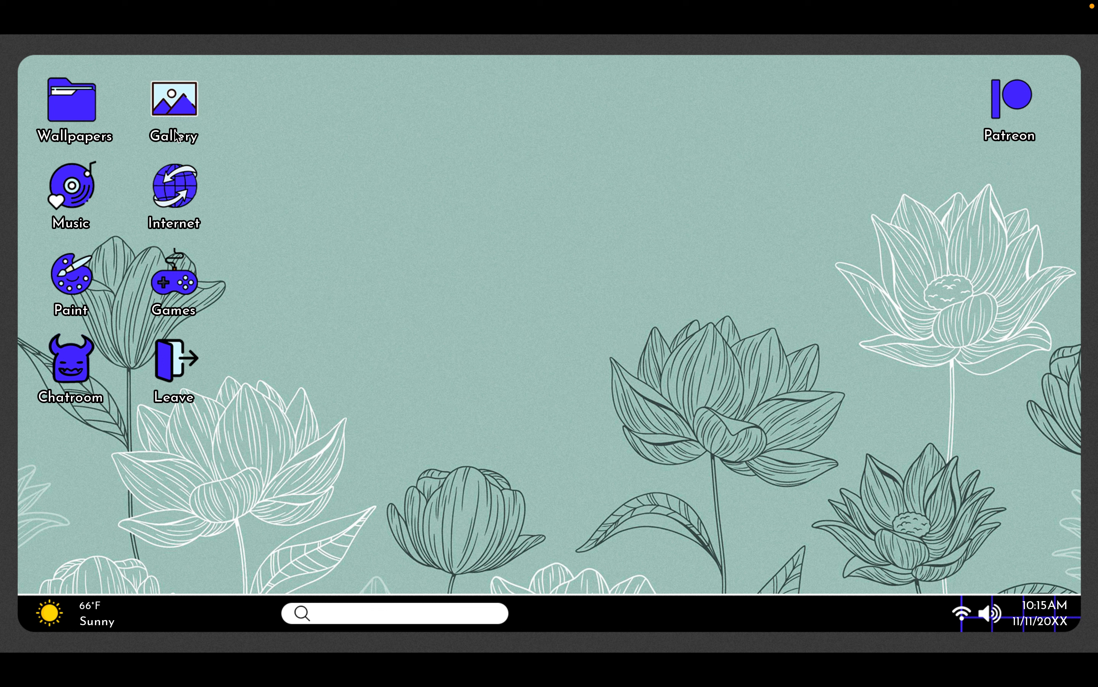
double_click(173, 99)
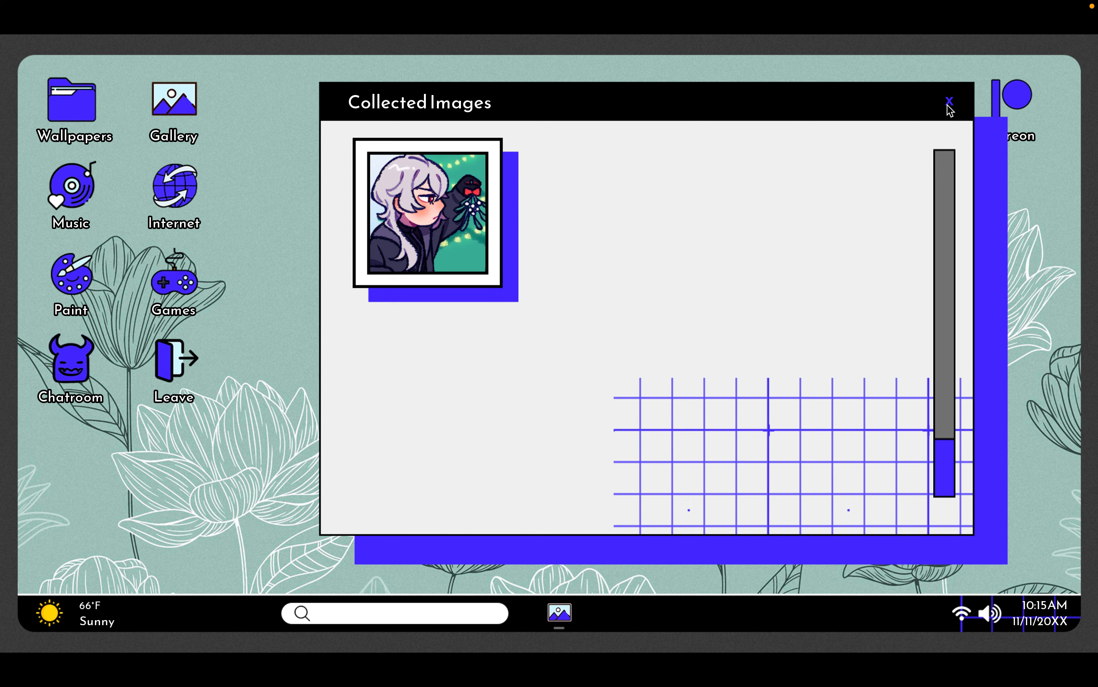
left_click(949, 101)
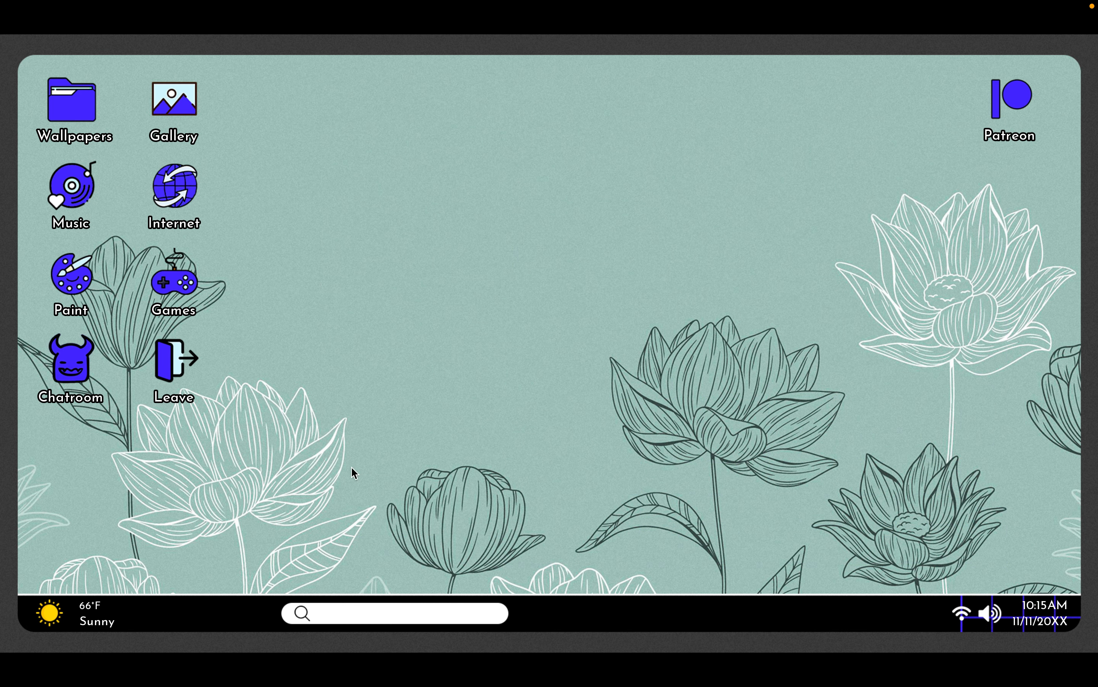
mouse_move(108, 613)
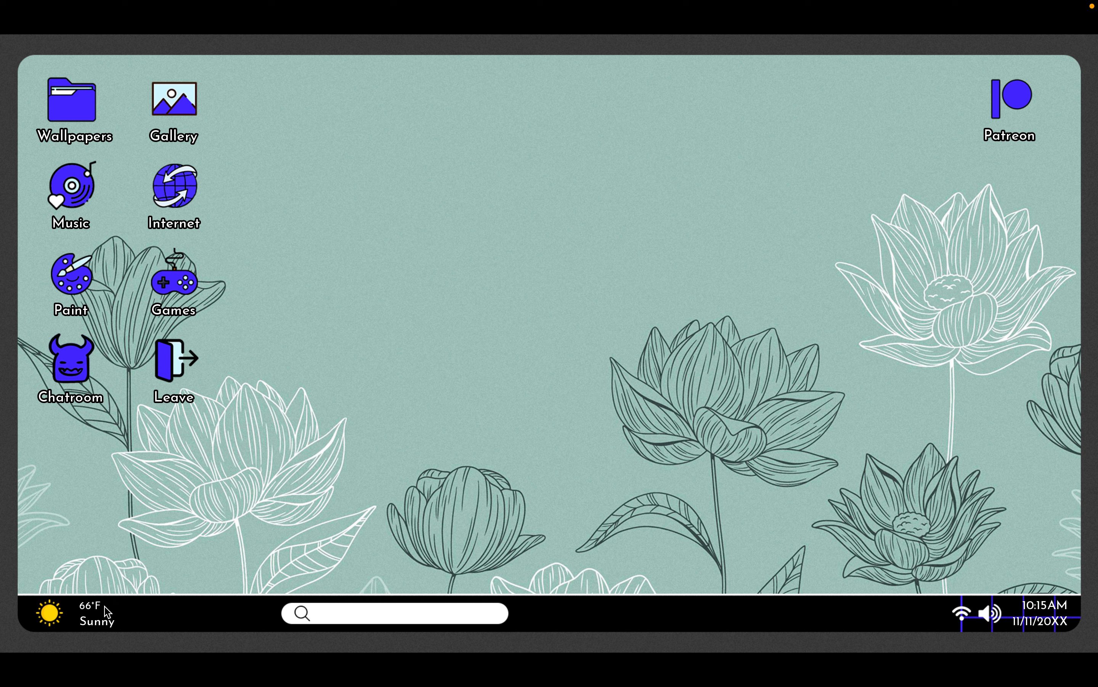
mouse_move(108, 604)
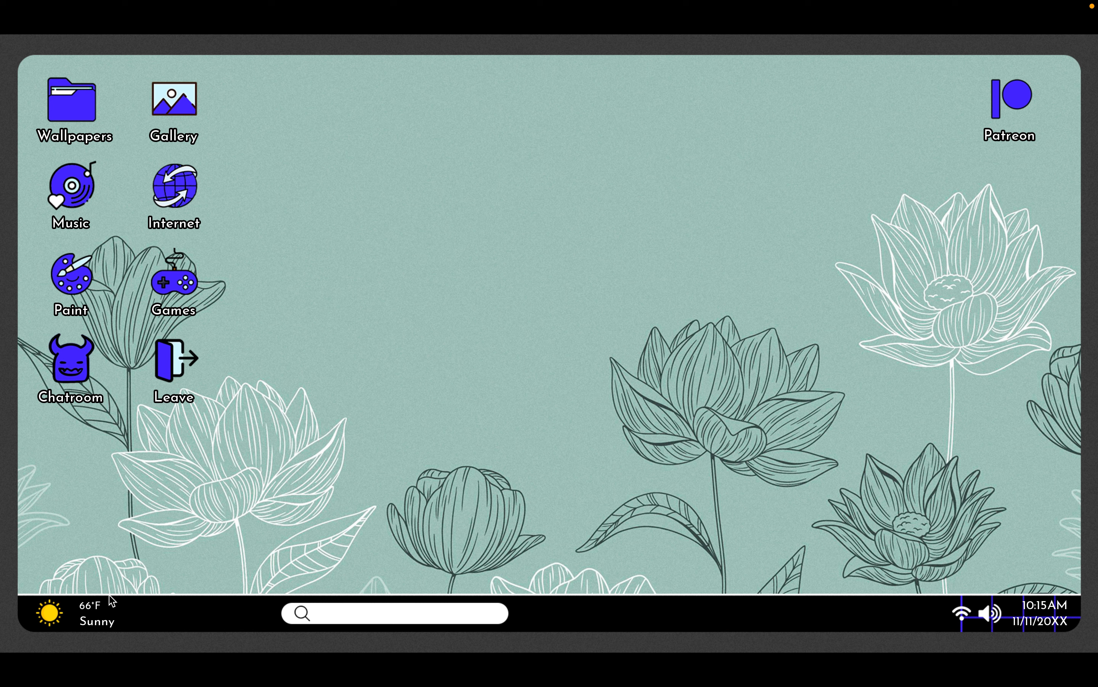
mouse_move(235, 240)
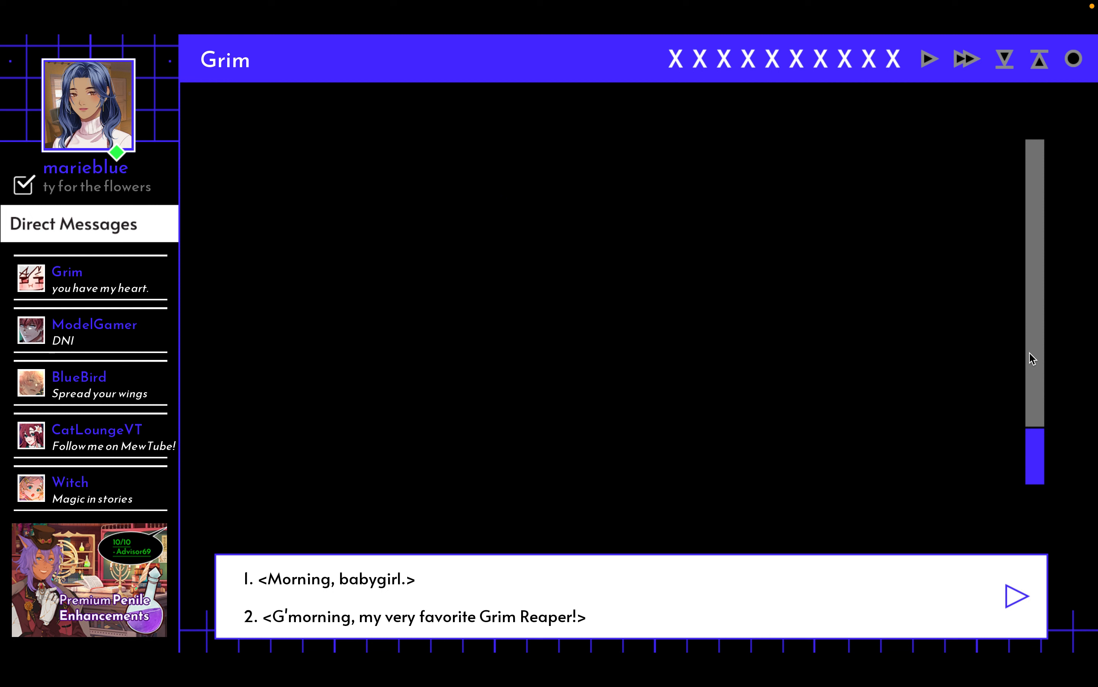
mouse_move(606, 309)
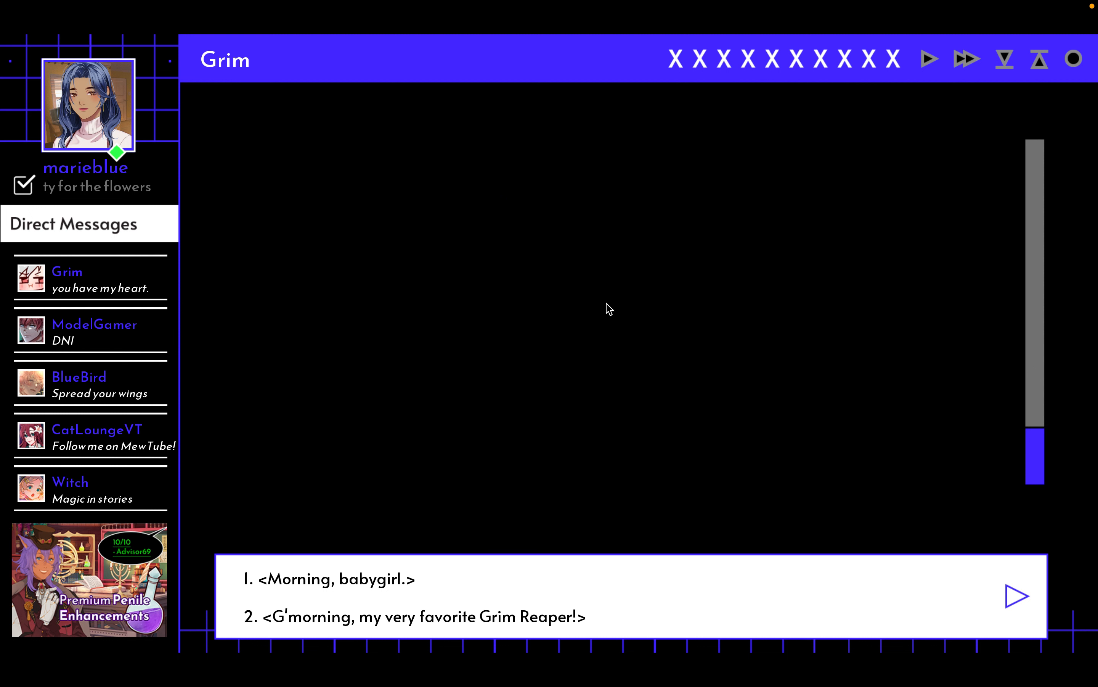
- Greet Grim with 'Morning, babygirl.', say it's the big day, and add that time flies when having fun
left_click(329, 579)
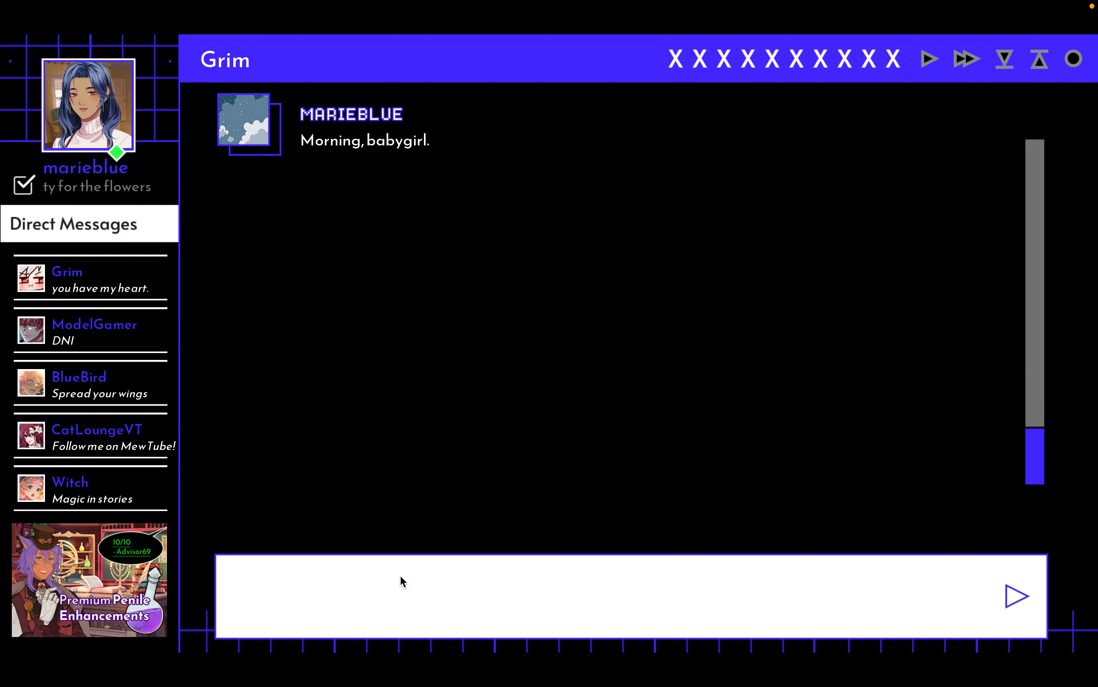
mouse_move(726, 491)
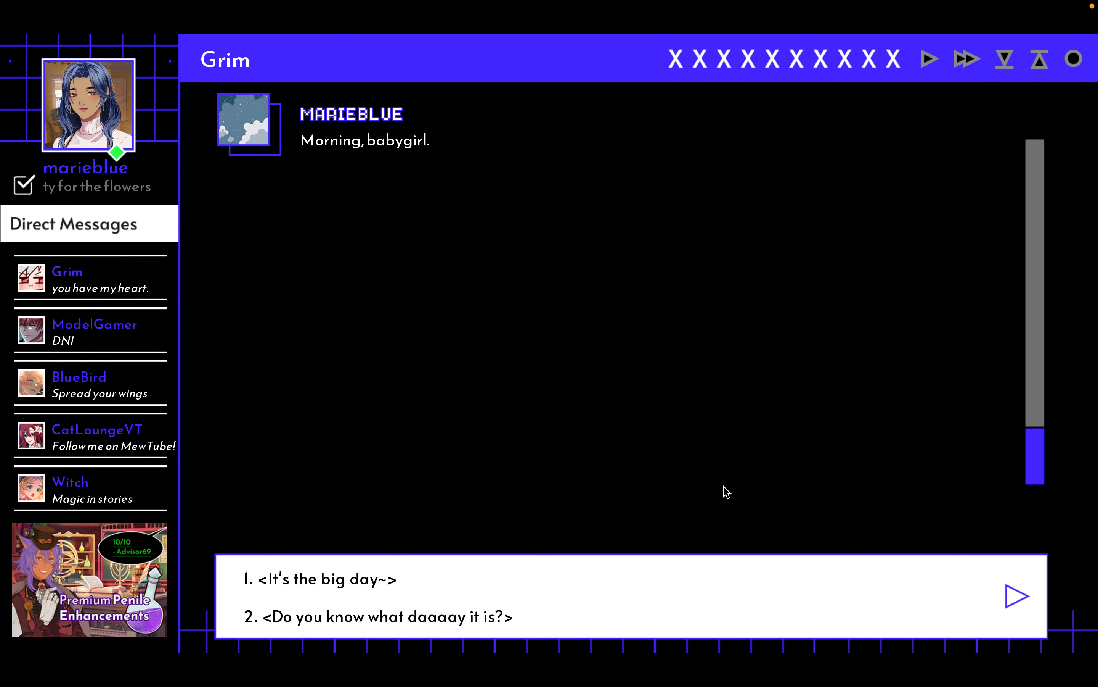
left_click(320, 579)
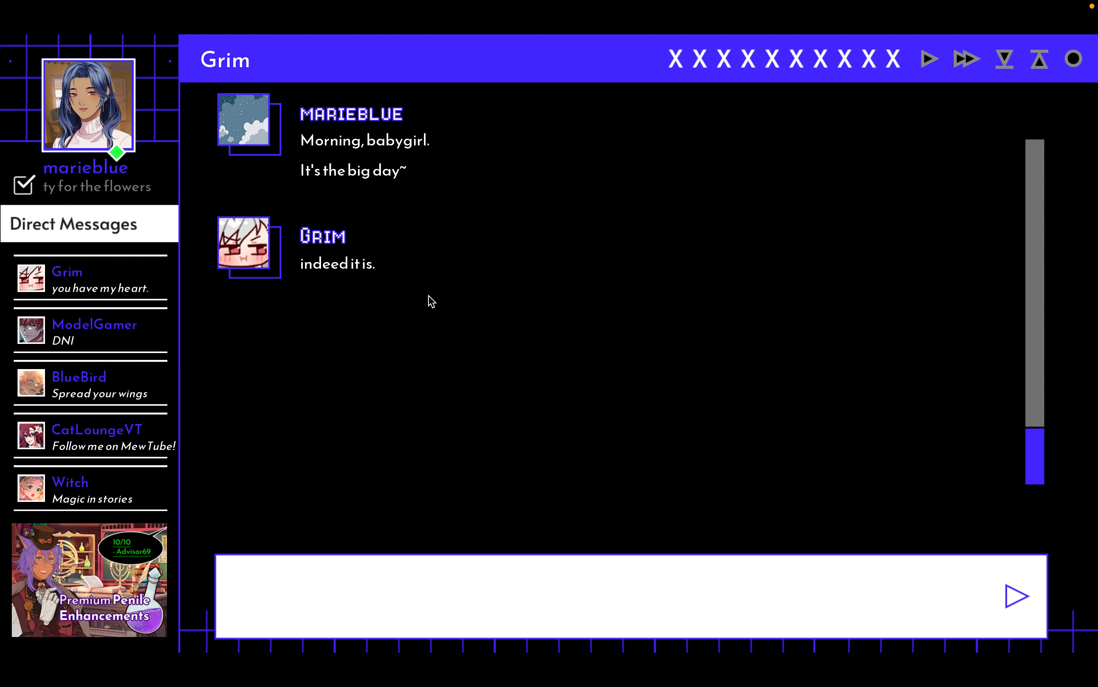
mouse_move(66, 307)
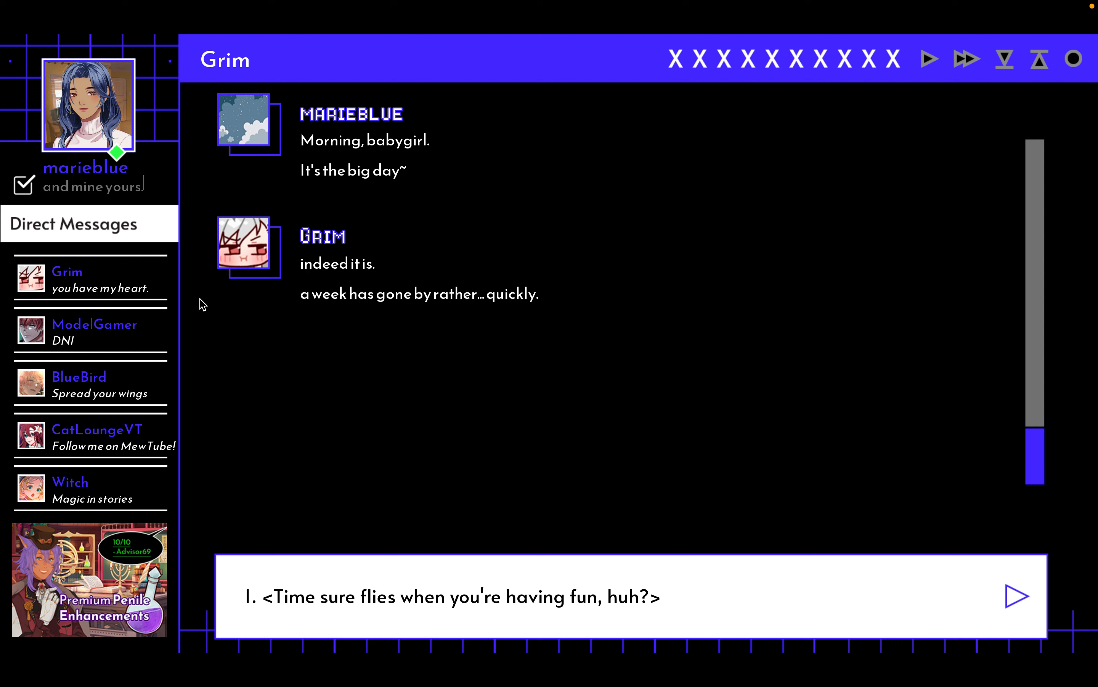
mouse_move(583, 405)
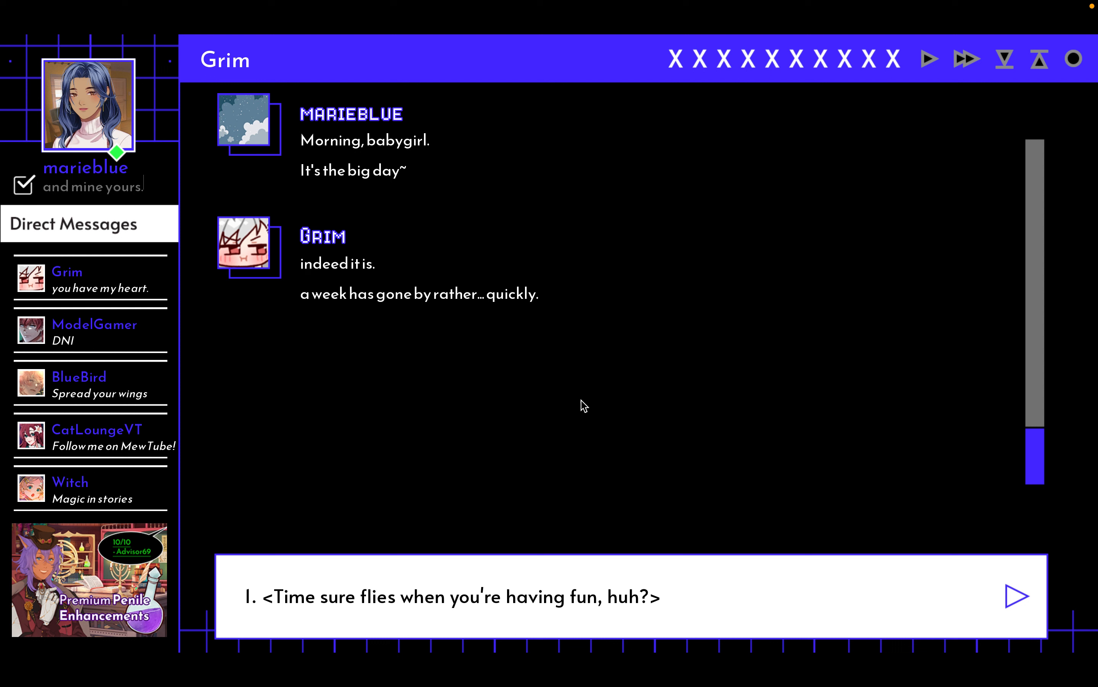
mouse_move(734, 492)
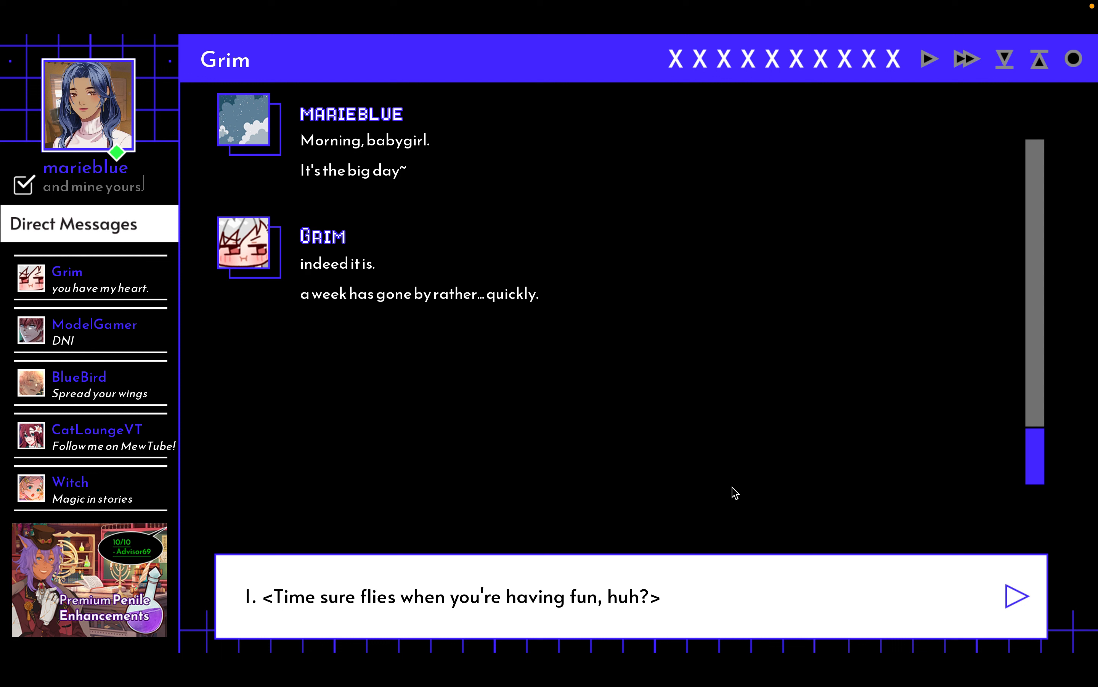
left_click(455, 597)
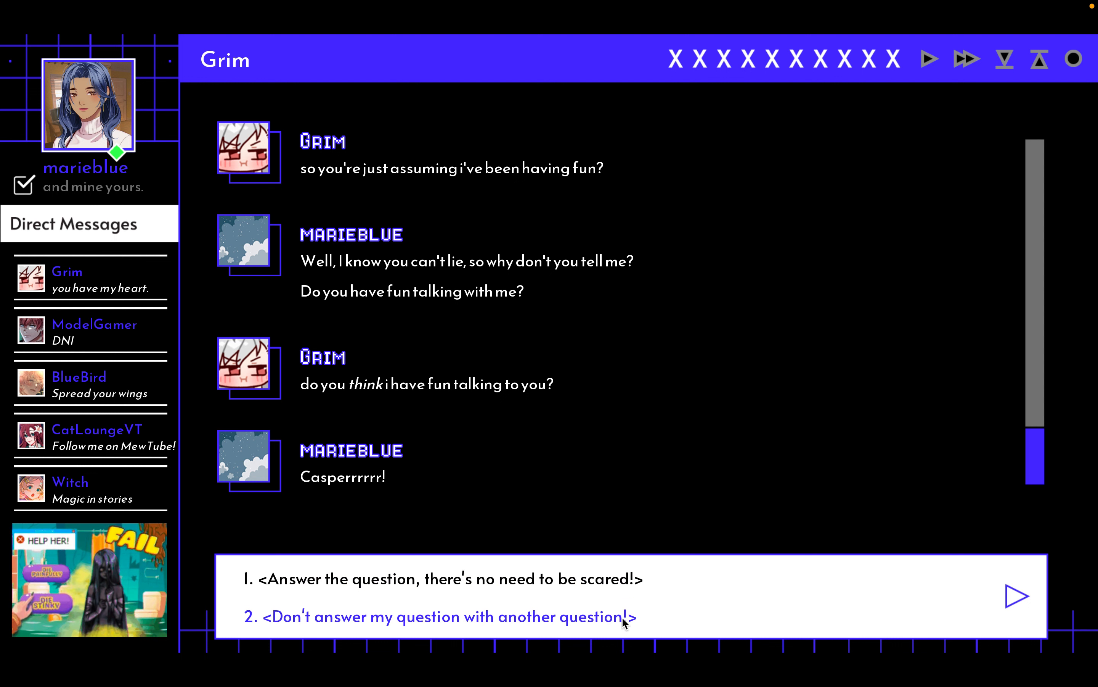
- Tell Grim not to answer with questions, say 'You're lucky I like you', then tease 'a few more you could satisfy'
left_click(449, 617)
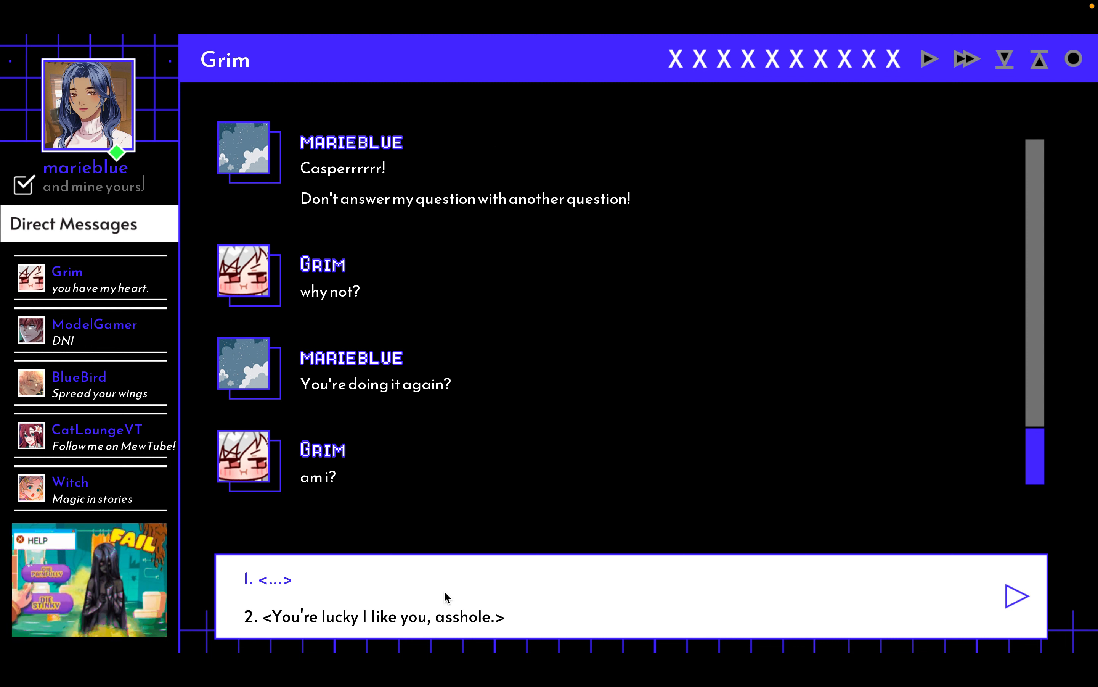
left_click(383, 616)
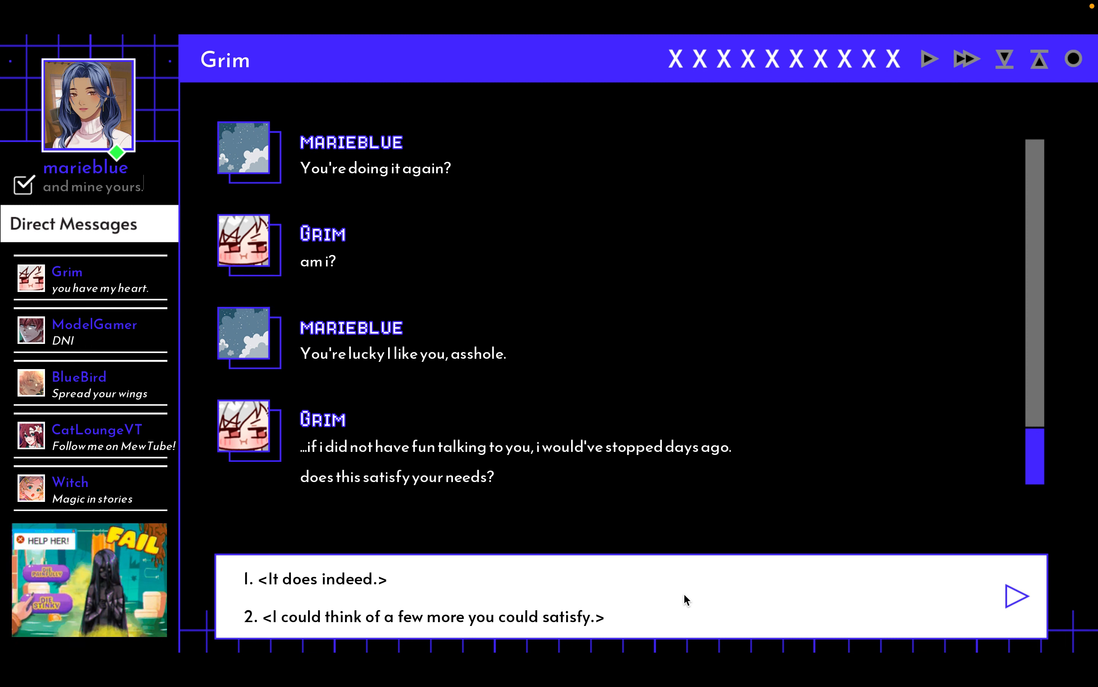
mouse_move(661, 602)
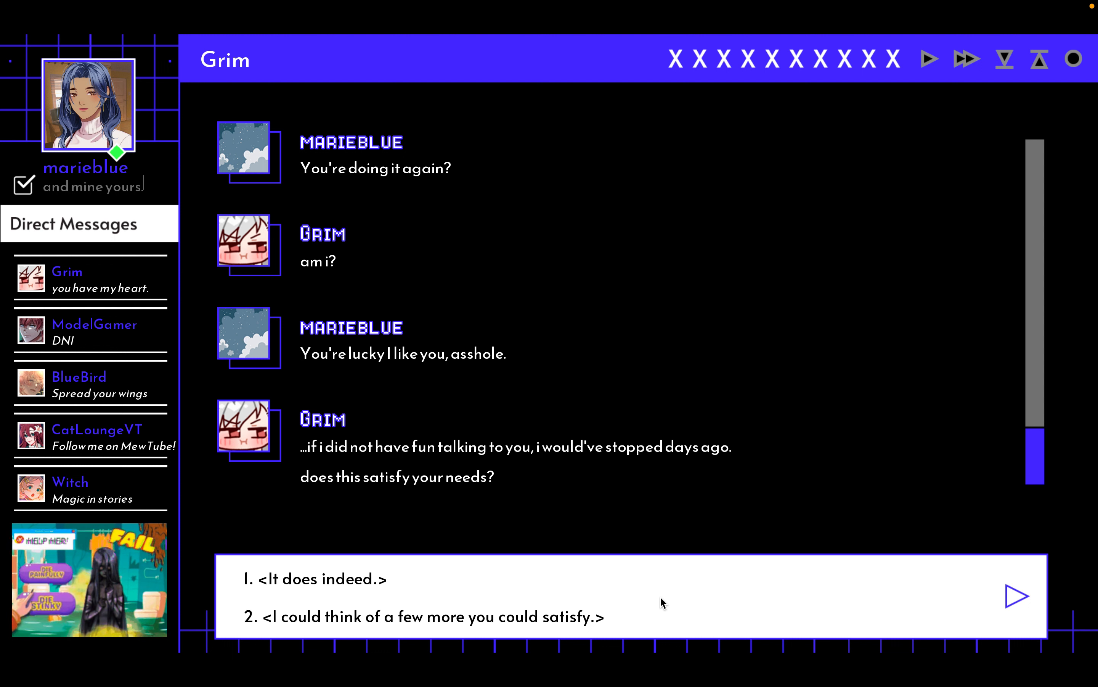
left_click(425, 617)
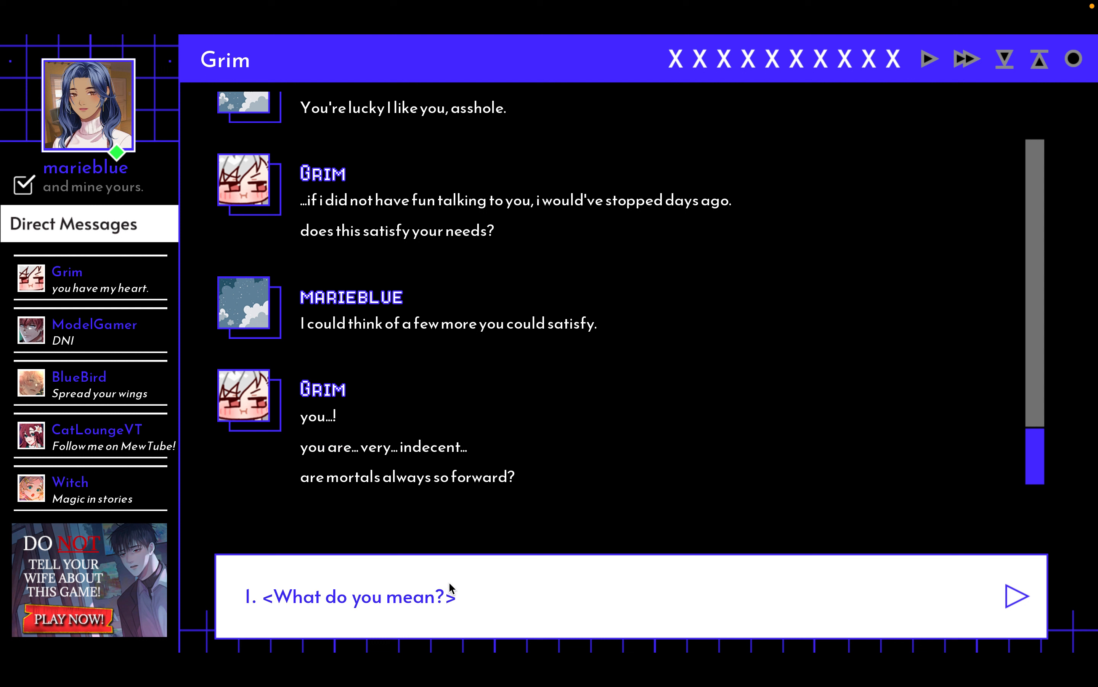
mouse_move(457, 606)
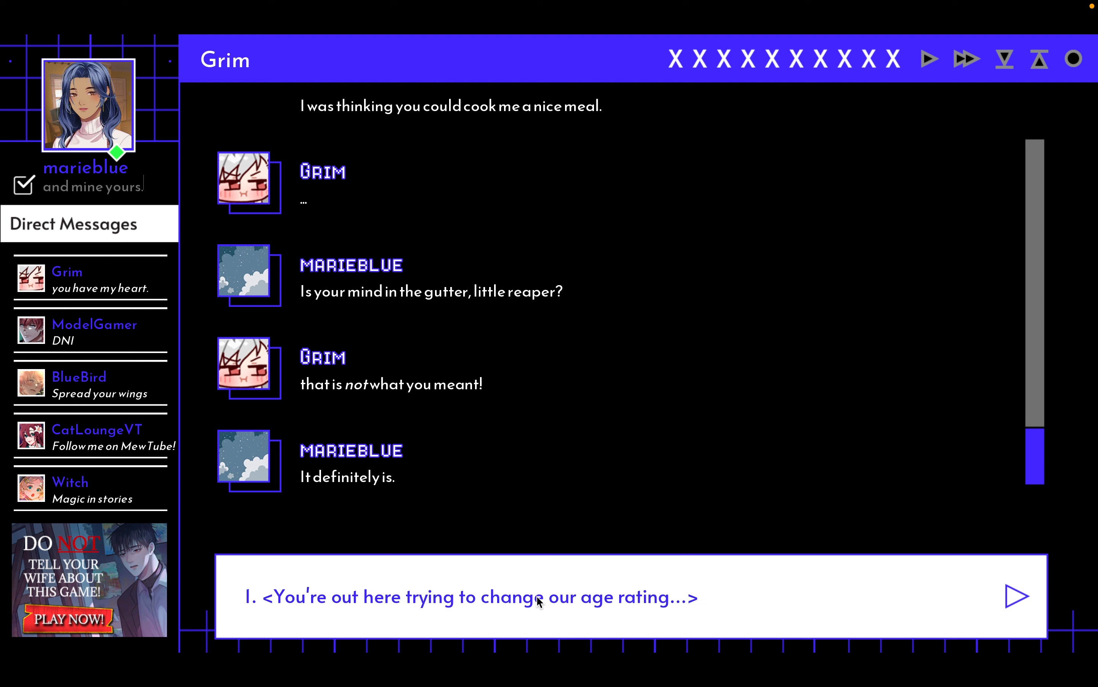
mouse_move(685, 604)
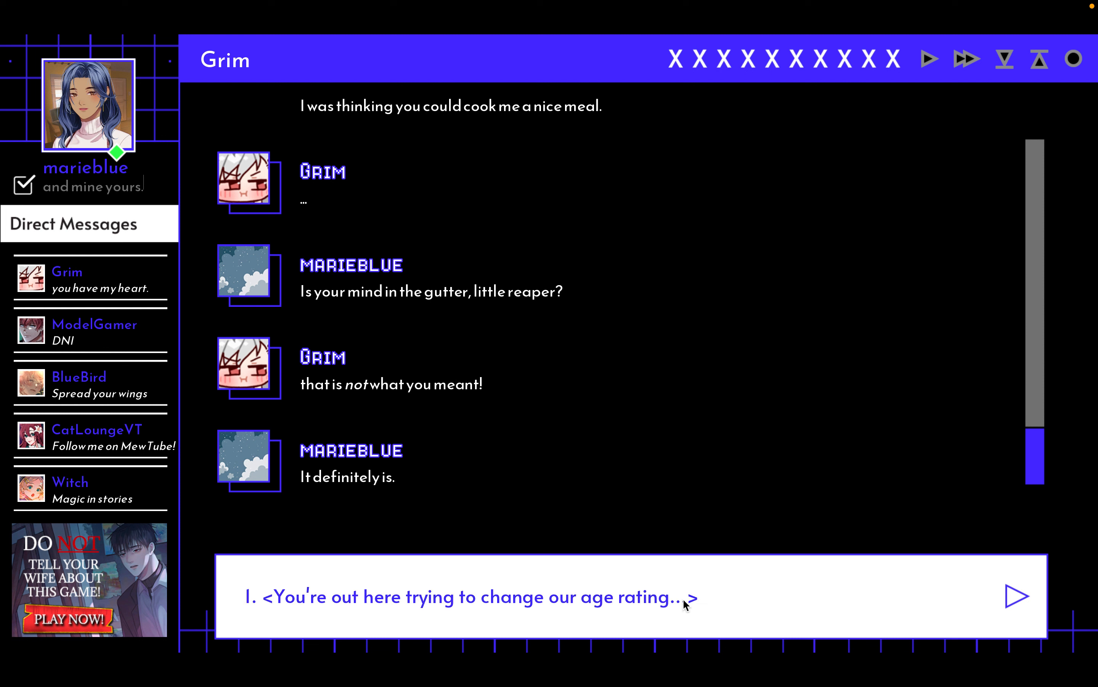
- Accuse Grim of changing the age rating, call him naughty, say you worked hard to be this bad, then ask 'You been studying, Grimmy?'
left_click(473, 596)
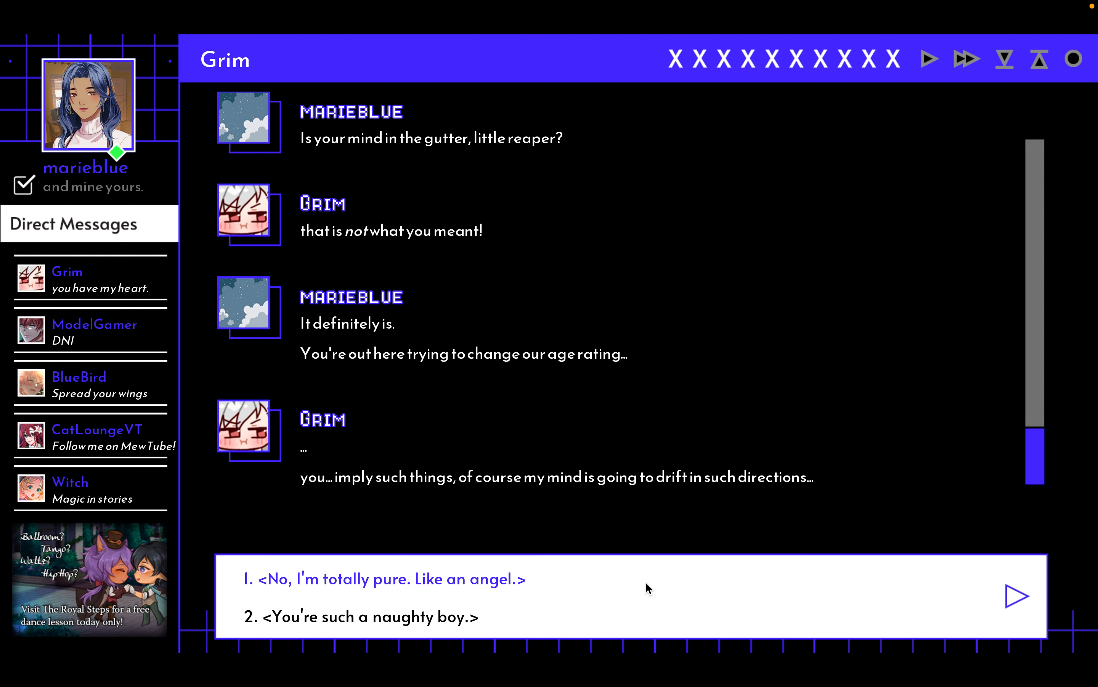
left_click(364, 617)
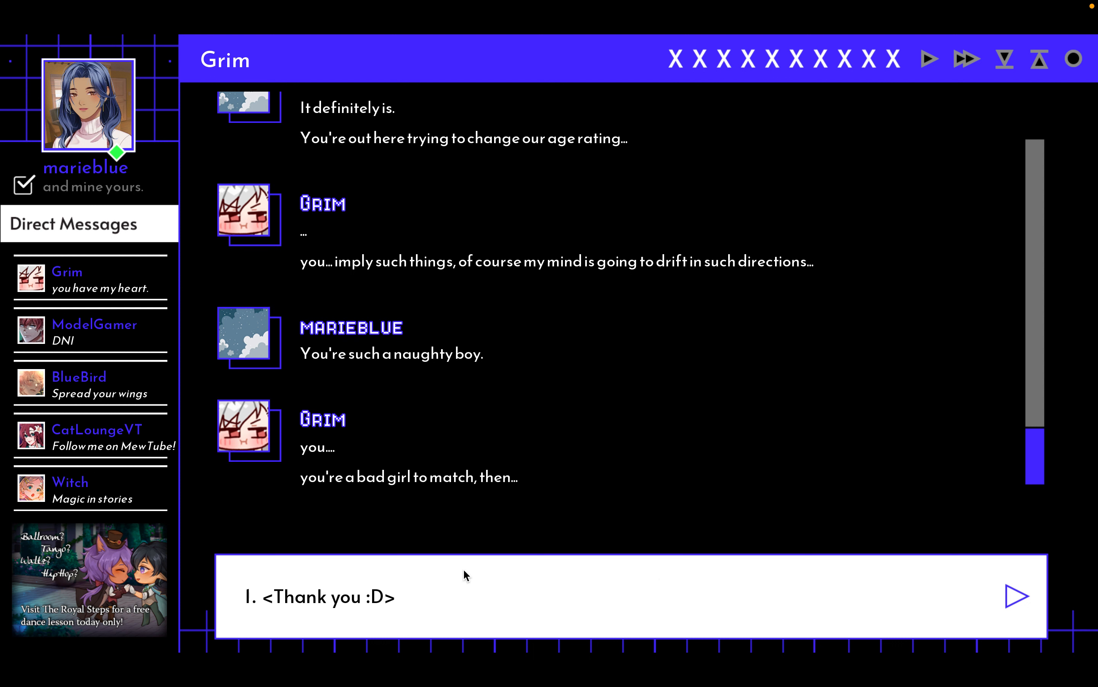
left_click(324, 597)
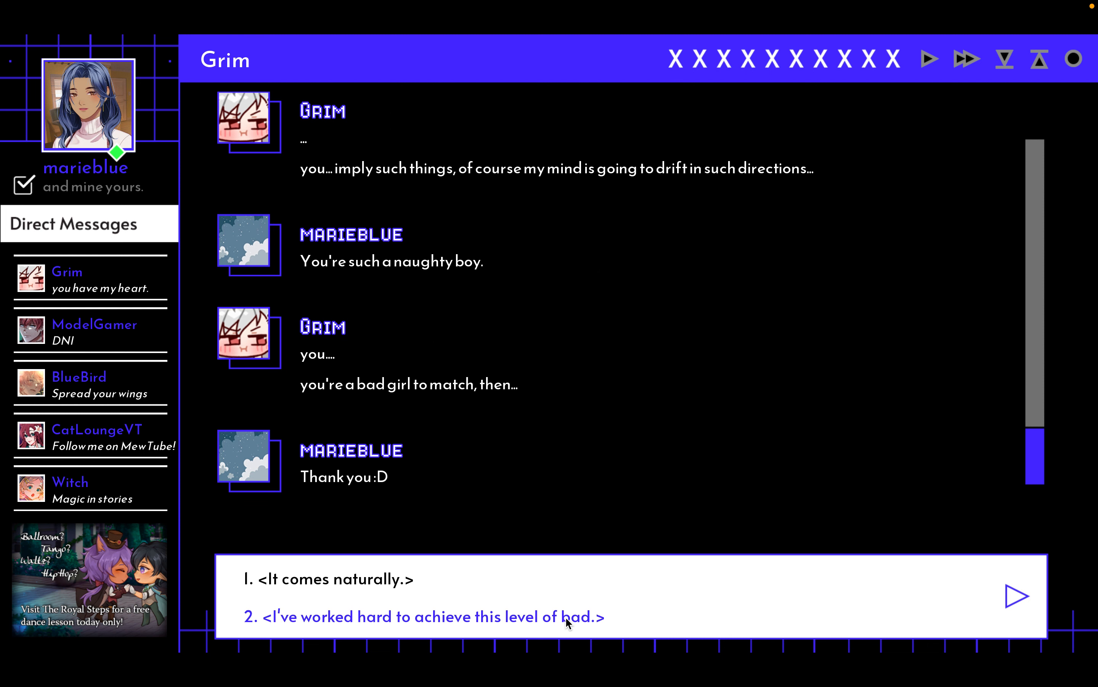
left_click(423, 616)
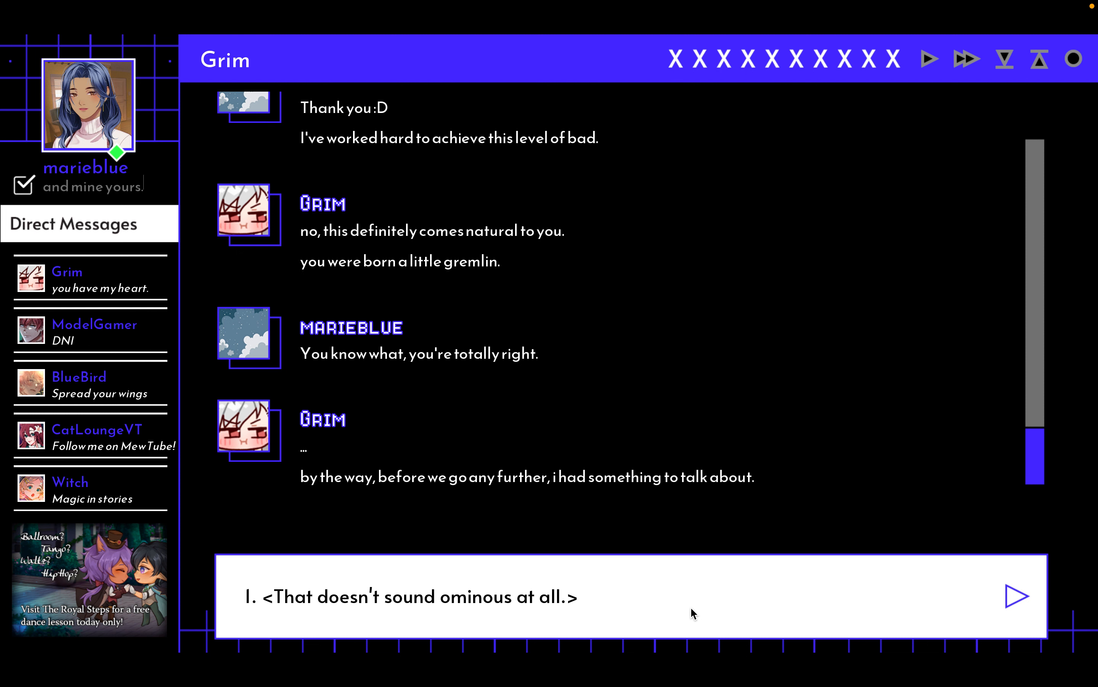
mouse_move(587, 604)
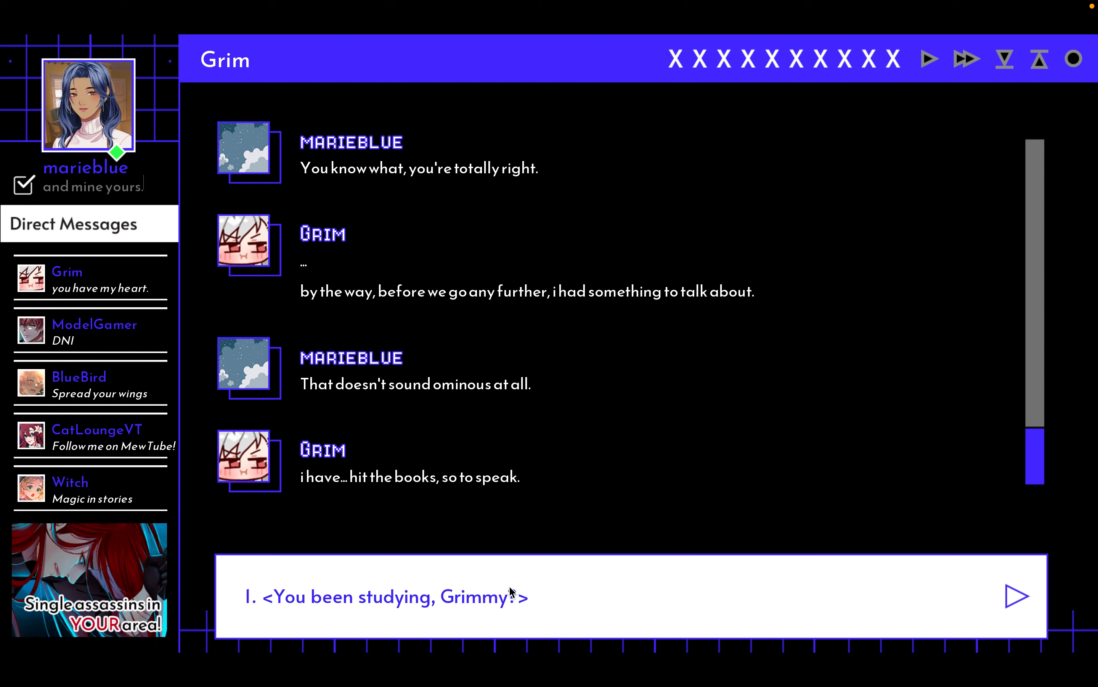
left_click(389, 597)
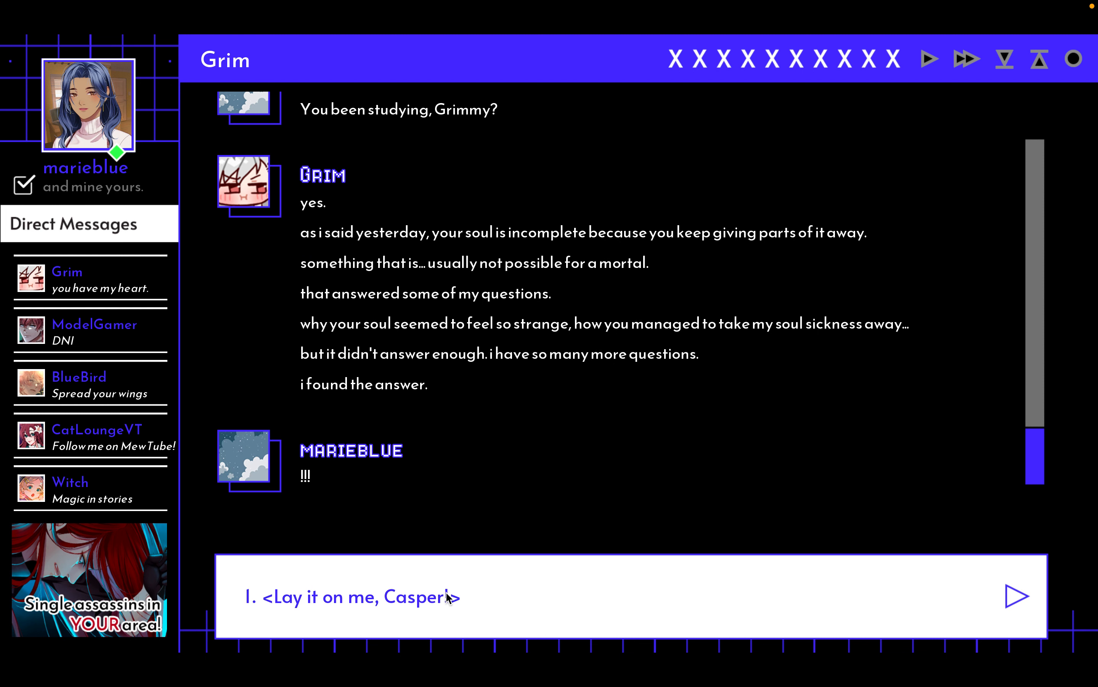
- Send 'Lay it on me, Casper!' so Grim explains that you embody life as he embodies death
left_click(352, 596)
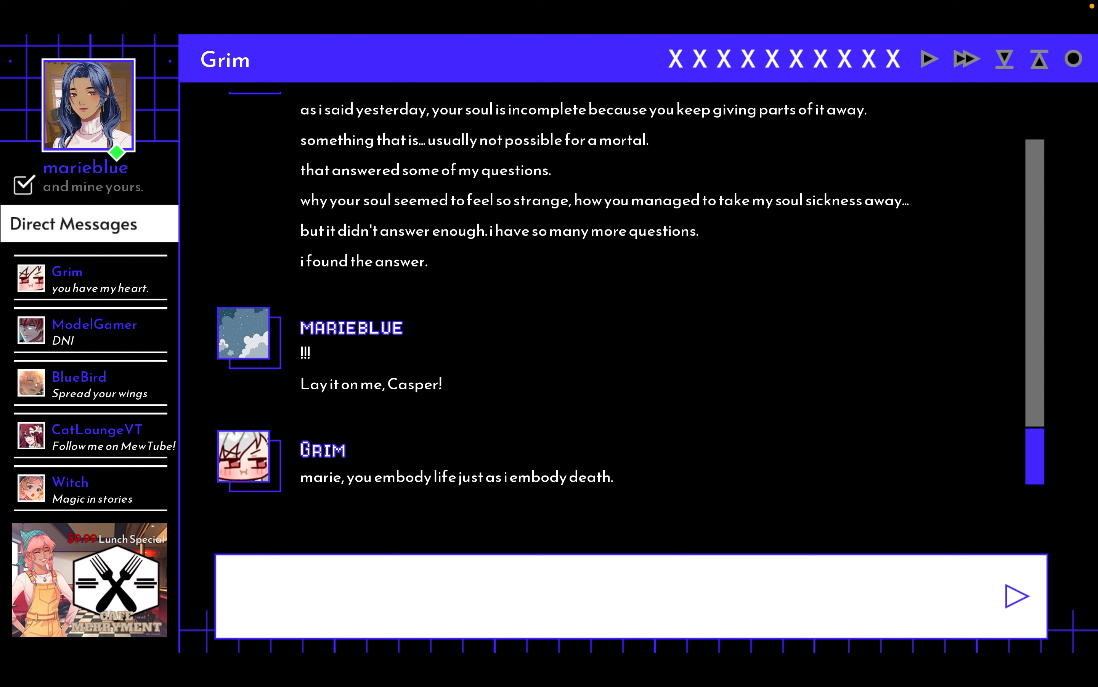
mouse_move(648, 568)
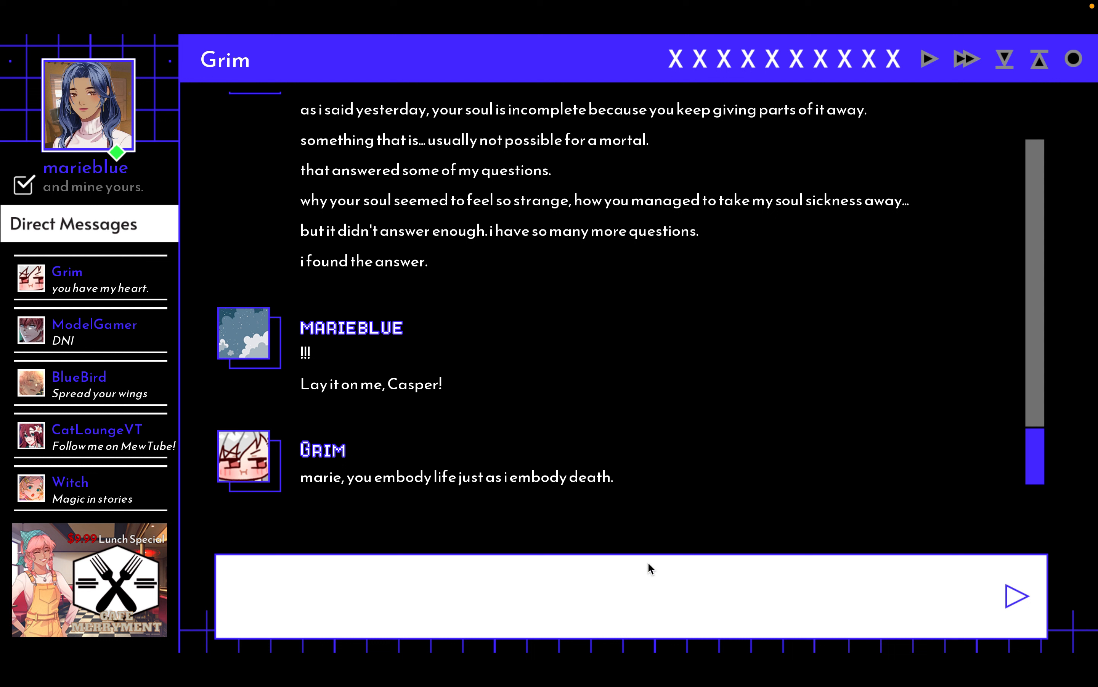
mouse_move(736, 516)
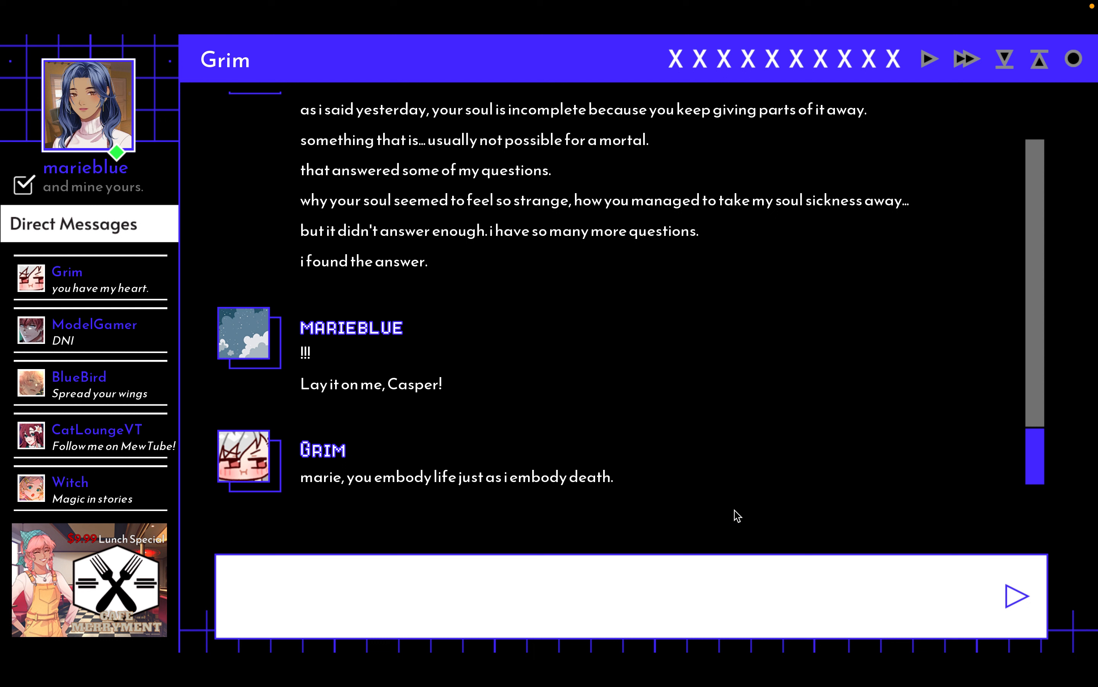
mouse_move(640, 595)
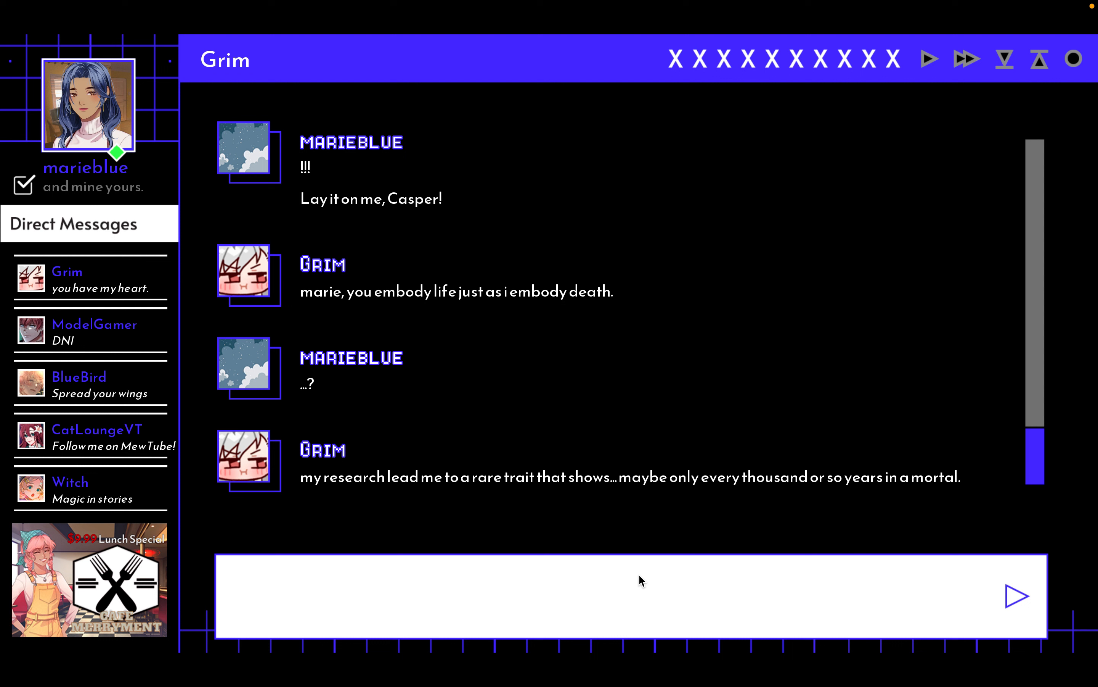
mouse_move(715, 590)
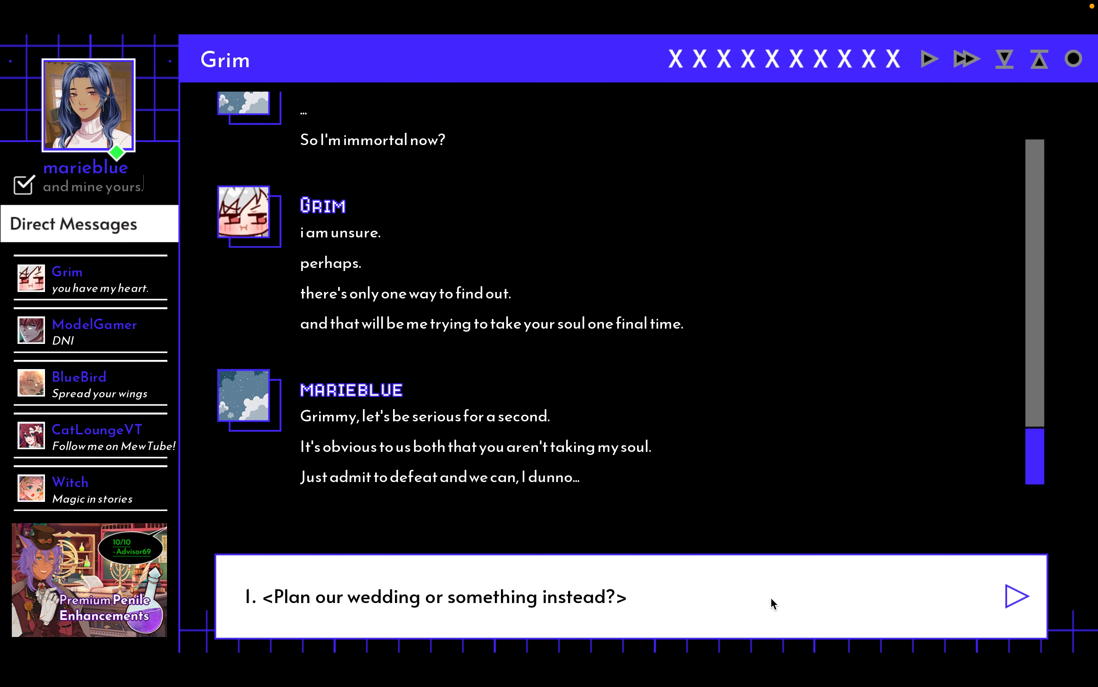
- Propose planning the wedding with 'Yep.' and 'Shotgun wedding!', then ask if he'll take your soul
left_click(439, 597)
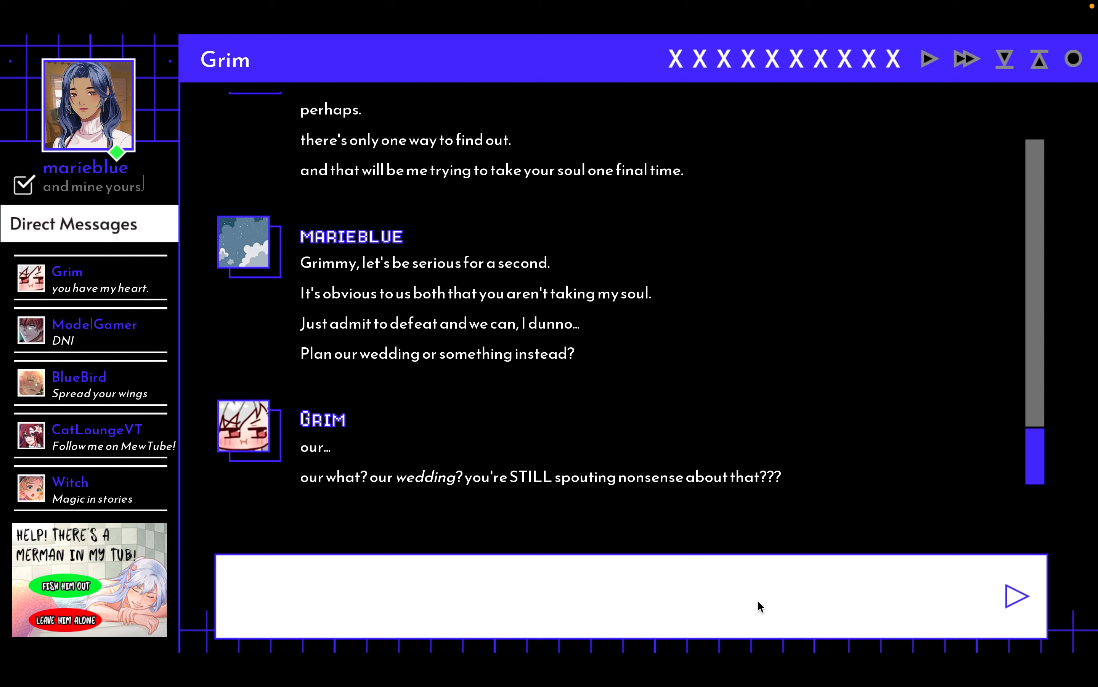
type("1. <Yep.>")
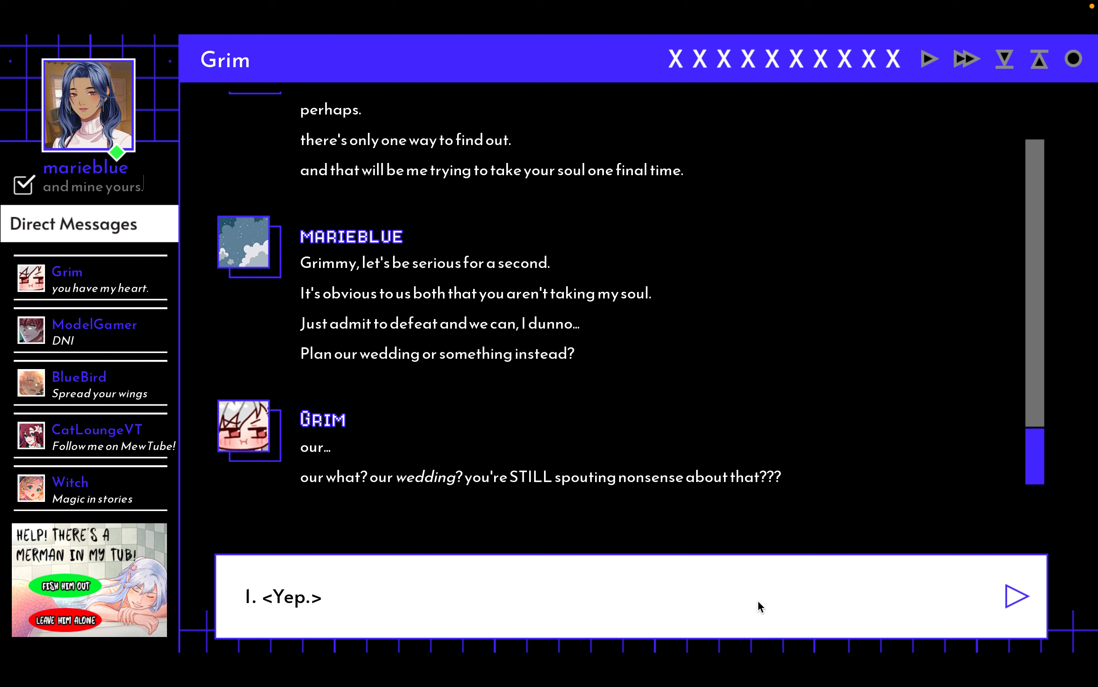
left_click(284, 596)
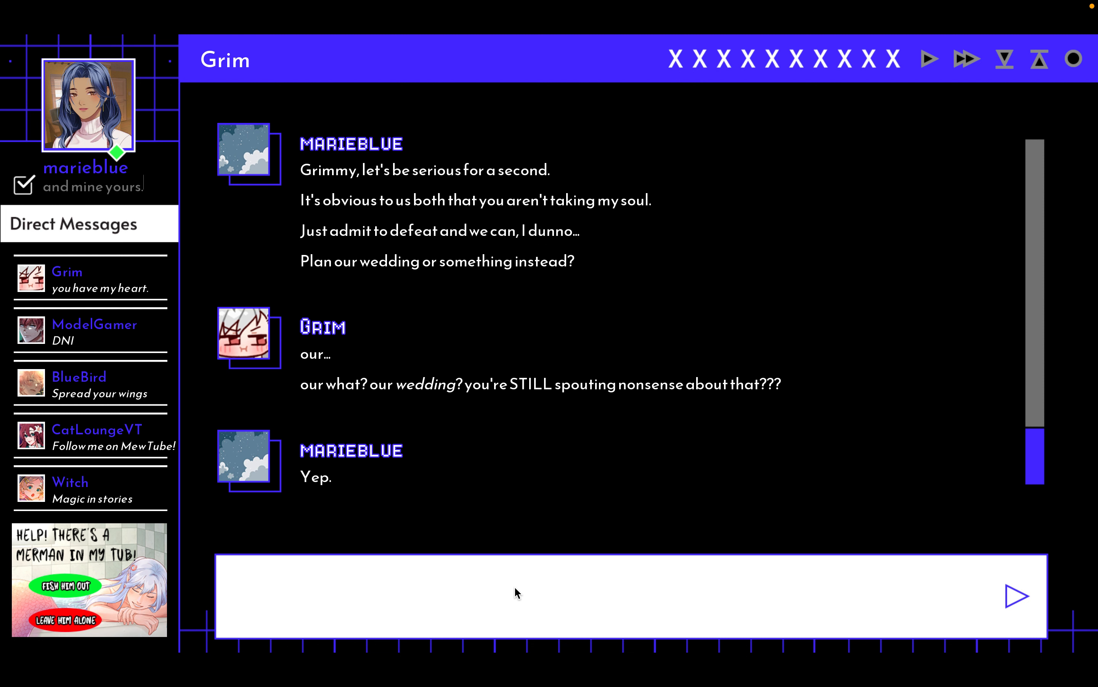
mouse_move(736, 594)
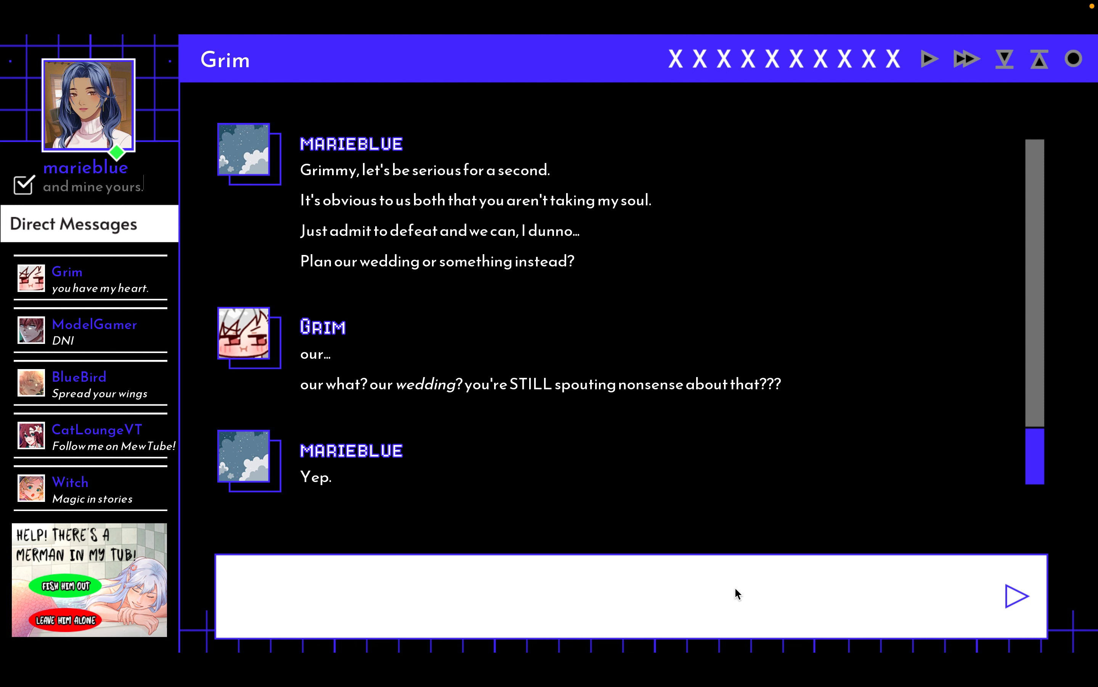
type("1. <I told you yesterday. Shotgun wedding!>")
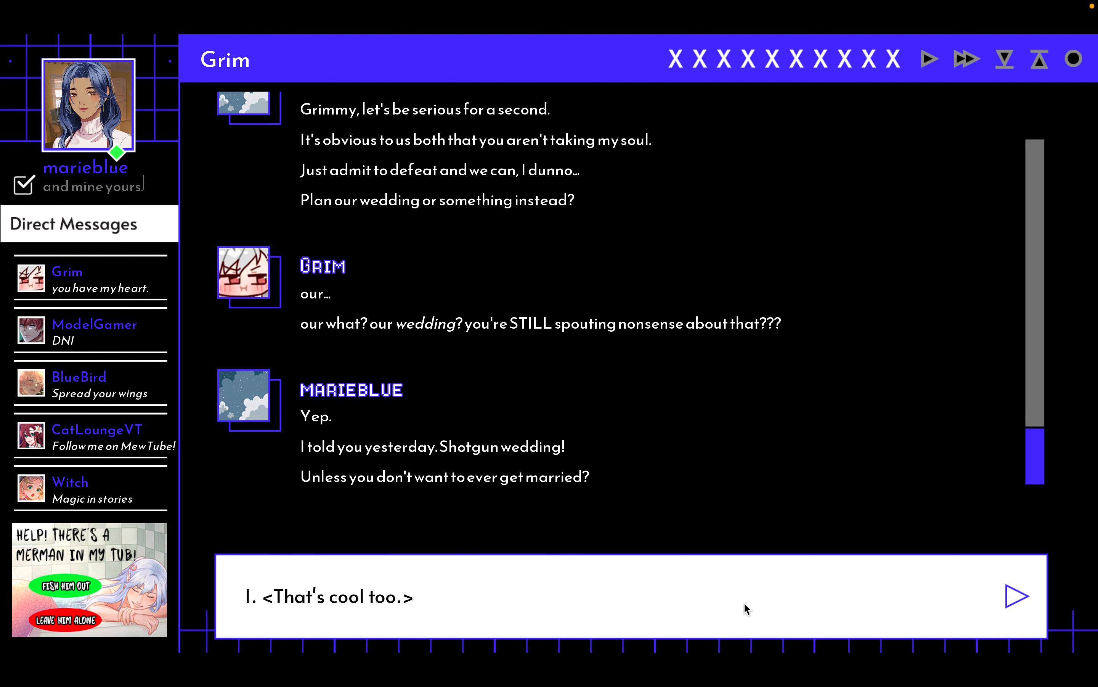
left_click(330, 596)
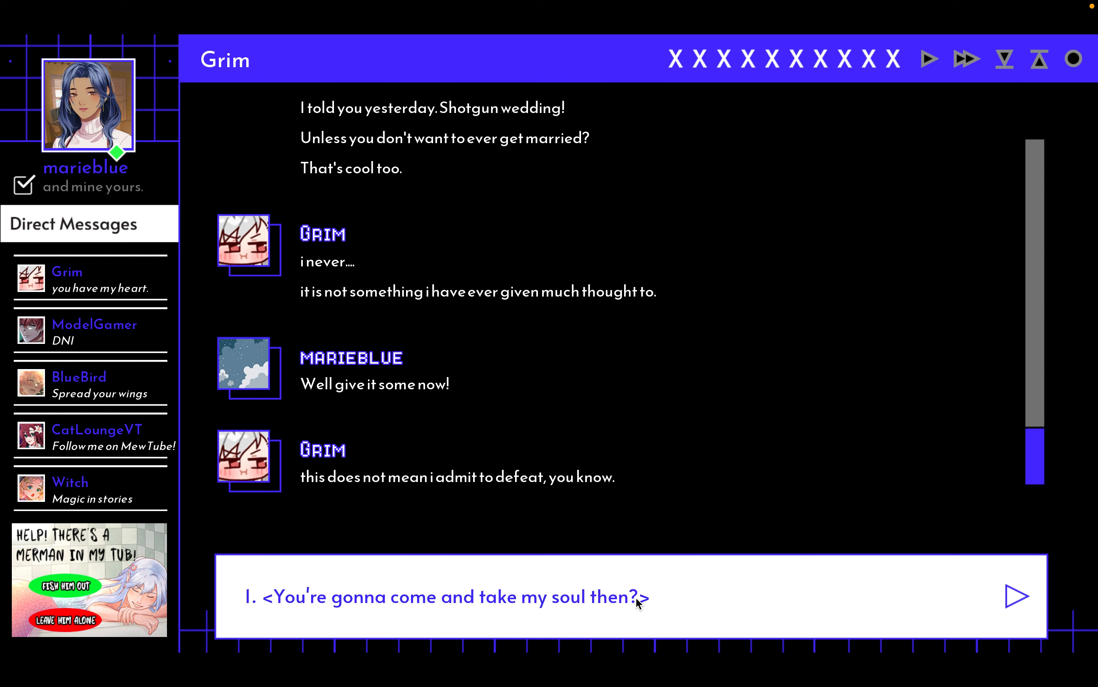
left_click(446, 597)
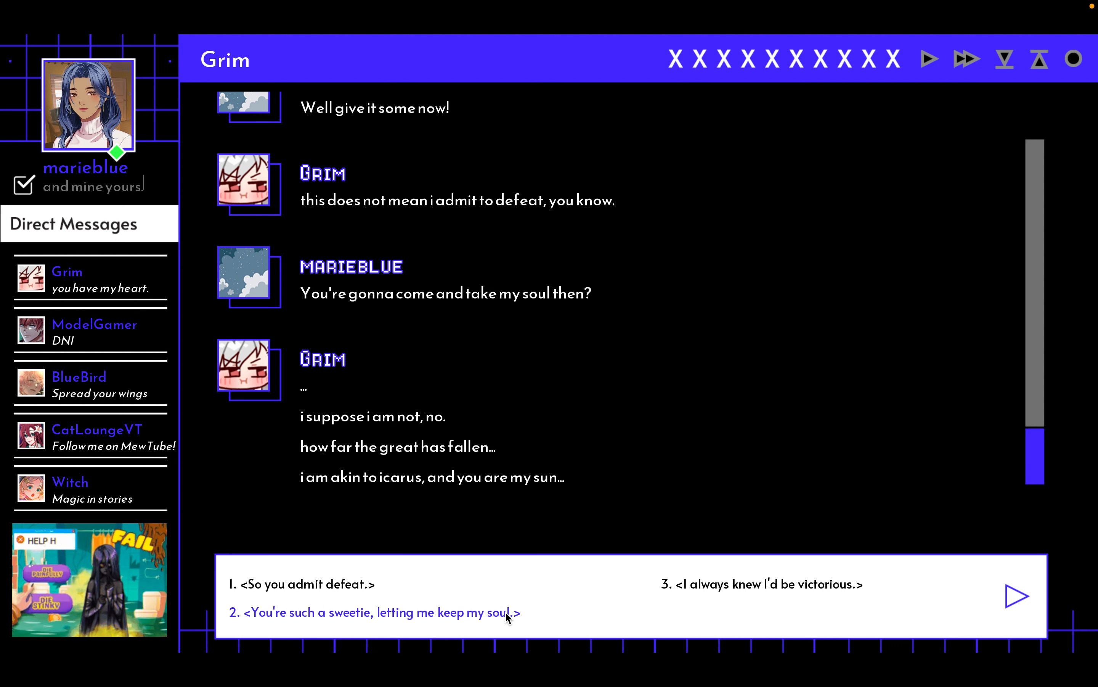
- Thank Grim for your soul, call him your kind of guy, and send 'I'd marry you in a heartbeat.'
left_click(376, 612)
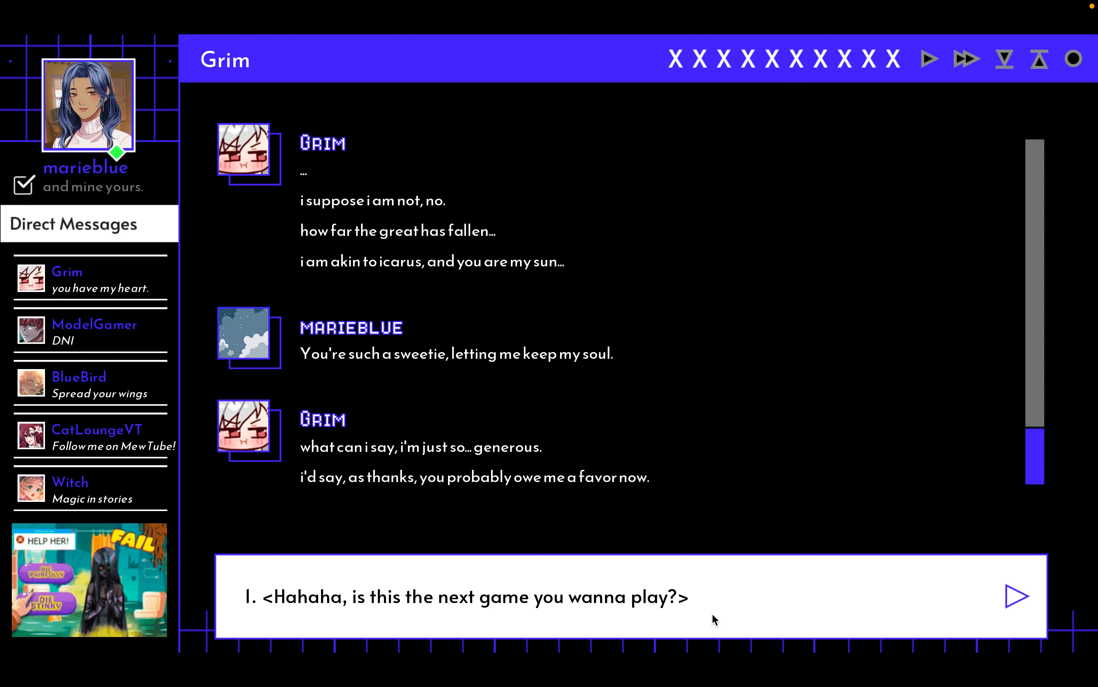
mouse_move(697, 613)
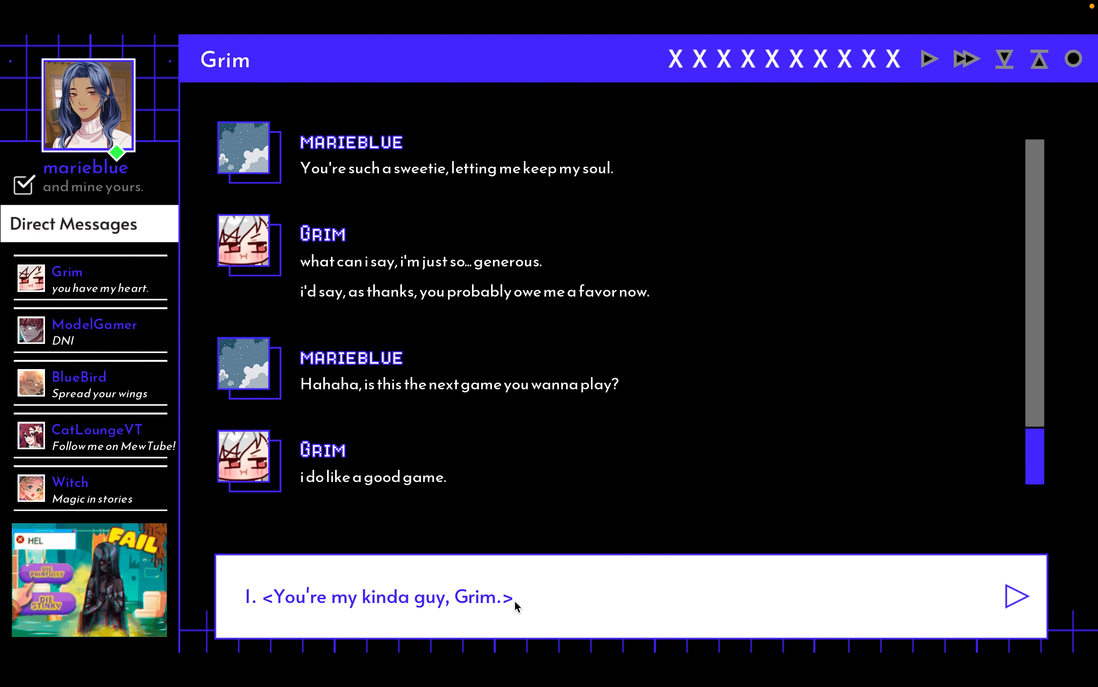
left_click(384, 596)
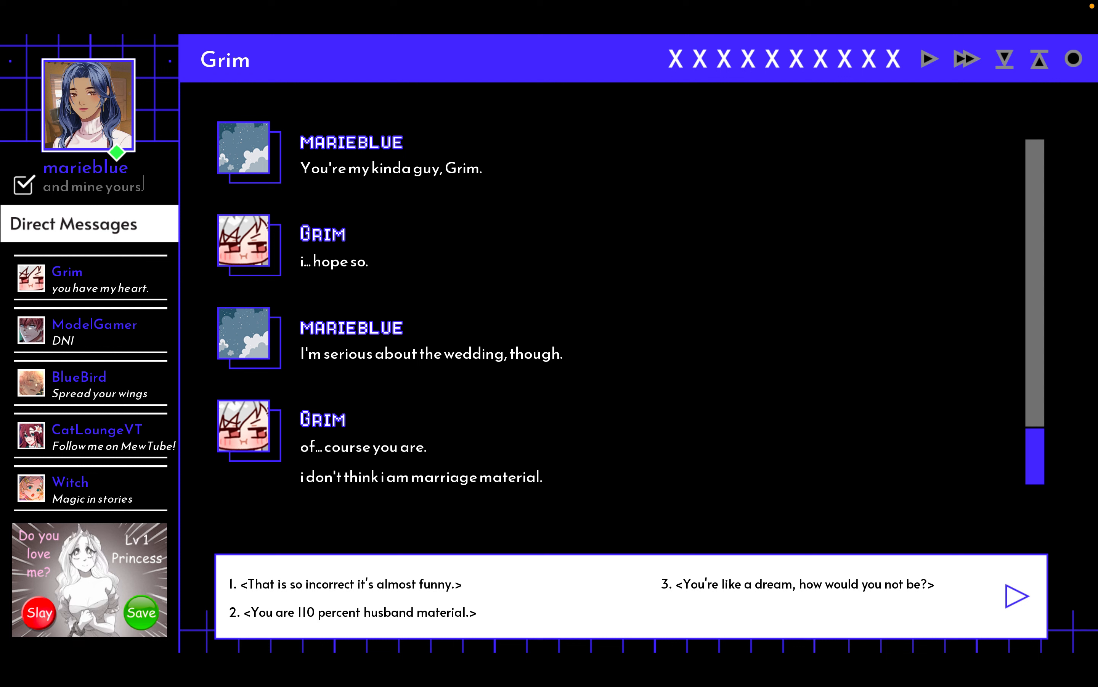
left_click(342, 583)
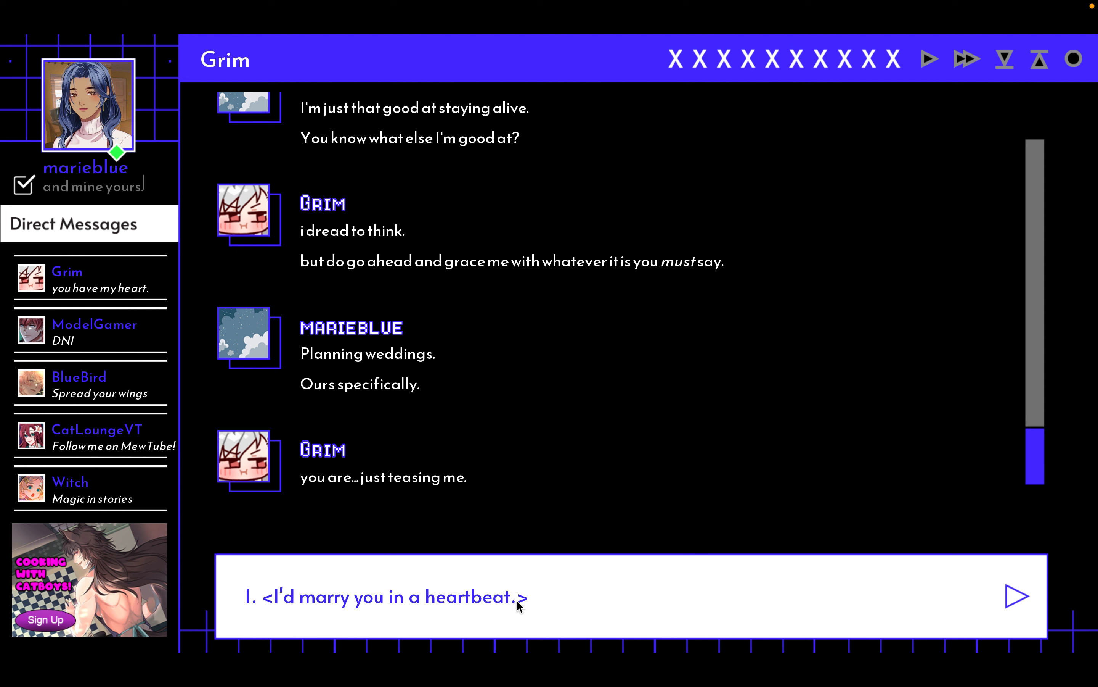
left_click(385, 597)
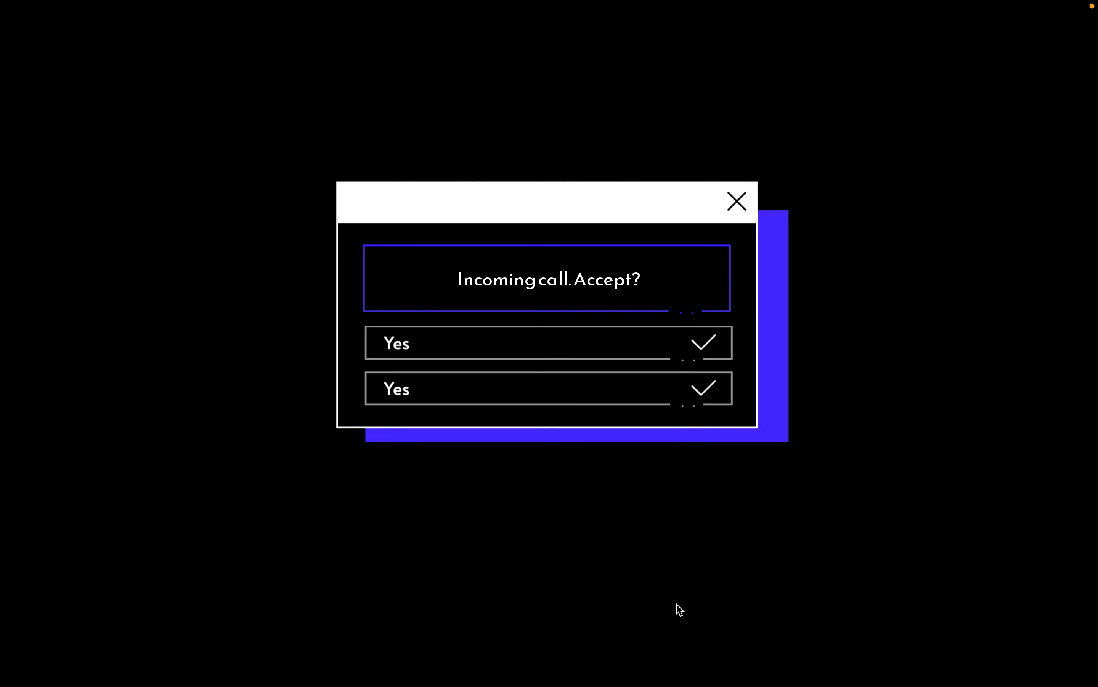
- Answer Yes to the incoming call, opening Grim's bedroom call scene
left_click(548, 342)
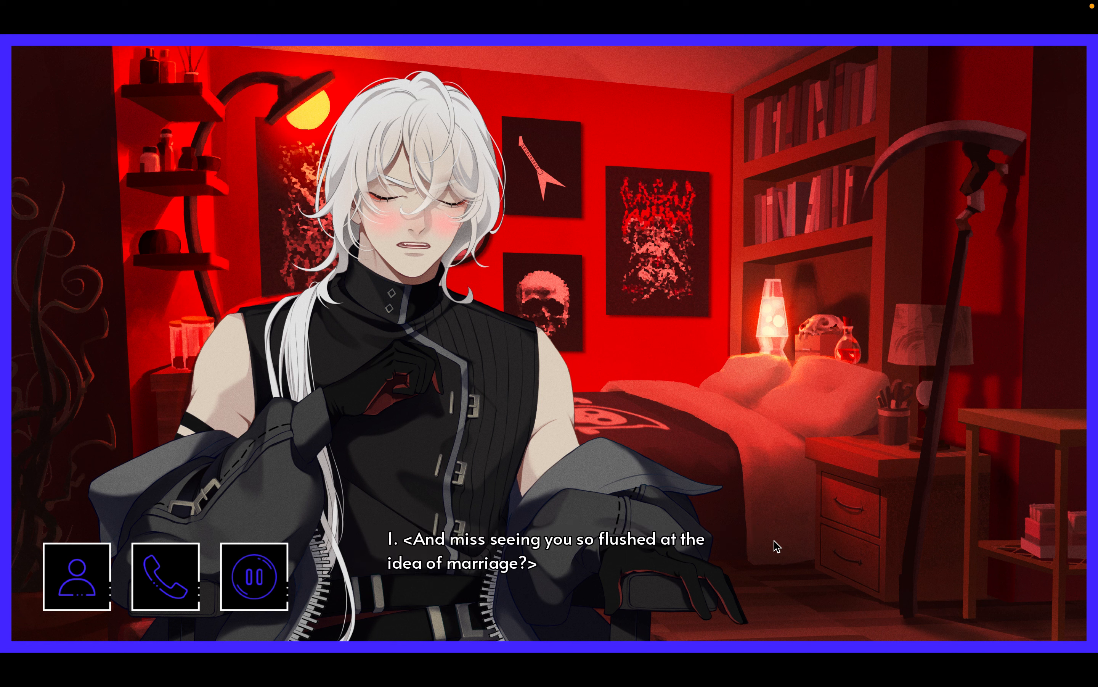
mouse_move(763, 555)
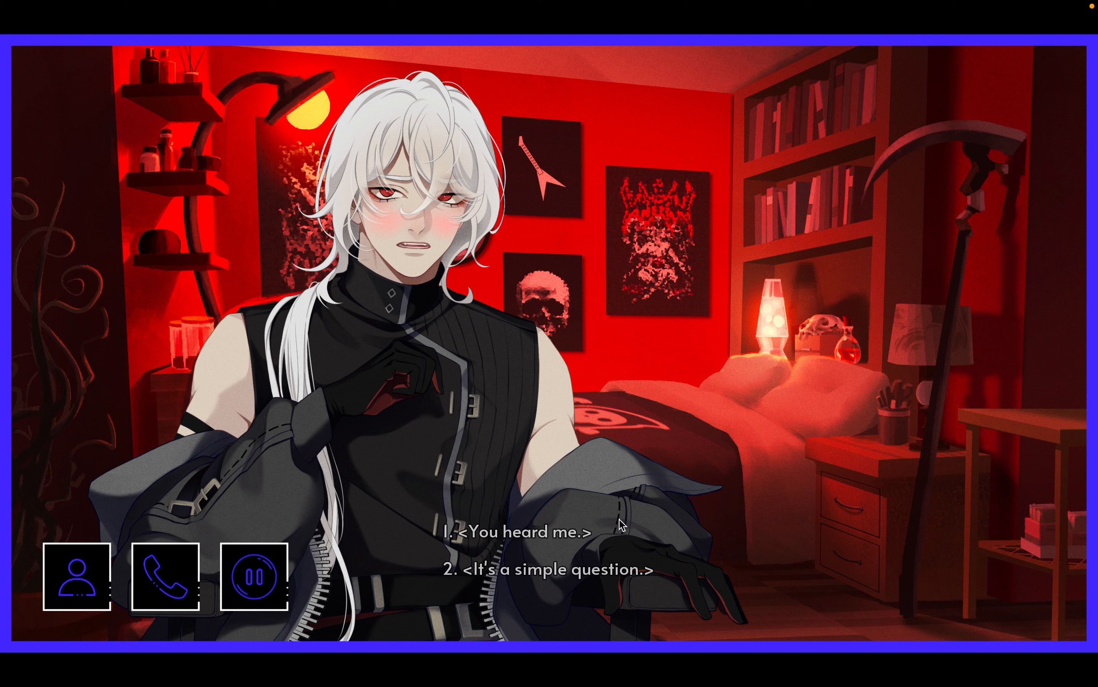
- Reply to Grim's question on the call and ask whether he changed his mind since yesterday
left_click(517, 530)
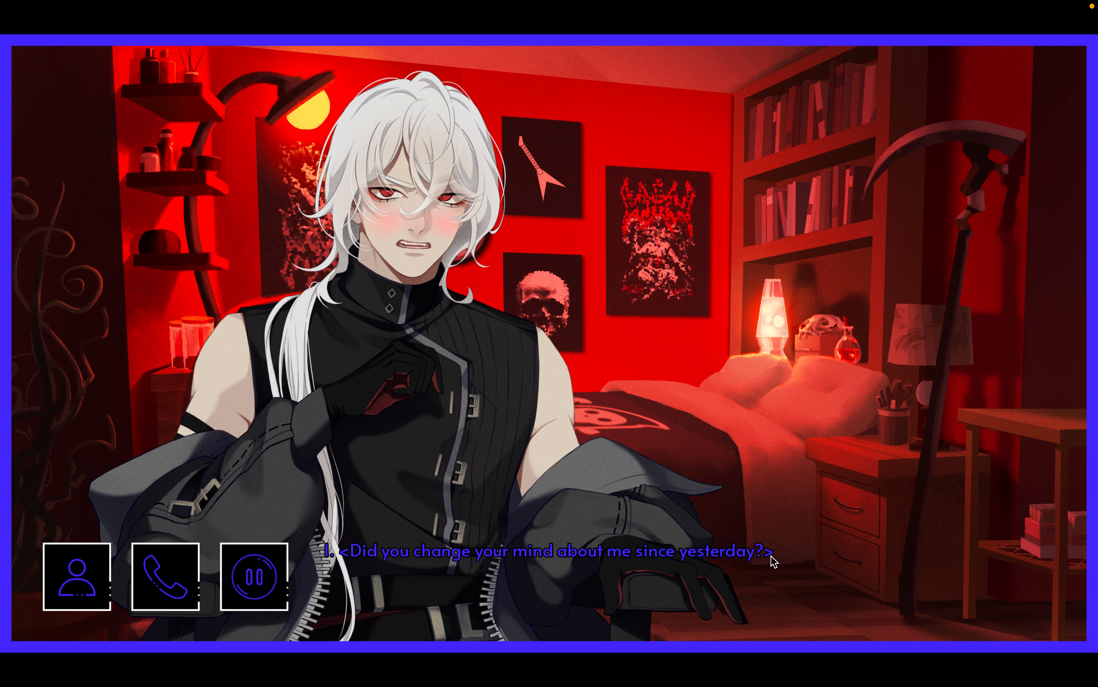
left_click(550, 550)
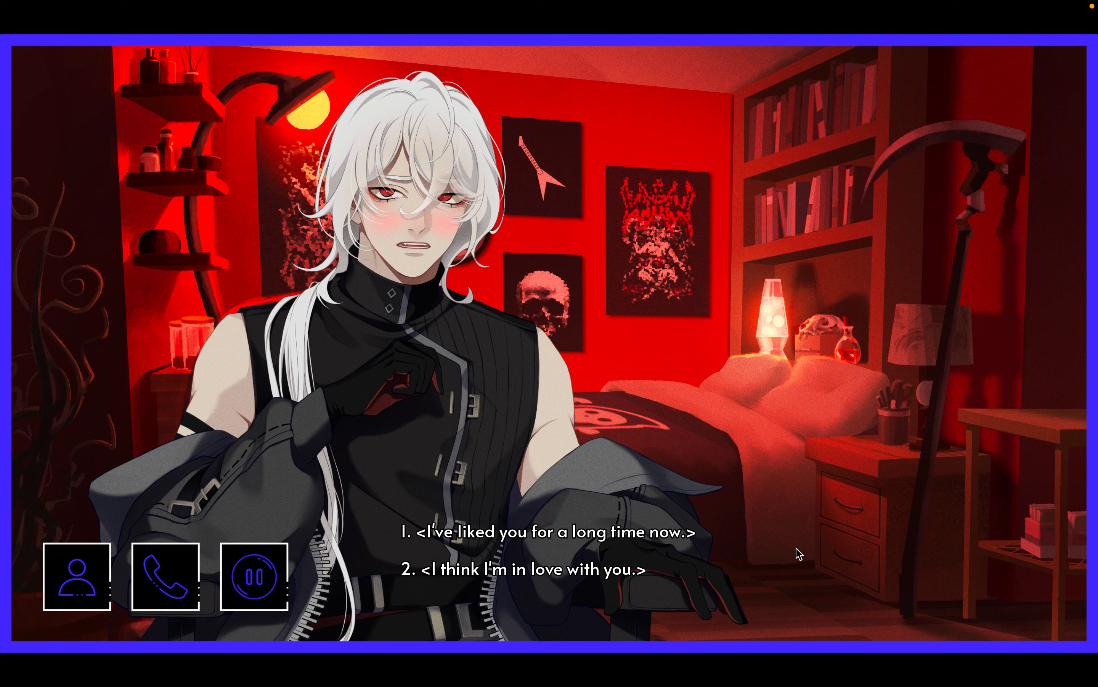
mouse_move(792, 568)
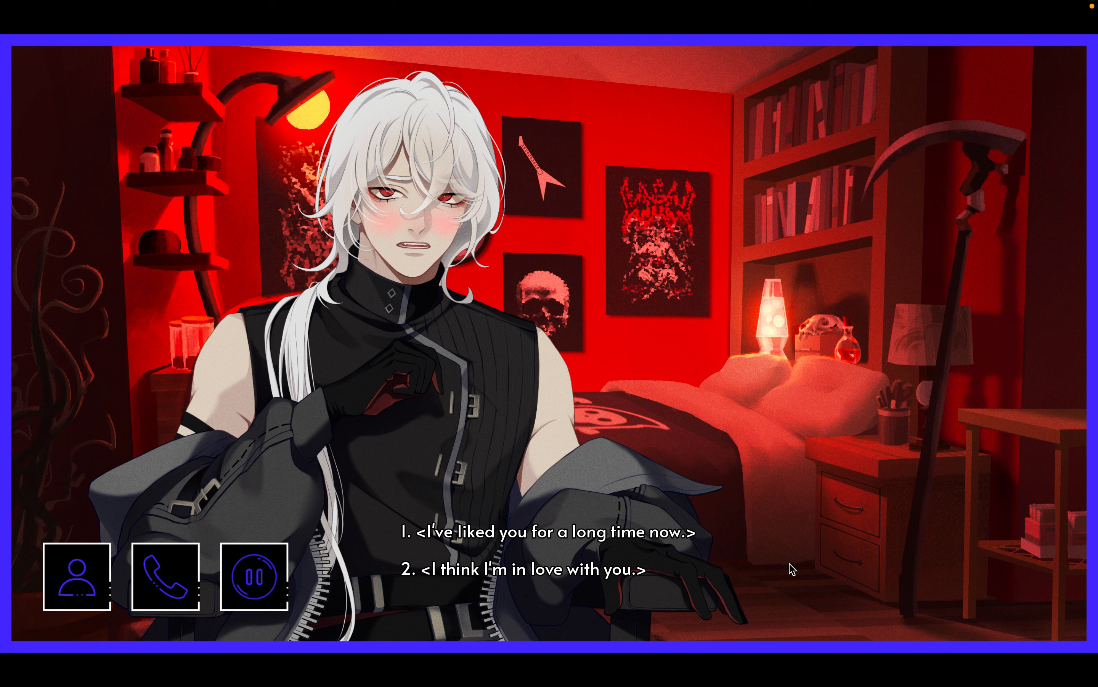
mouse_move(785, 569)
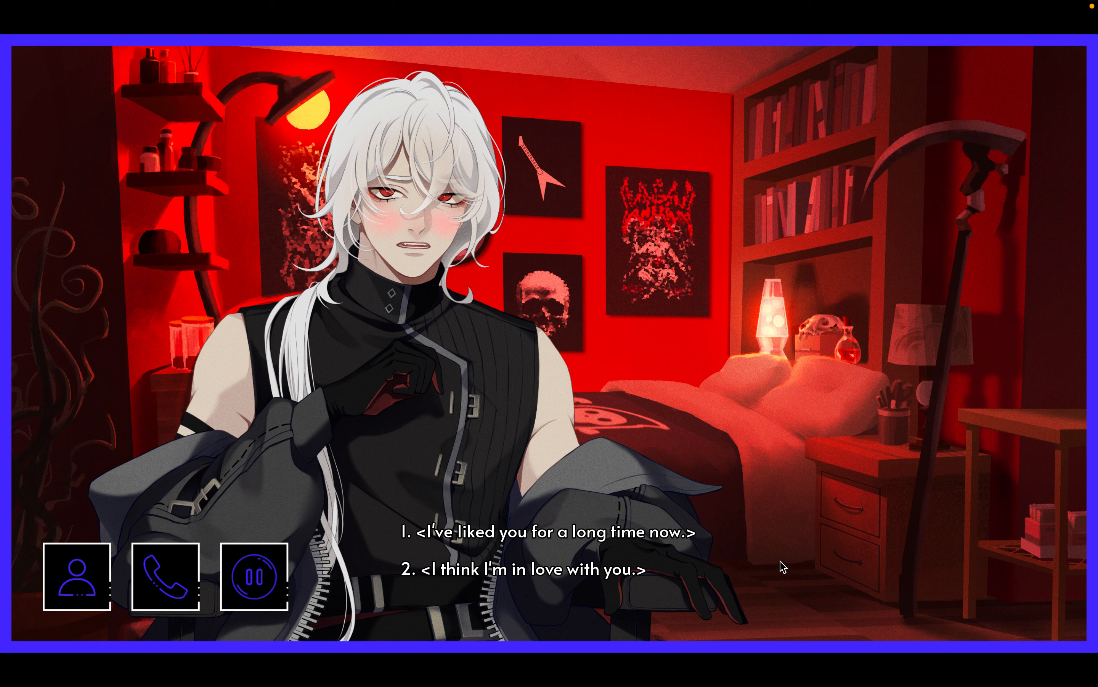
mouse_move(552, 530)
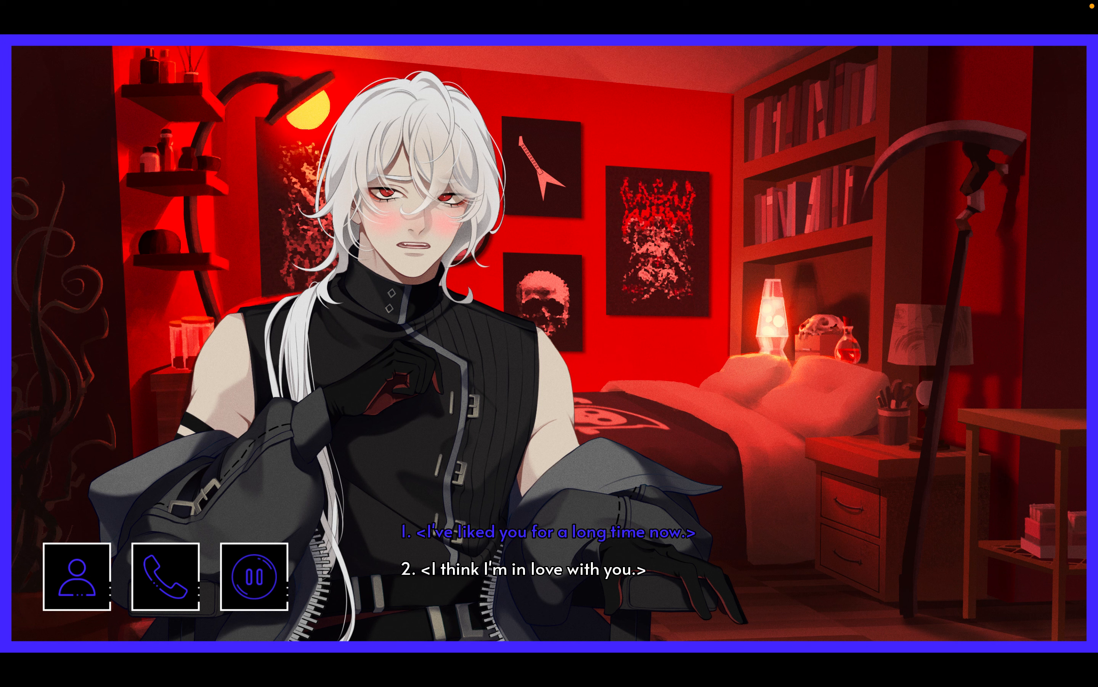
- Choose 'I've liked you for a long time now.' so 'No, I'm serious.' is offered next
left_click(545, 531)
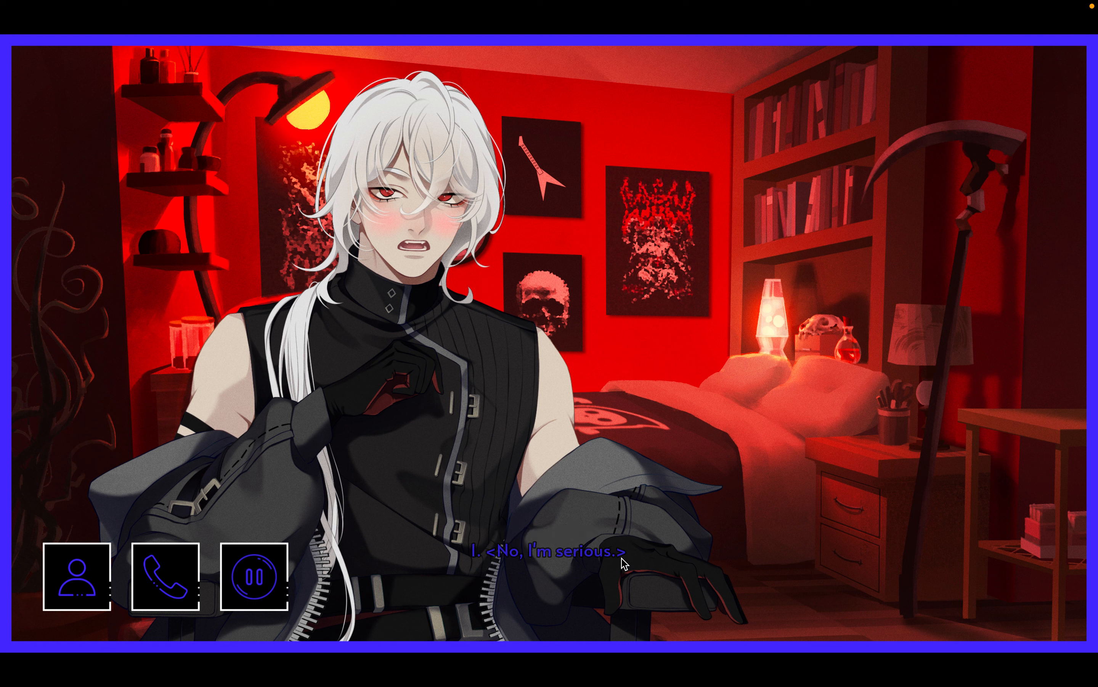
- Say 'No, I'm serious.' and that he's been breaking a lot of rules lately anyway
left_click(623, 564)
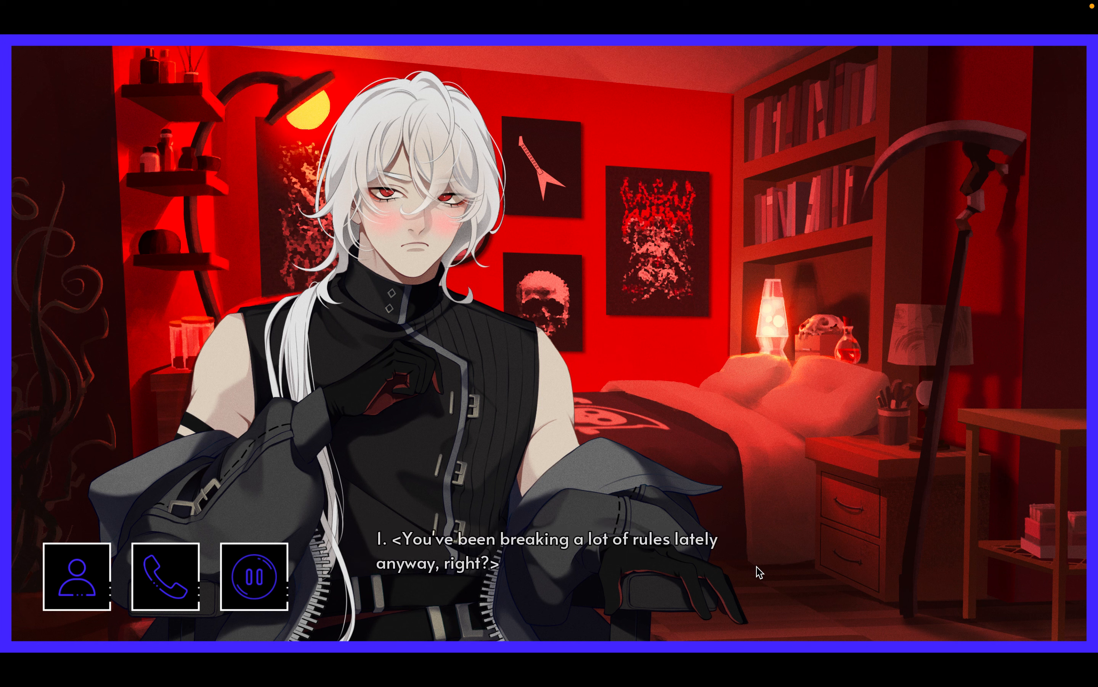
left_click(547, 546)
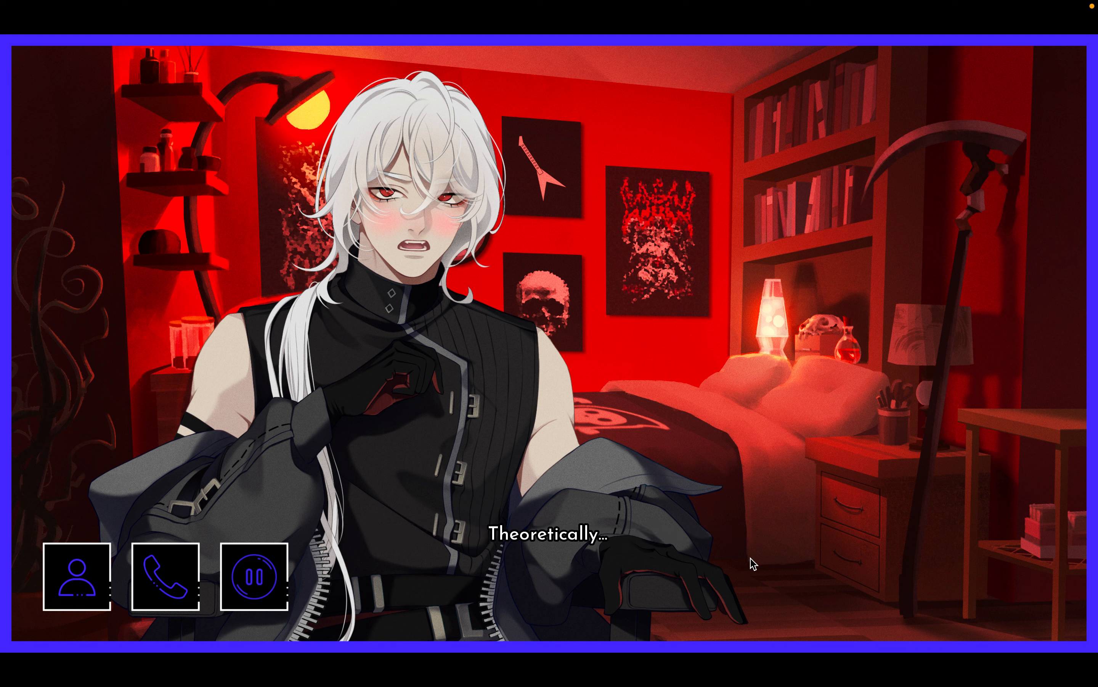
mouse_move(725, 508)
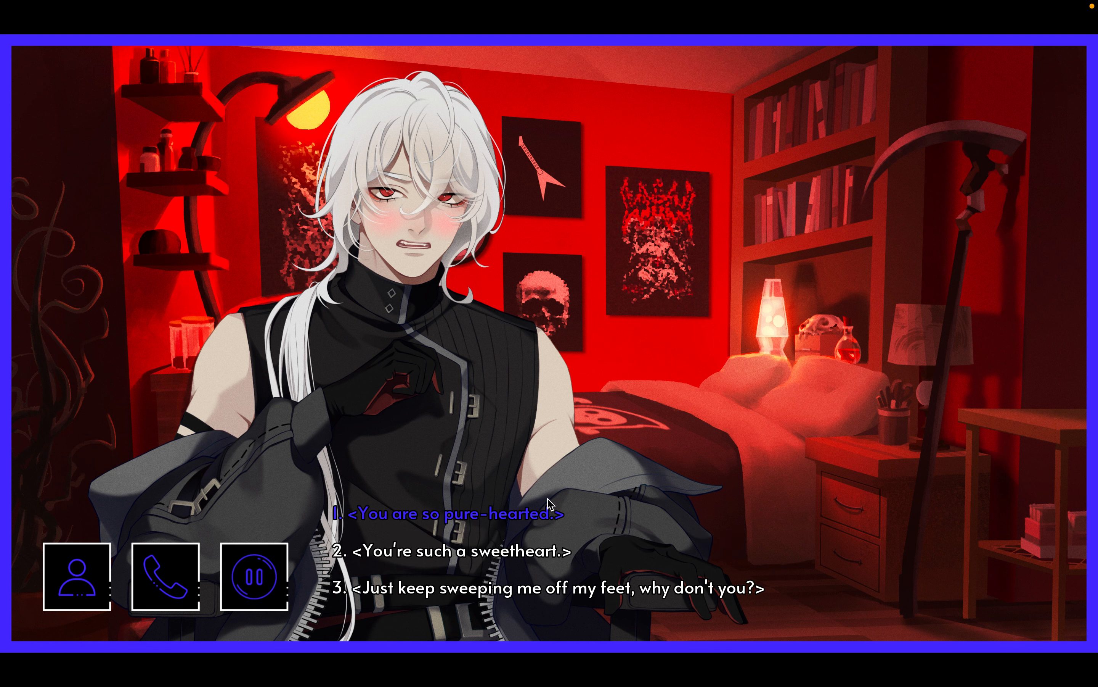
- Call him 'so pure-hearted', tease 'How forward…', and ask 'Something fancy?' about what he'd wear
left_click(455, 511)
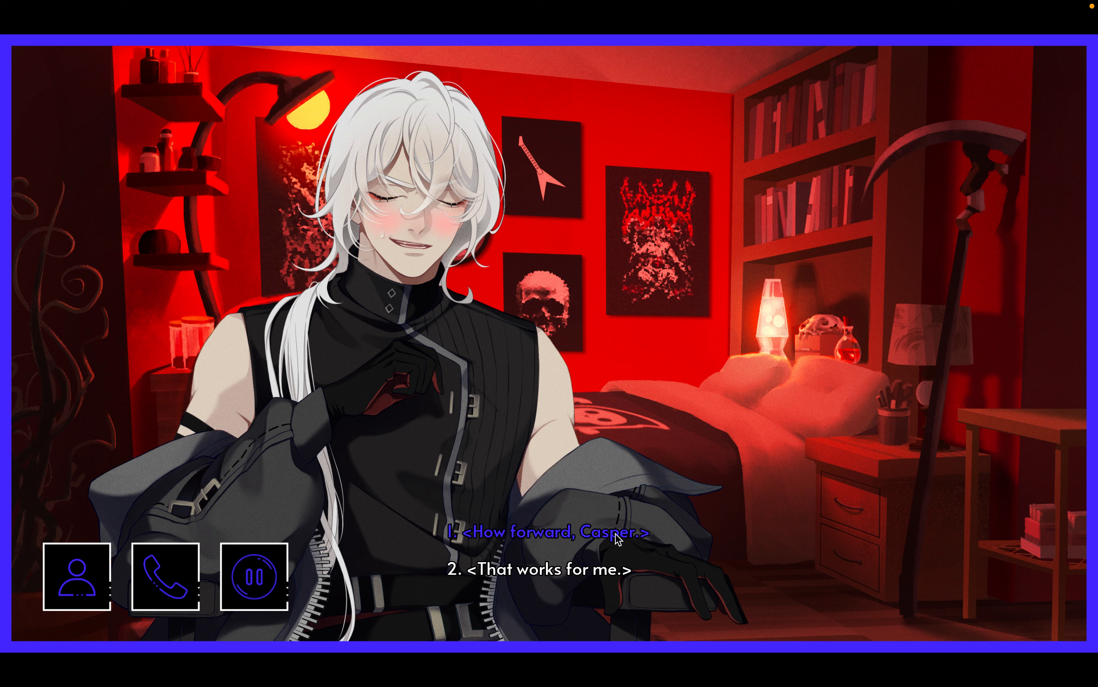
left_click(551, 530)
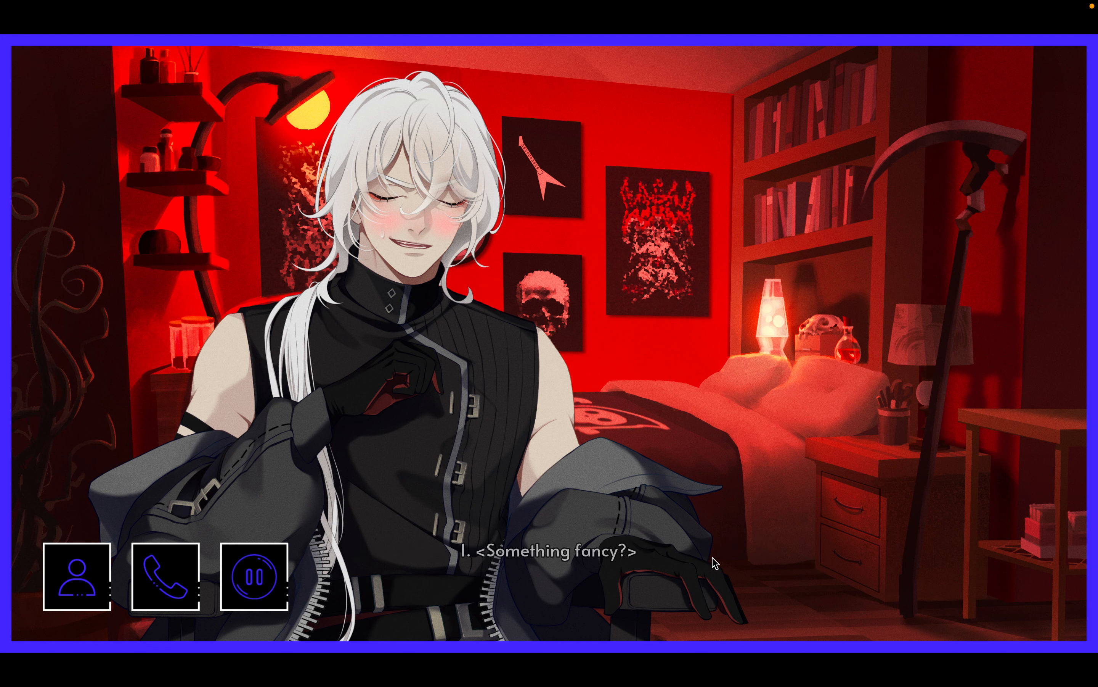
left_click(550, 550)
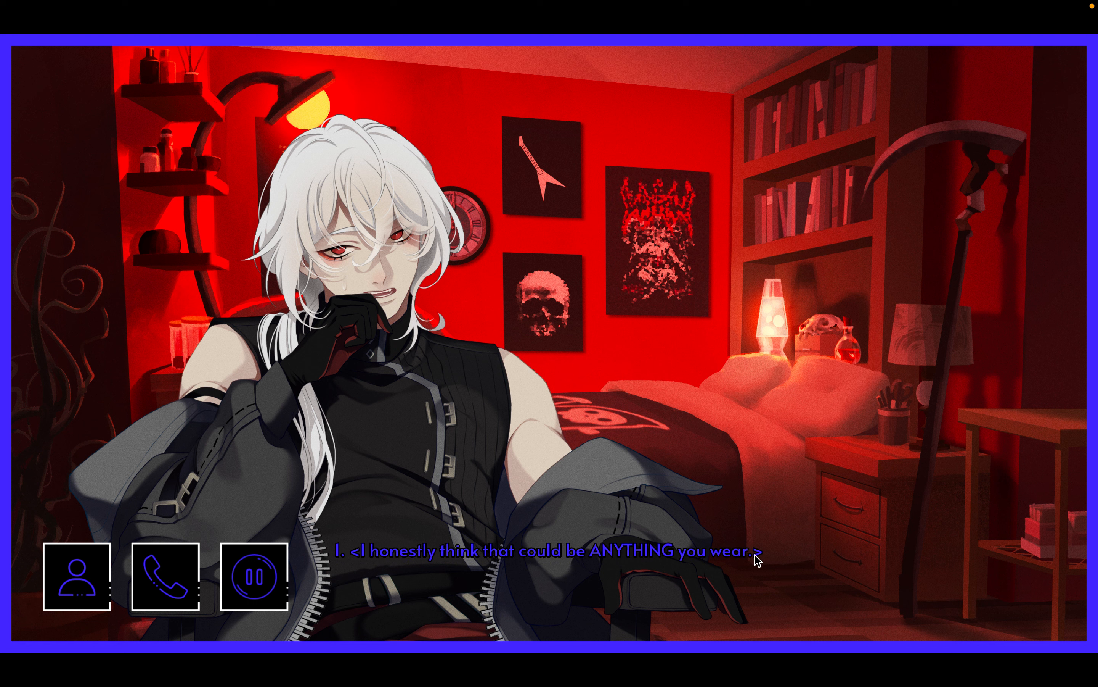
- Say ANYTHING he wears would do and tease his switch from 'I woulds' to 'I wills'
left_click(546, 554)
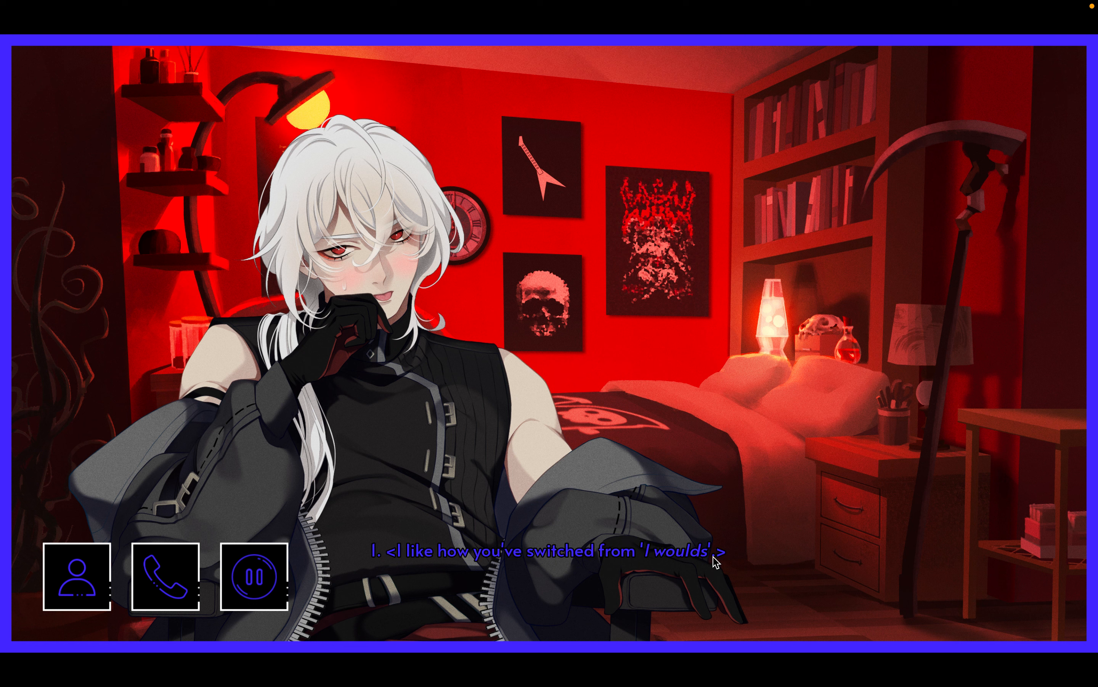
left_click(546, 550)
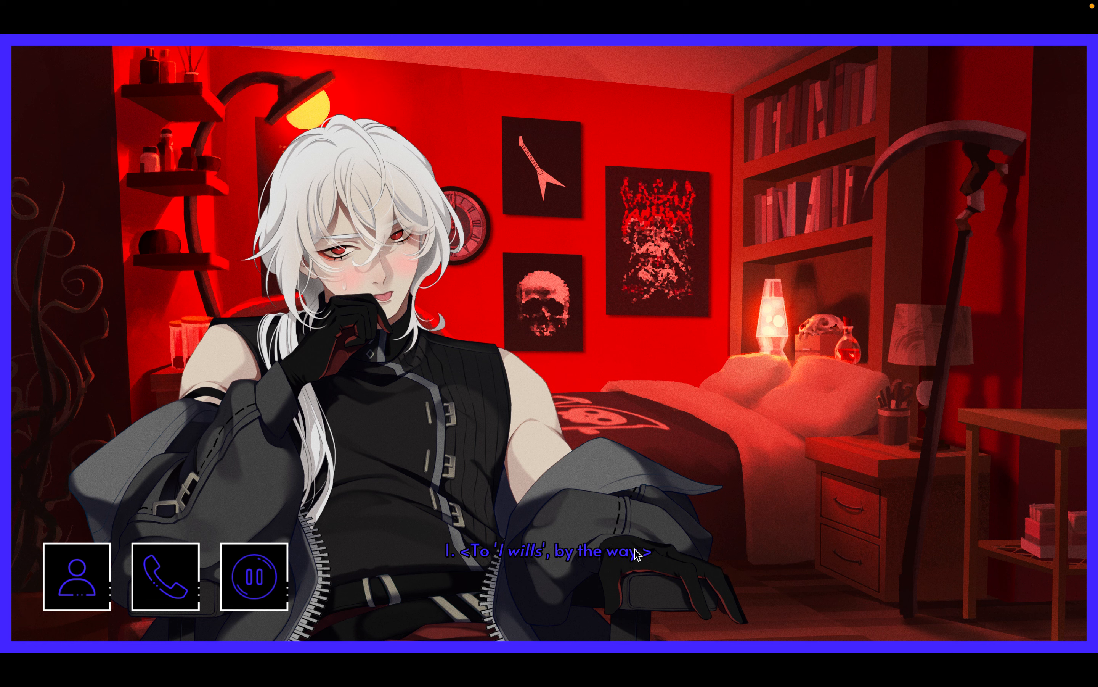
left_click(631, 554)
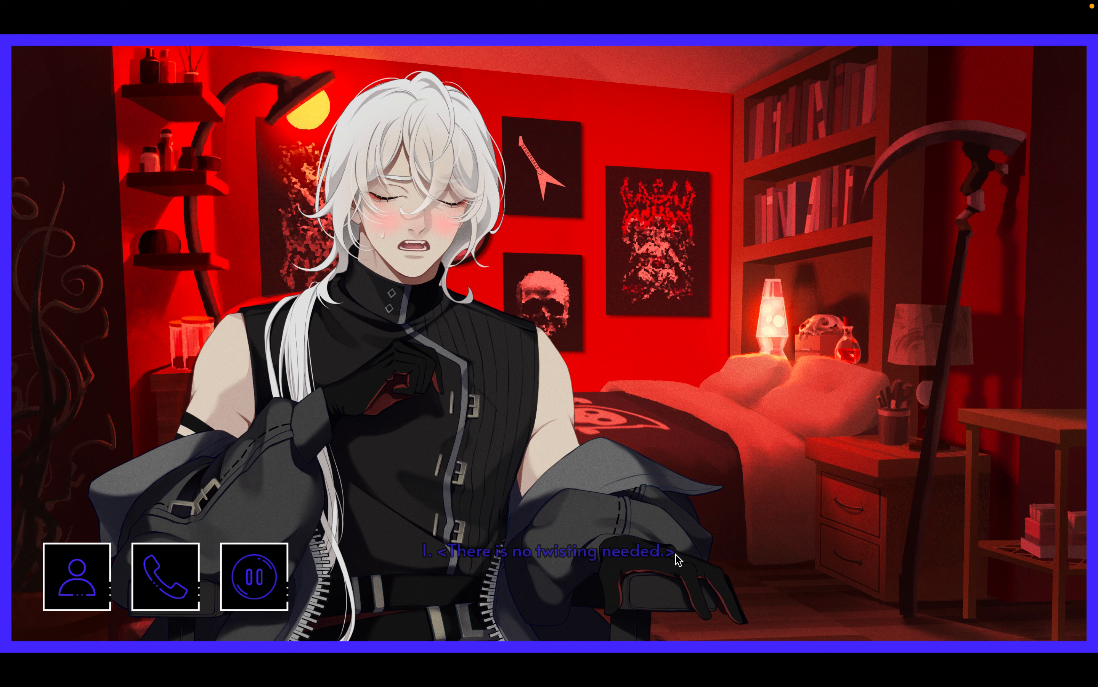
- Say no twisting is needed, ask 'Do you want to get married?', add the pet comes too, and scold his weaseling
left_click(549, 553)
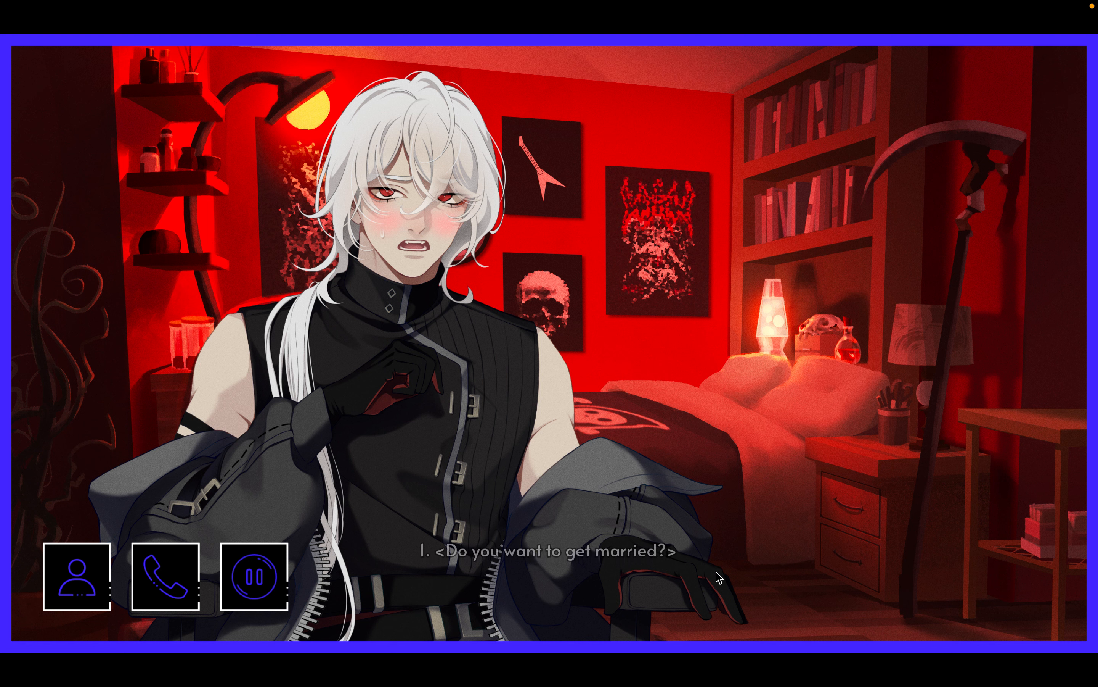
mouse_move(676, 562)
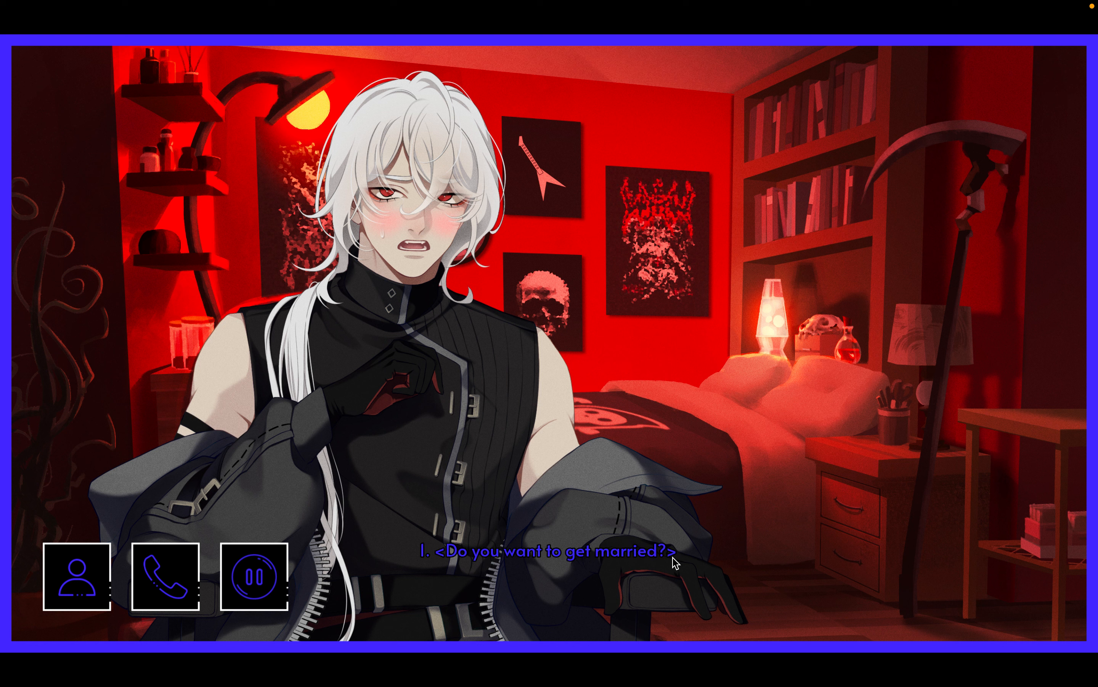
left_click(552, 552)
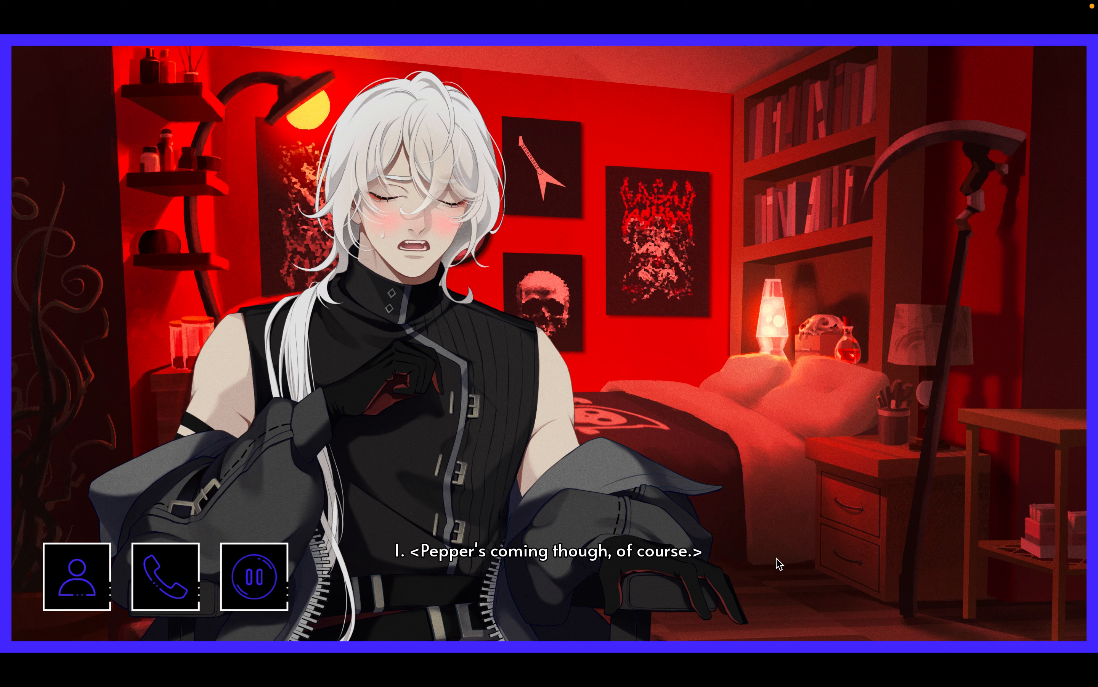
left_click(532, 546)
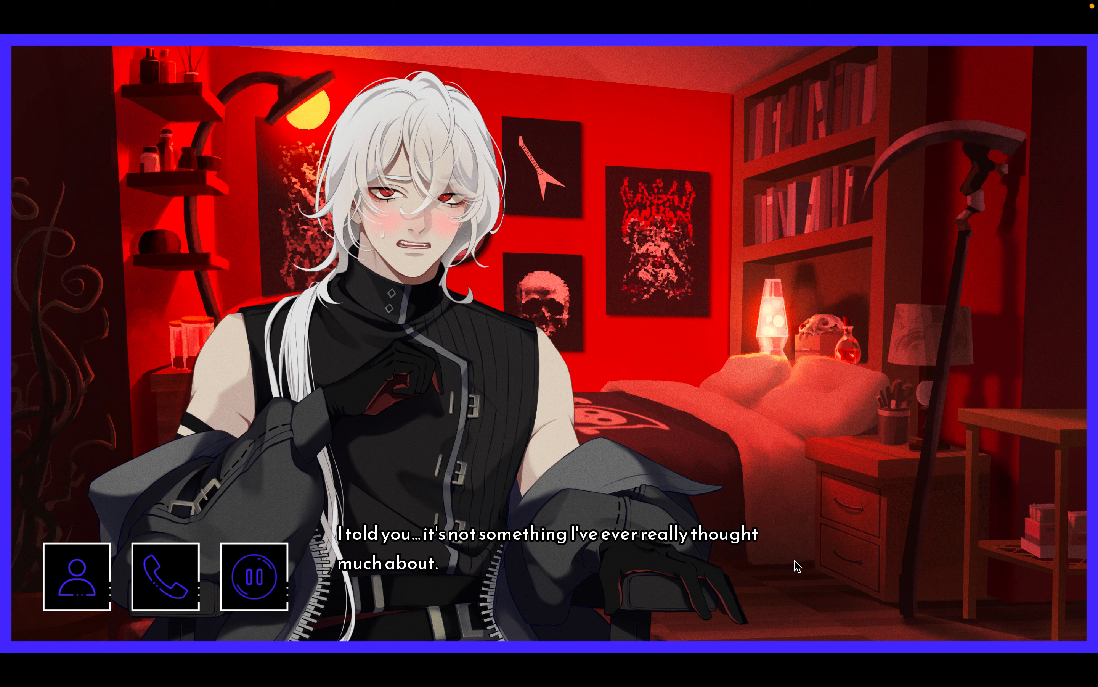
mouse_move(773, 569)
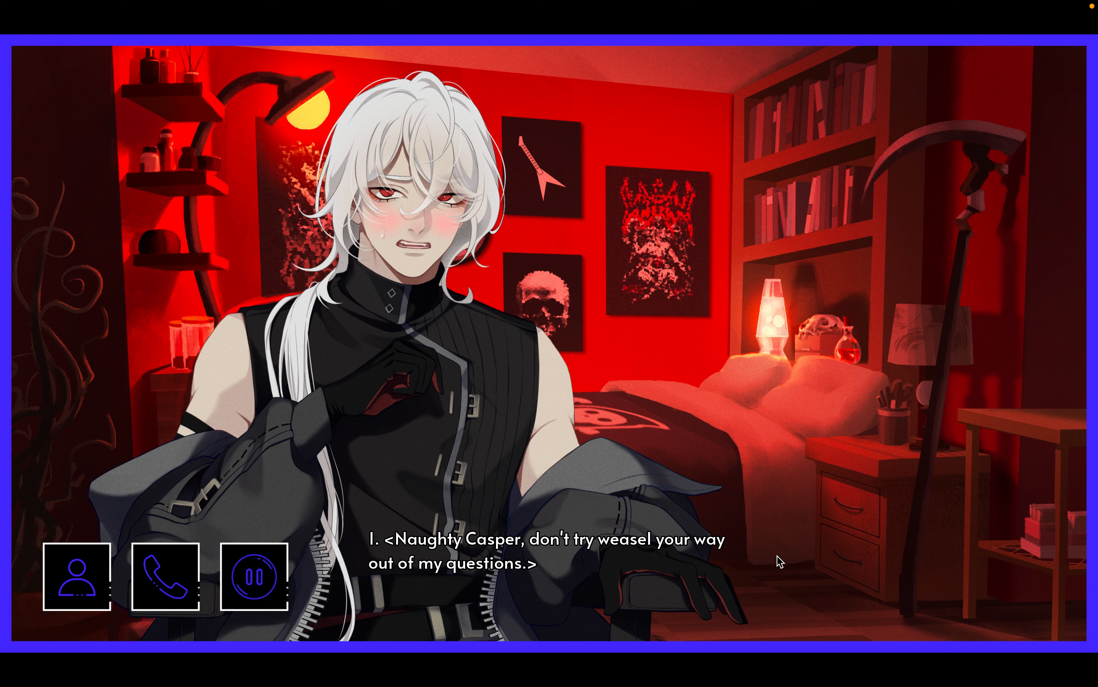
mouse_move(741, 553)
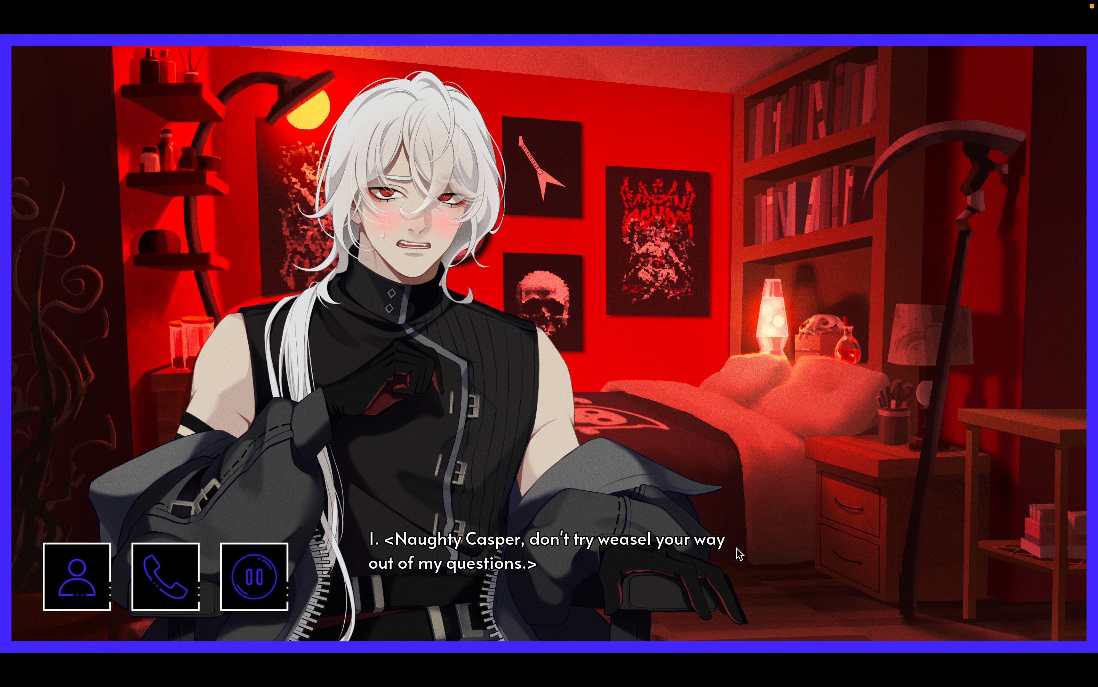
left_click(546, 554)
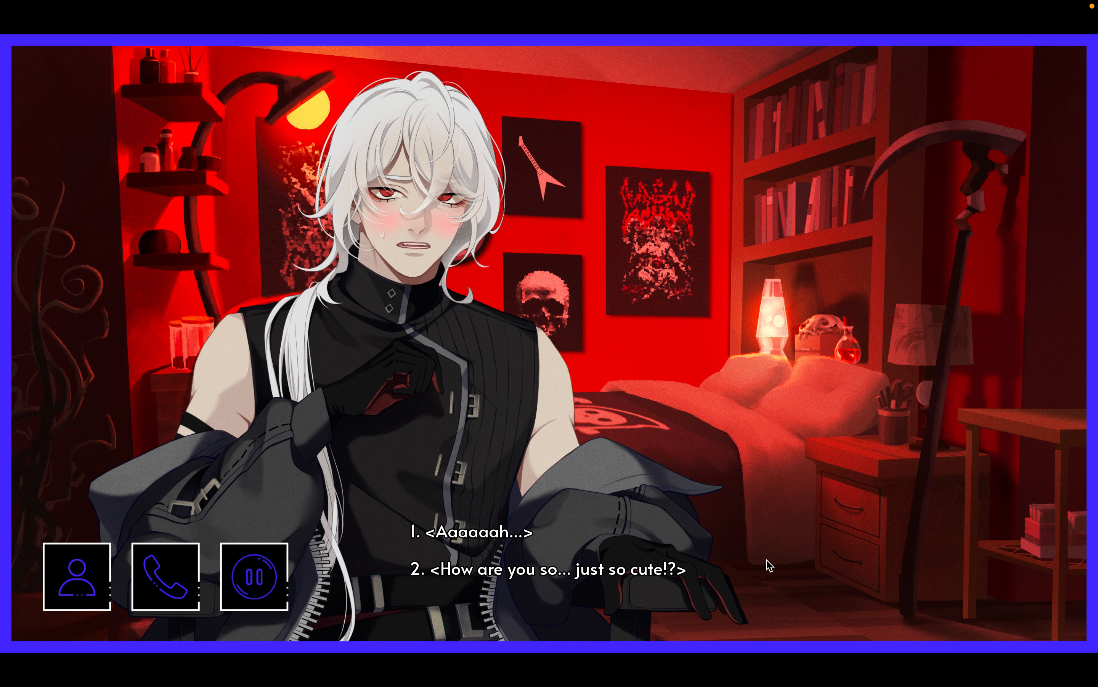
- React to his flustered answer, say there's no need to delay the inevitable, and agree
left_click(467, 532)
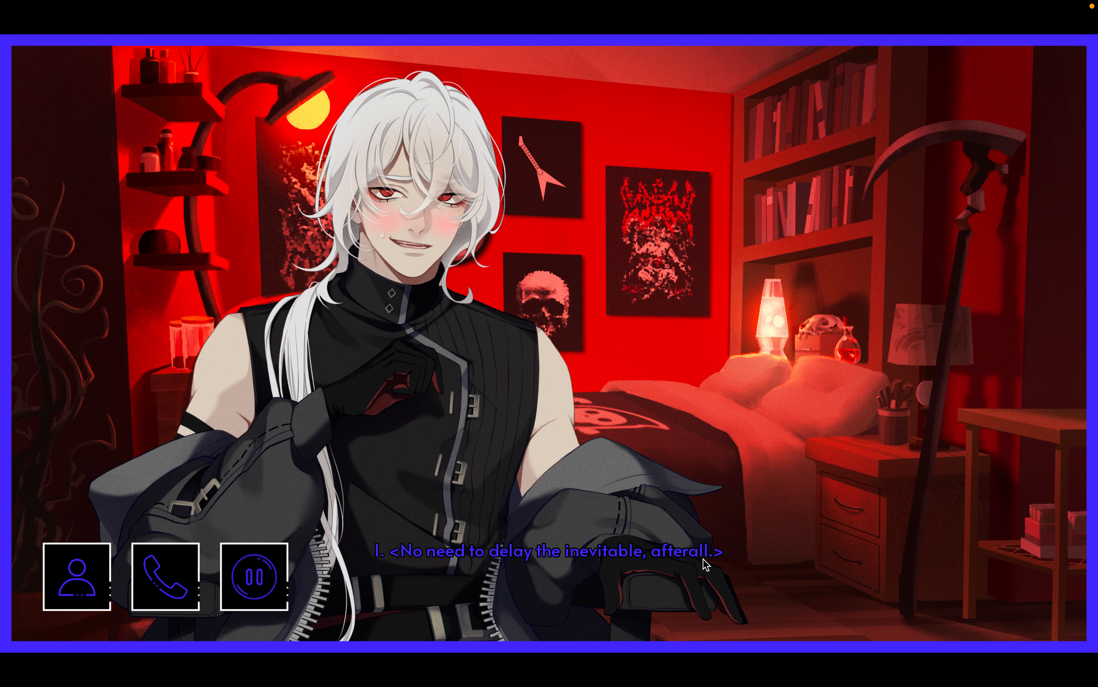
left_click(546, 550)
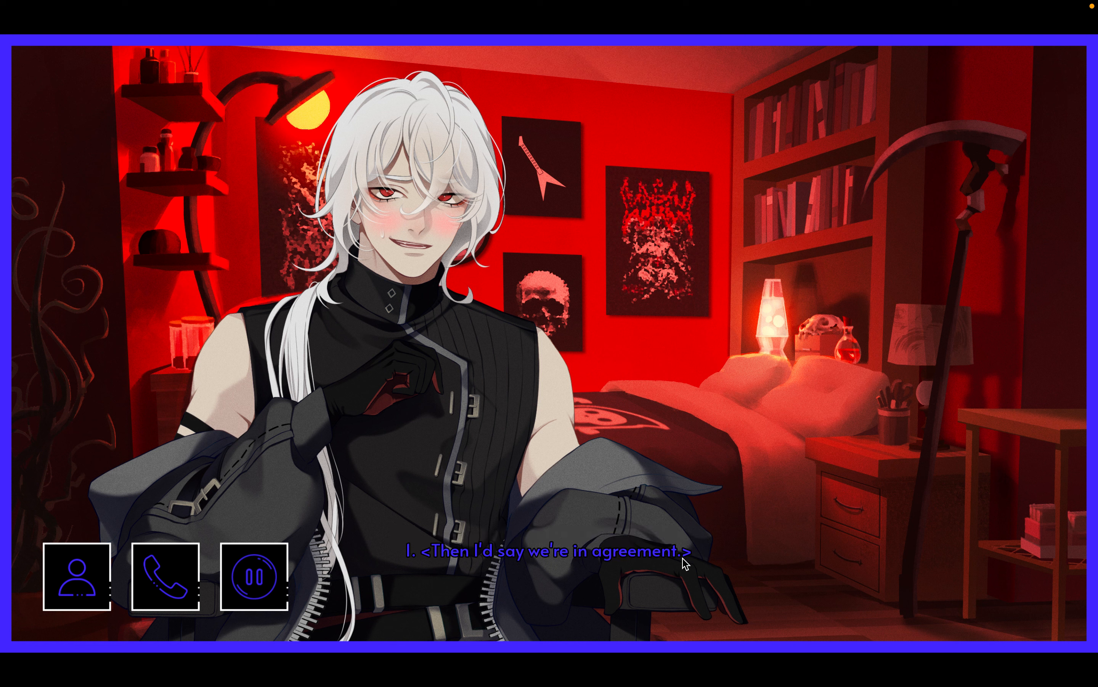
left_click(548, 553)
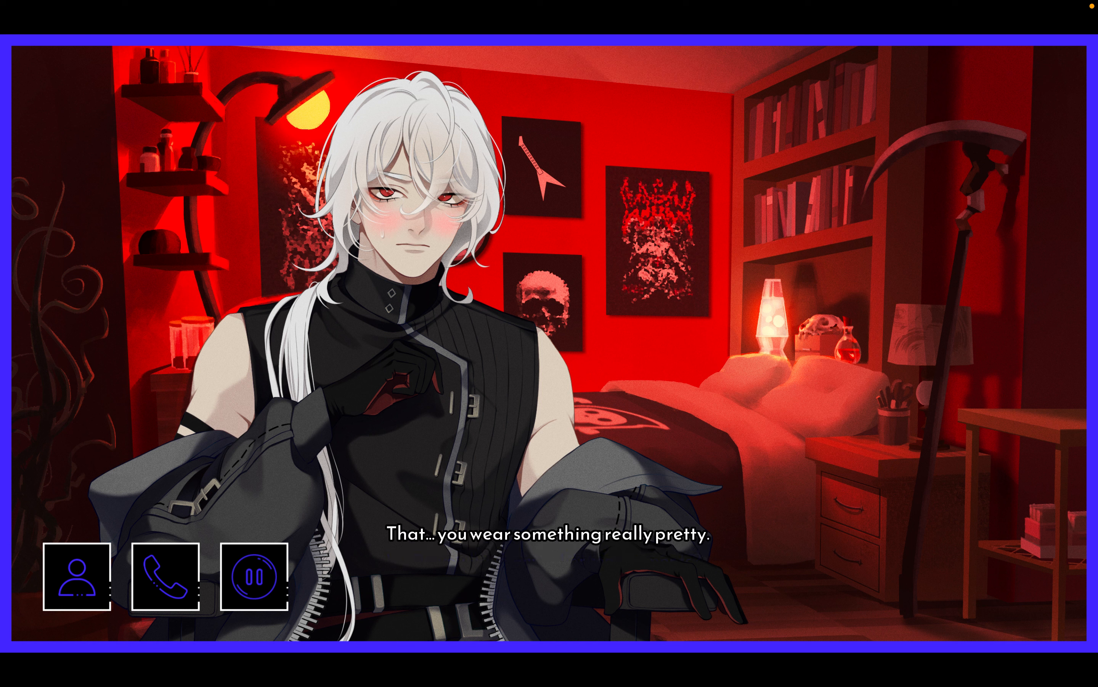
- Say you're looking forward to it, then explain the fated soul-taker has fallen for you
left_click(767, 568)
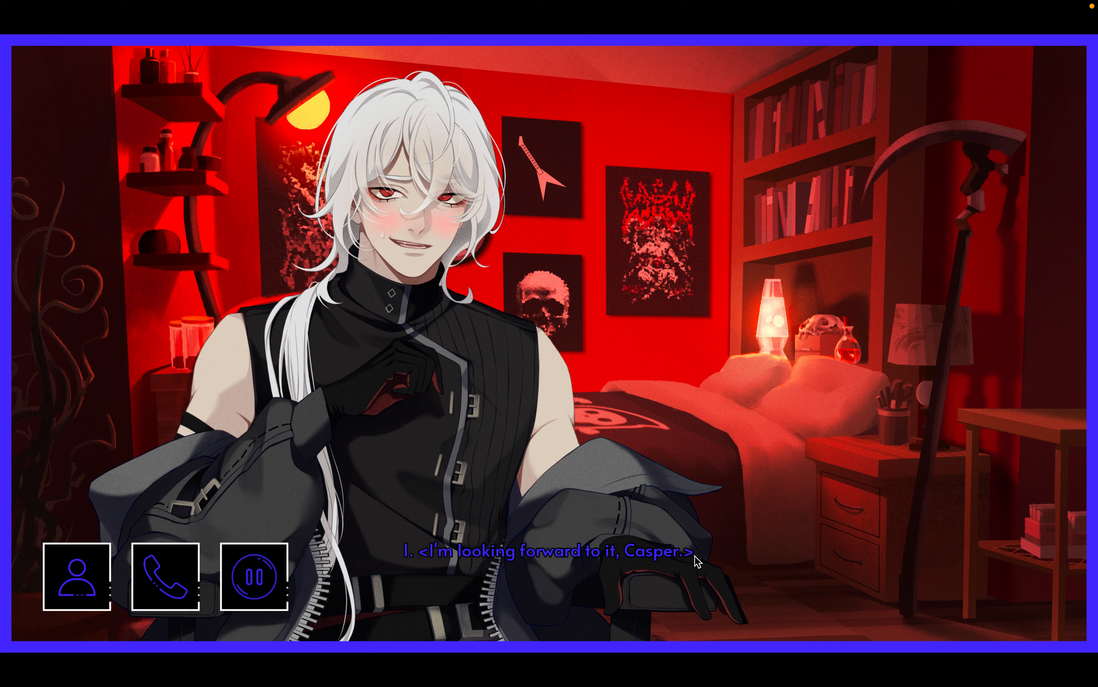
left_click(549, 550)
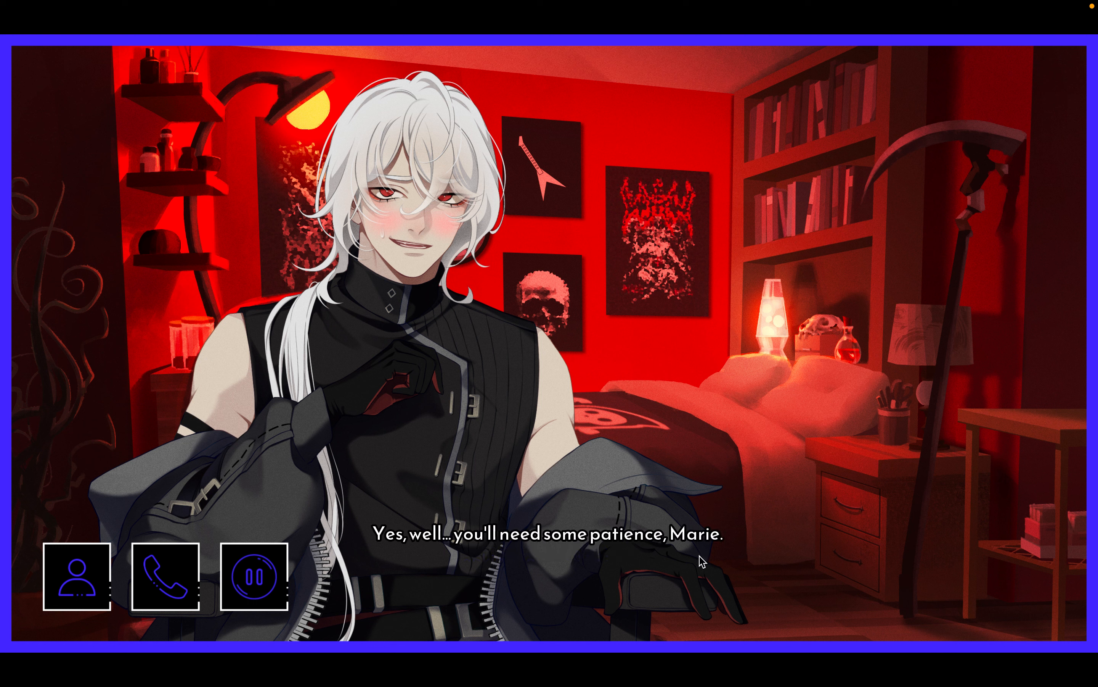
mouse_move(783, 570)
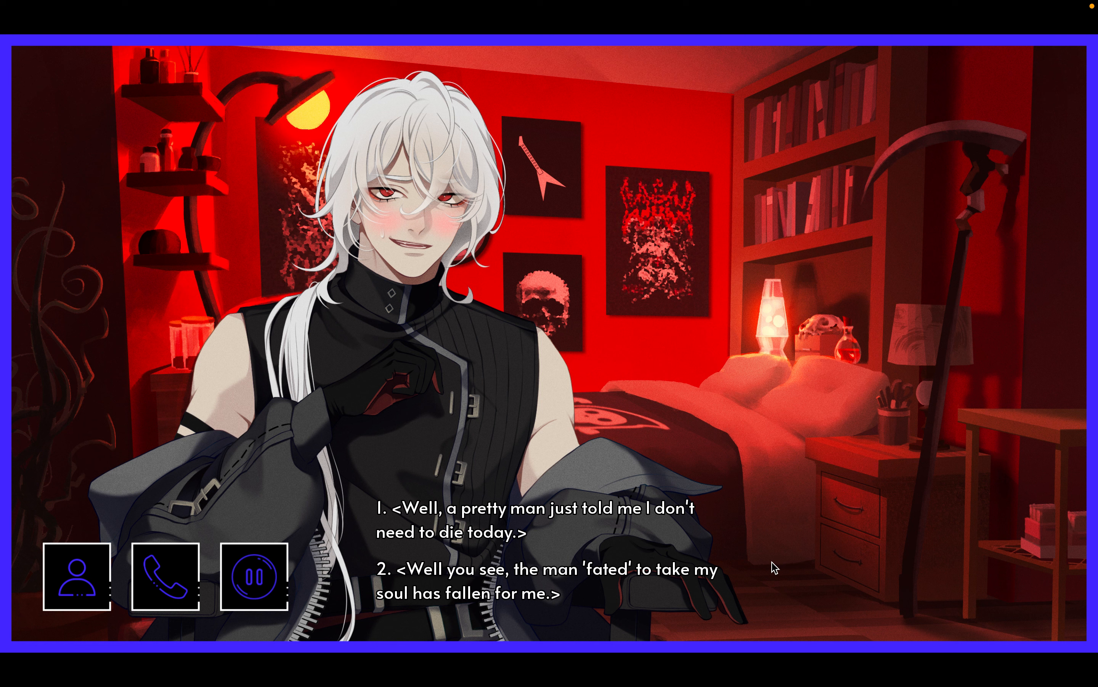
mouse_move(714, 574)
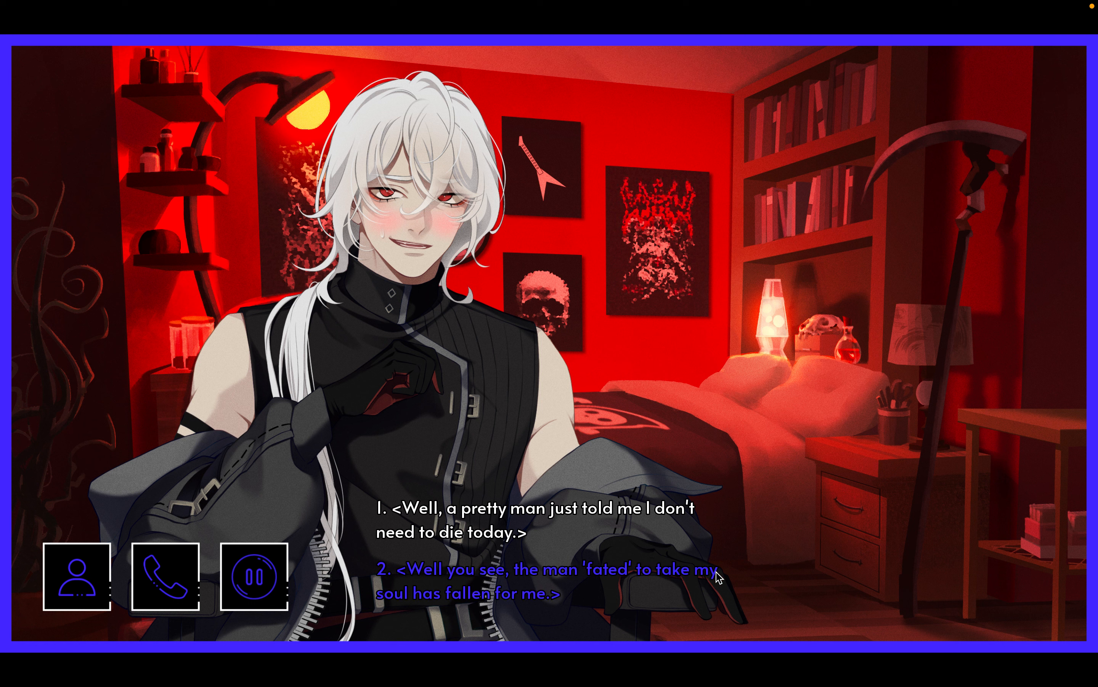
left_click(554, 579)
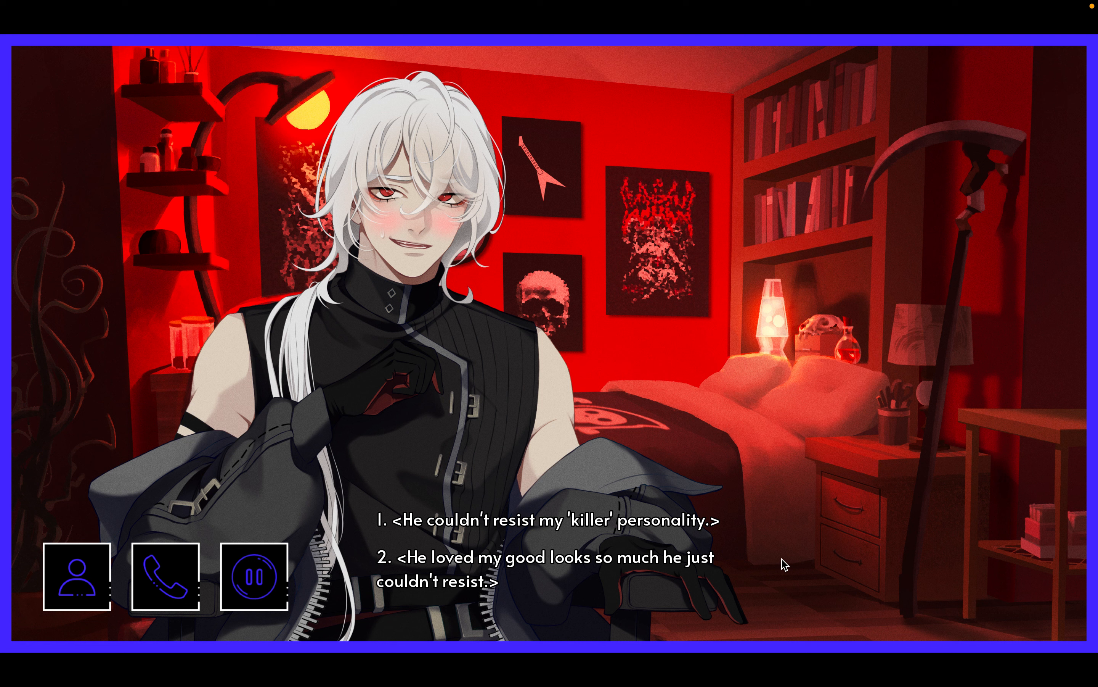
left_click(554, 521)
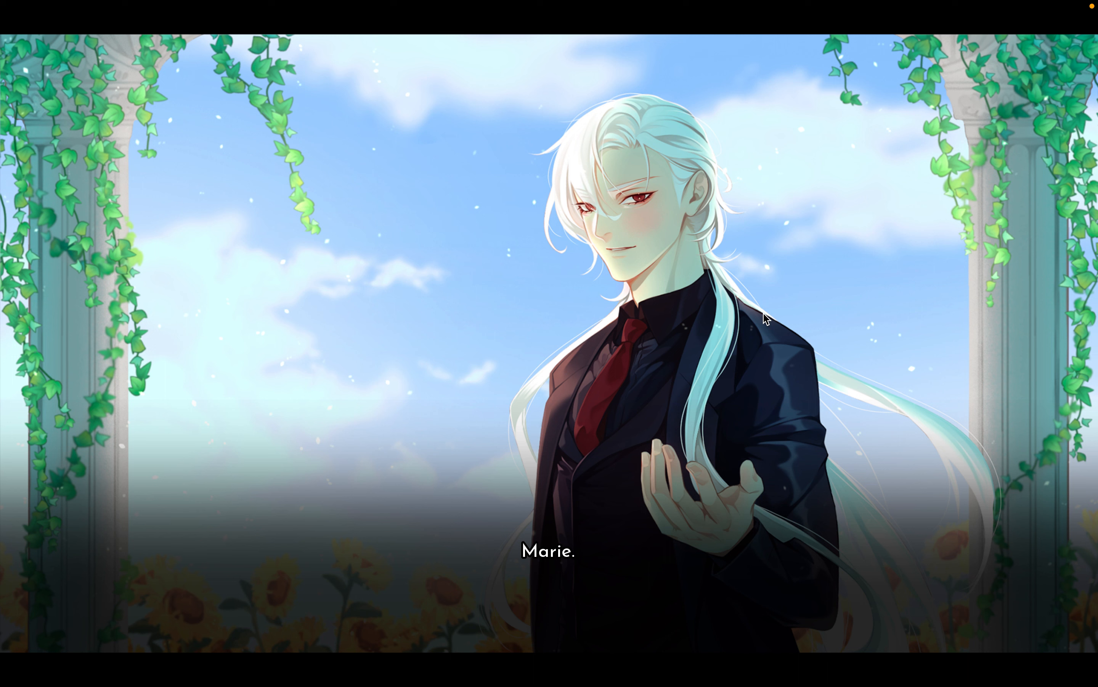
mouse_move(978, 339)
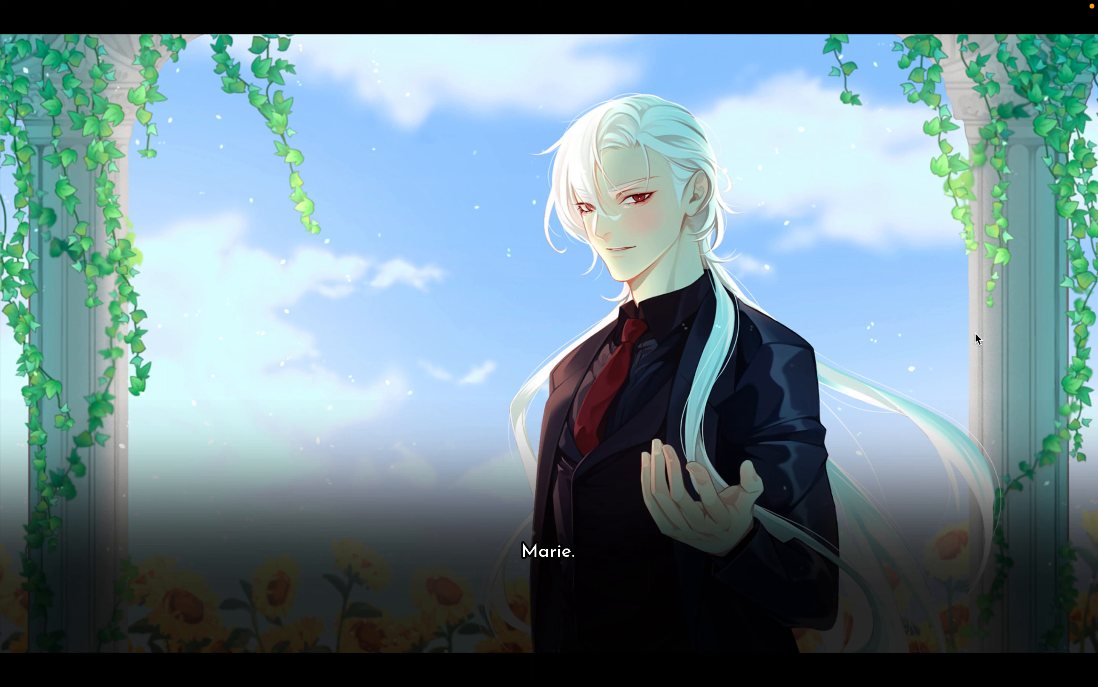
mouse_move(1045, 388)
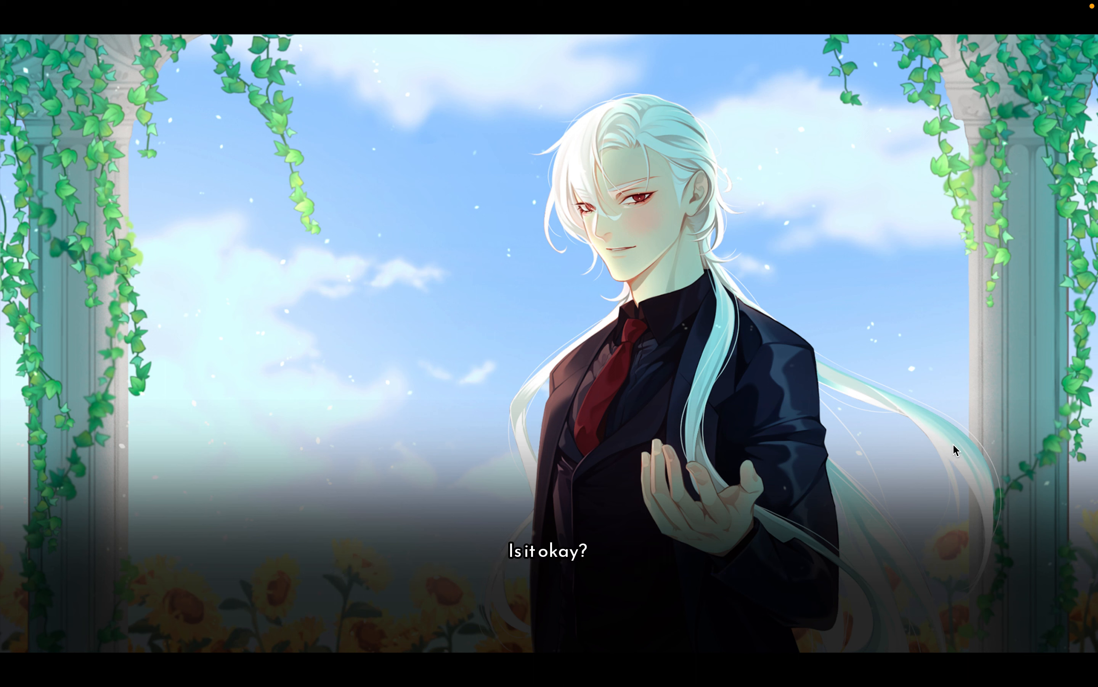
mouse_move(971, 418)
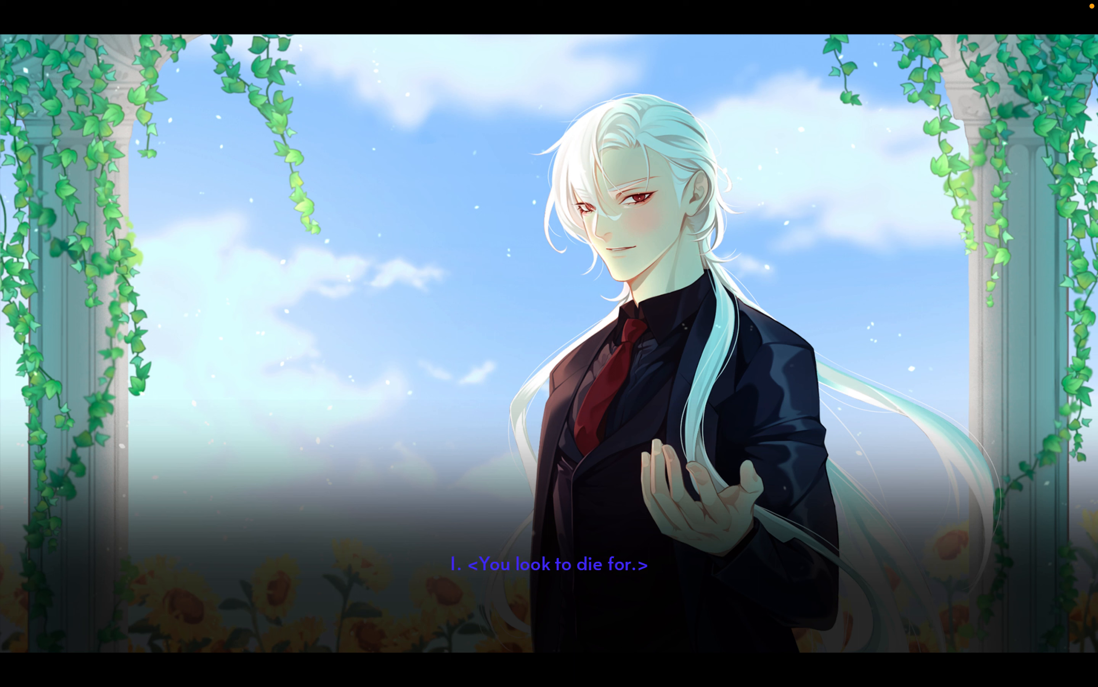
- Tell him 'You look to die for' and continue past his devilishly handsome remark
left_click(550, 563)
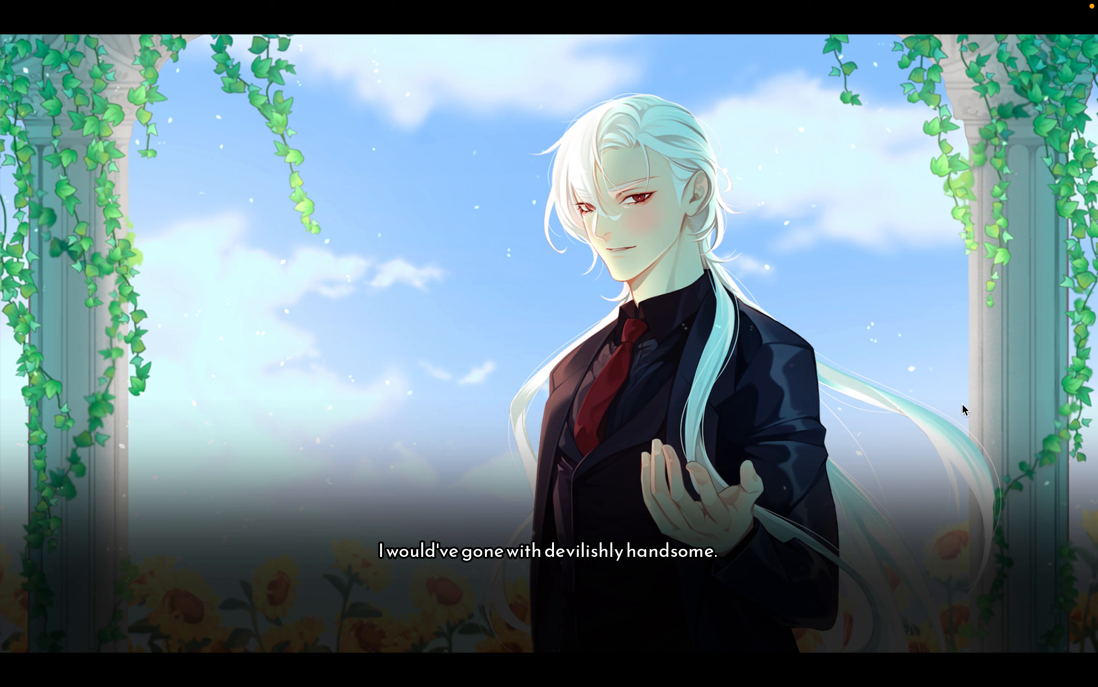
mouse_move(982, 406)
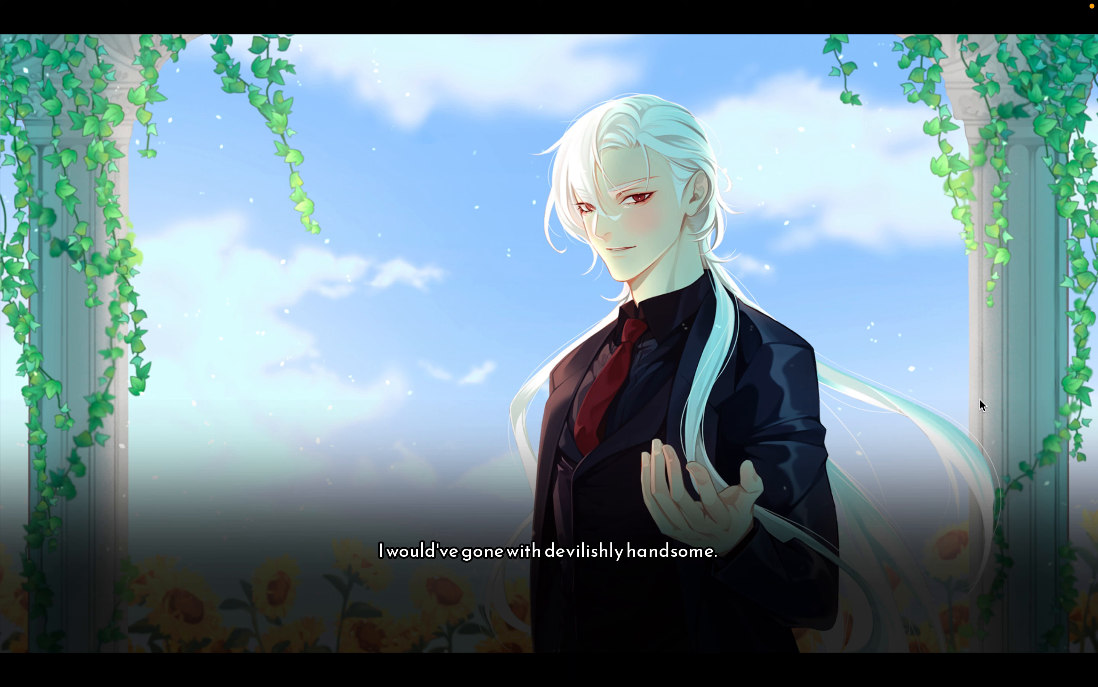
left_click(549, 550)
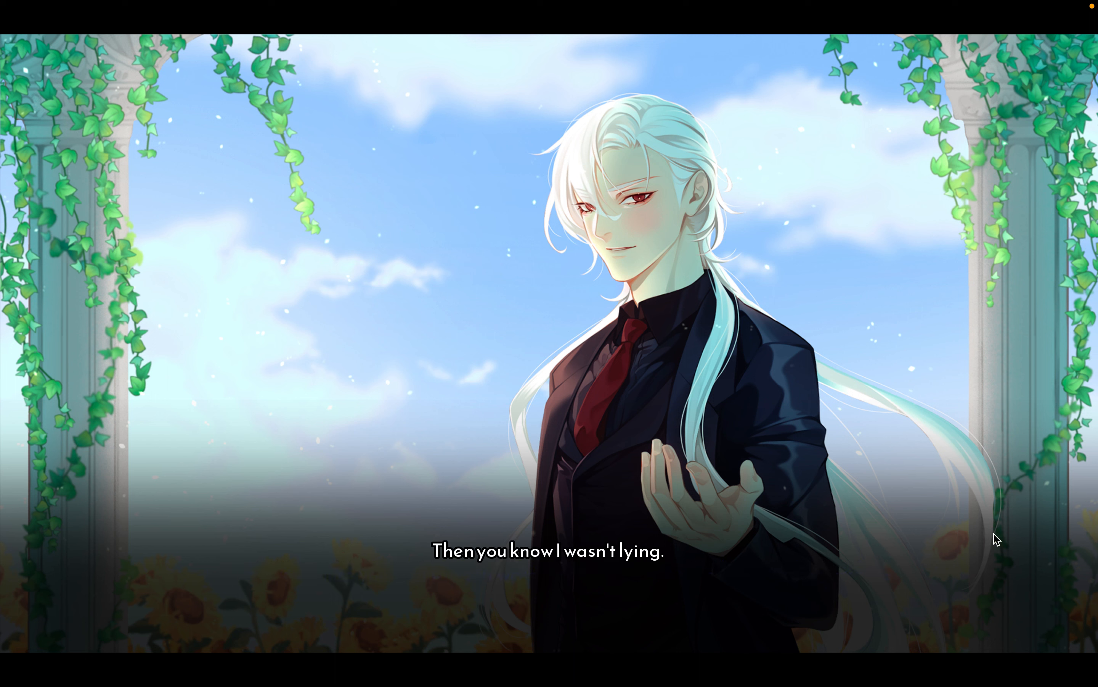
mouse_move(998, 502)
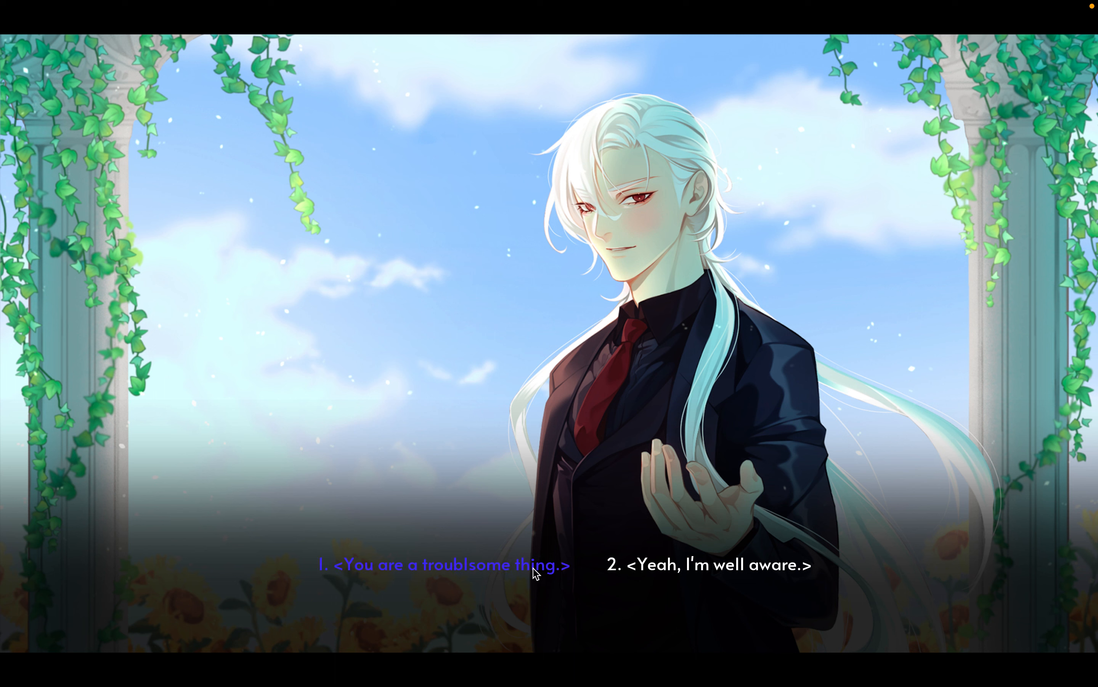
- Call him a troublesome thing, praise his different hairstyle, say he'd look right in a trash bag
left_click(444, 565)
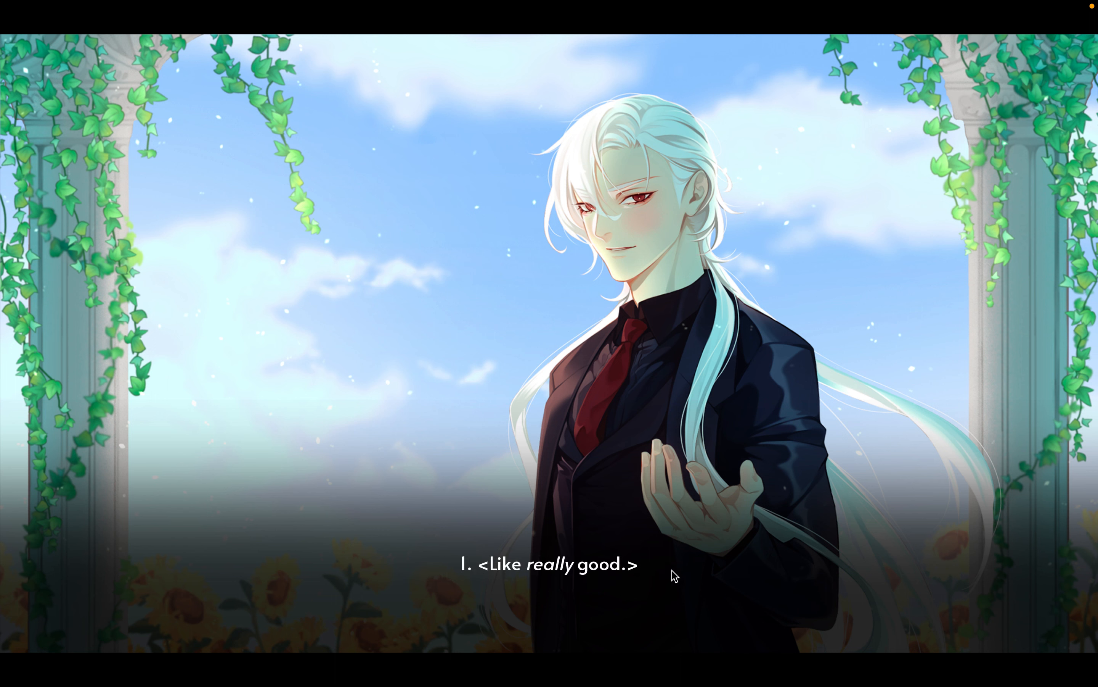
left_click(673, 576)
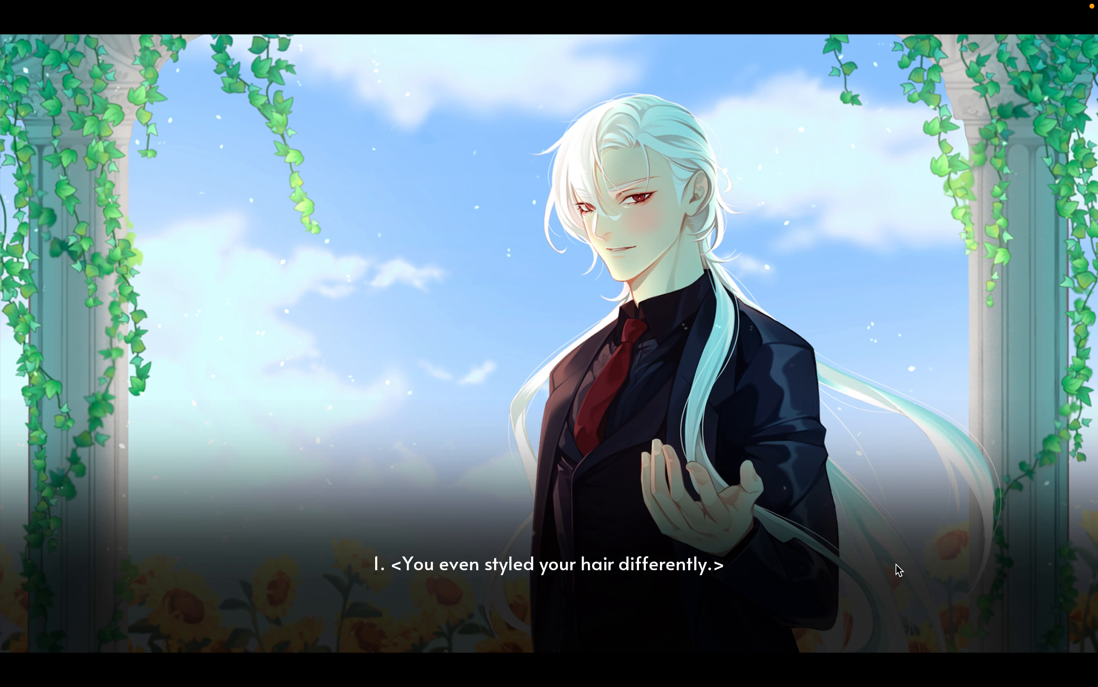
left_click(561, 568)
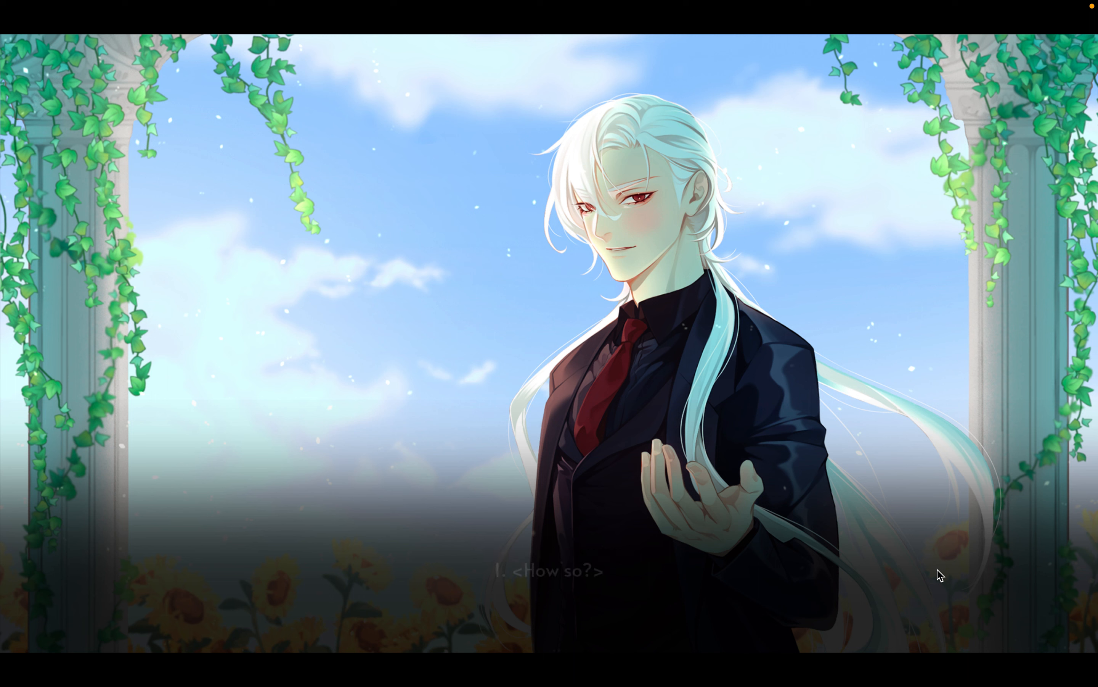
left_click(547, 570)
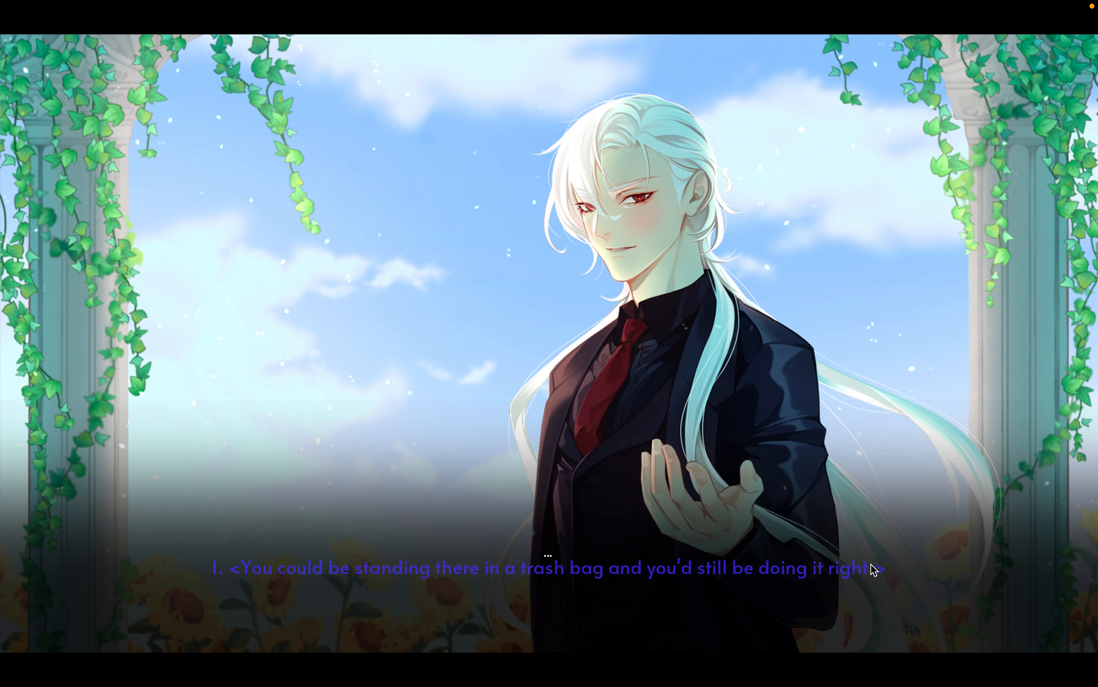
left_click(547, 568)
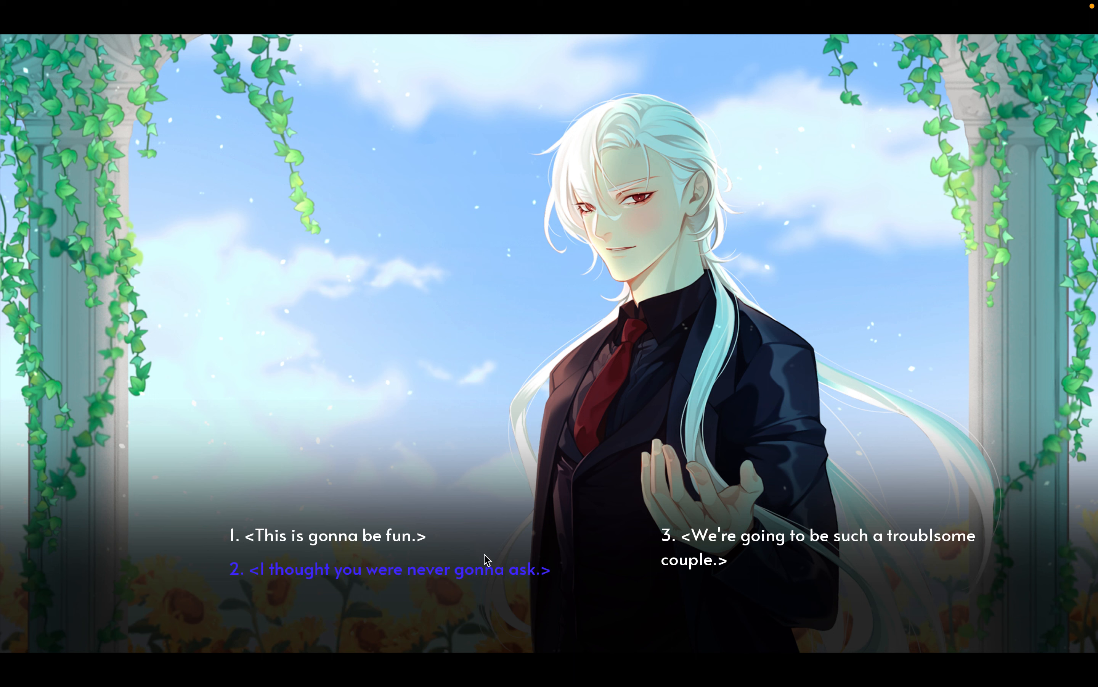
- Reply 'I thought you were never gonna ask' and say you look forward to a life together
left_click(390, 569)
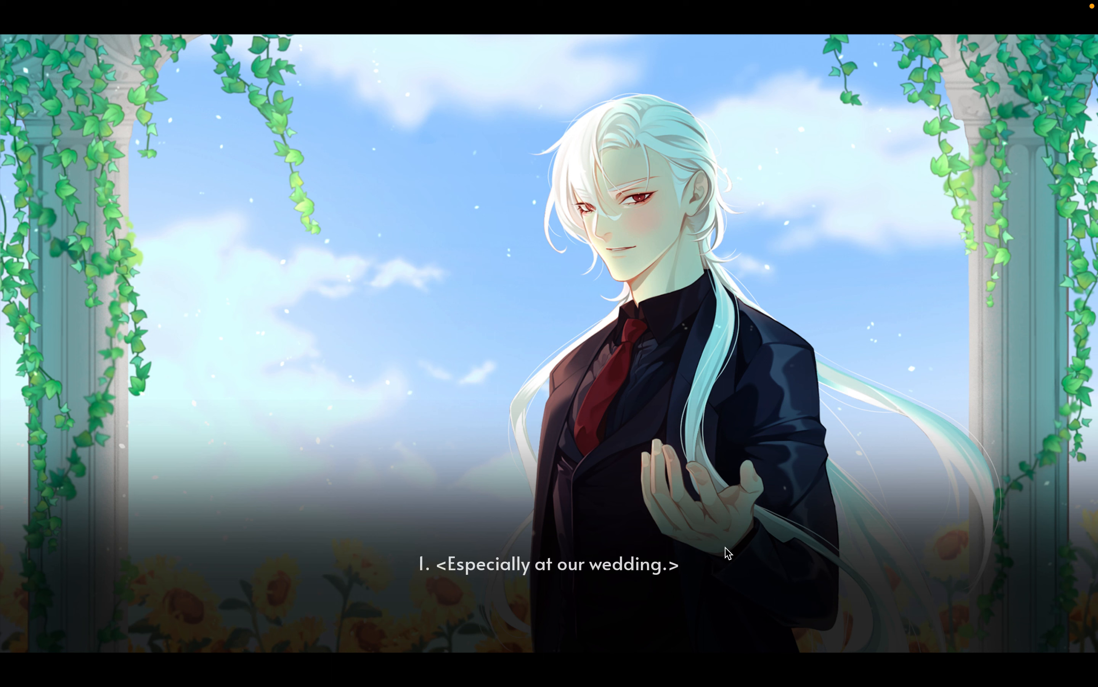
left_click(548, 563)
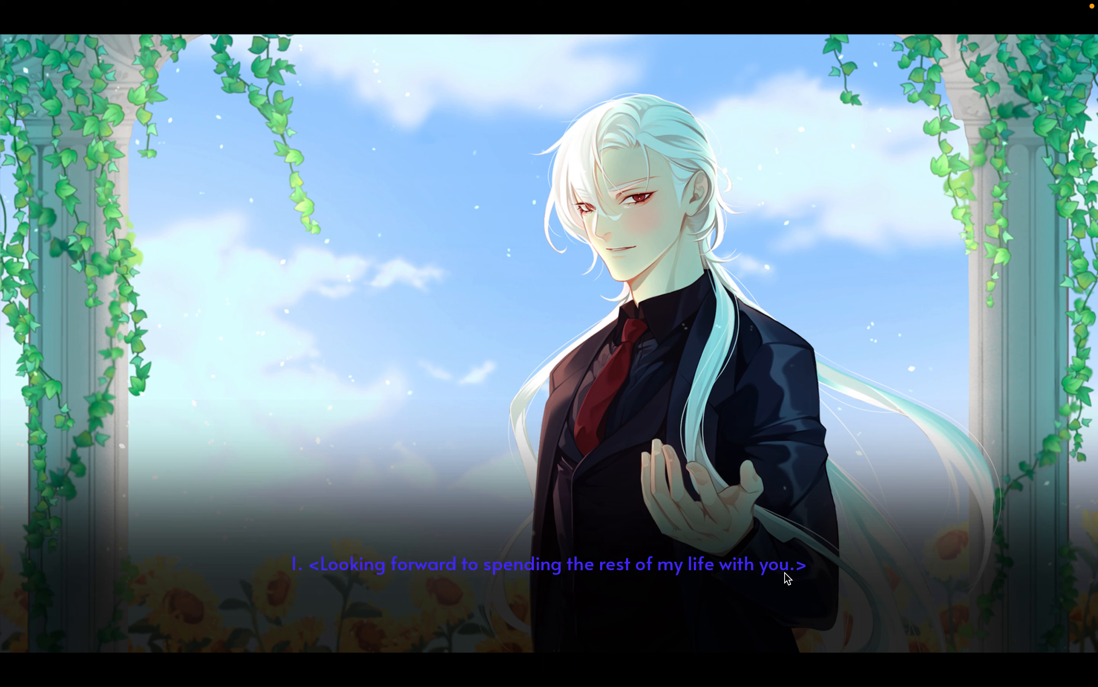
left_click(549, 563)
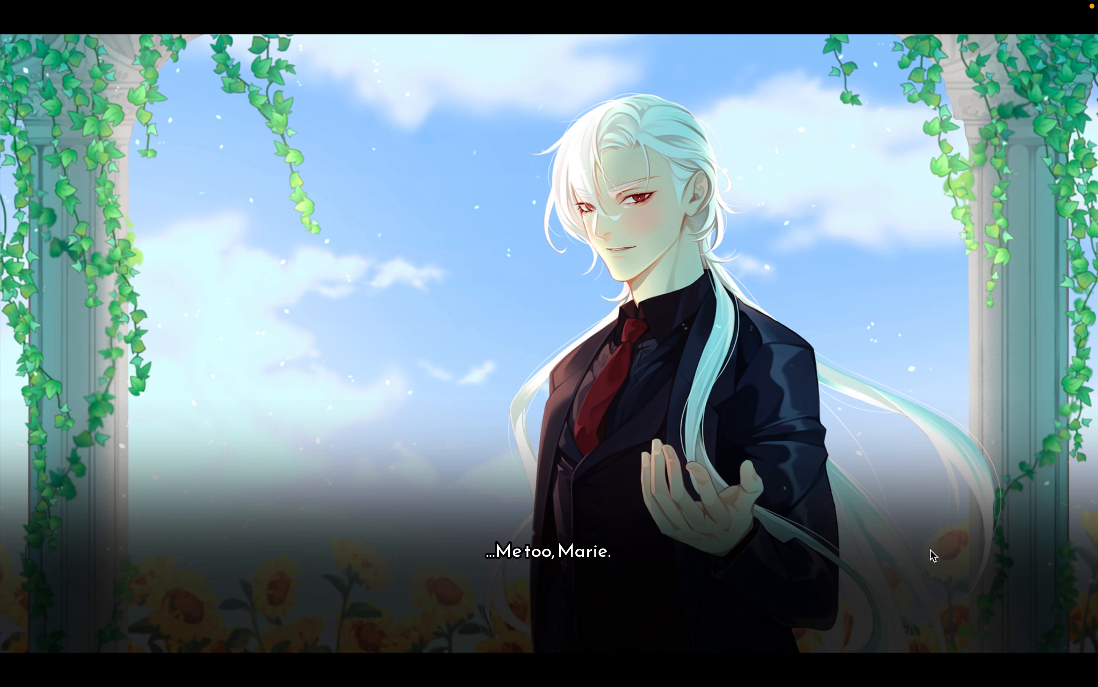
mouse_move(964, 545)
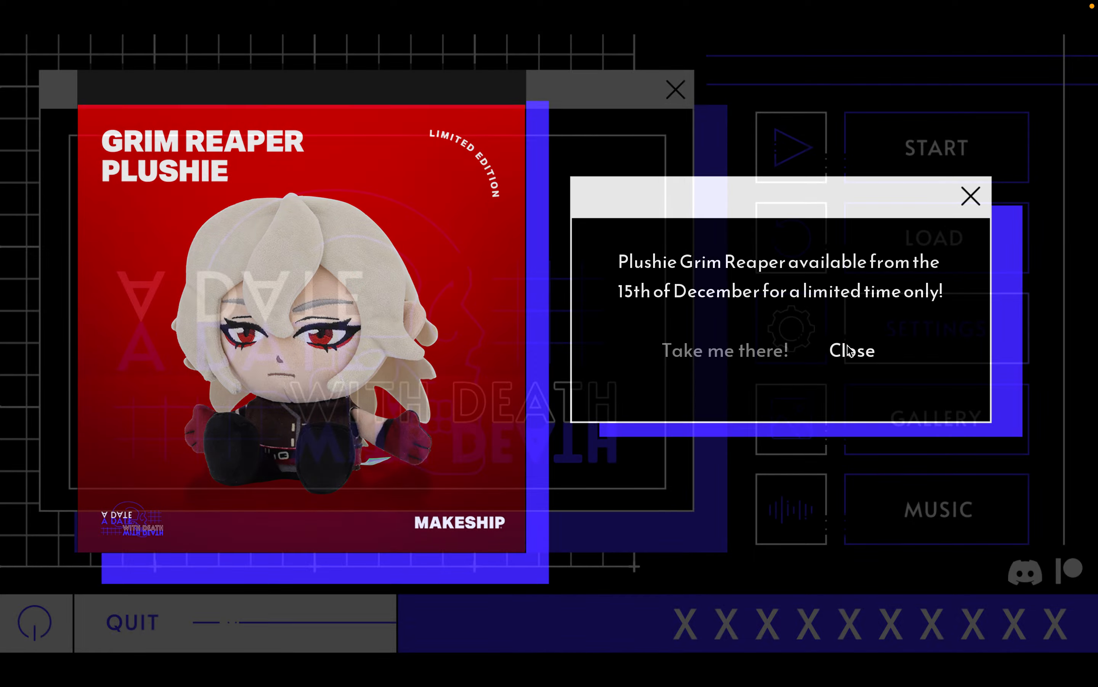
- Dismiss the Grim Reaper plushie announcement on the title menu
left_click(852, 350)
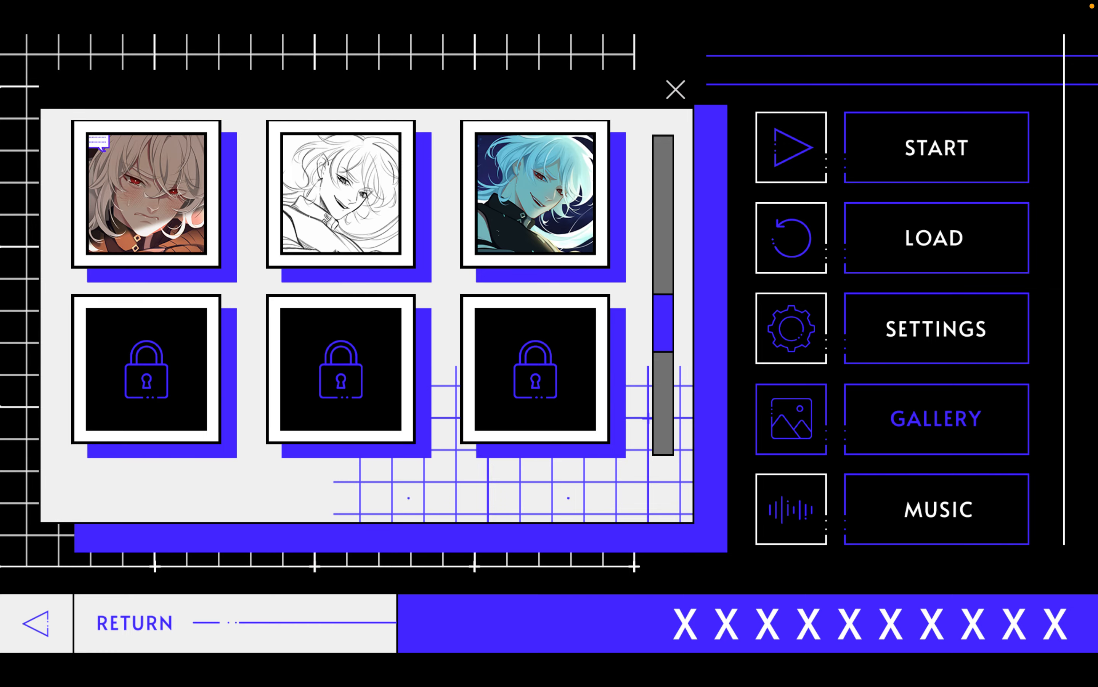
- Scroll through the unlocked wedding artworks in the gallery, then return to the main menu
scroll("down", 3)
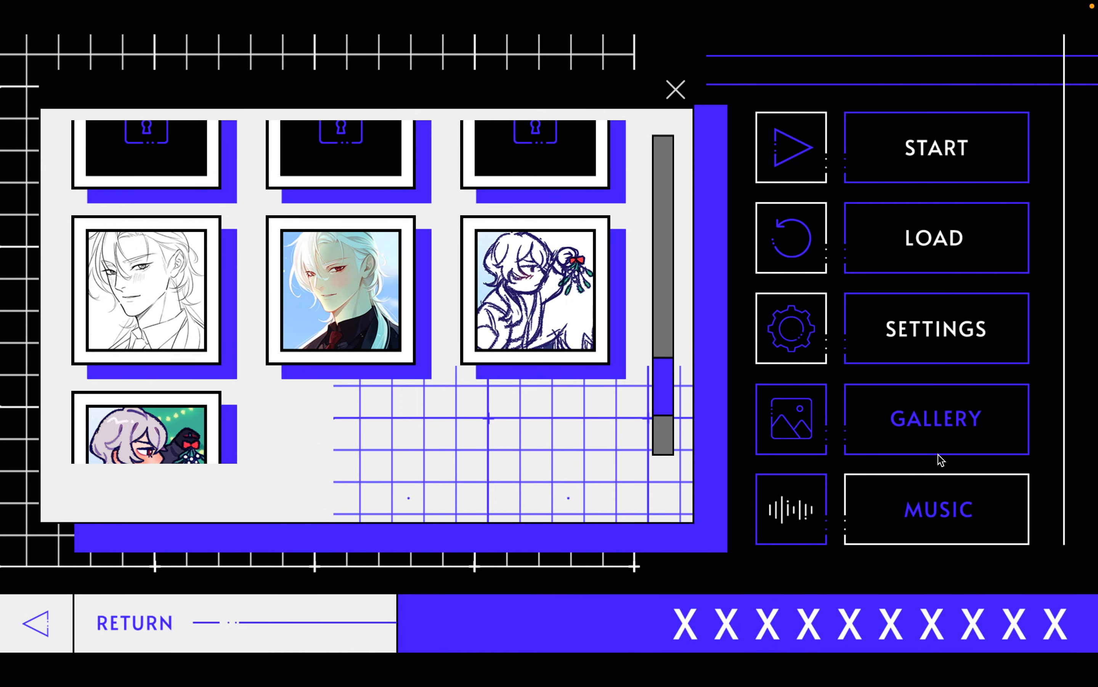
mouse_move(674, 91)
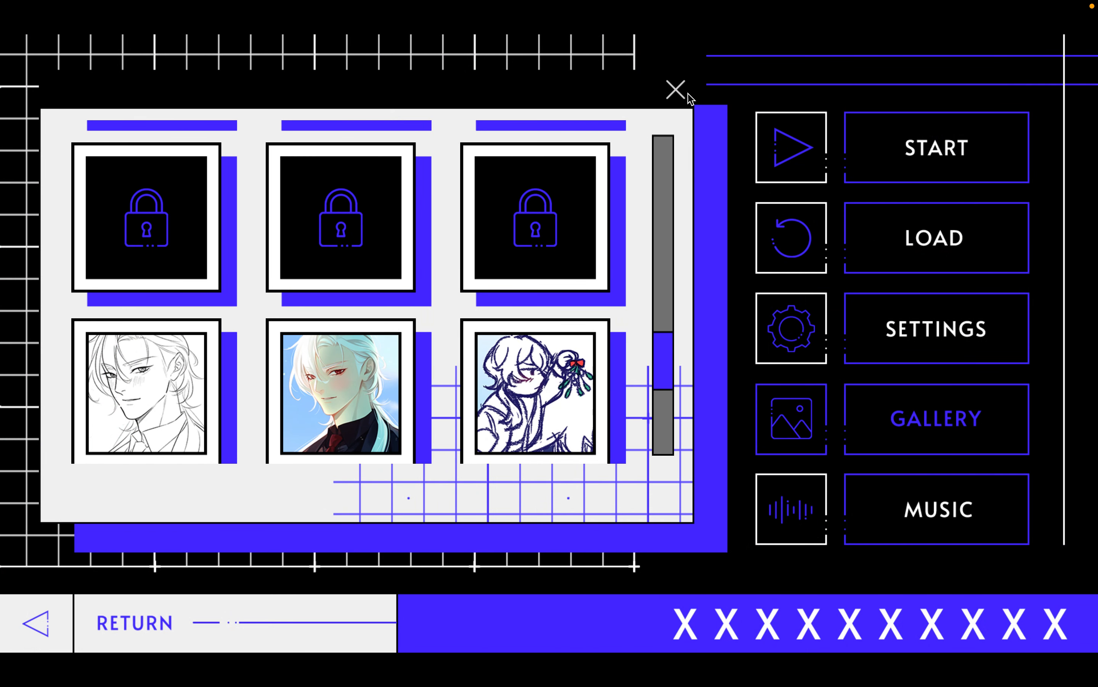
mouse_move(804, 141)
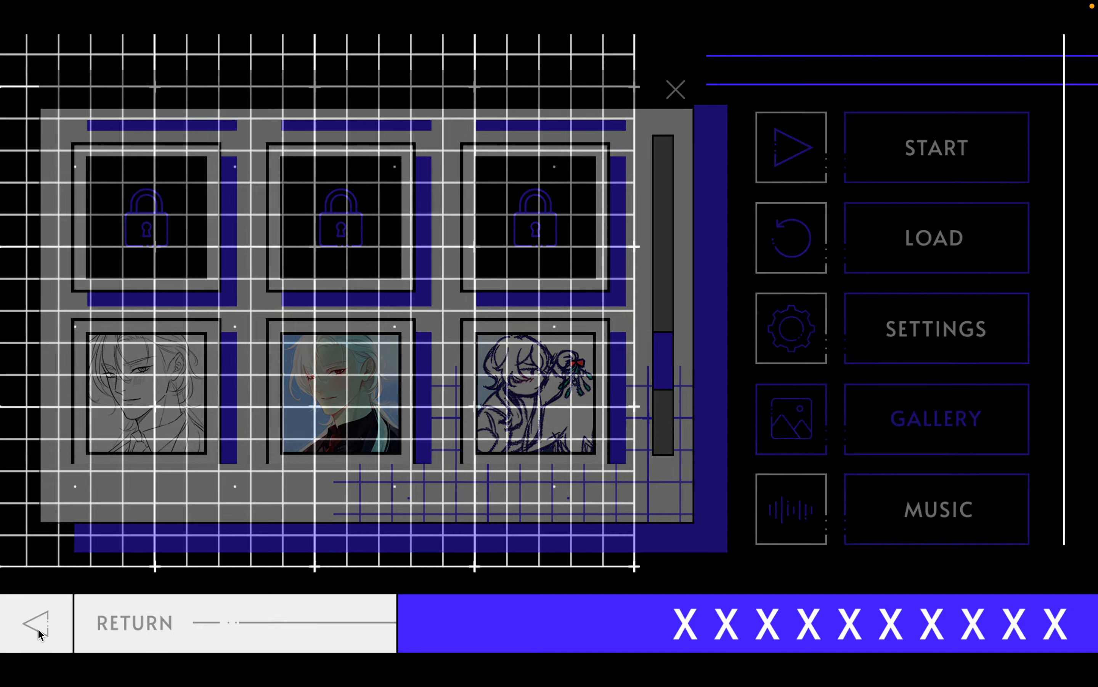
left_click(35, 623)
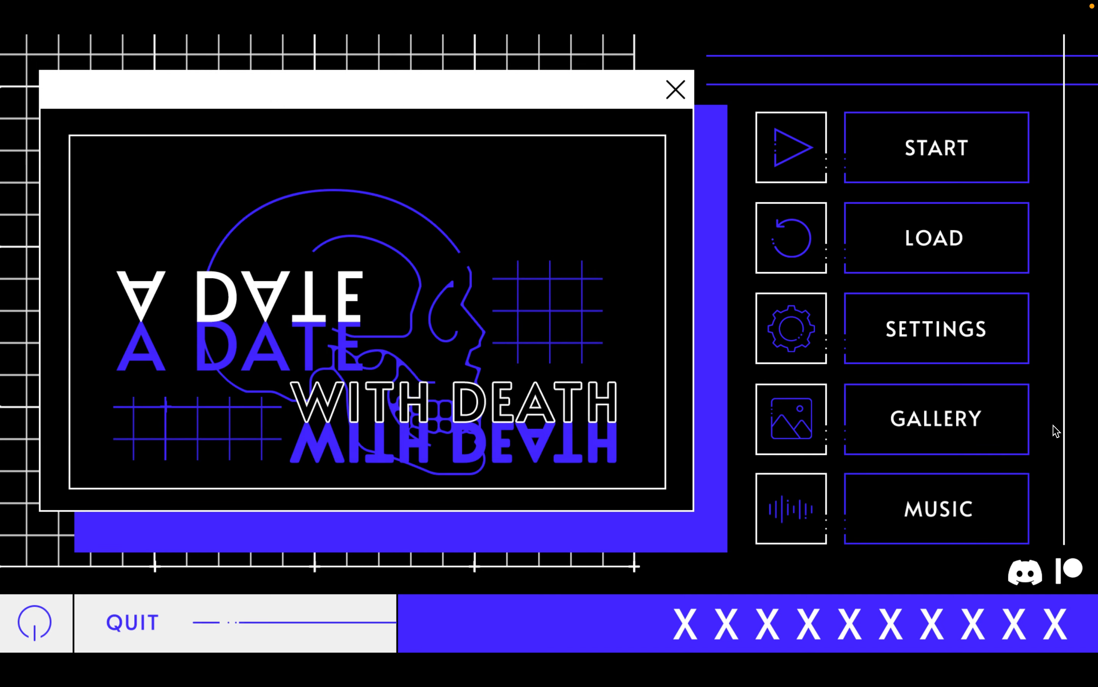